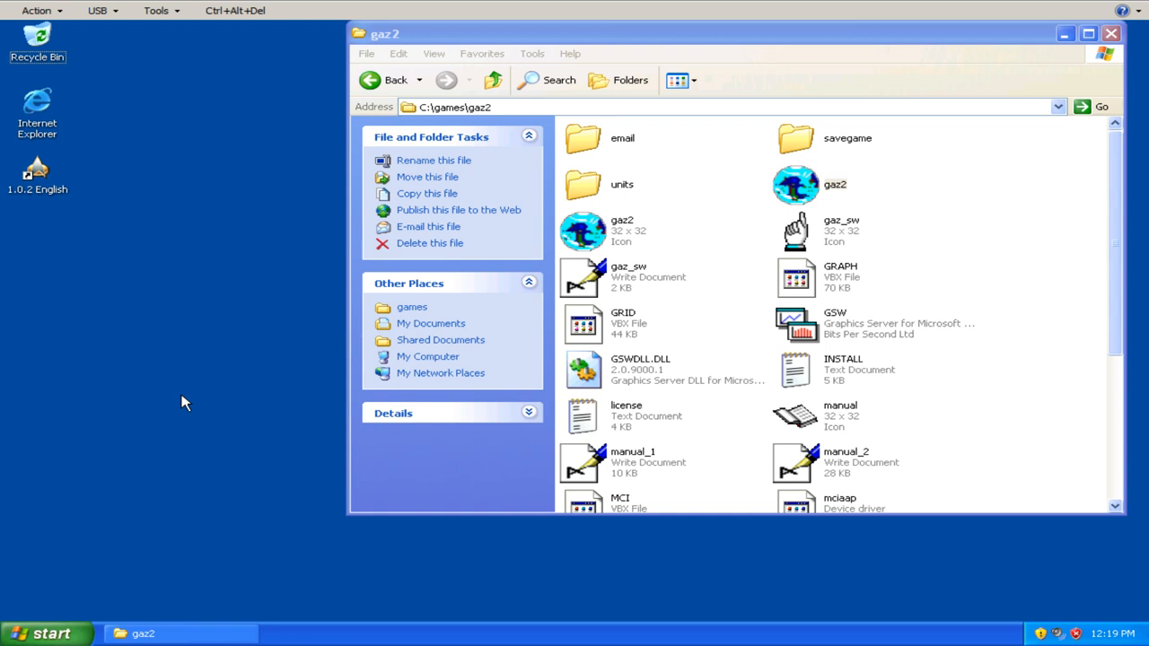
pyautogui.moveTo(603, 391)
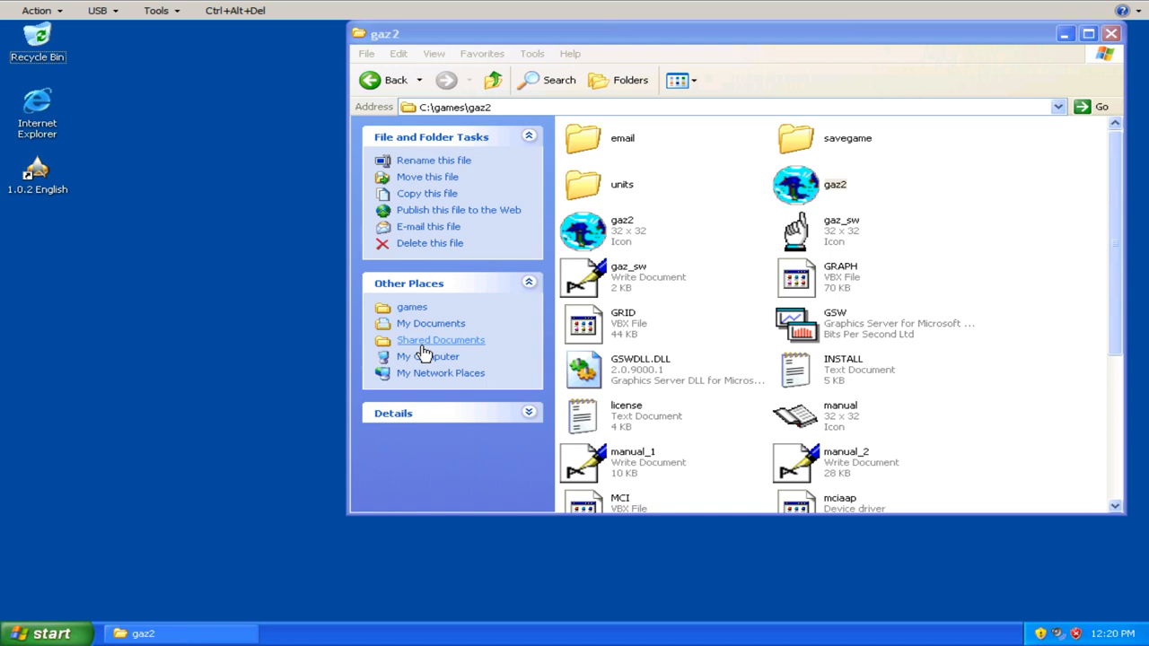
pyautogui.moveTo(412, 307)
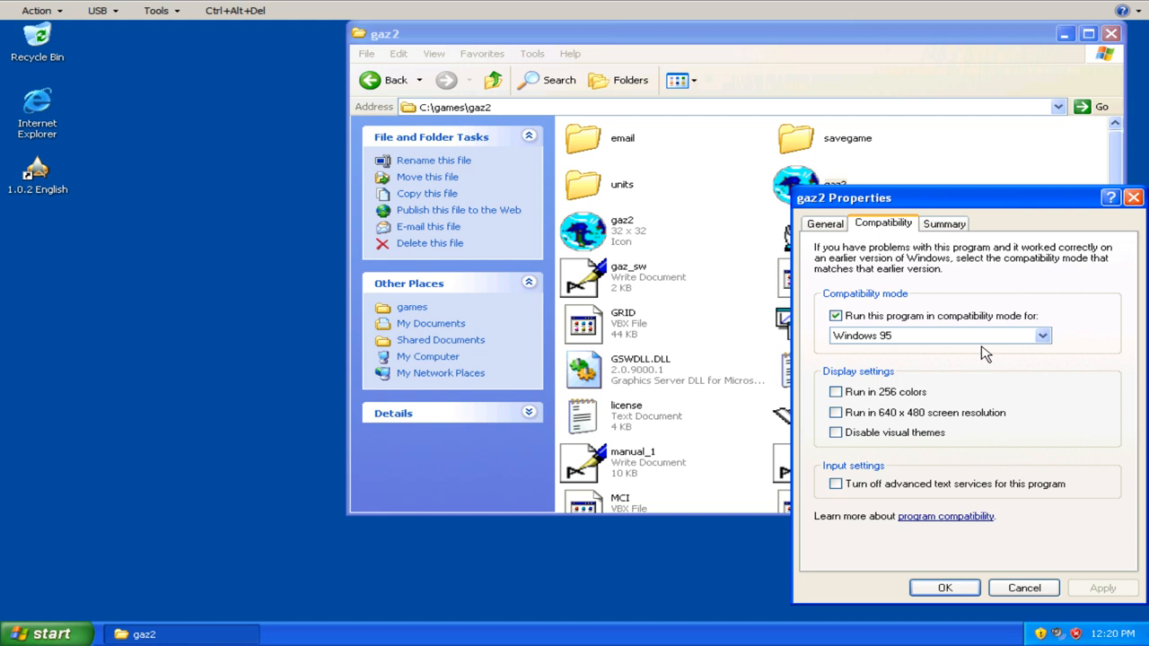
# - Apply the Windows 95 compatibility mode setting for gaz2 and close its Properties
pyautogui.click(1023, 589)
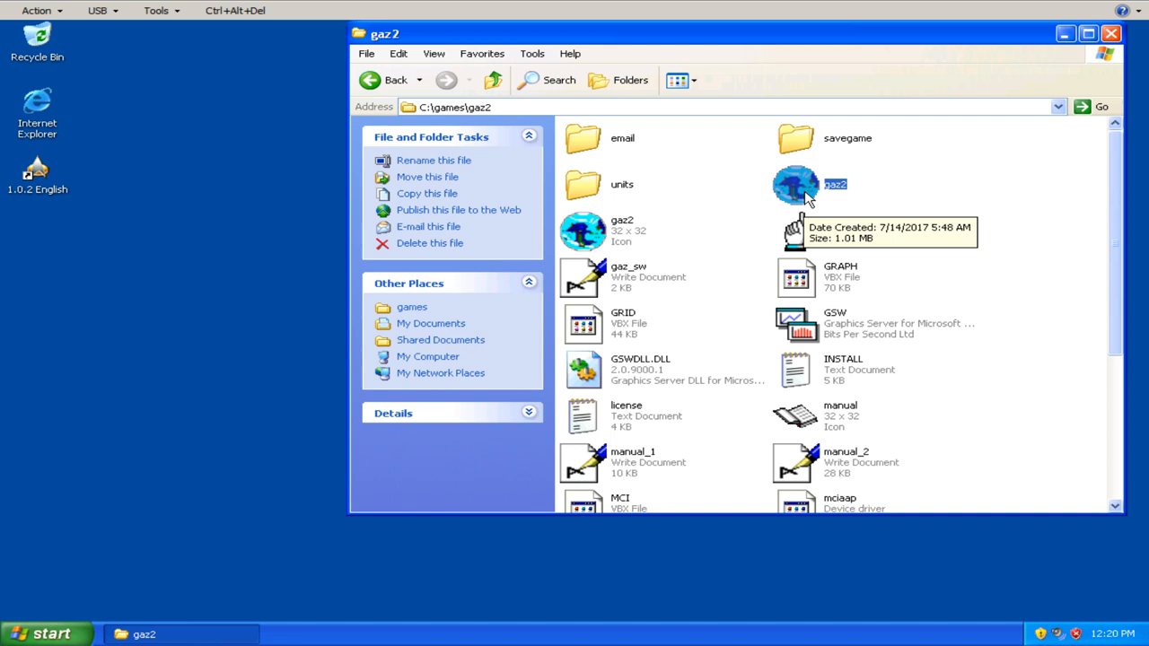
# - Launch gaz2 and skip the LavaMind studio introduction to reach the title screen
pyautogui.doubleClick(797, 185)
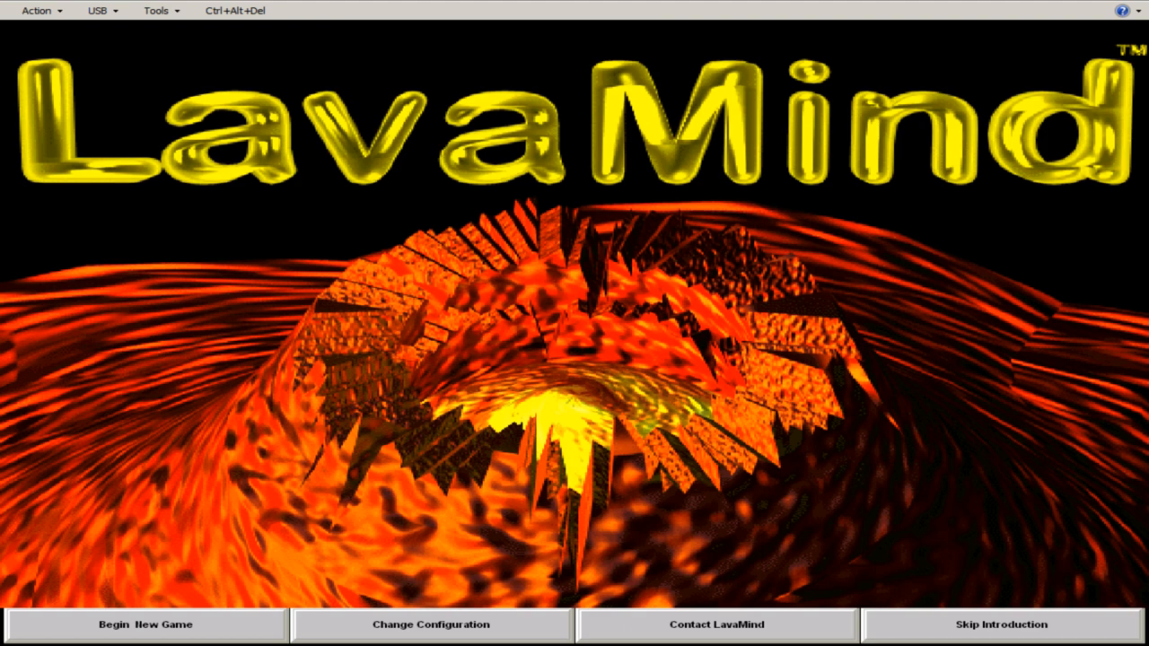
pyautogui.click(144, 625)
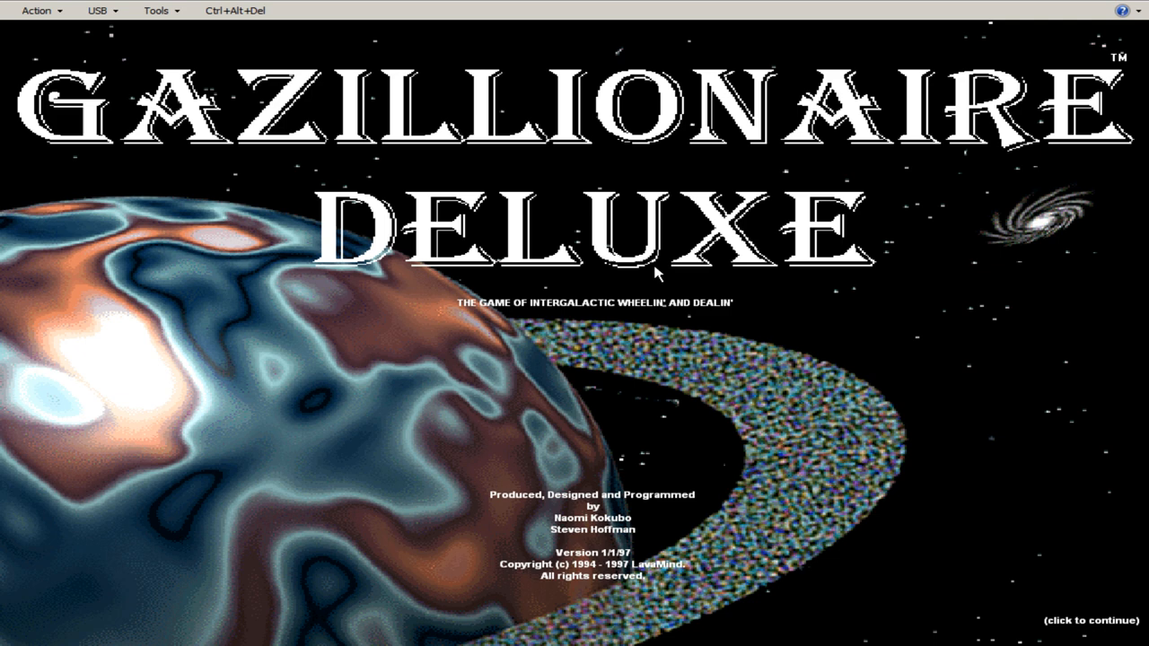
pyautogui.moveTo(507, 589)
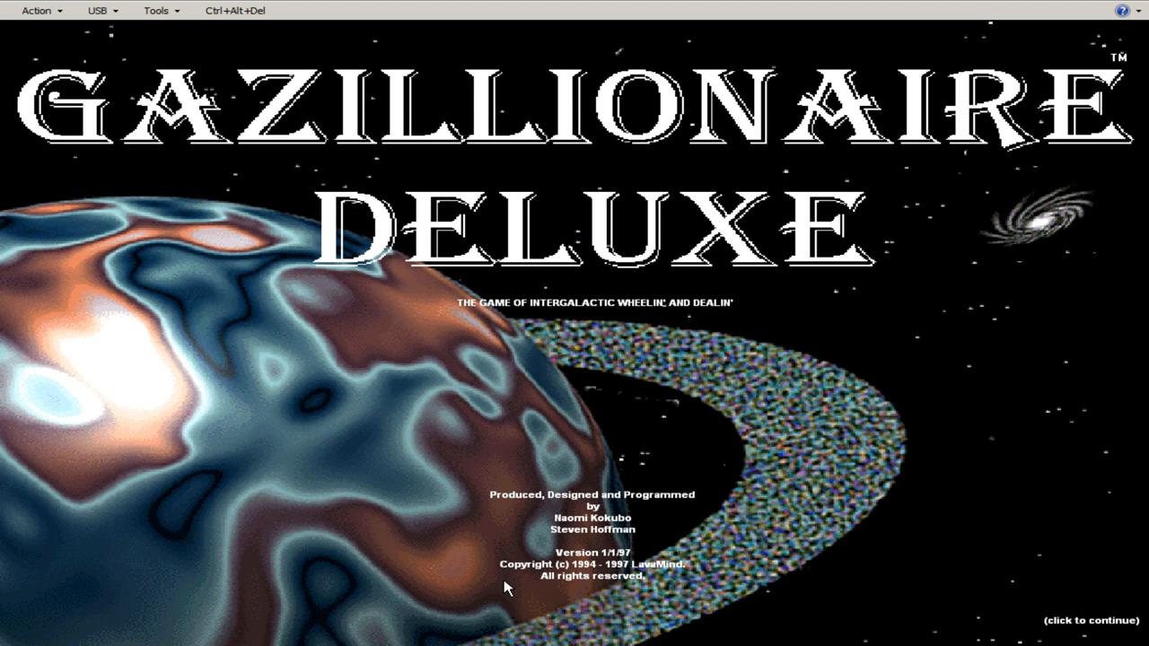
# - Continue past the title screen to the Kukubian Colonies story introduction
pyautogui.click(506, 589)
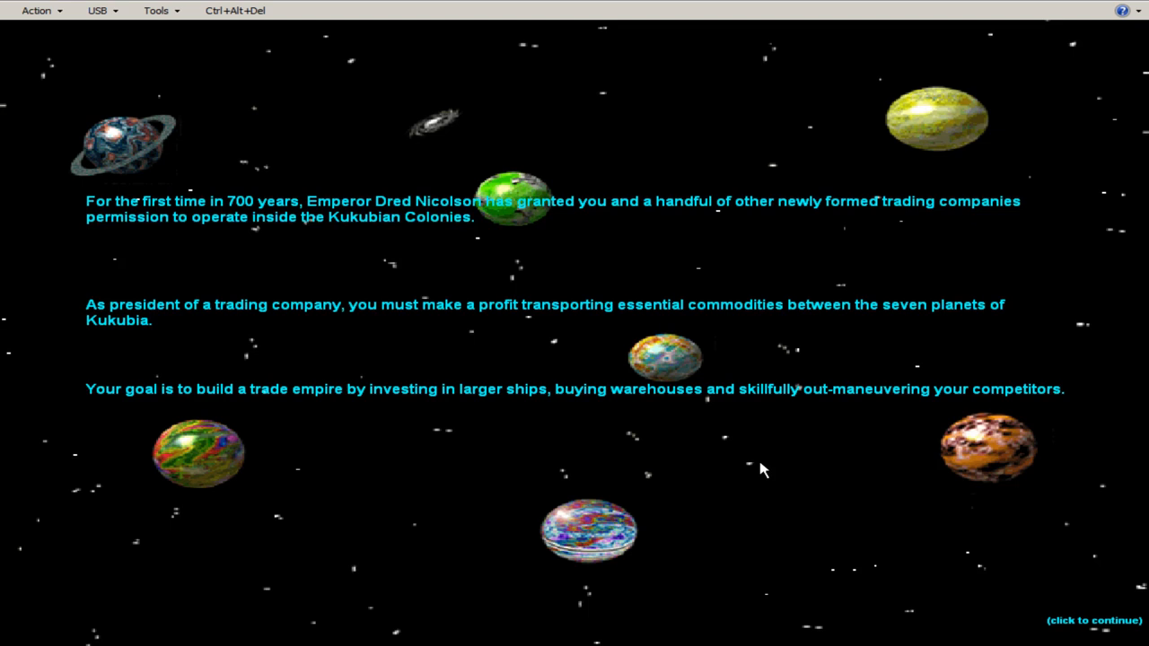
pyautogui.moveTo(752, 474)
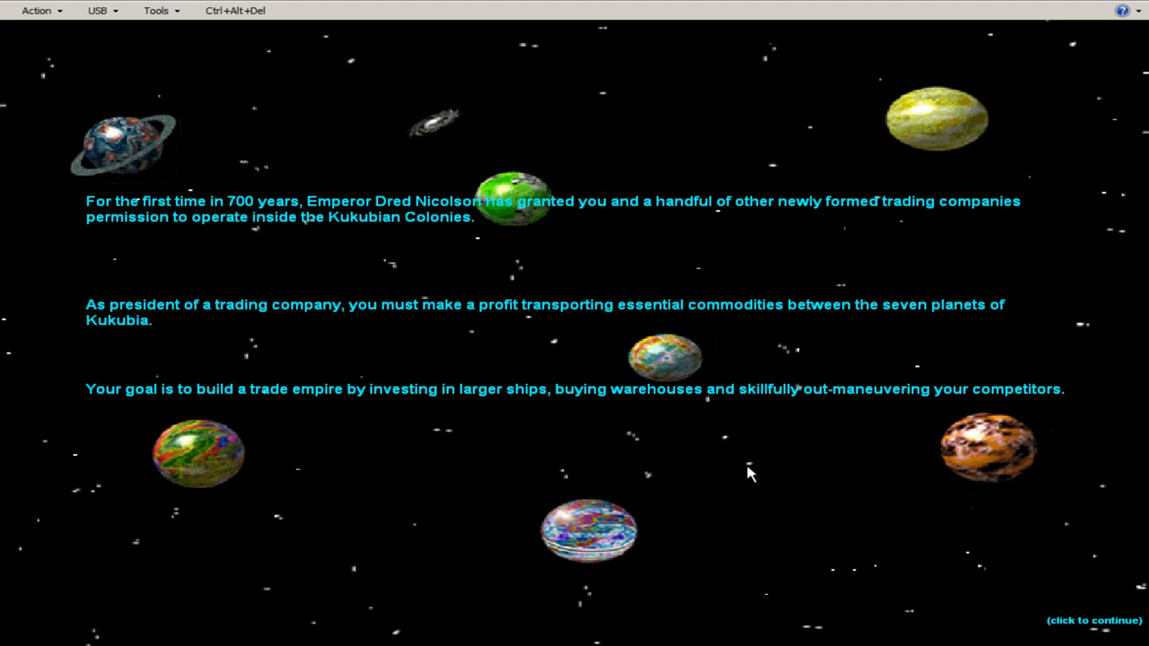
pyautogui.moveTo(809, 405)
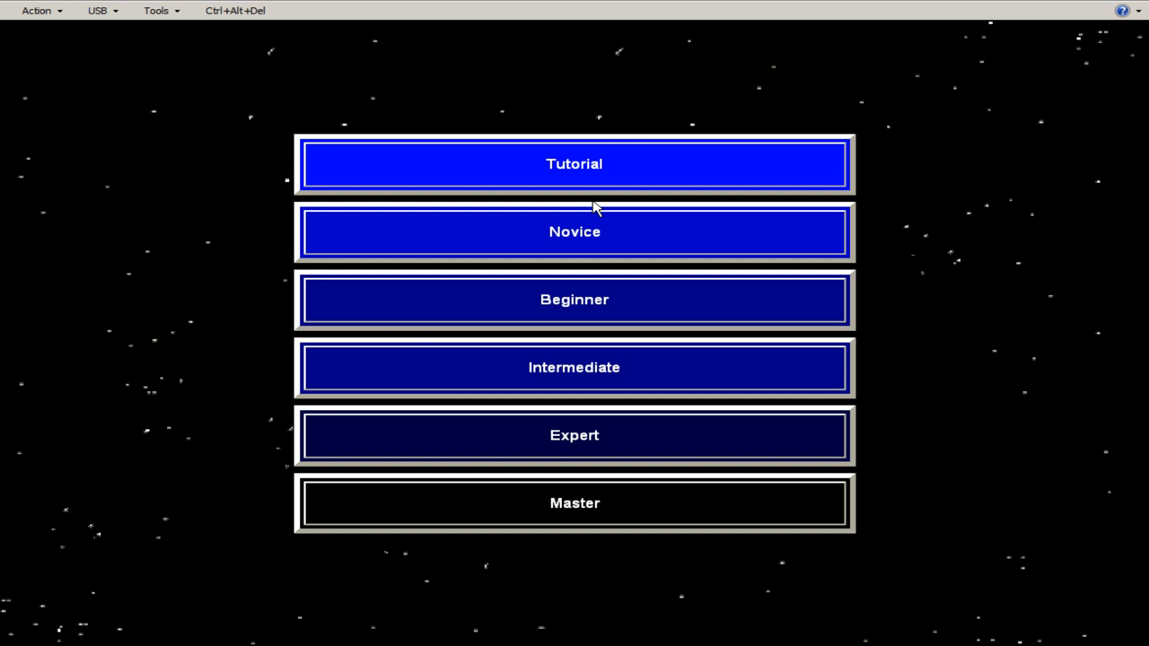
pyautogui.moveTo(564, 185)
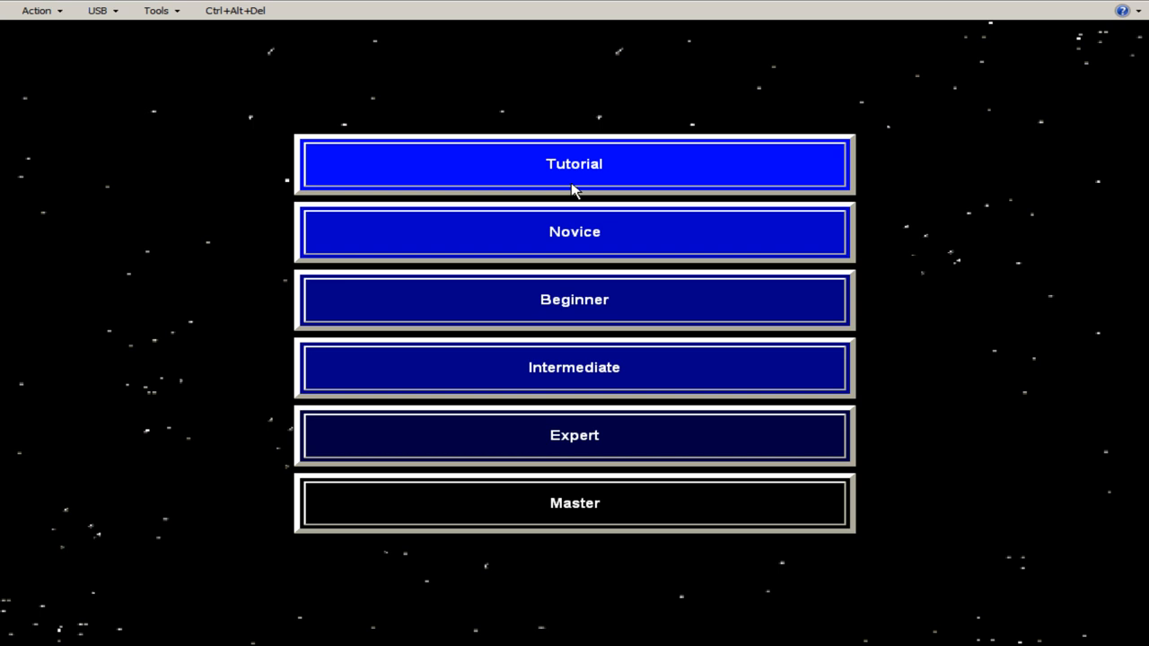
pyautogui.moveTo(624, 249)
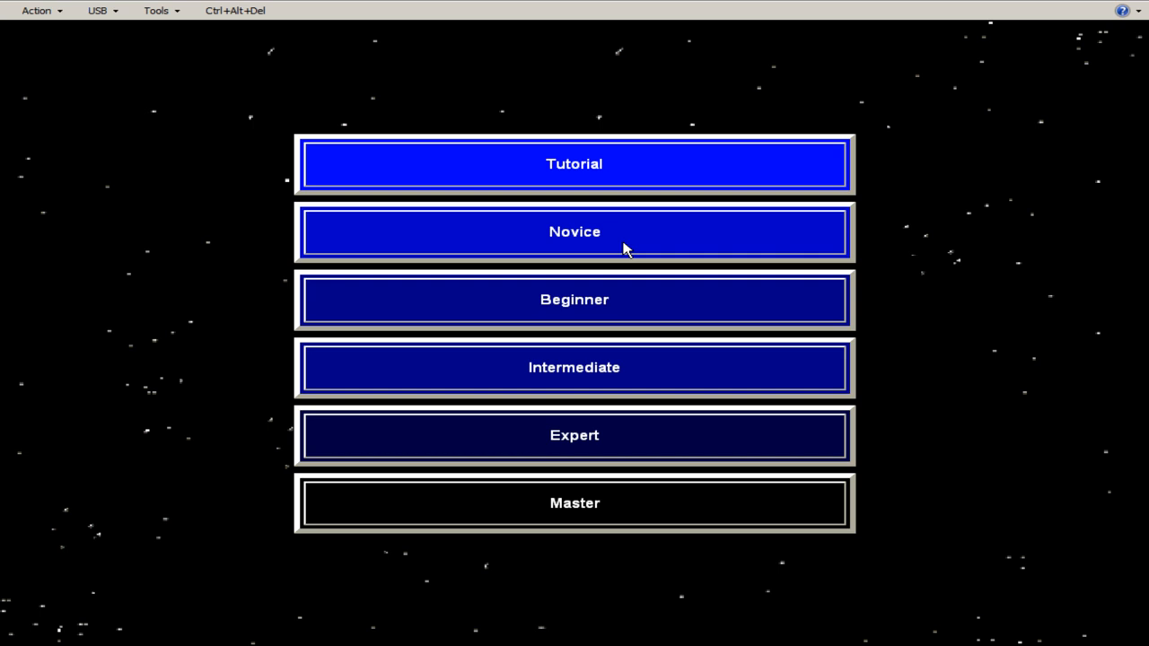
pyautogui.moveTo(684, 269)
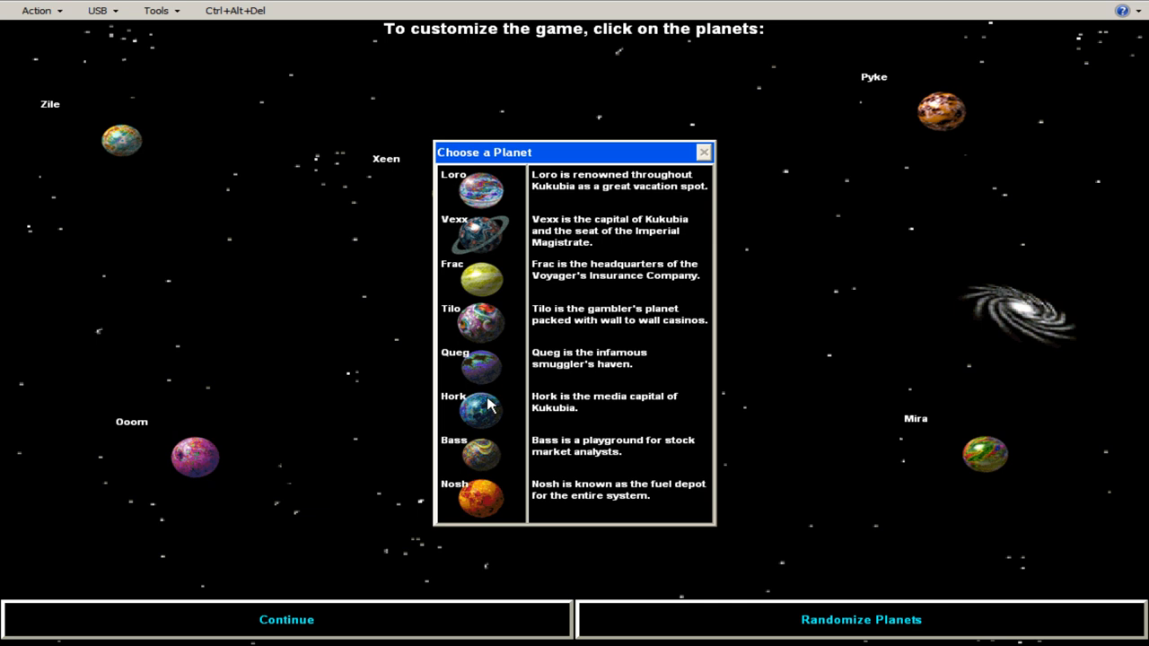
# - Randomize the planet layout twice, continue, and name the company 'Space Game Junkies'
pyautogui.click(860, 620)
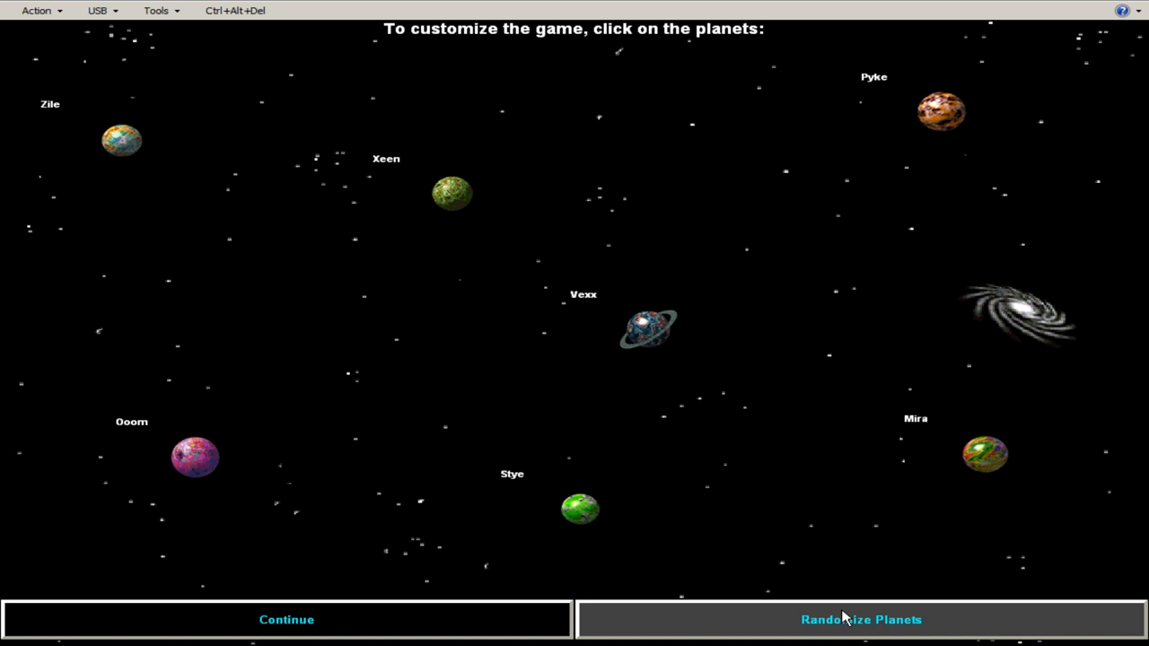
pyautogui.click(860, 619)
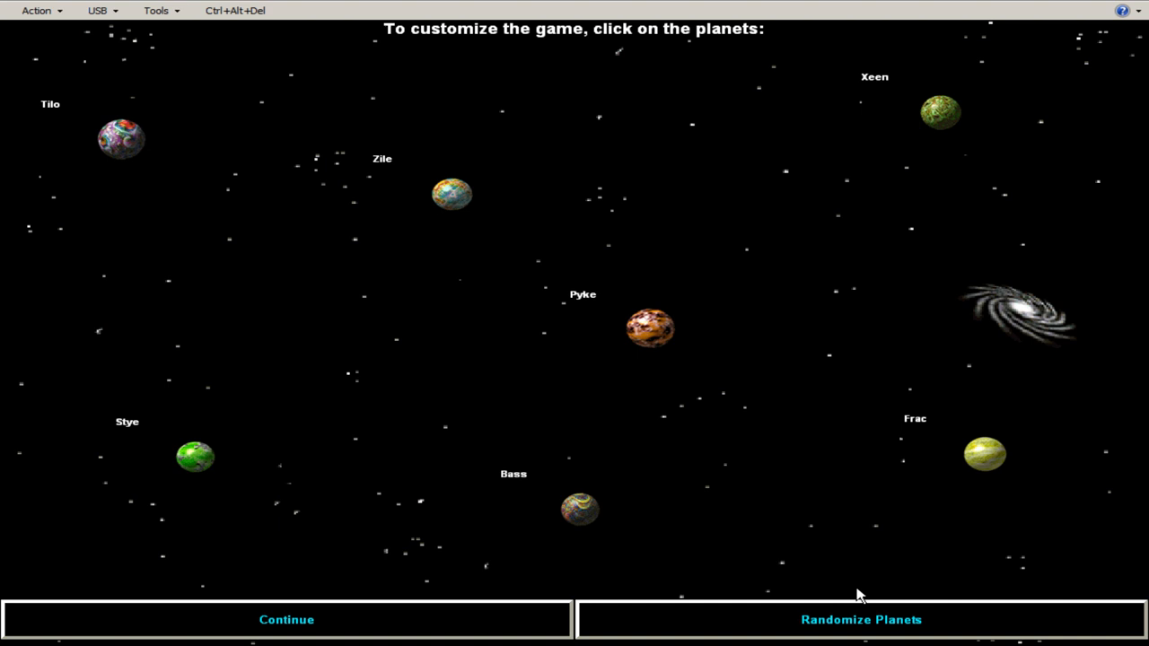
pyautogui.click(862, 619)
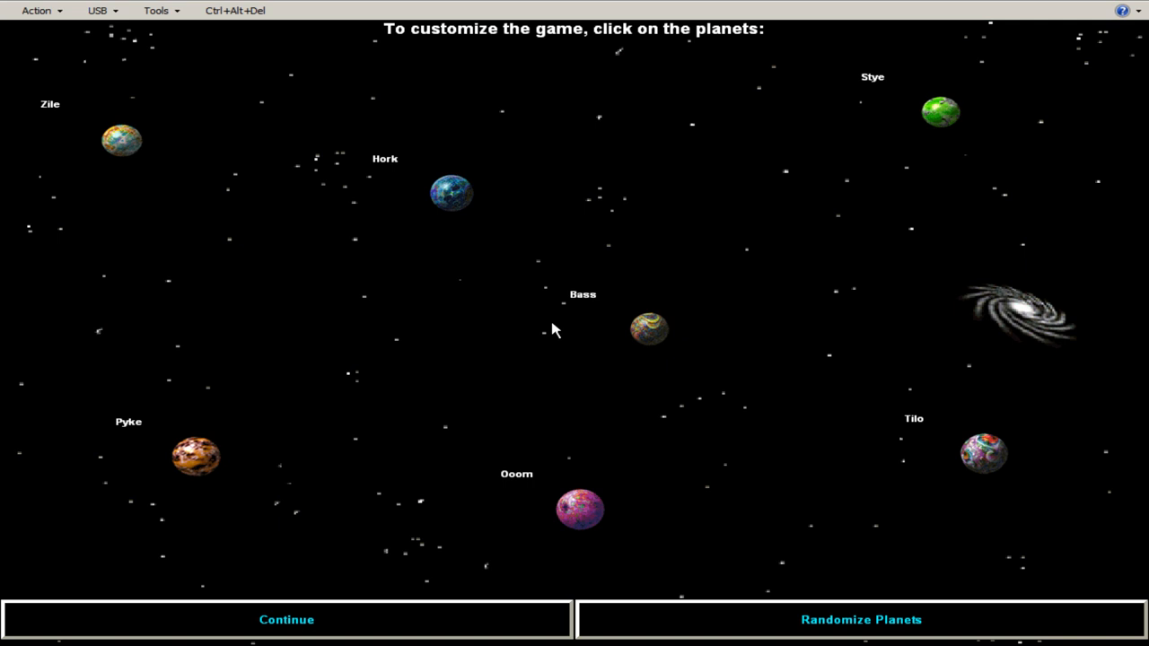
pyautogui.click(286, 620)
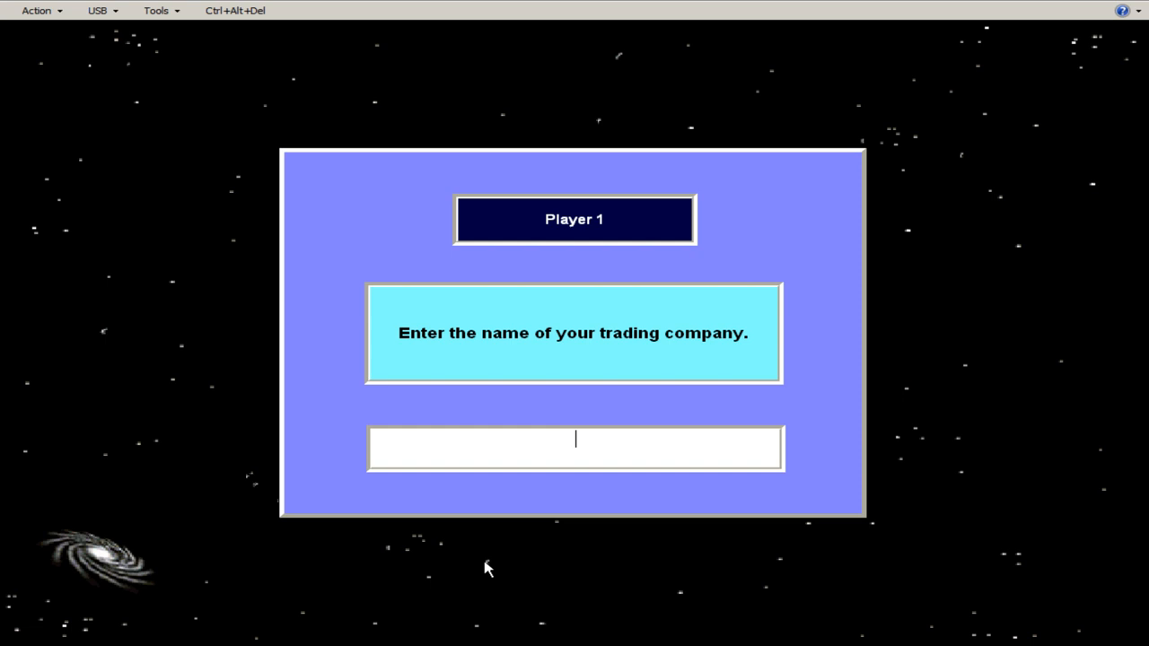
pyautogui.write('Space Game Junkies')
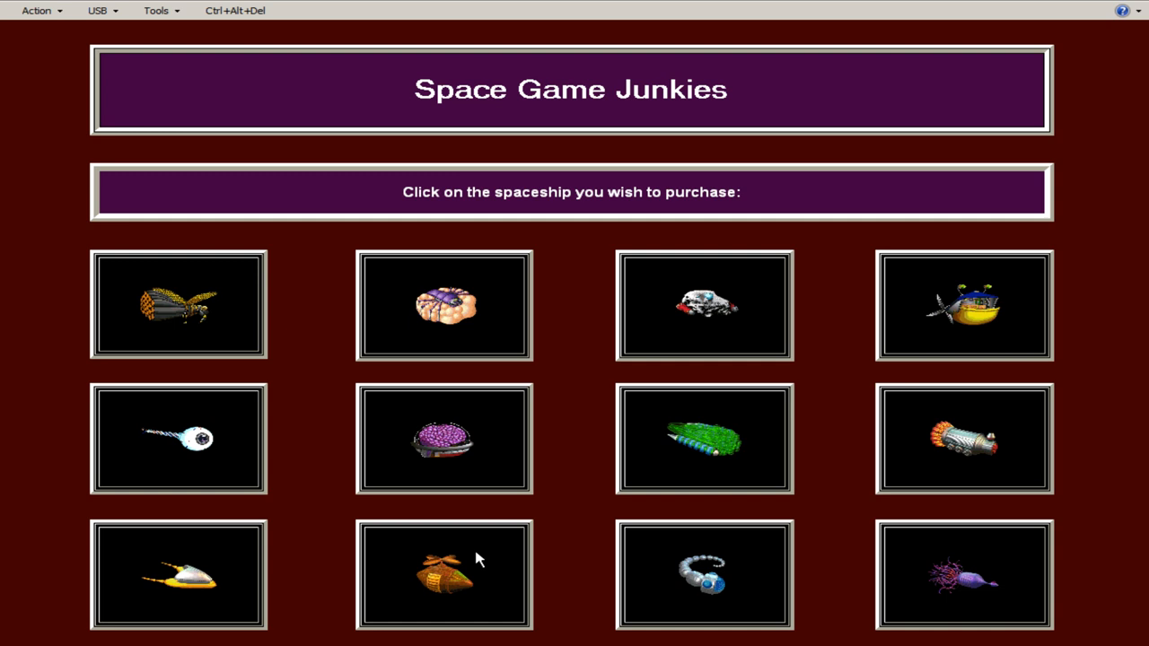
pyautogui.moveTo(620, 447)
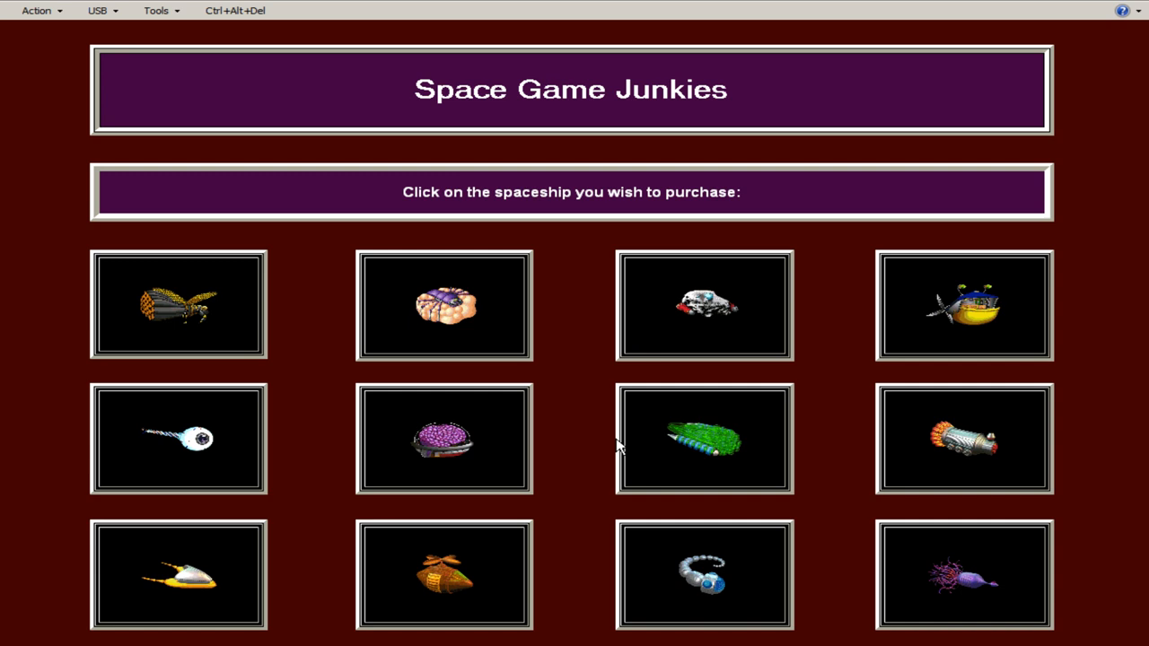
pyautogui.moveTo(665, 458)
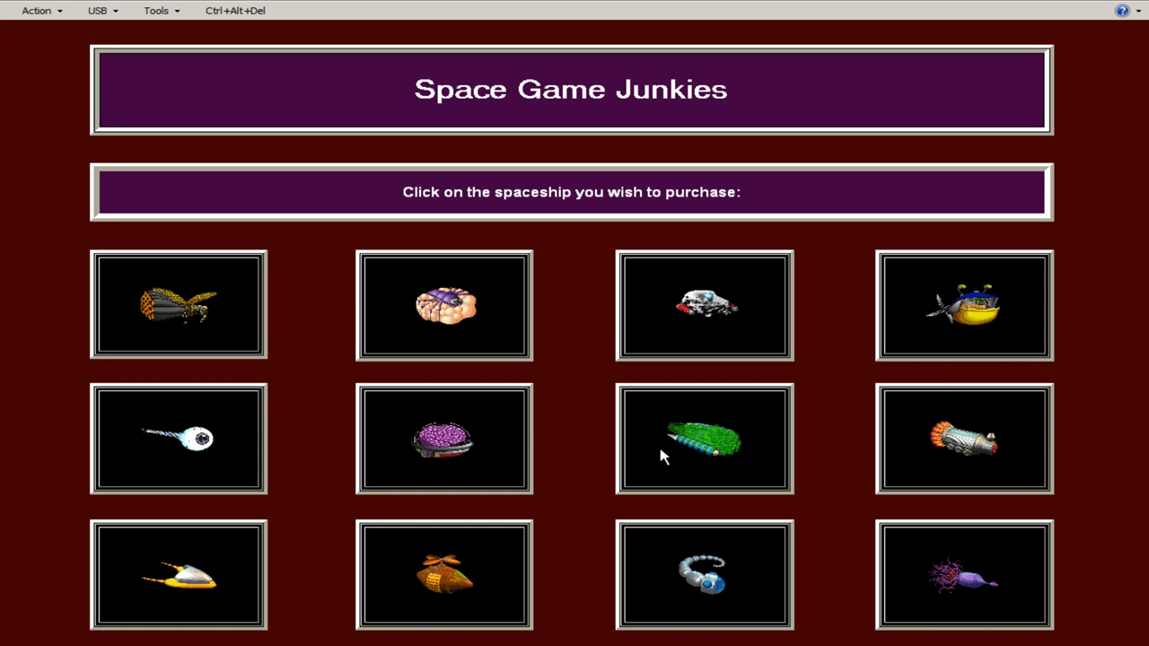
# - Review and decline the Locomotis, Stinger XII and Le Rock spaceships
pyautogui.click(704, 440)
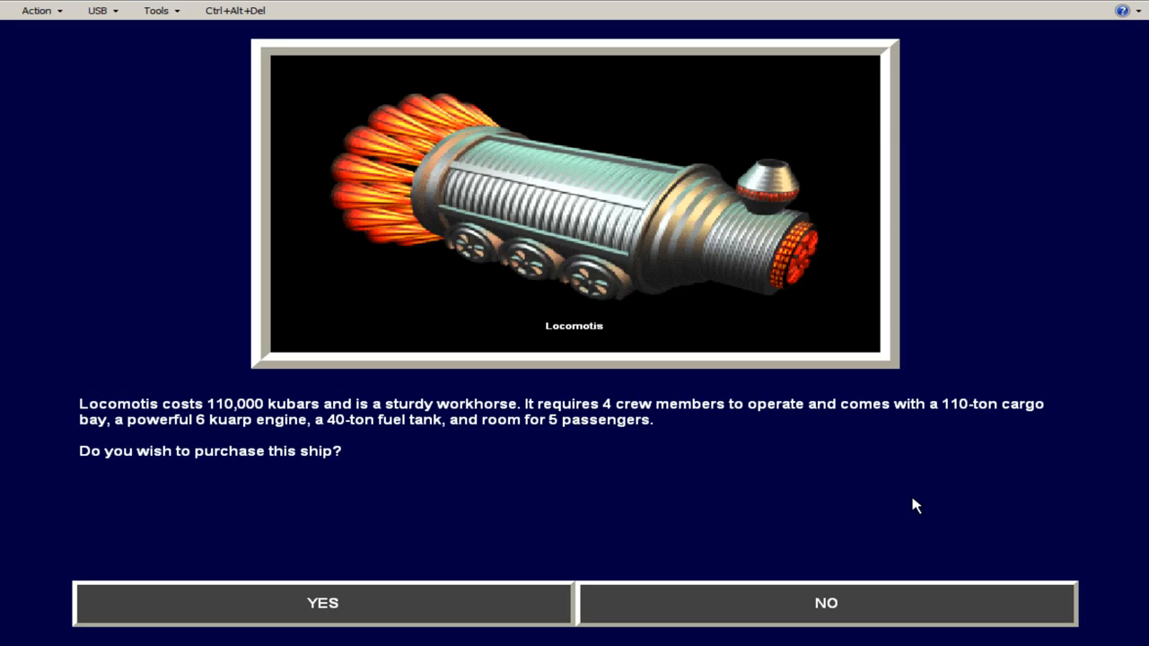
pyautogui.click(826, 603)
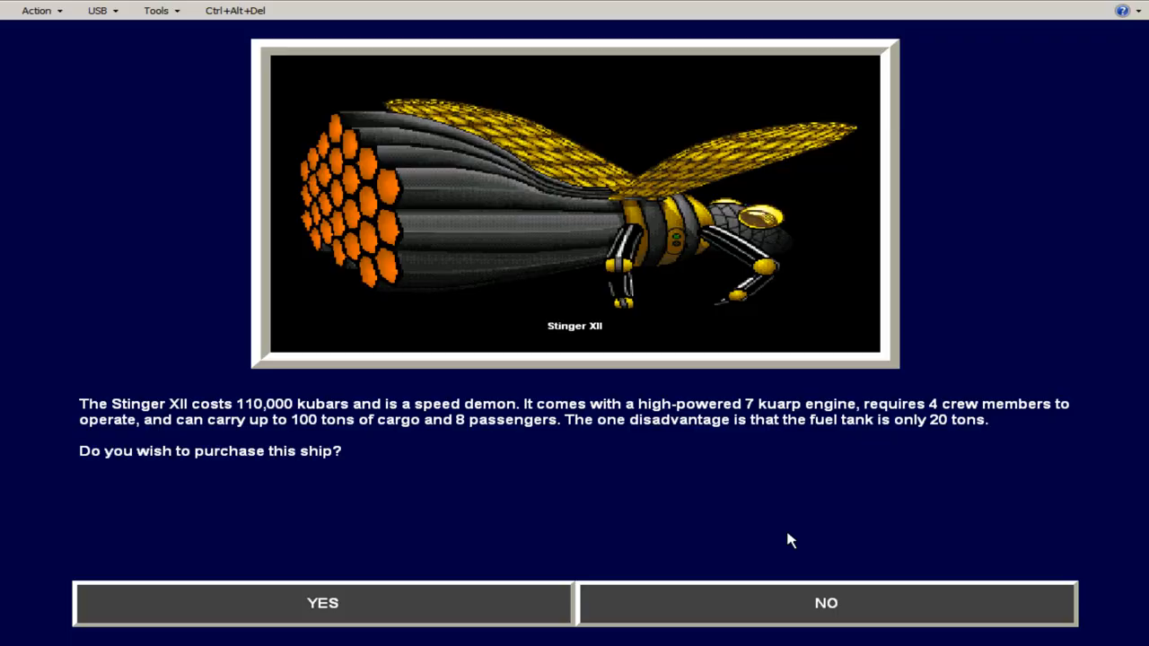
pyautogui.click(826, 604)
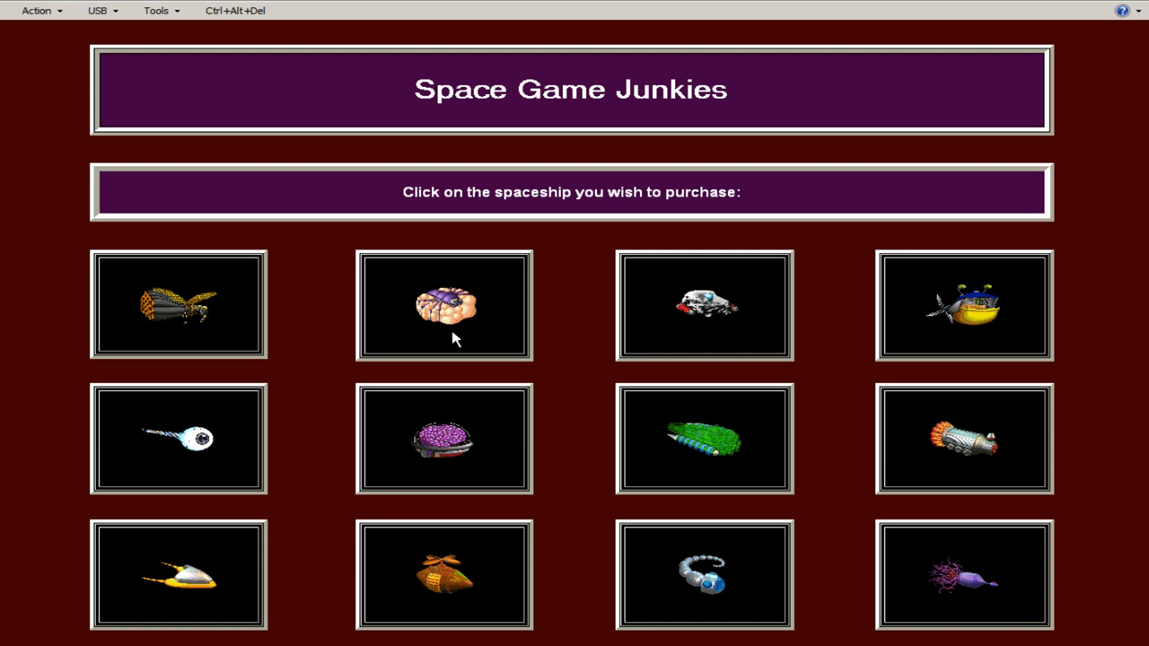
pyautogui.moveTo(626, 345)
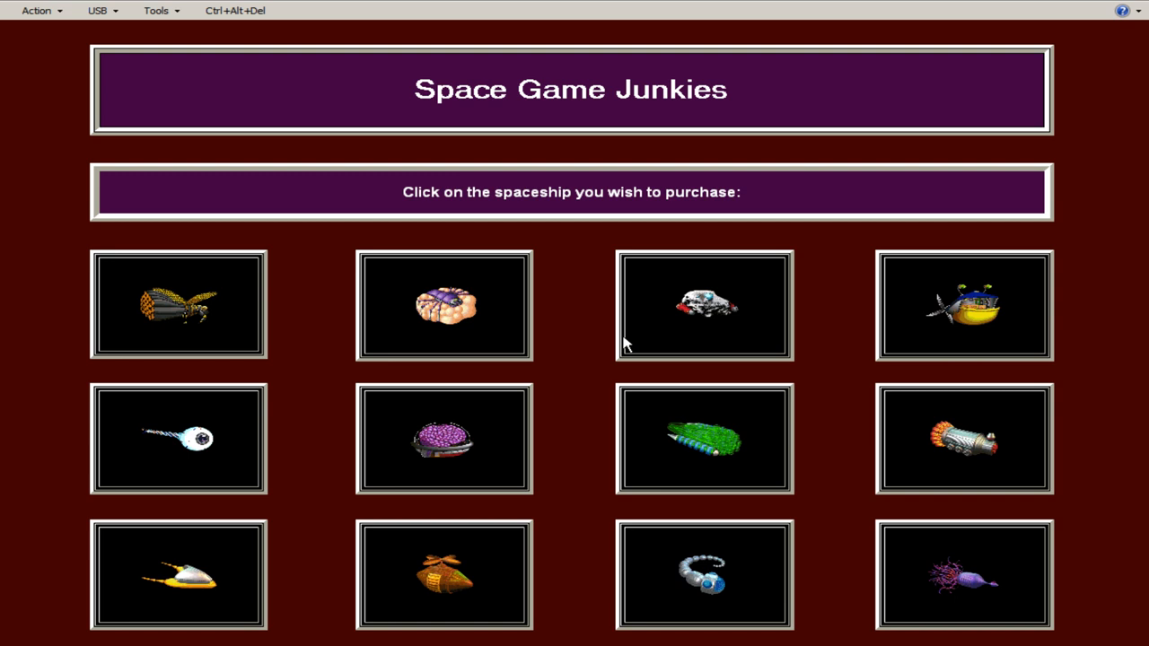
pyautogui.click(704, 306)
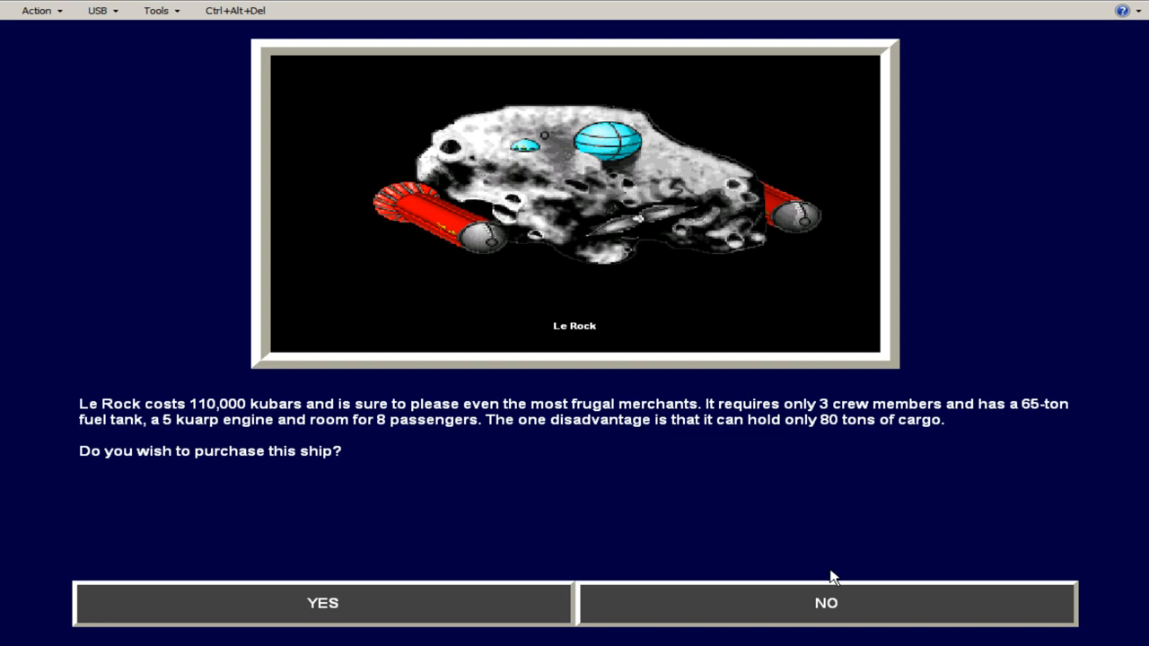
pyautogui.click(826, 604)
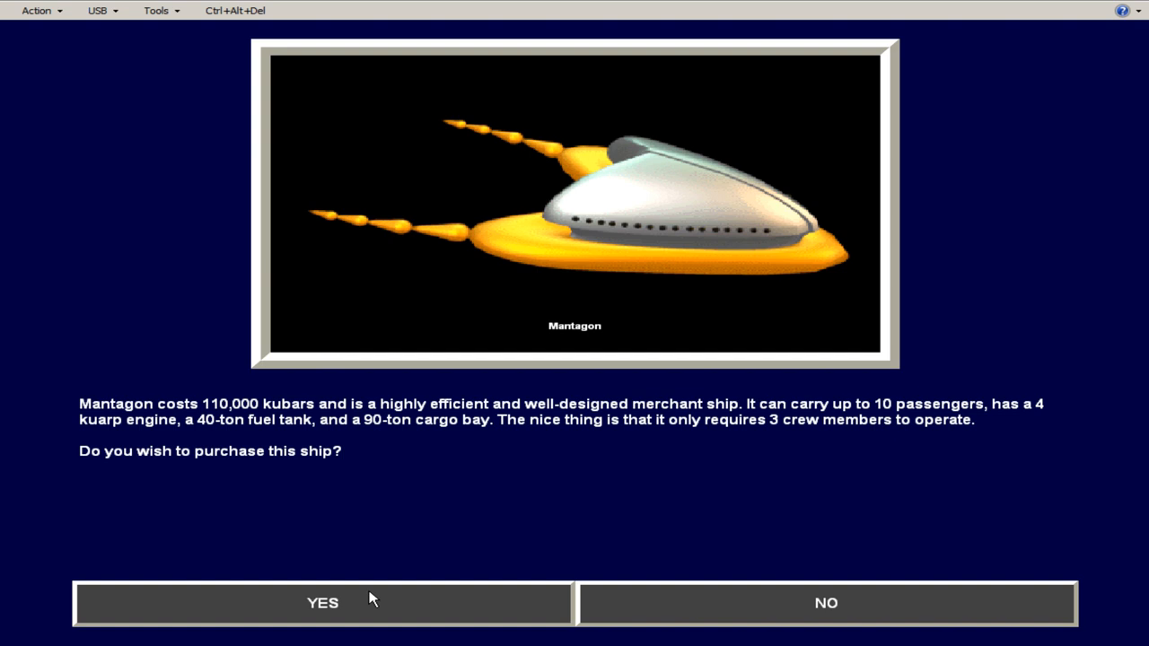
# - Buy the Mantagon for 110,000 kubars with Mr. Zinn's loan
pyautogui.click(321, 604)
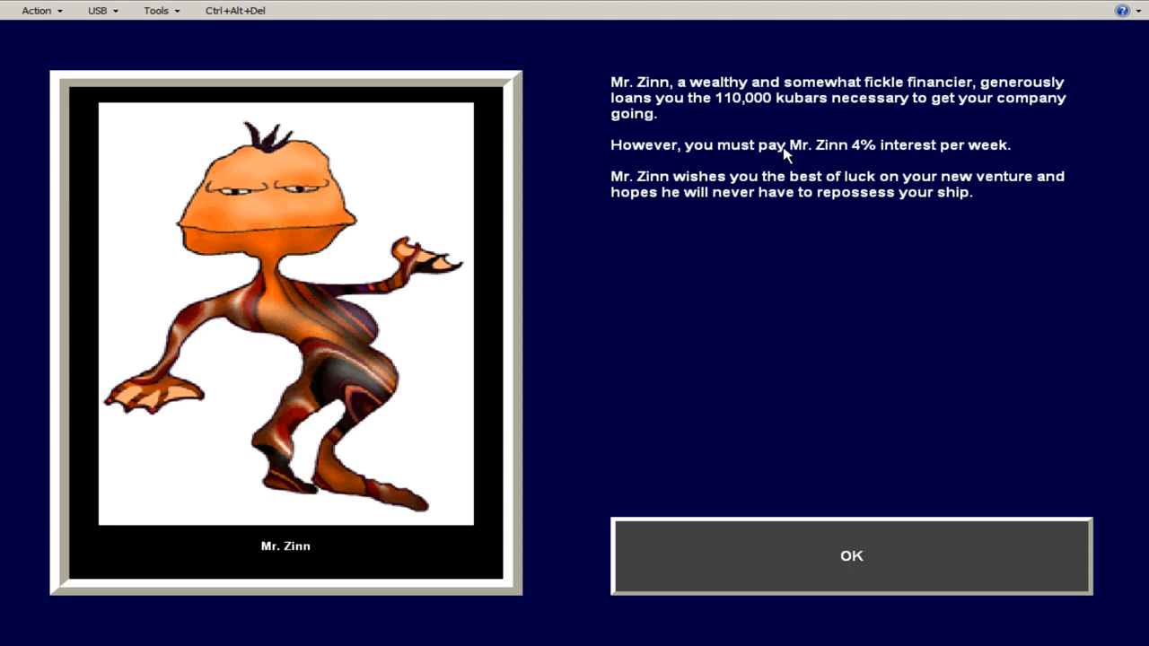
pyautogui.moveTo(866, 458)
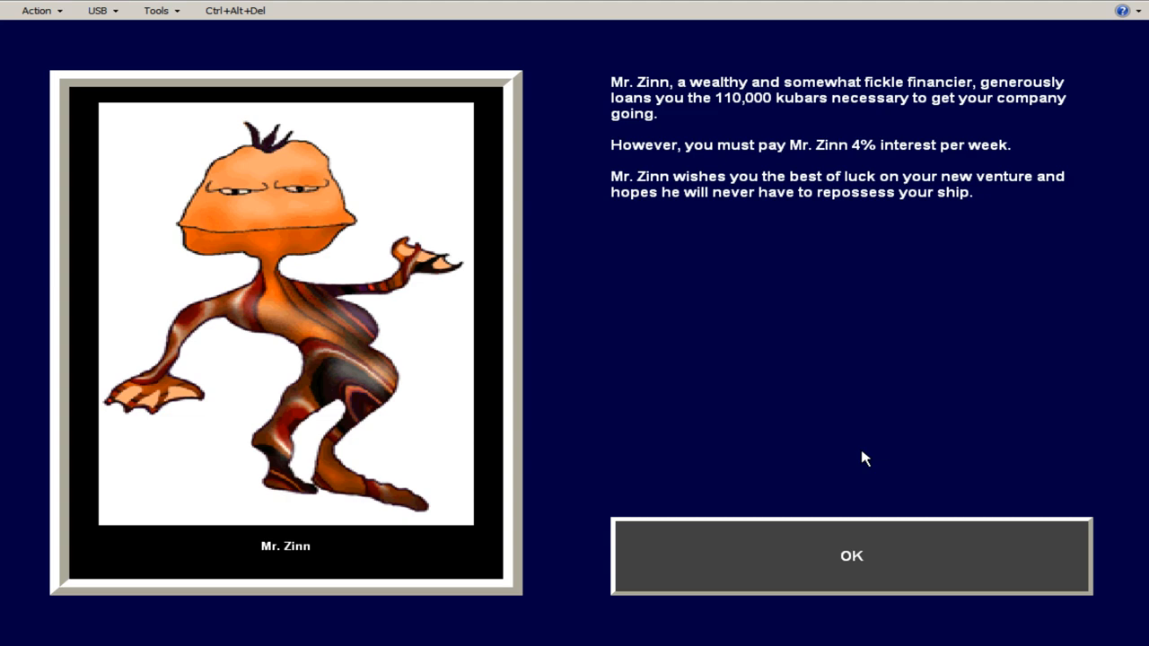
pyautogui.click(852, 557)
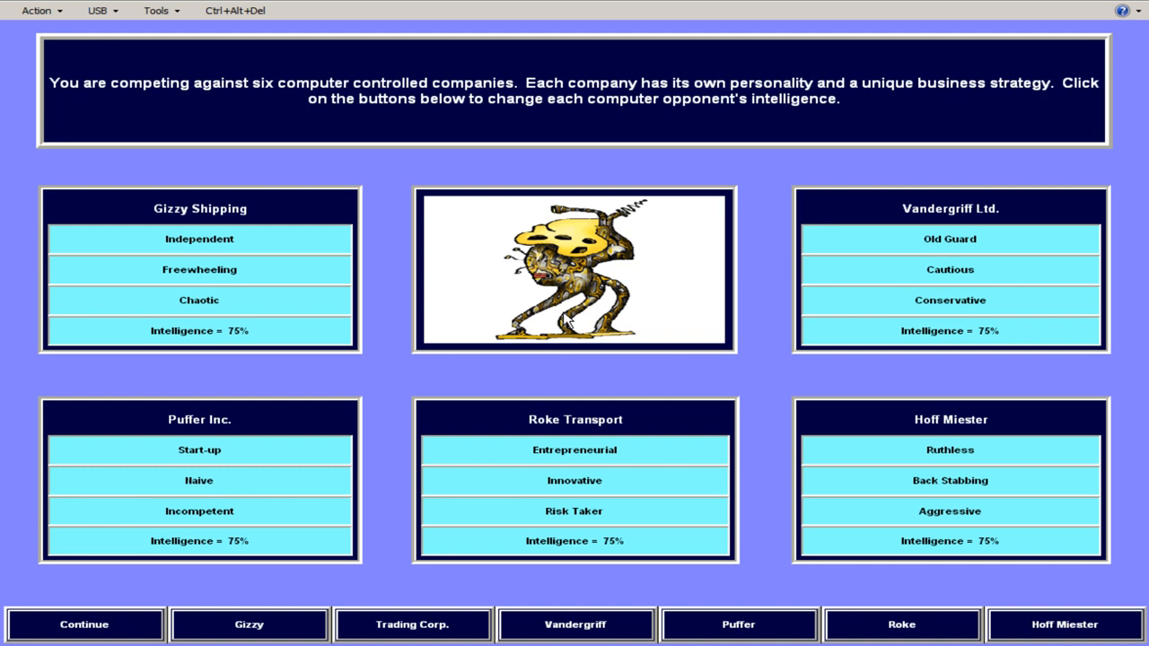
pyautogui.moveTo(604, 406)
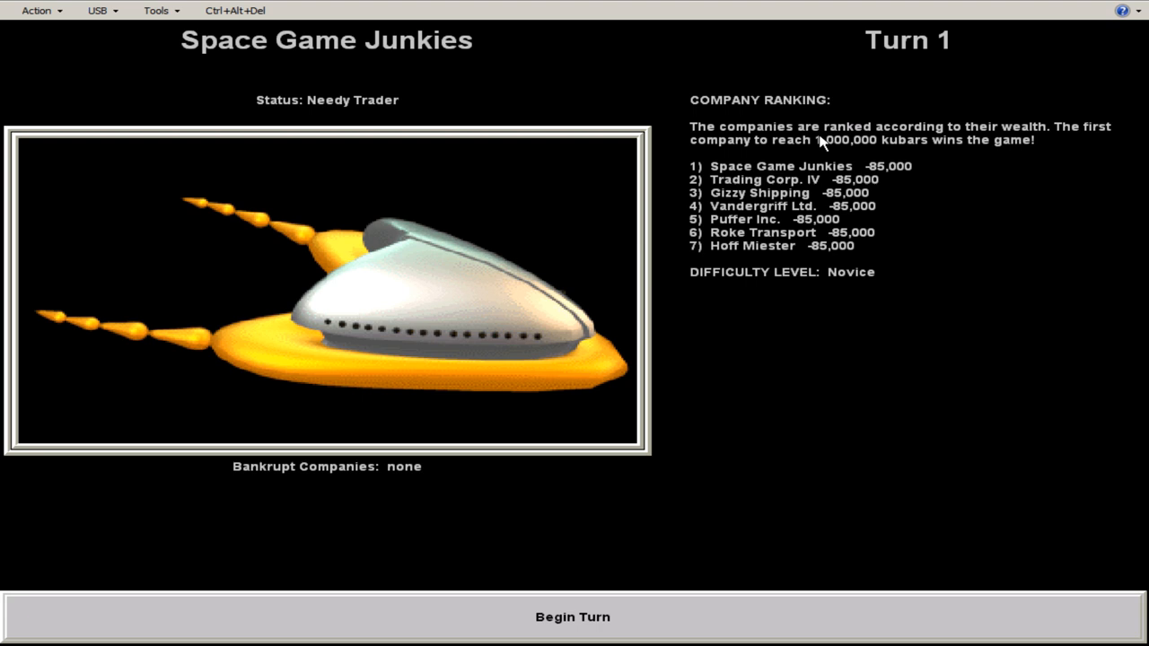
# - Begin Turn 1 and continue past the Net Worth chart to the Zile main screen
pyautogui.click(571, 617)
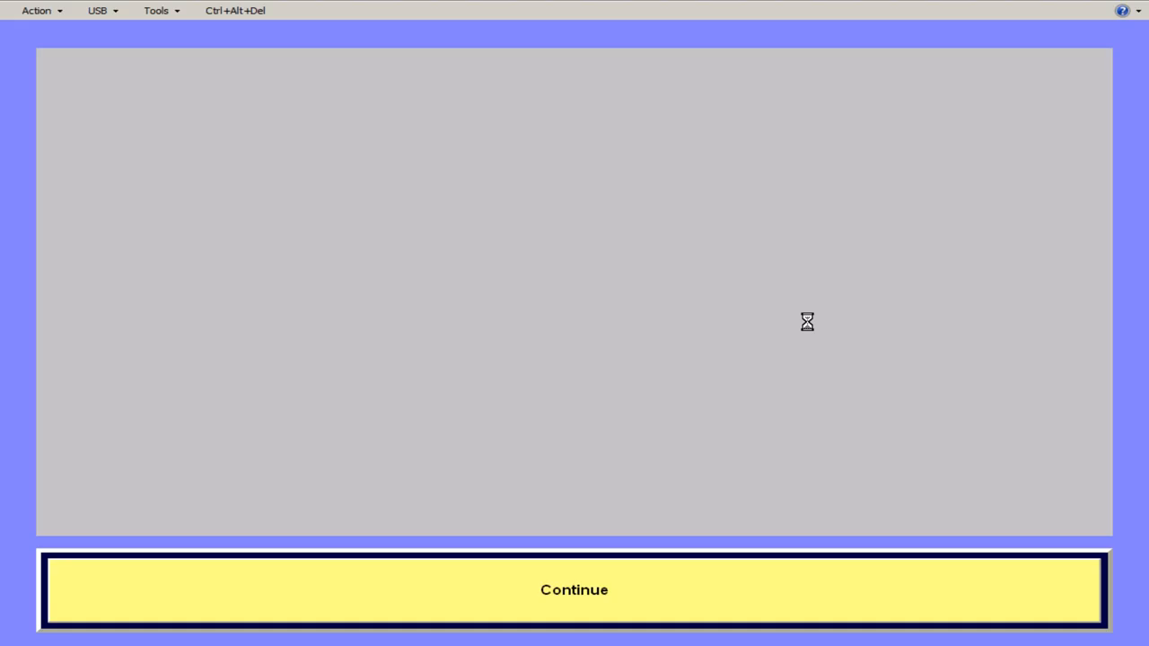
pyautogui.click(575, 588)
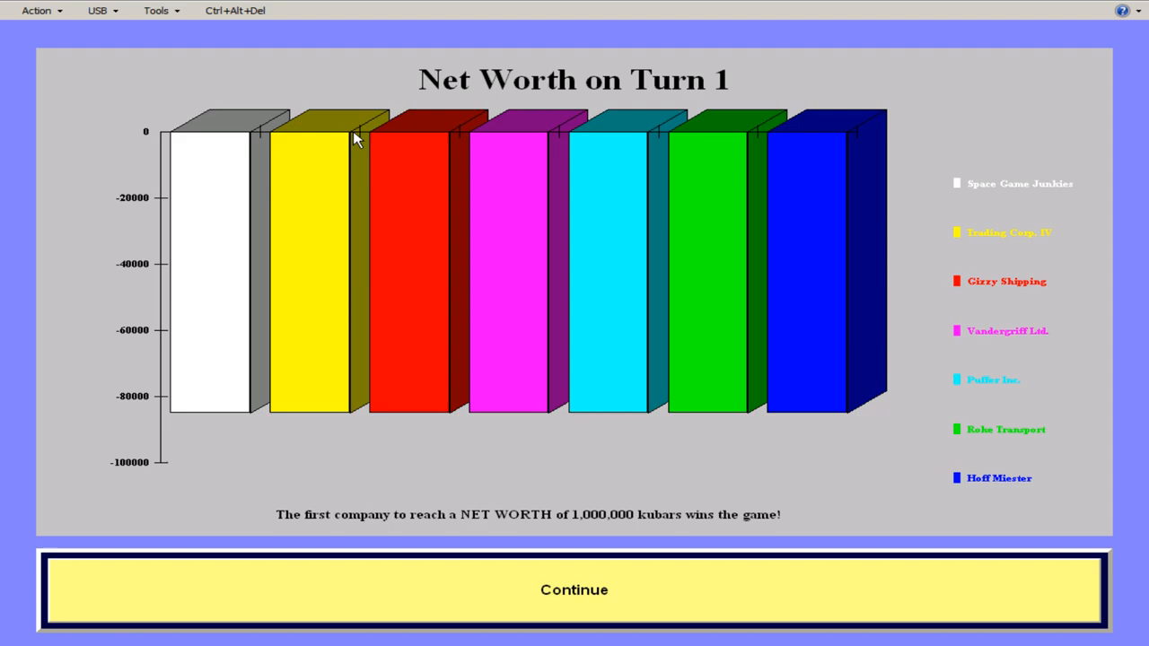
pyautogui.click(575, 588)
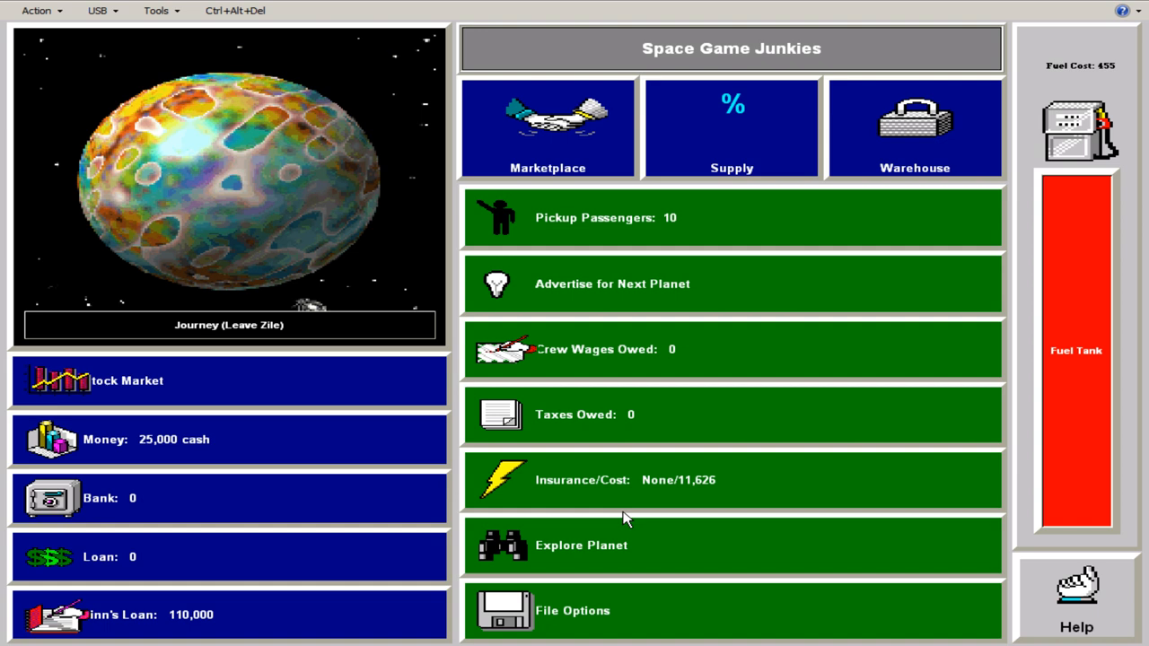
# - Turn on every menu shortcut except Quick BANK in the shortcut settings
pyautogui.click(572, 611)
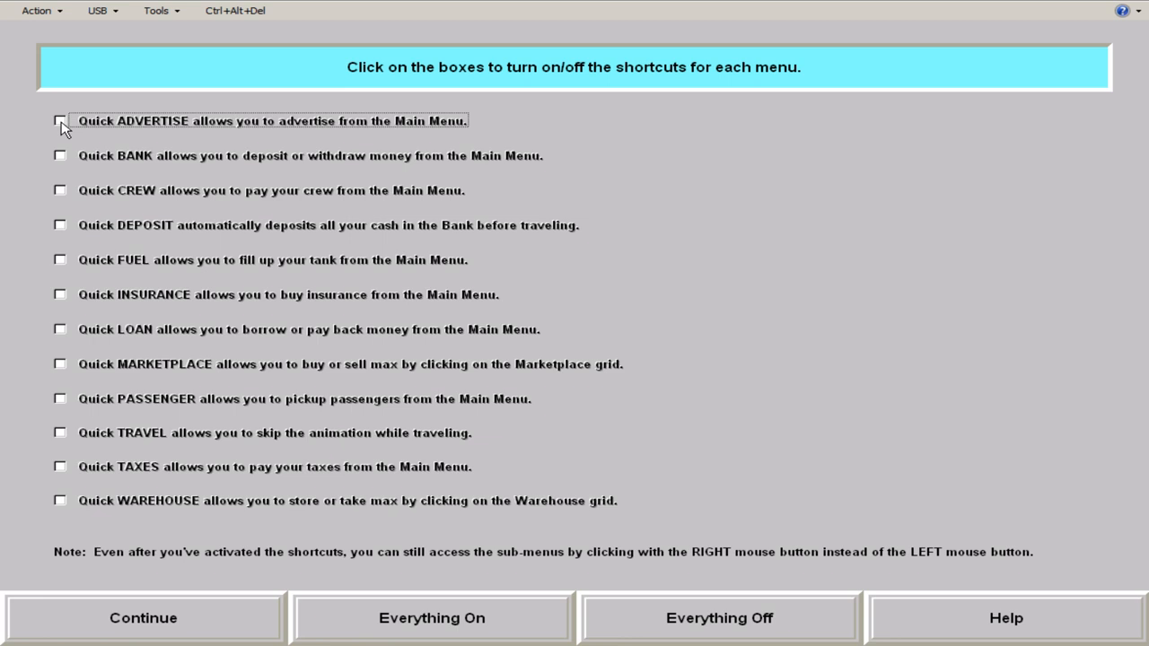
pyautogui.click(61, 294)
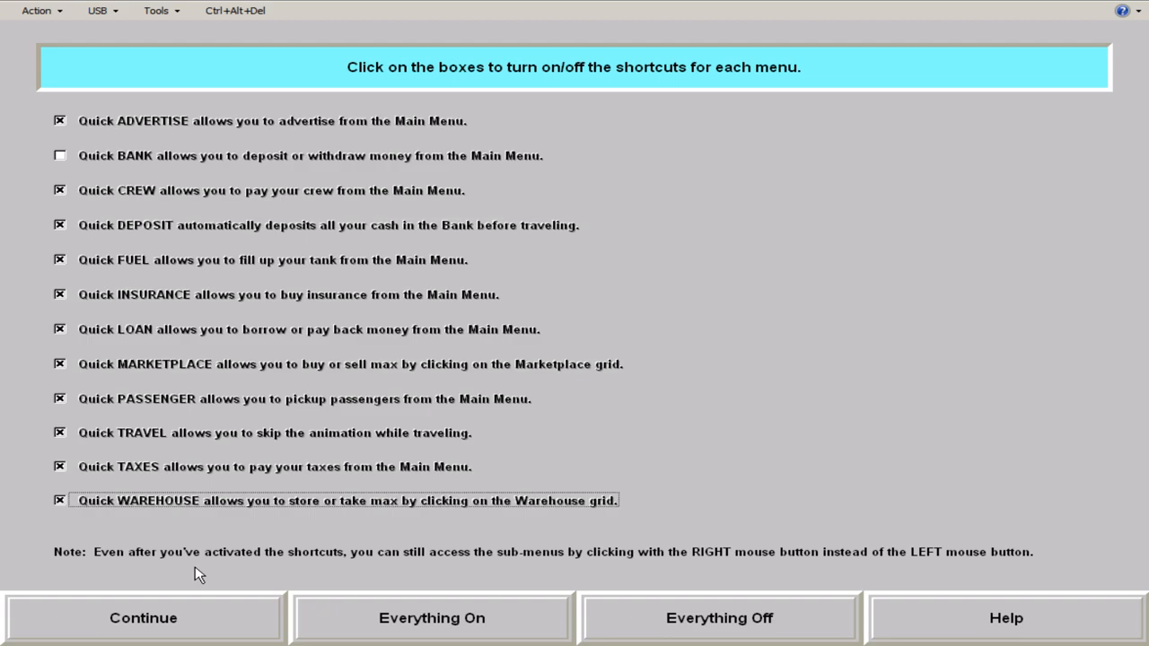
# - Close the shortcut settings and return to the Zile main screen
pyautogui.click(144, 618)
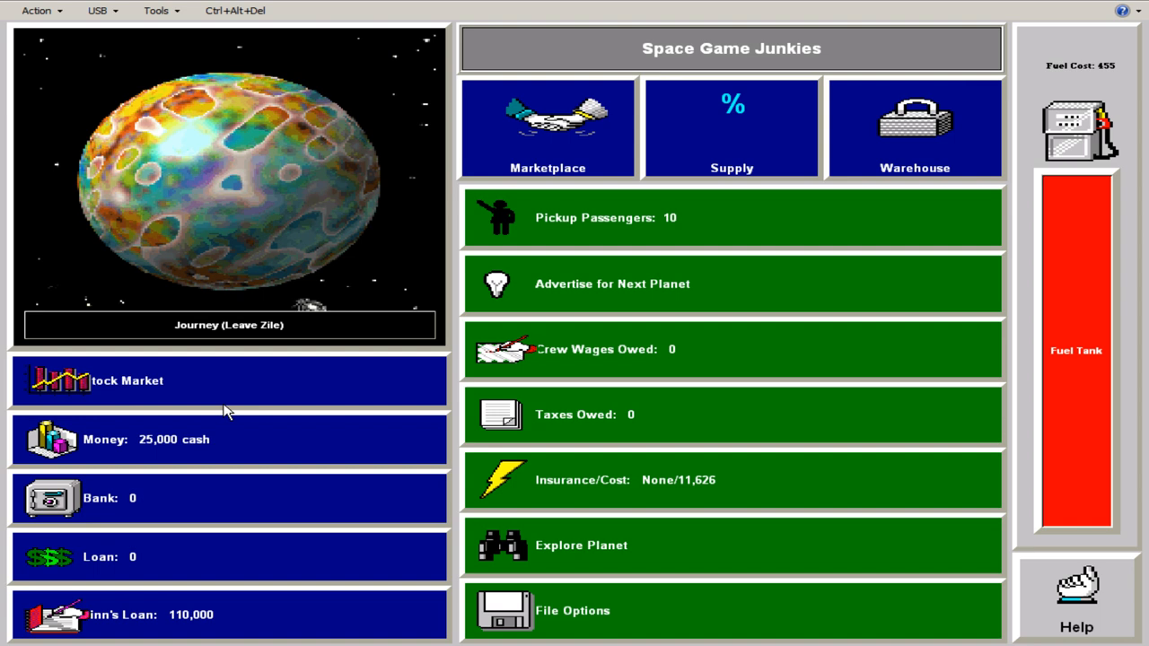
pyautogui.moveTo(266, 636)
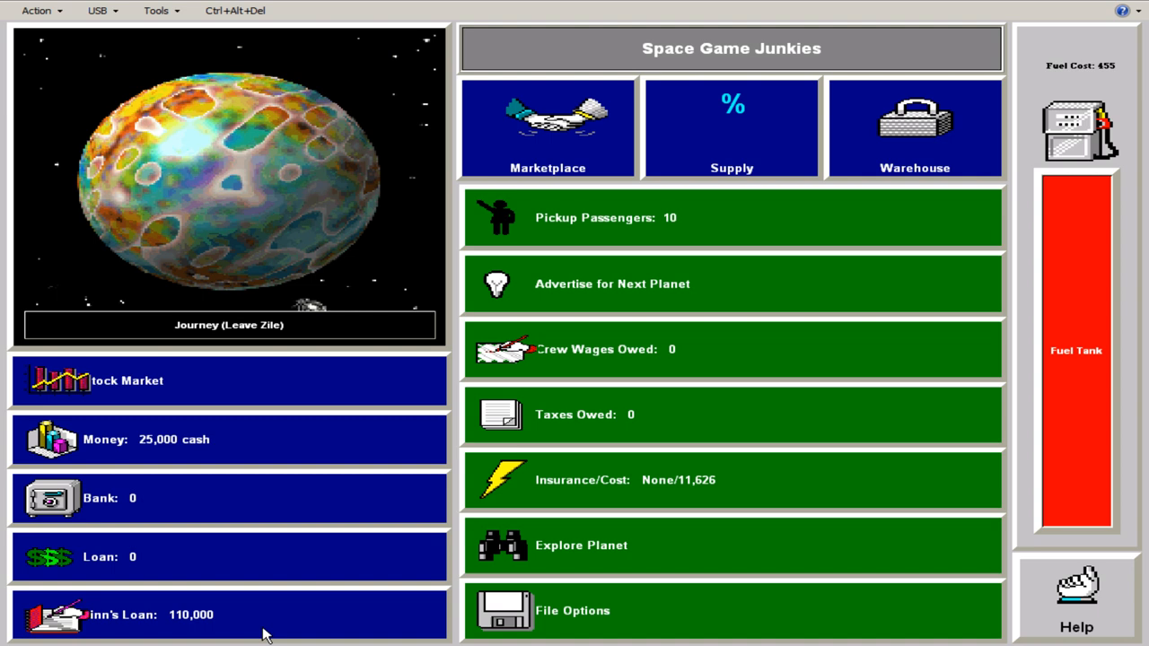
pyautogui.moveTo(777, 205)
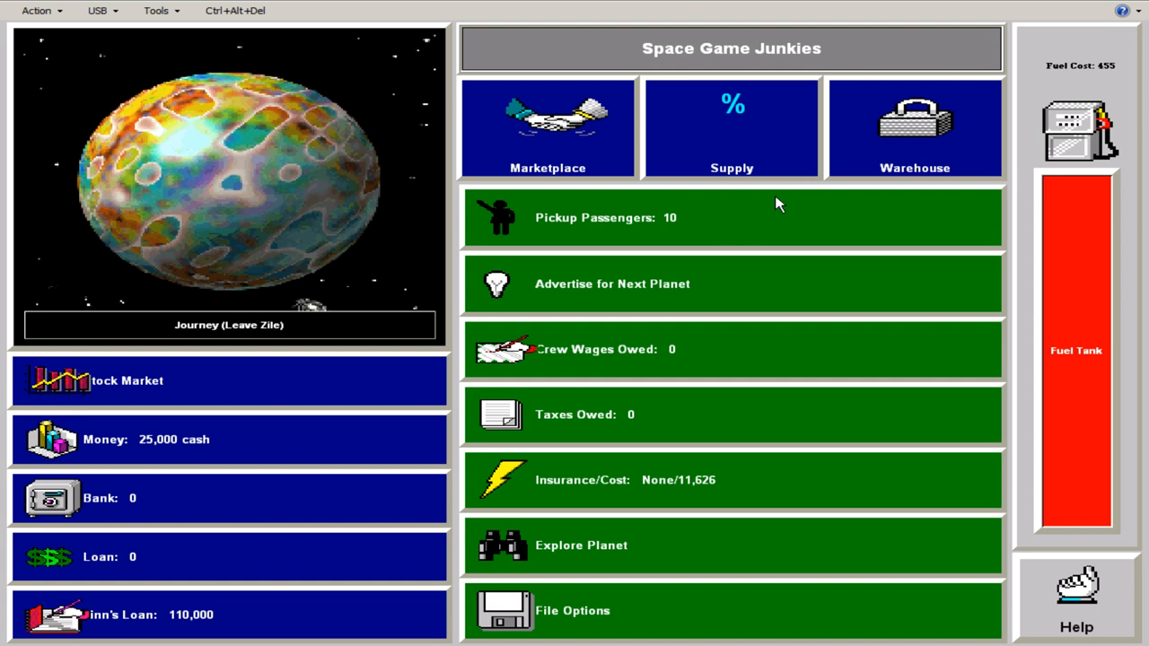
pyautogui.moveTo(786, 219)
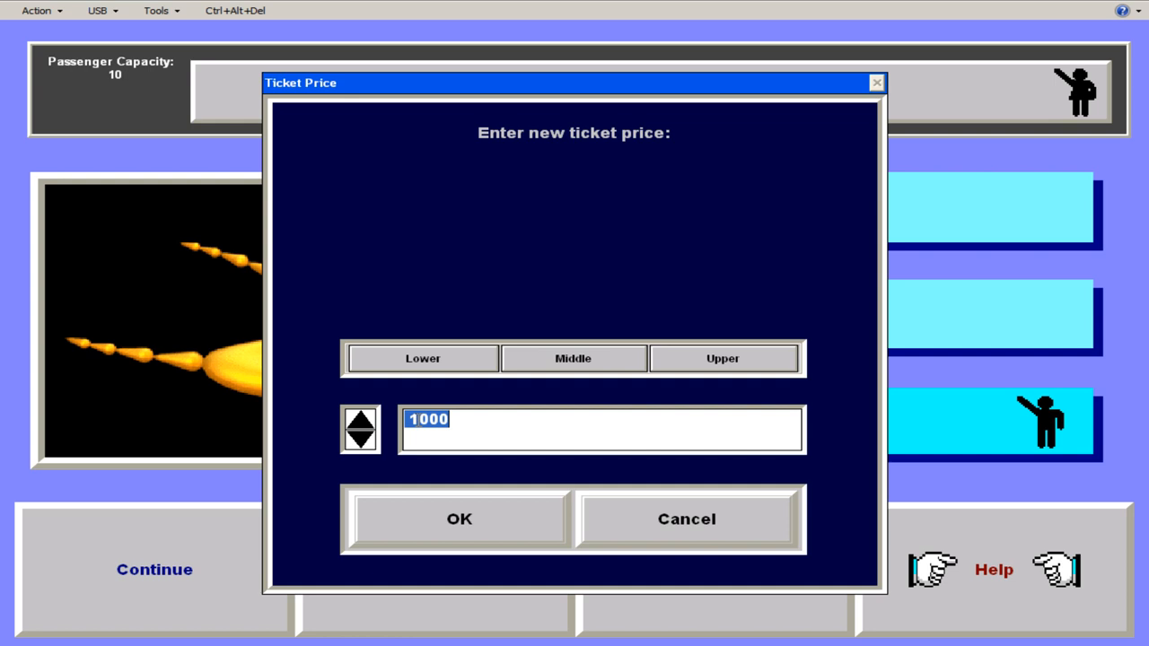
# - Pick up the waiting passengers at a 1,000 kubar ticket price, raising cash to 33,500
pyautogui.click(460, 519)
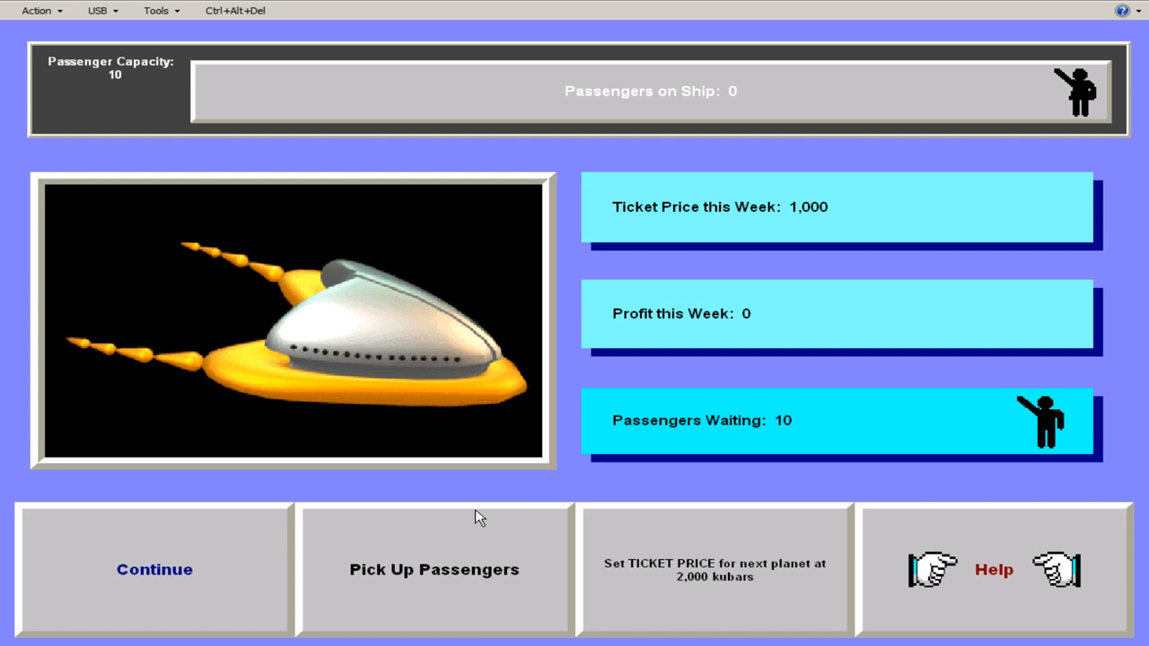
pyautogui.click(155, 569)
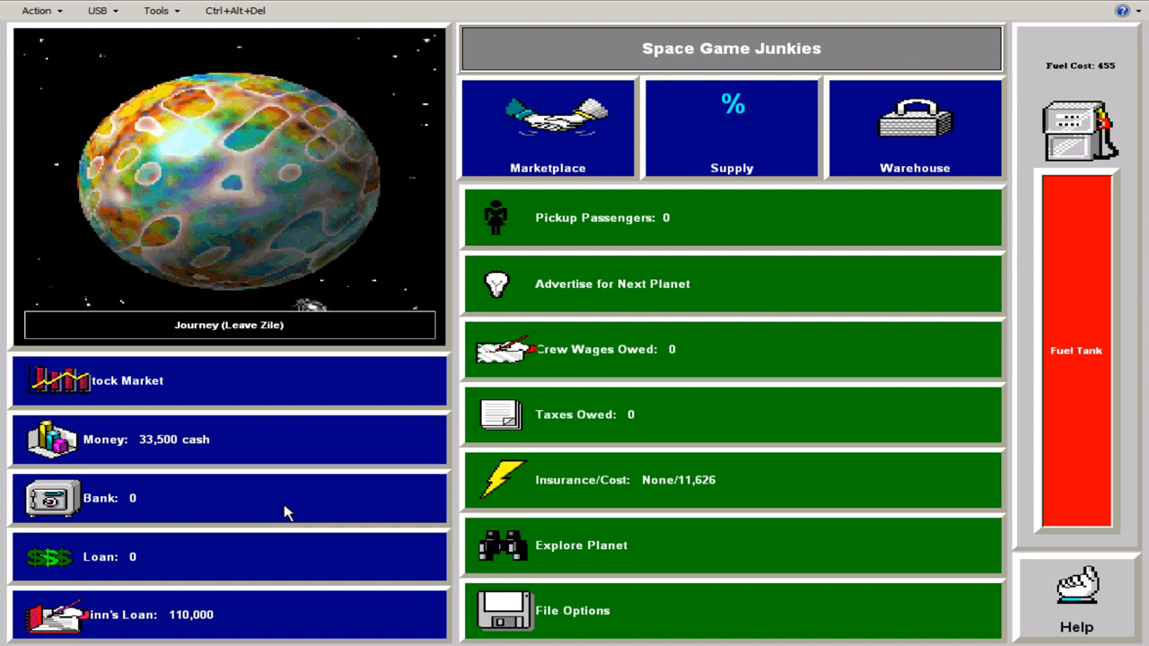
pyautogui.moveTo(284, 498)
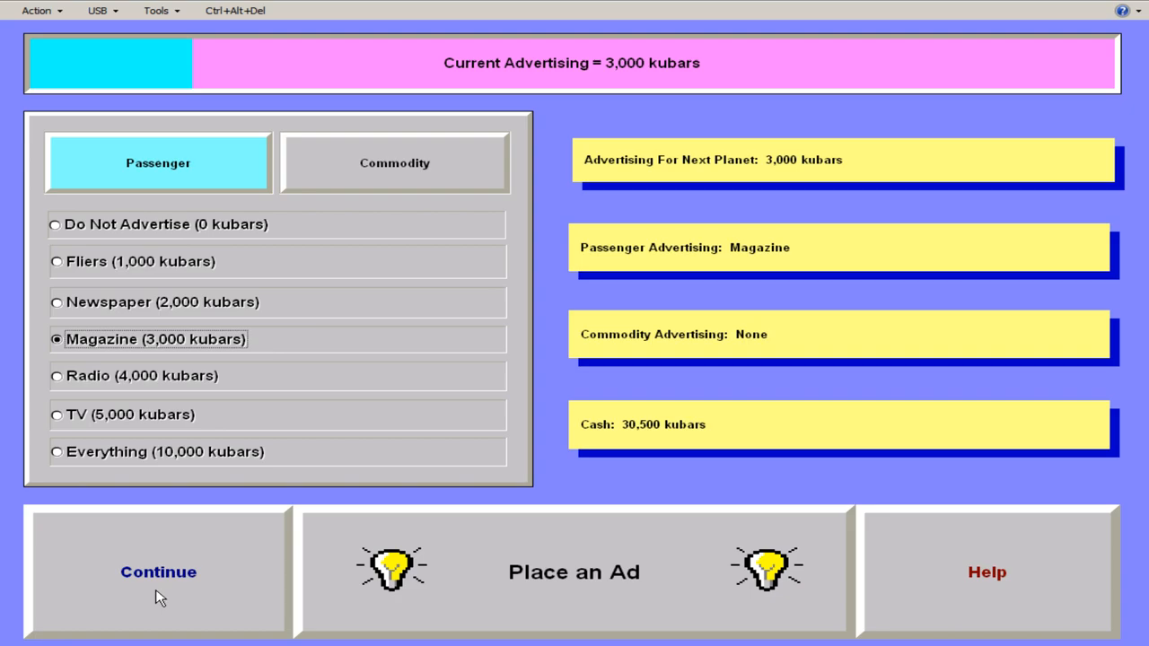
# - Return to the Zile main screen after booking the 3,000-kubar magazine passenger ad
pyautogui.click(158, 571)
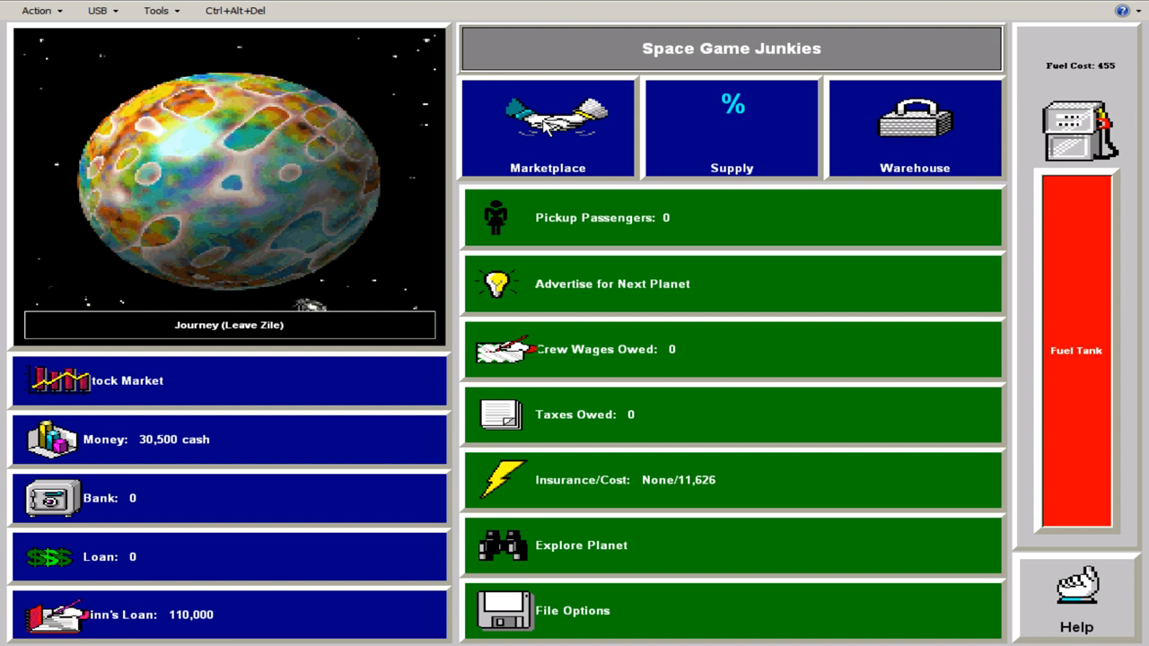
pyautogui.click(126, 381)
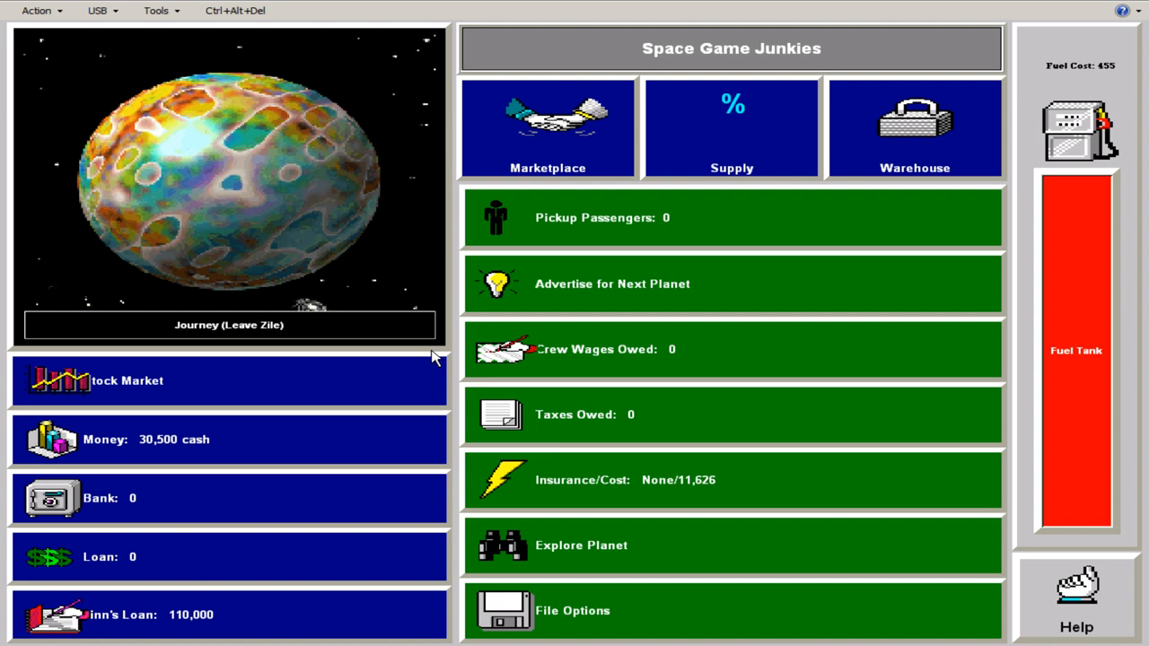
pyautogui.click(913, 127)
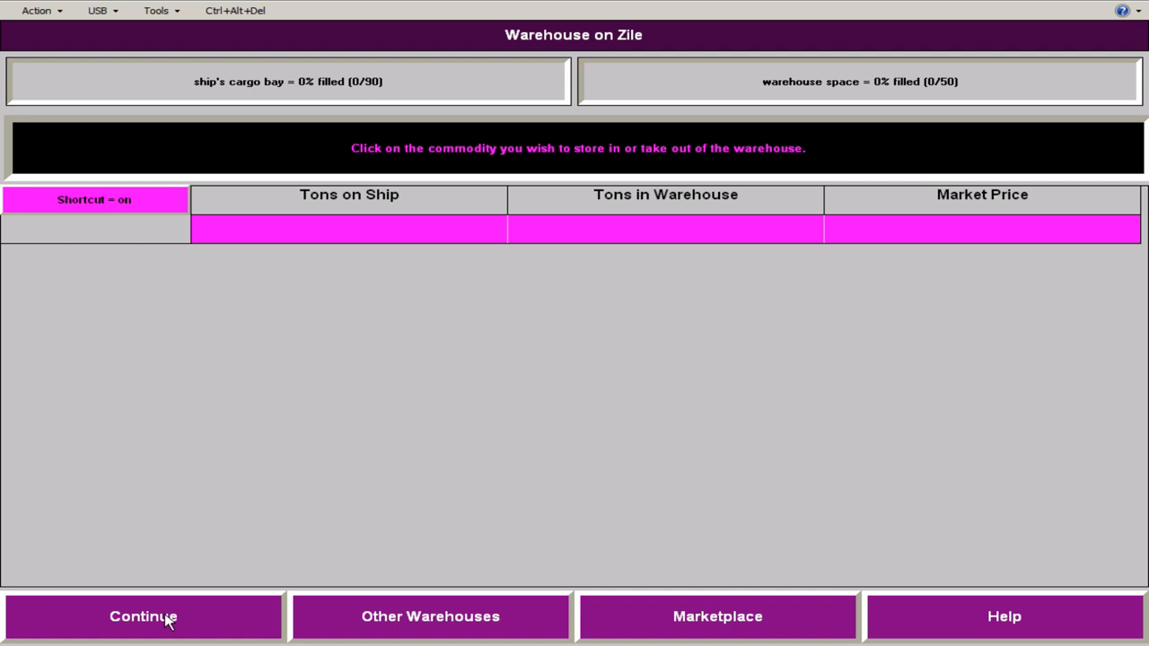
pyautogui.click(718, 616)
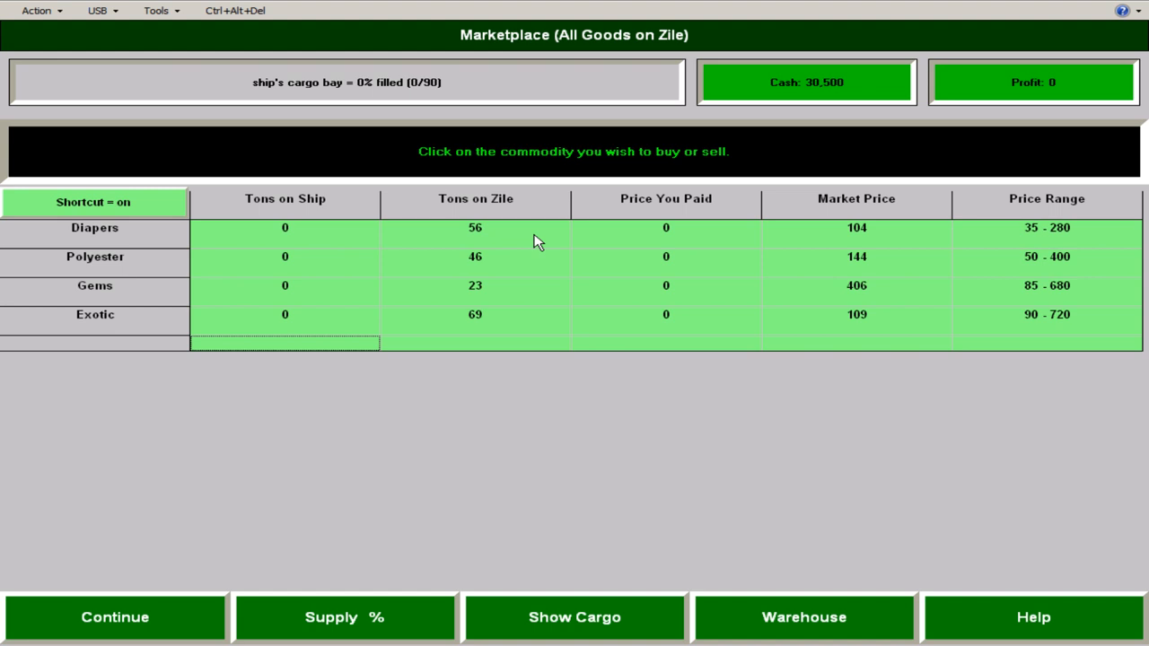
pyautogui.moveTo(880, 240)
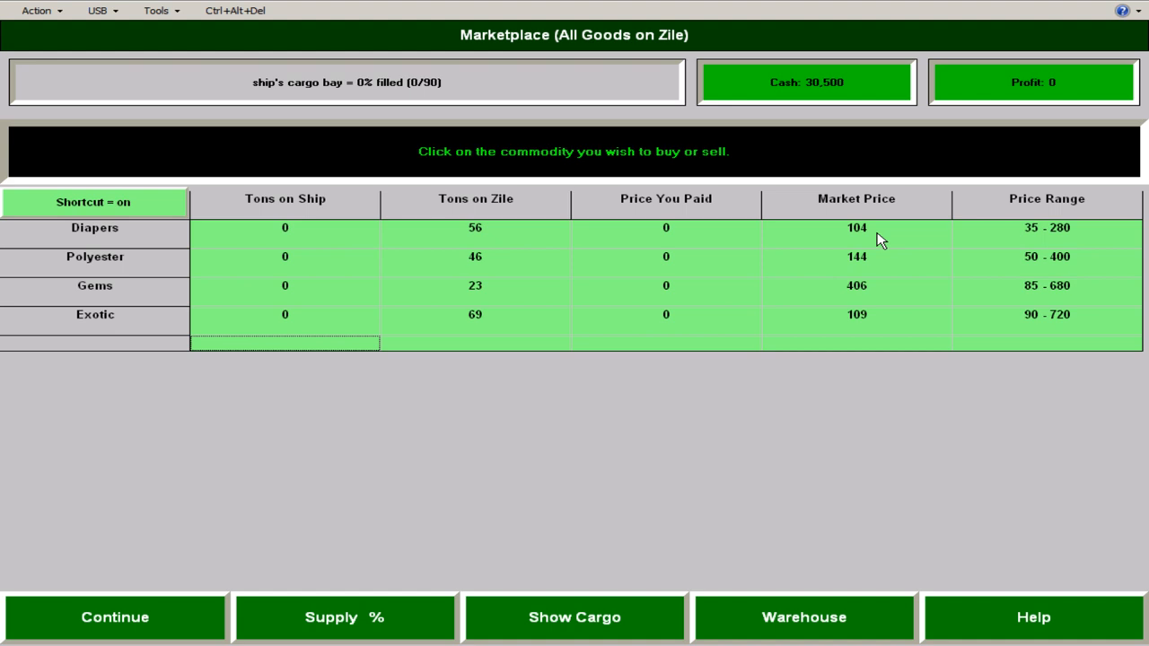
pyautogui.moveTo(770, 506)
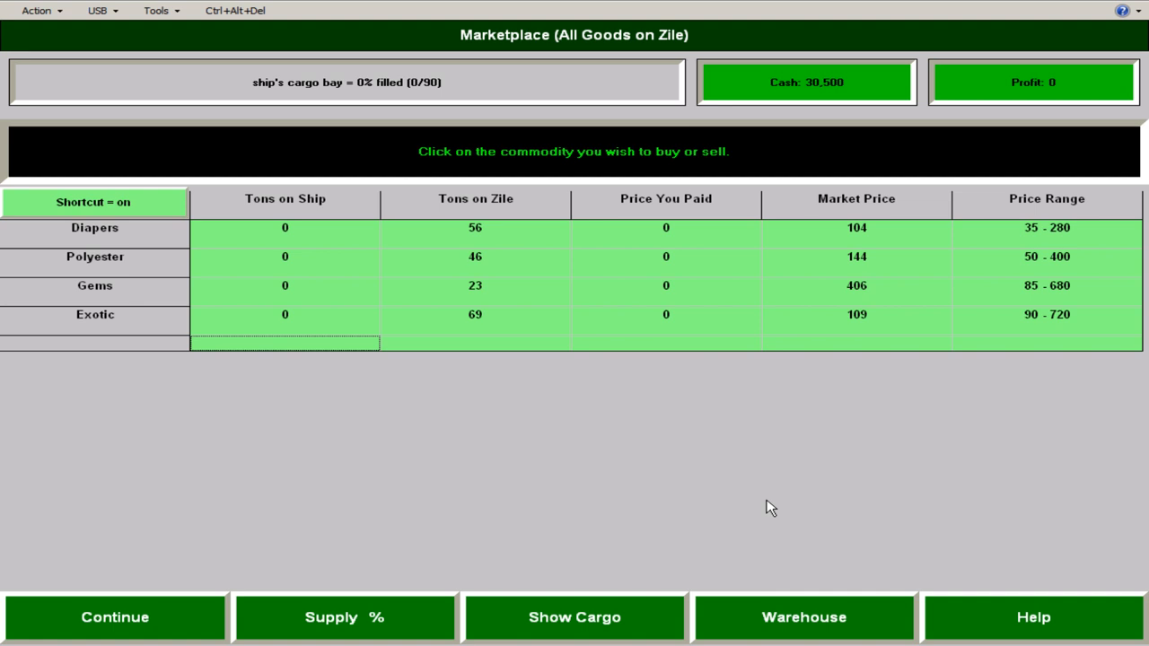
pyautogui.moveTo(352, 601)
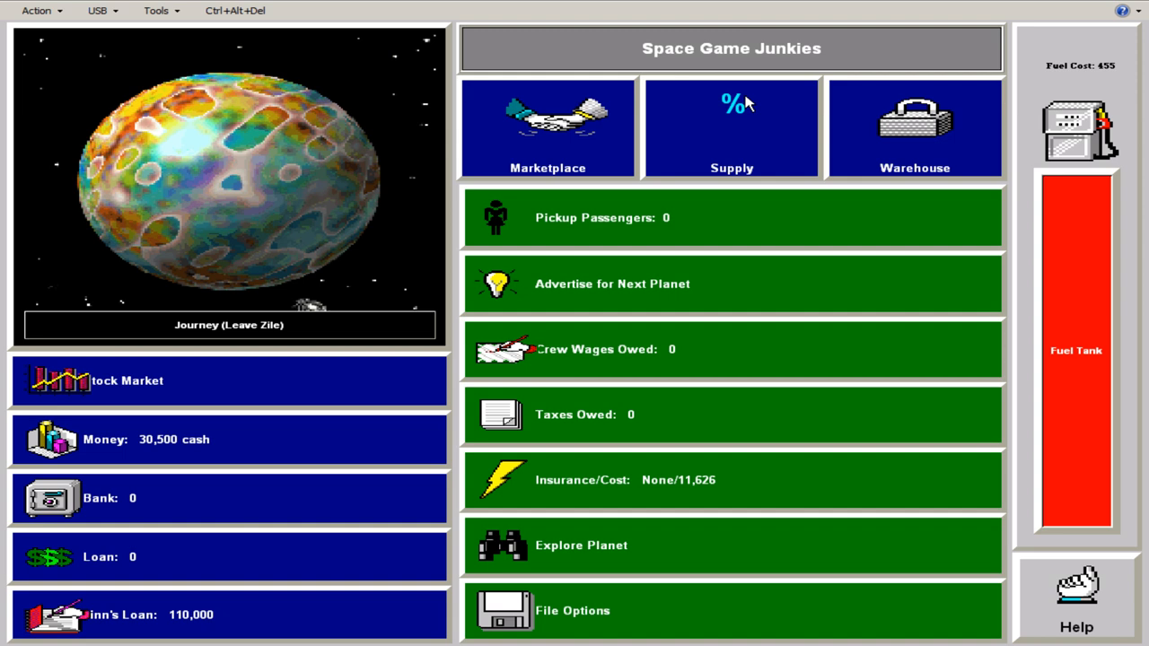
# - Check Supply % in the Zile marketplace and fill the bay with 69 tons Exotic and 21 tons Diapers
pyautogui.click(547, 125)
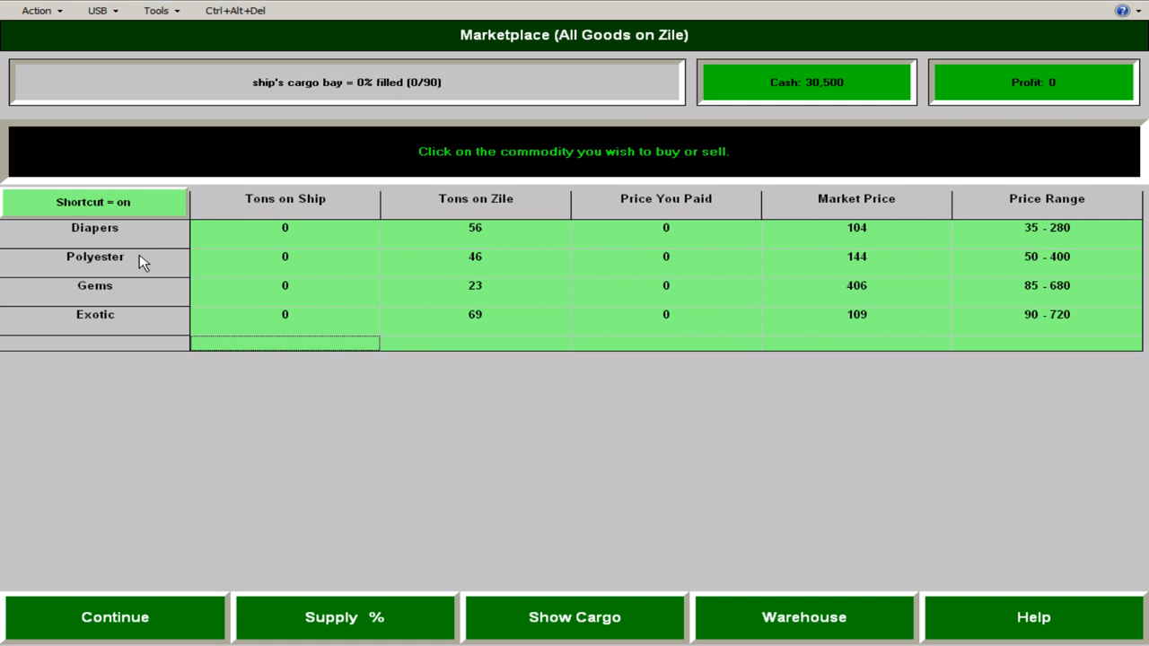
pyautogui.click(345, 617)
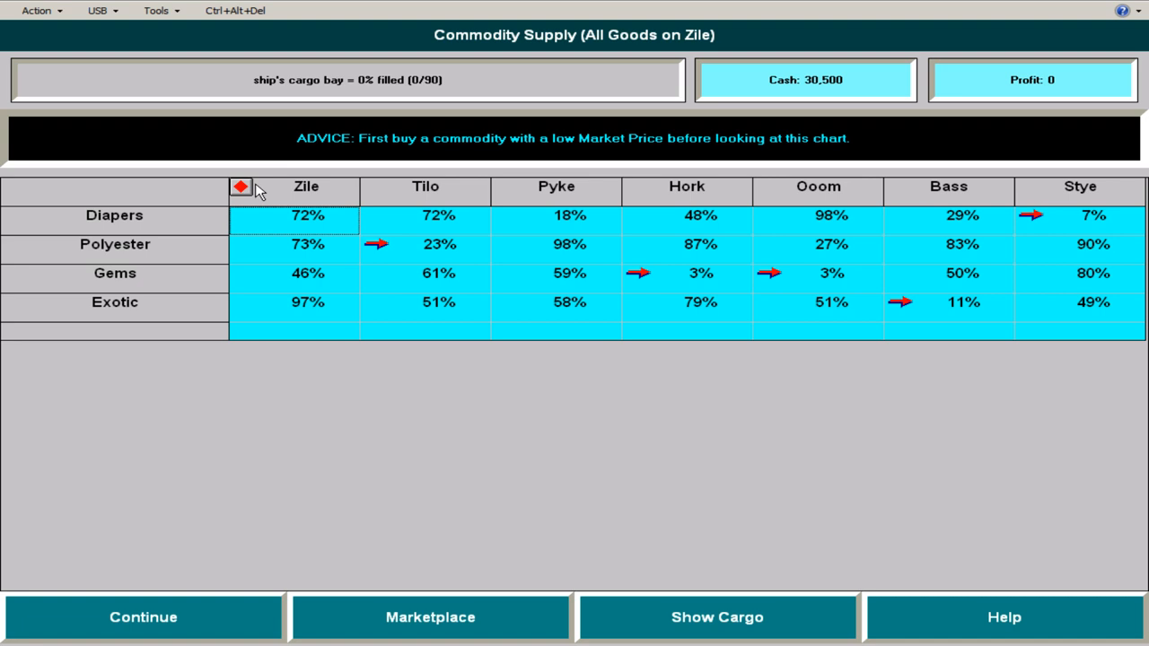
pyautogui.moveTo(891, 319)
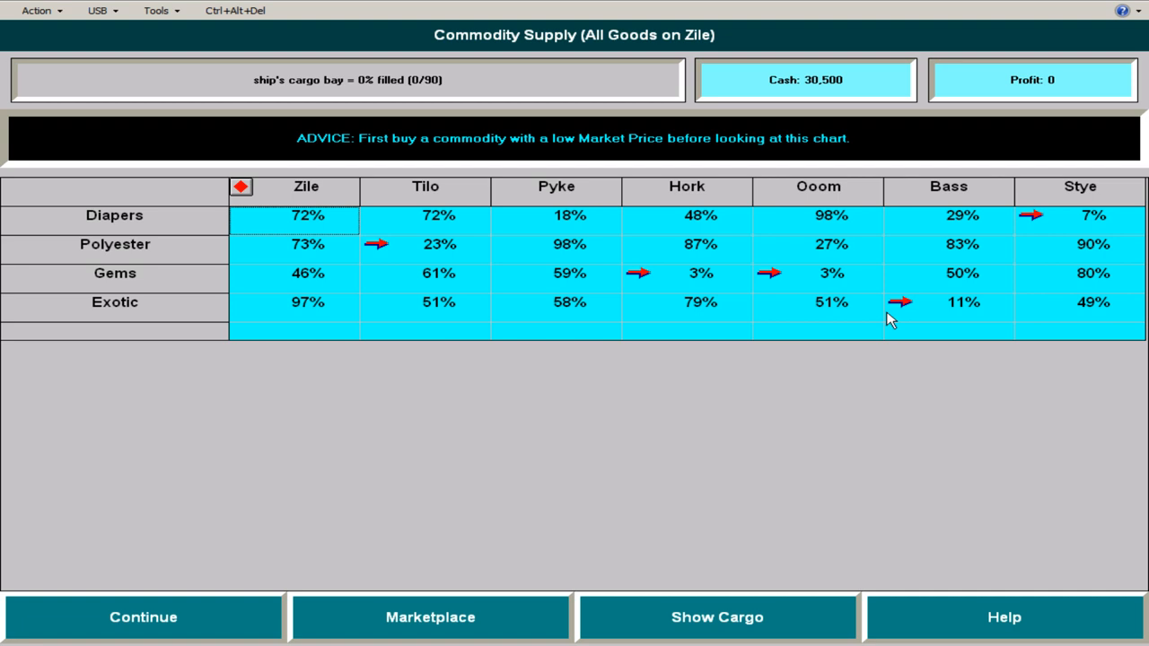
pyautogui.moveTo(955, 312)
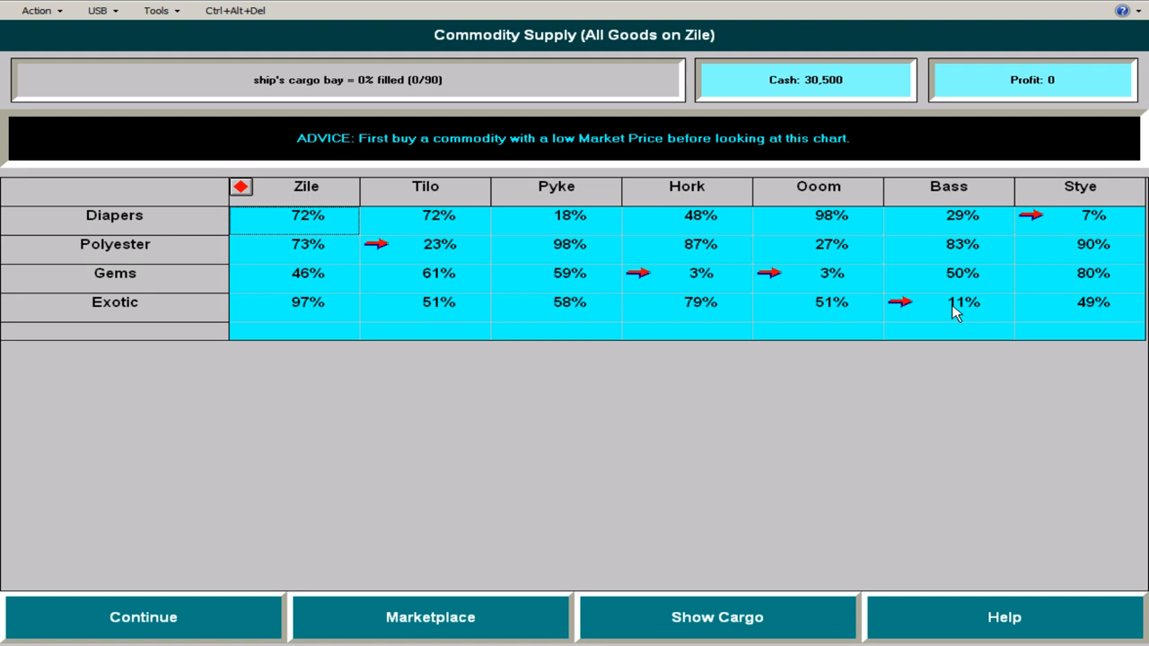
pyautogui.moveTo(332, 428)
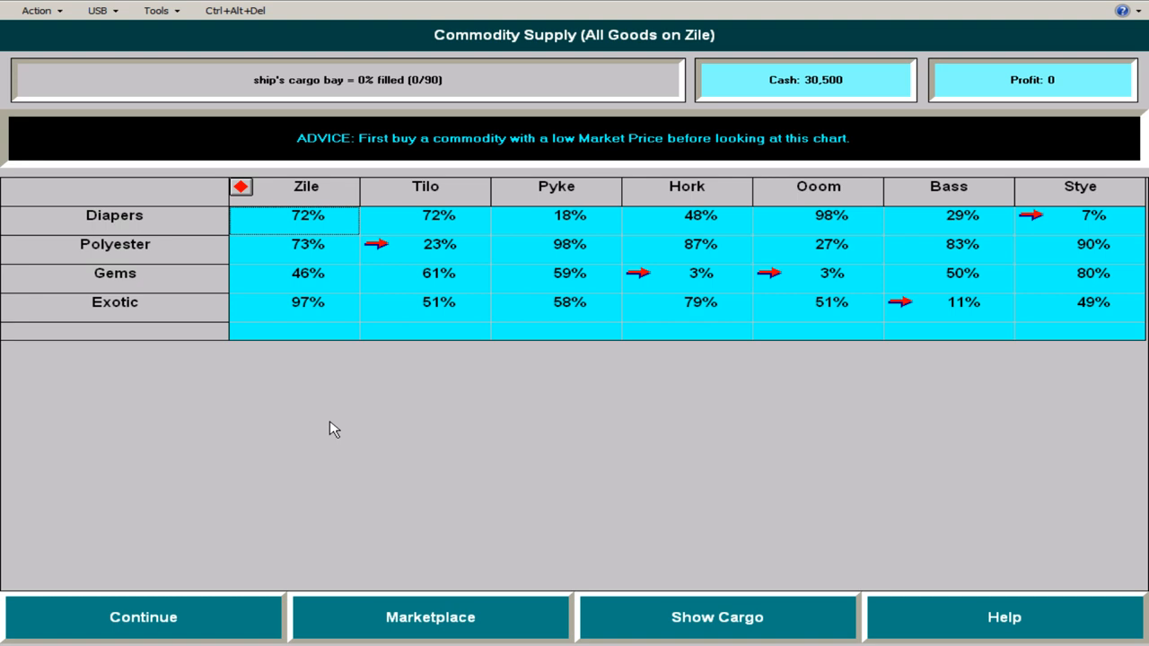
pyautogui.click(431, 618)
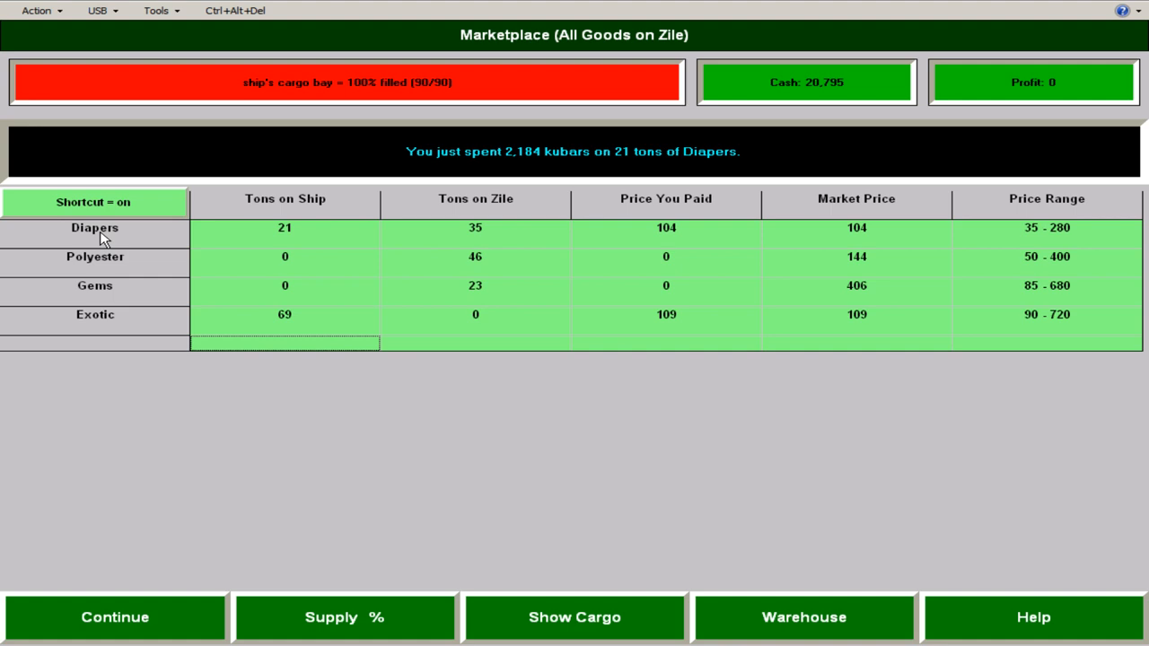
pyautogui.click(345, 617)
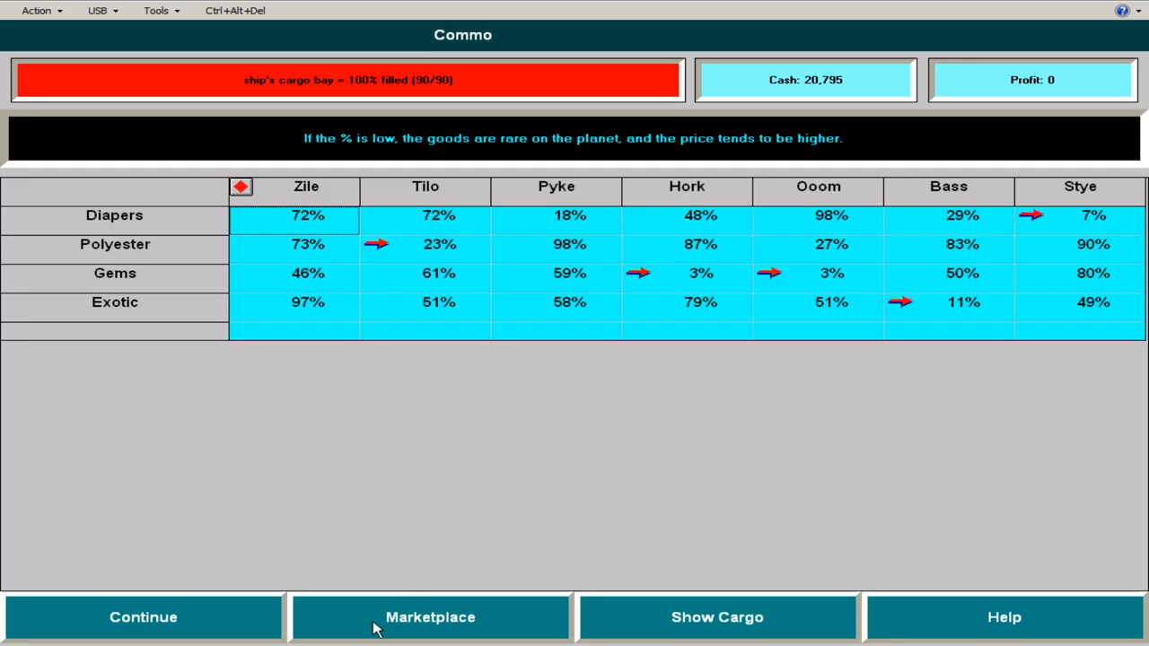
# - Begin Turn 2, fly to Bass and dismiss the Vandergriff Ltd. news
pyautogui.click(144, 618)
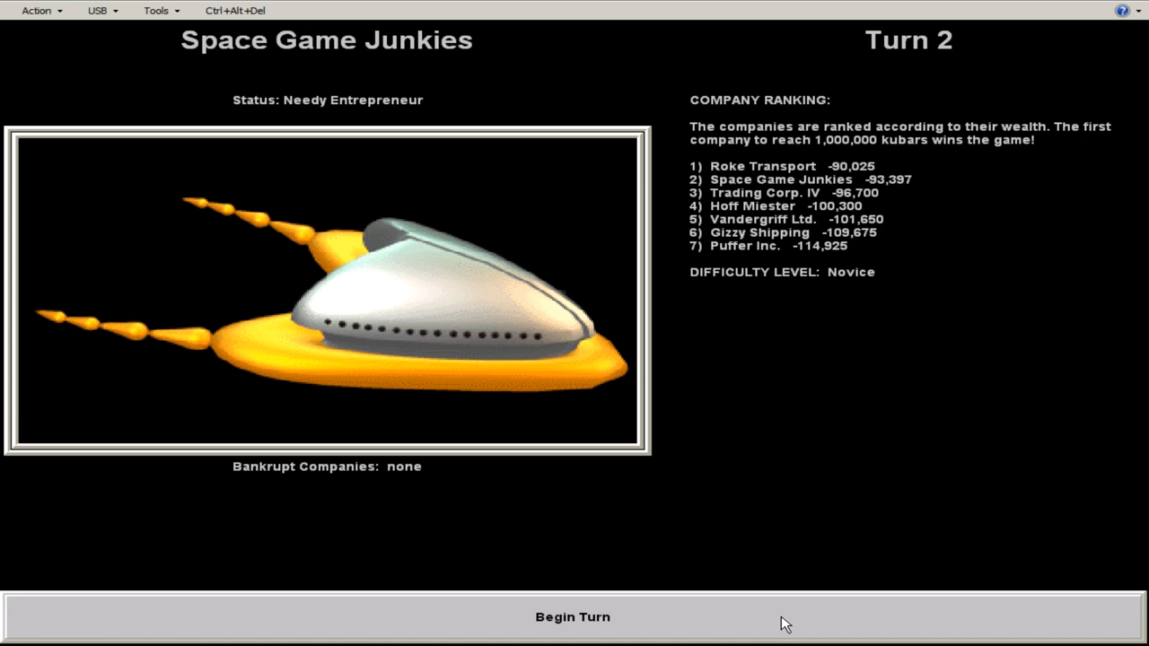
pyautogui.click(573, 618)
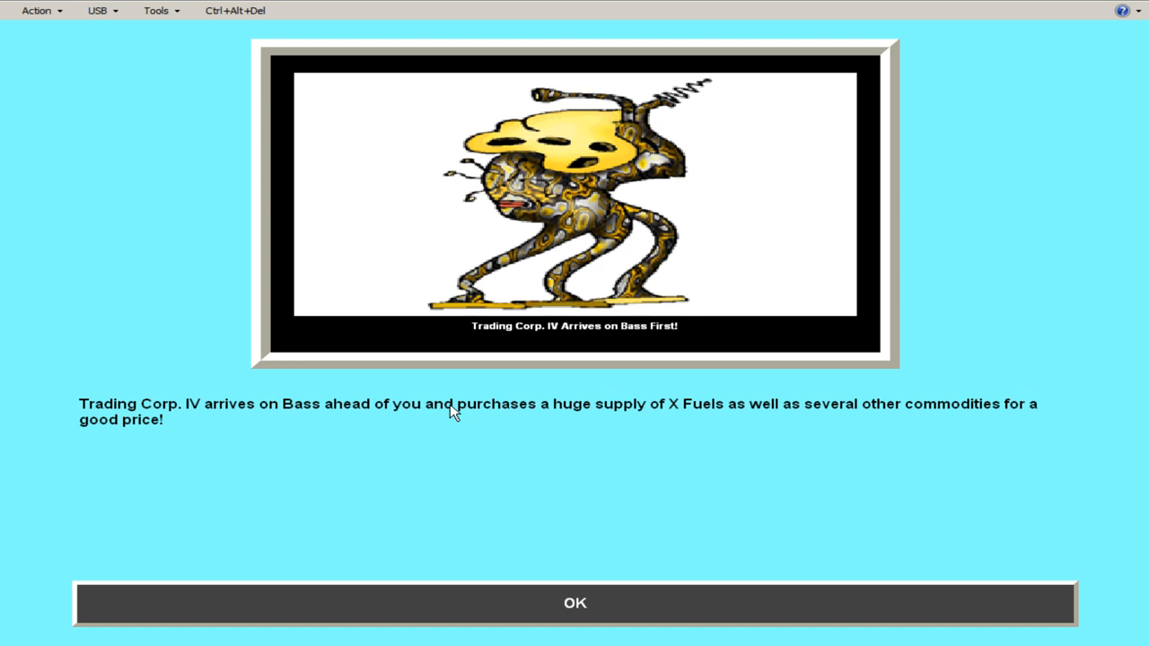
pyautogui.click(575, 603)
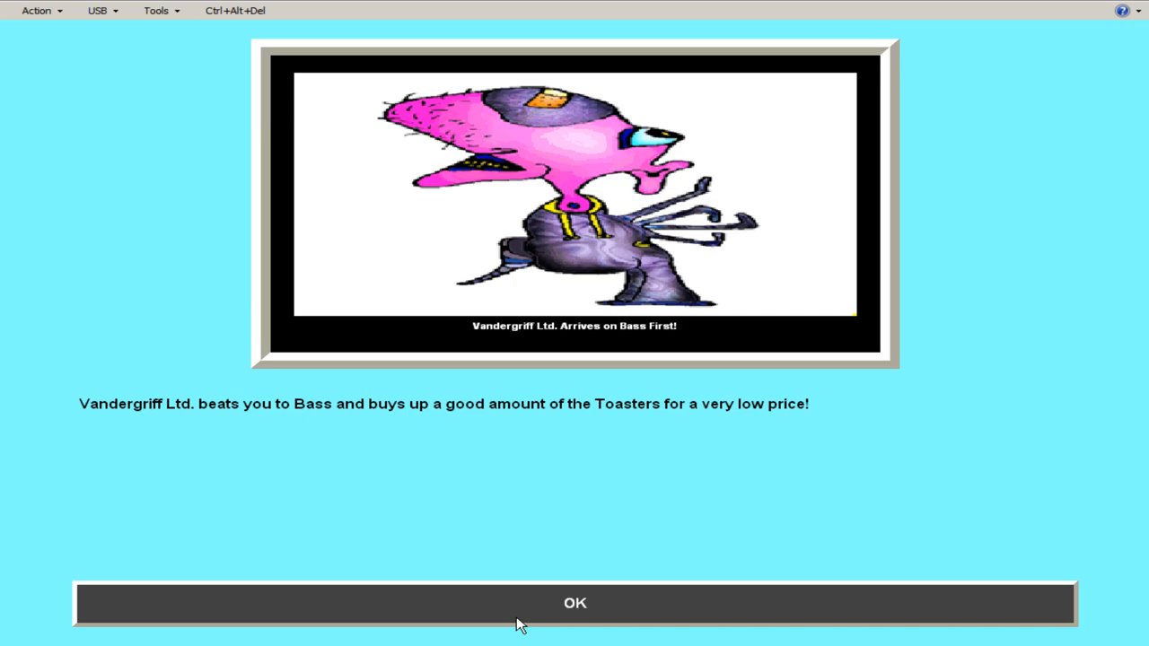
pyautogui.click(574, 604)
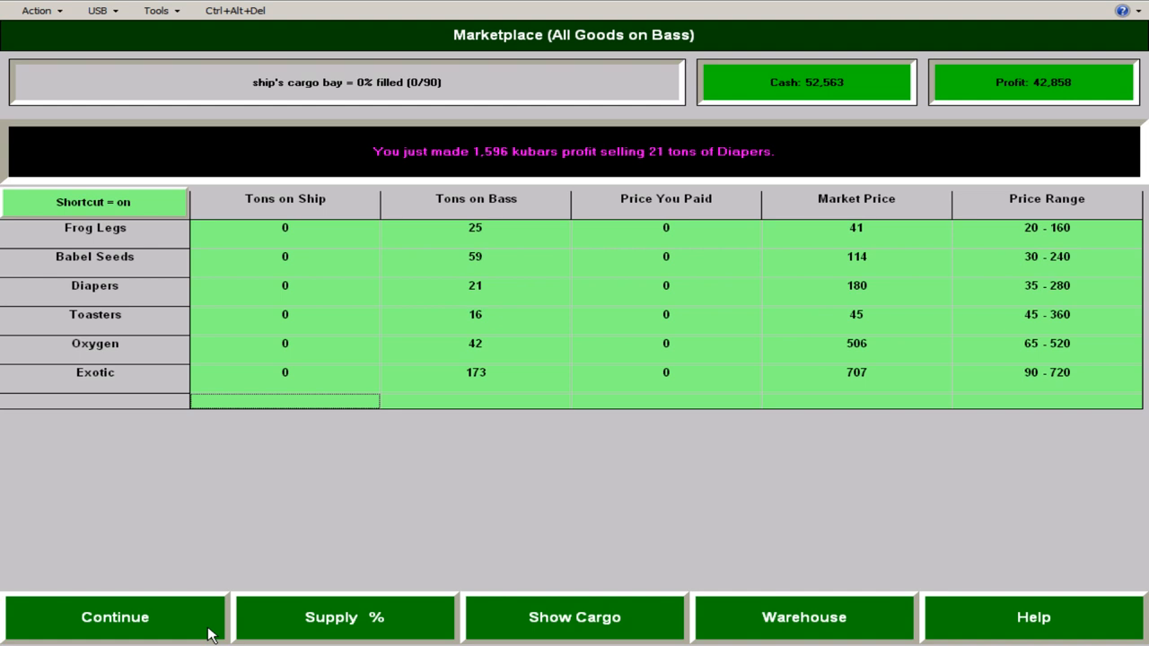
# - Leave the Bass marketplace for the planet overview showing 52,563 cash
pyautogui.click(115, 617)
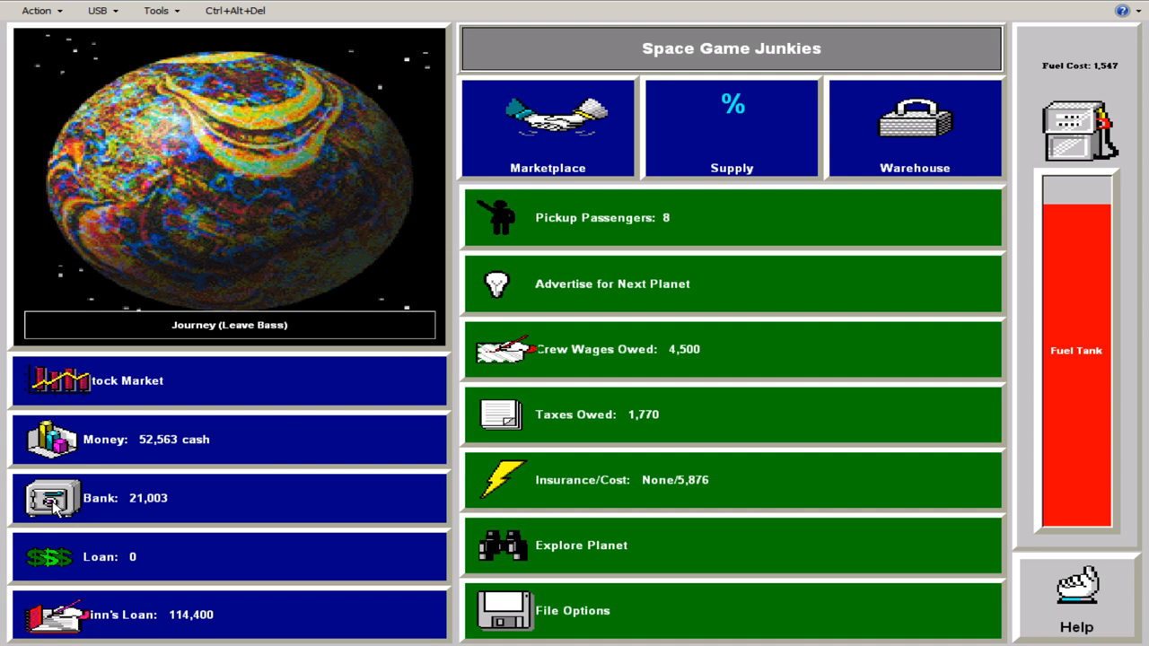
pyautogui.moveTo(230, 604)
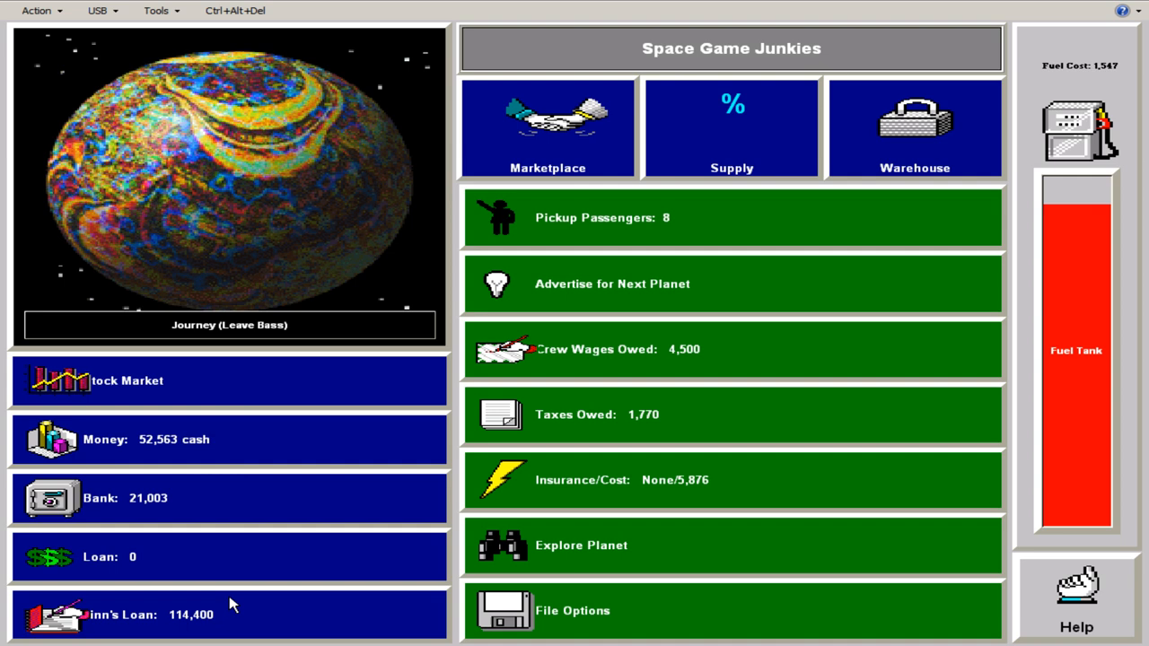
pyautogui.moveTo(219, 575)
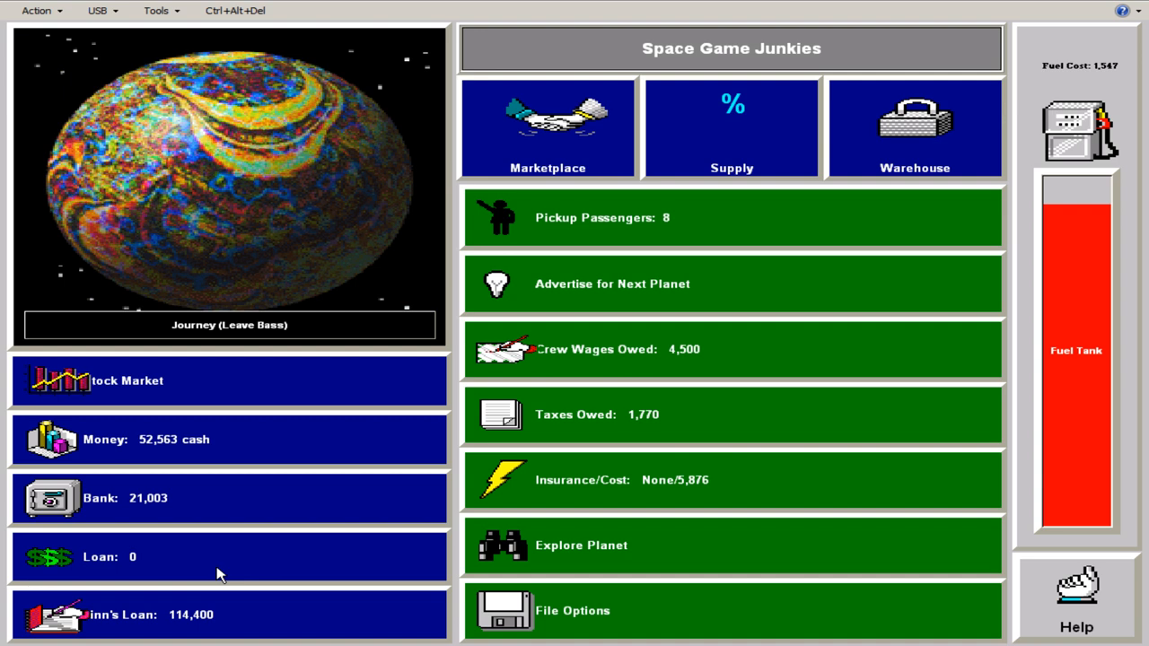
pyautogui.moveTo(834, 336)
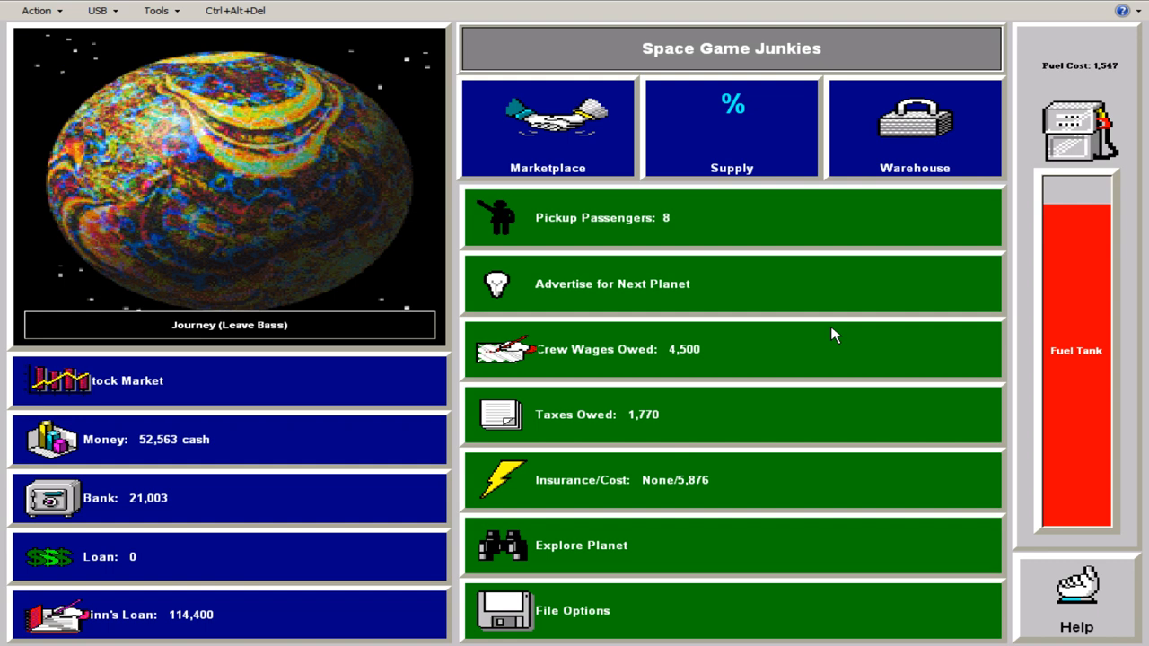
pyautogui.moveTo(690, 359)
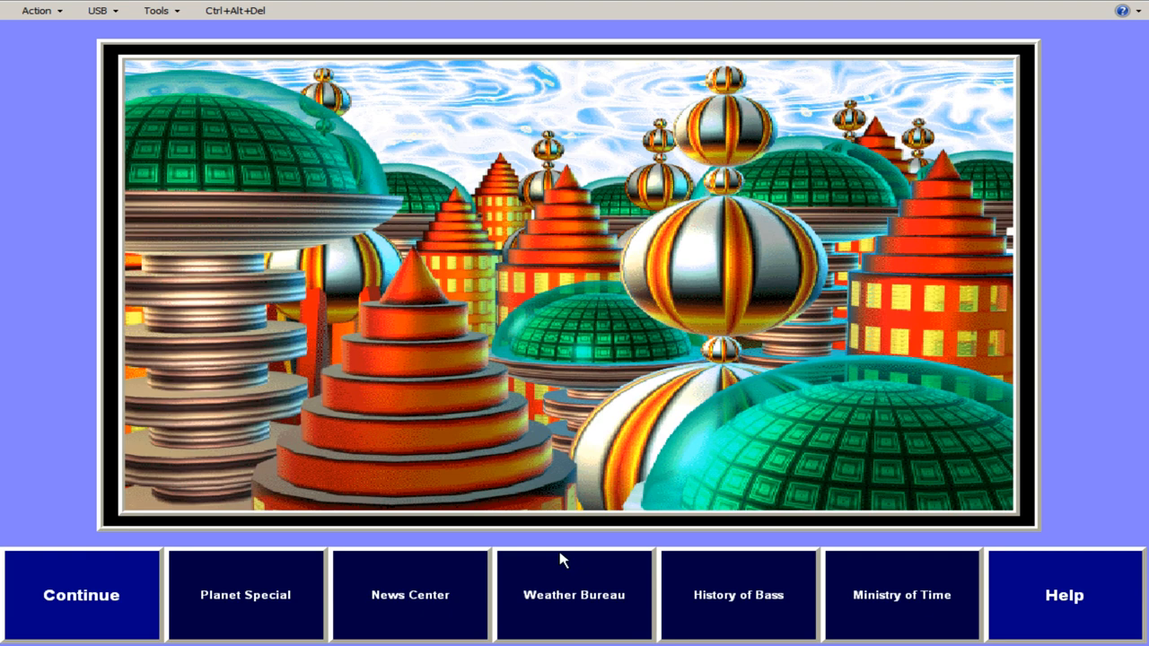
# - Explore Bass, reading the Planet Special and Weather Bureau, then return to the overview
pyautogui.click(244, 594)
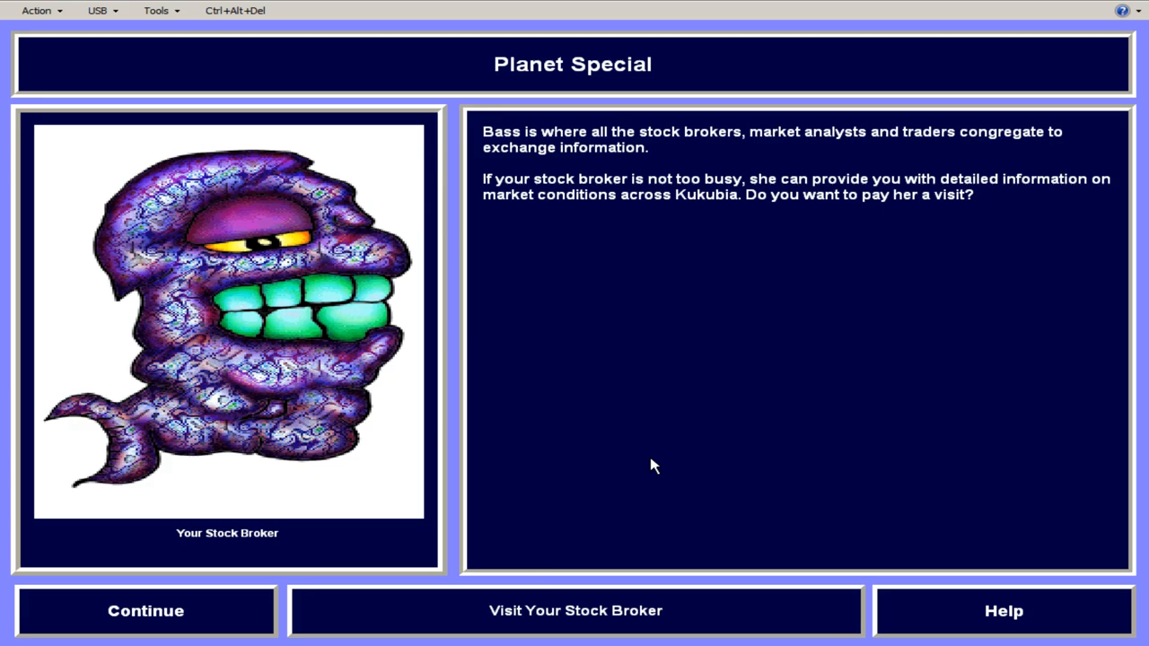
pyautogui.click(145, 611)
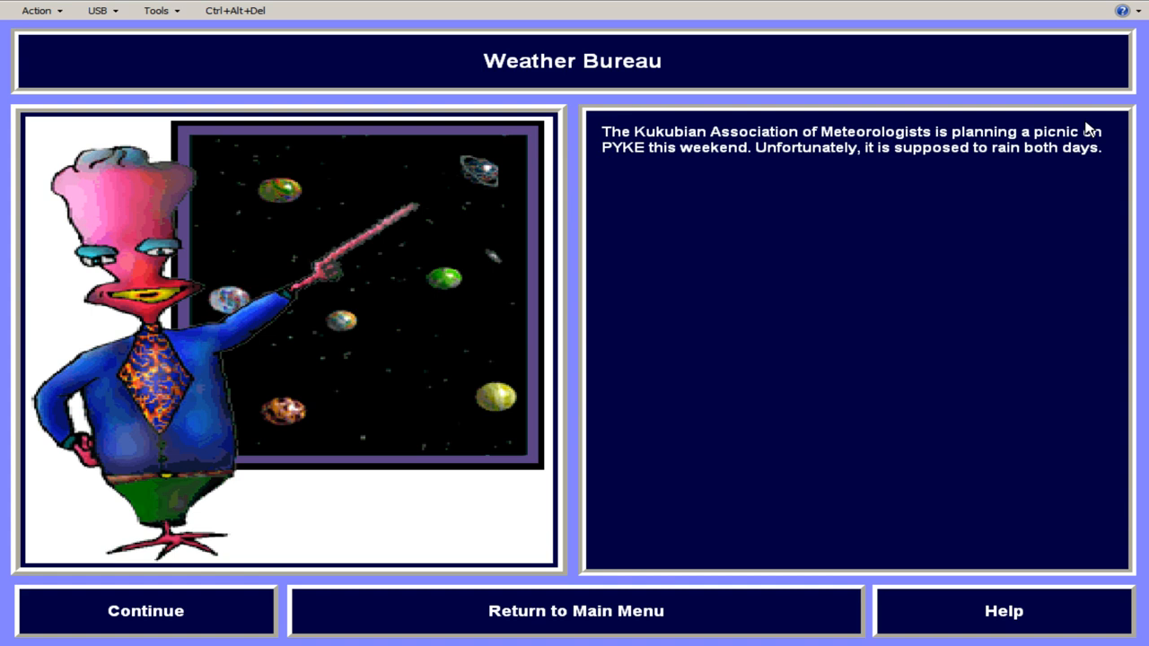
pyautogui.moveTo(644, 226)
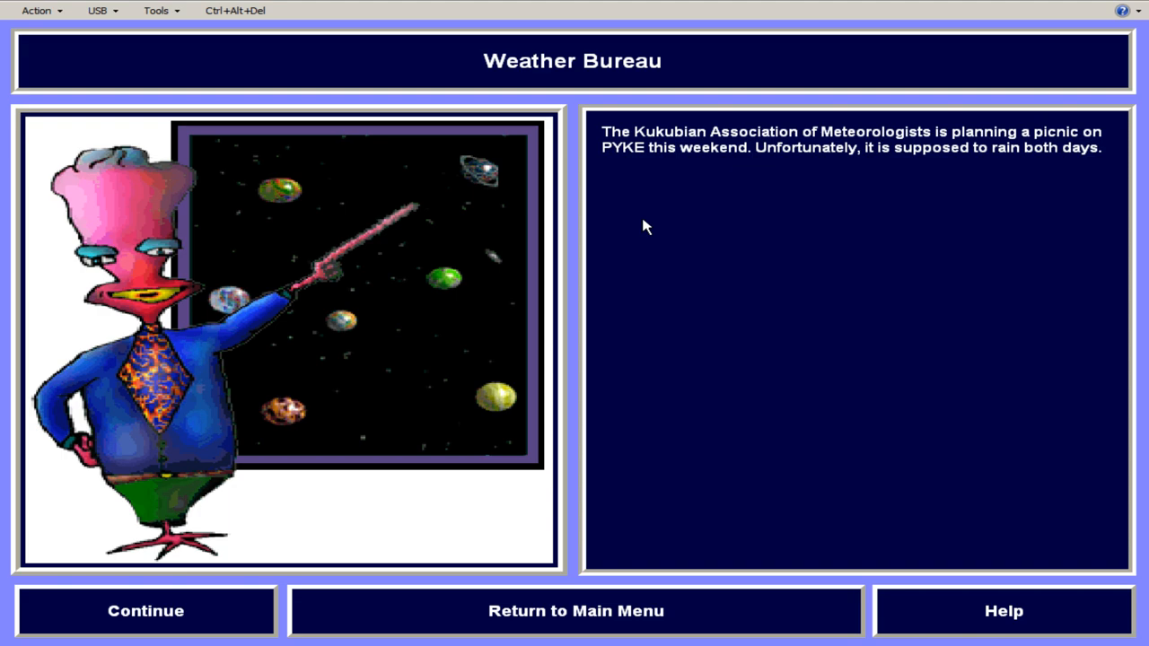
pyautogui.click(575, 610)
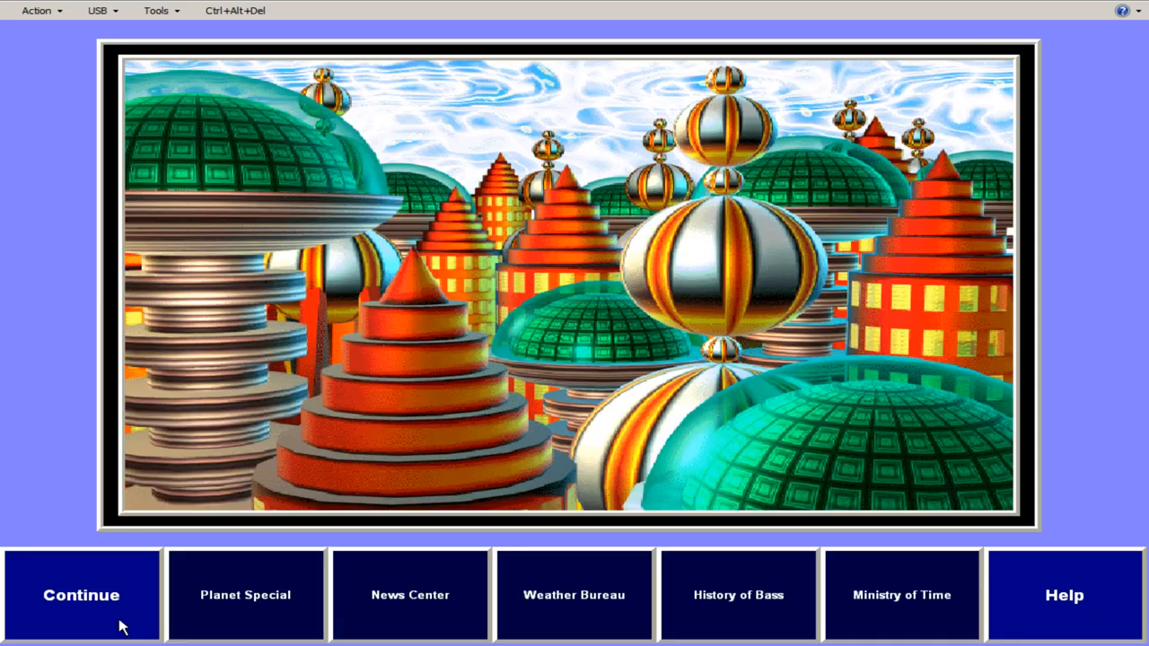
pyautogui.click(81, 594)
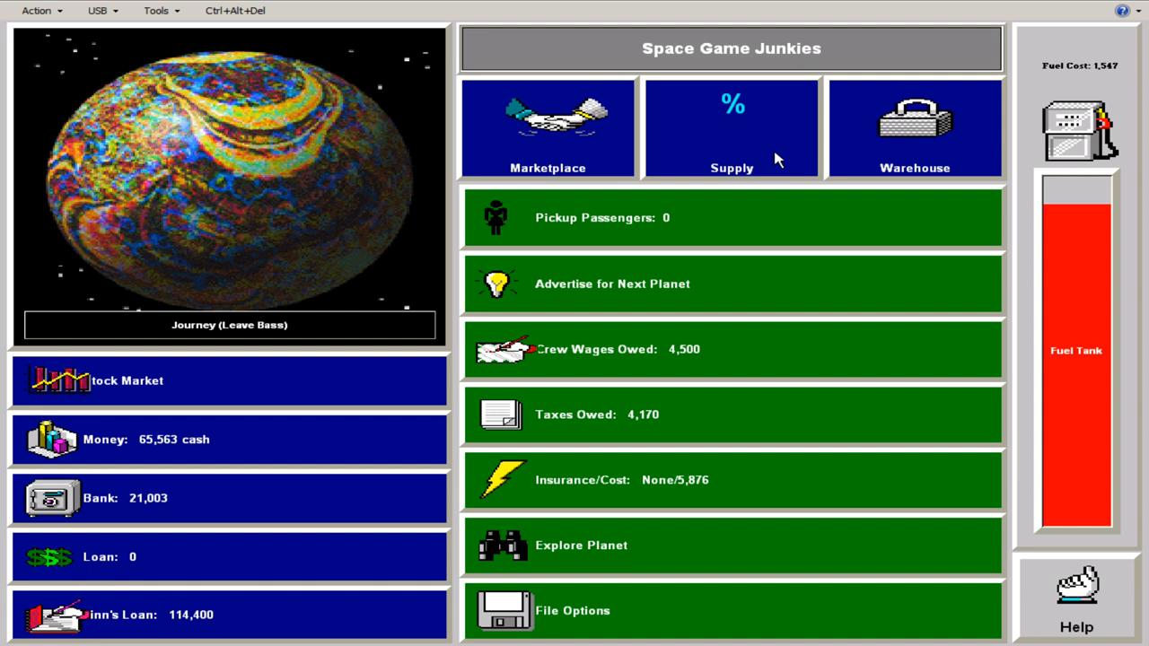
# - Compare Supply % and buy 16 tons of Toasters in the Bass marketplace
pyautogui.click(733, 126)
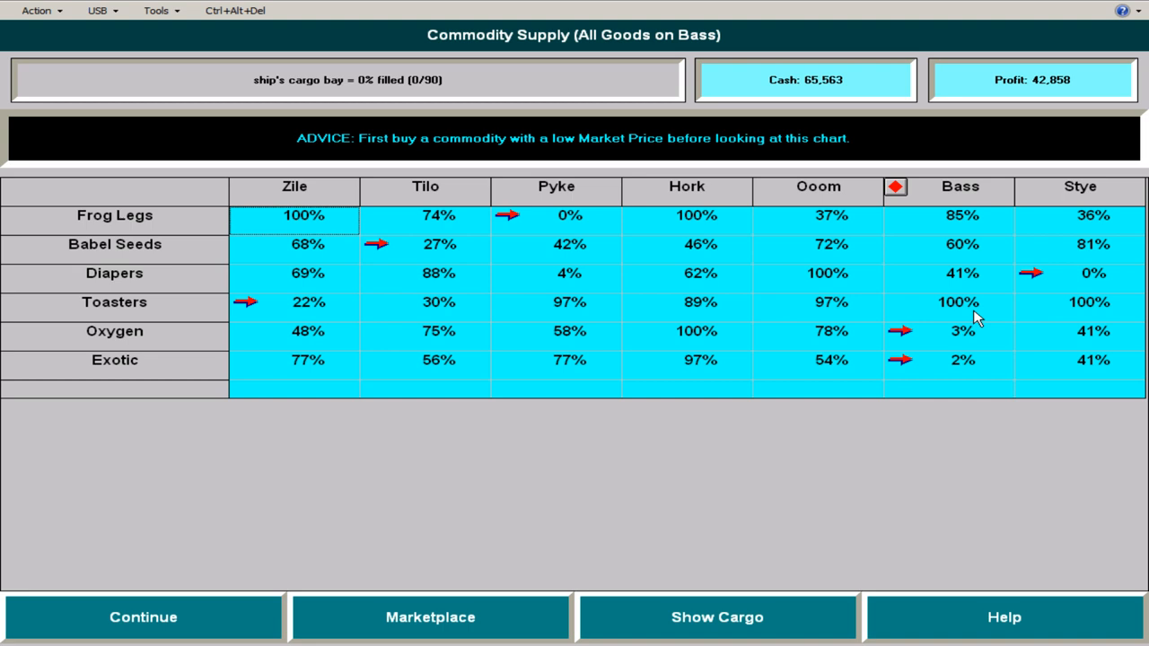
pyautogui.moveTo(966, 222)
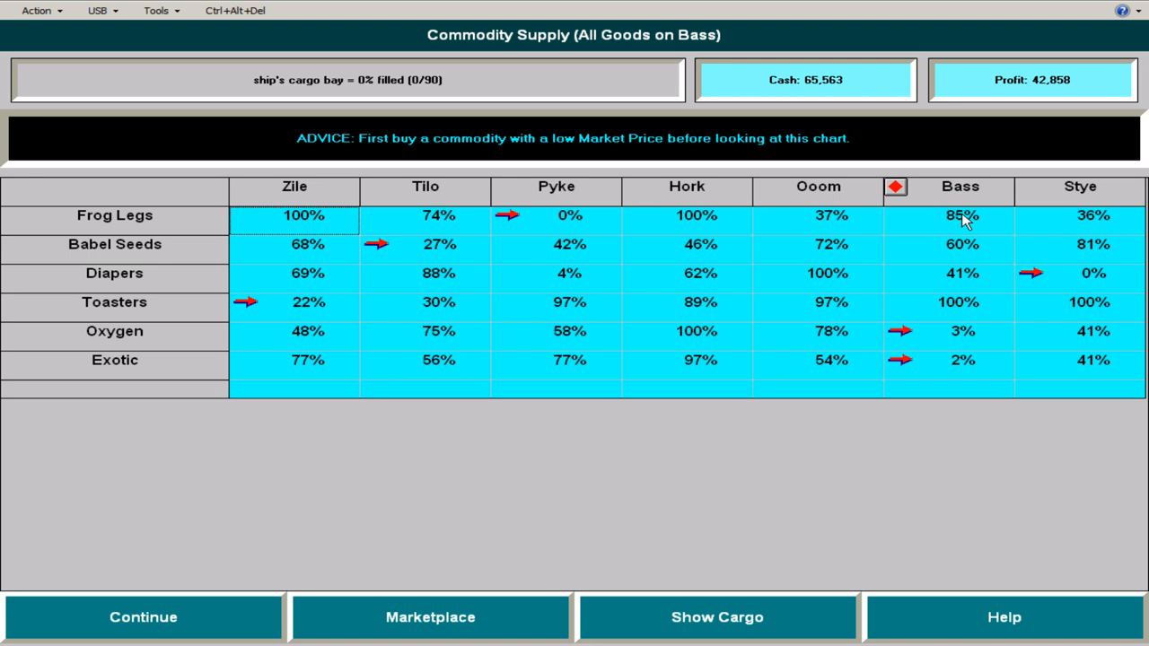
pyautogui.moveTo(1009, 288)
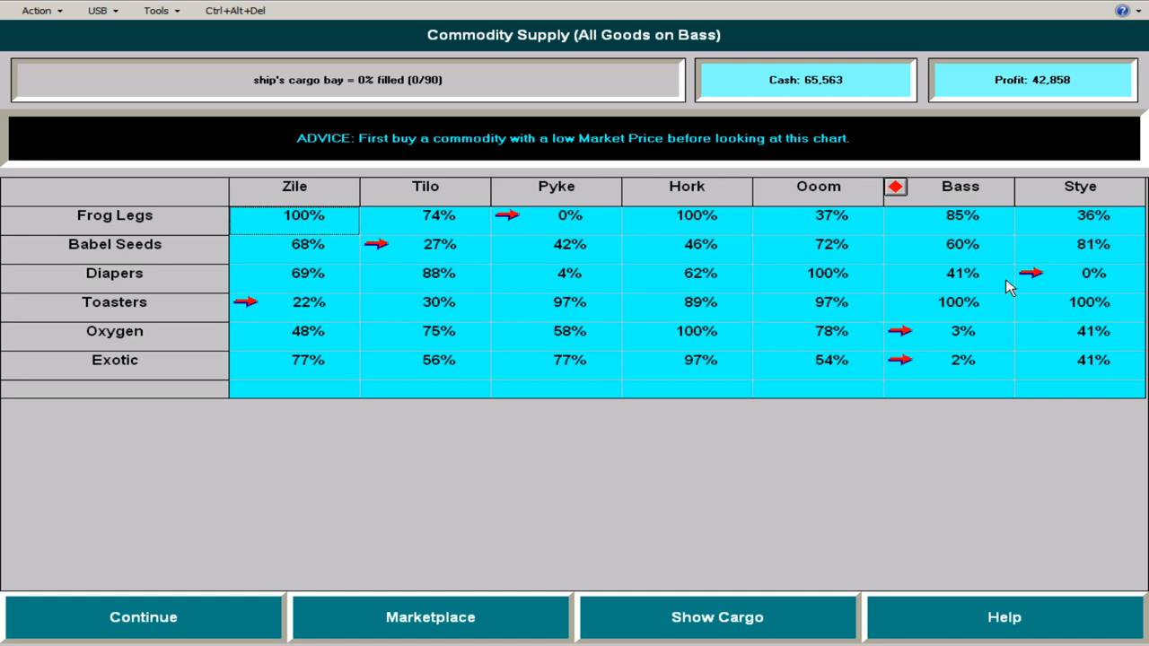
pyautogui.moveTo(976, 313)
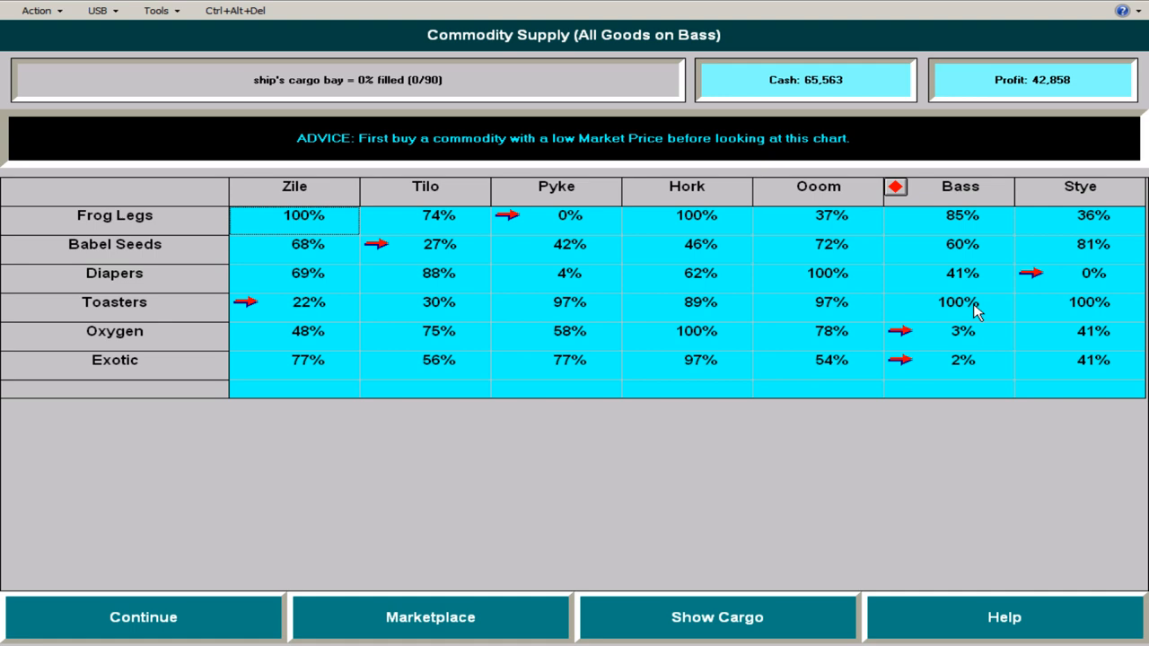
pyautogui.click(431, 617)
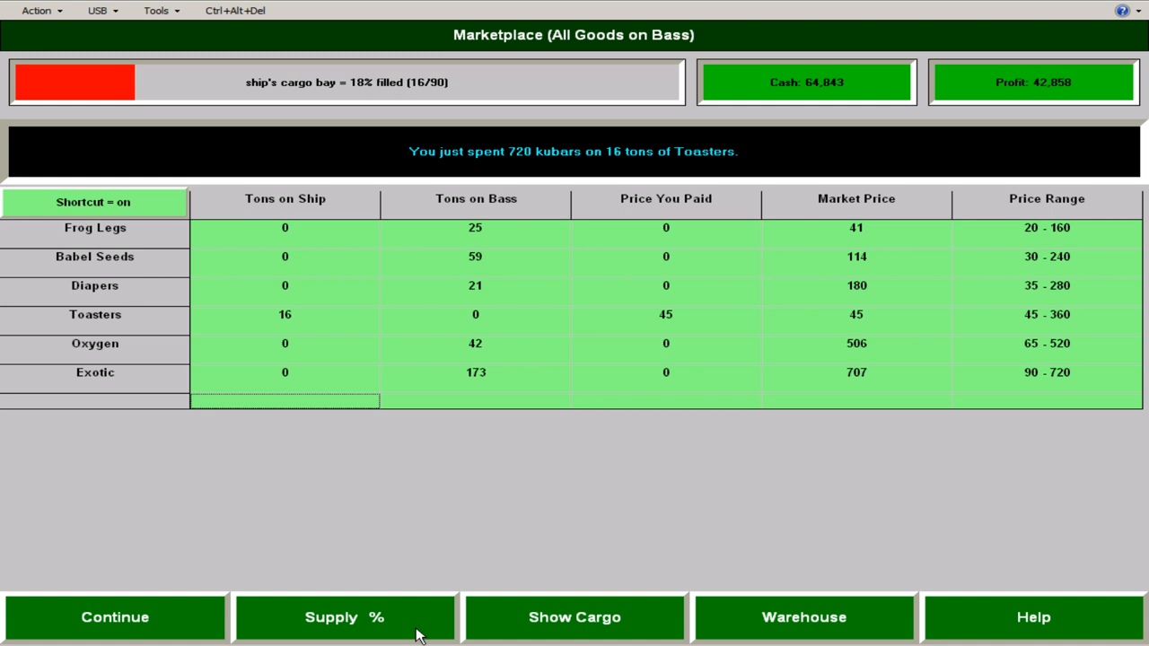
pyautogui.click(345, 617)
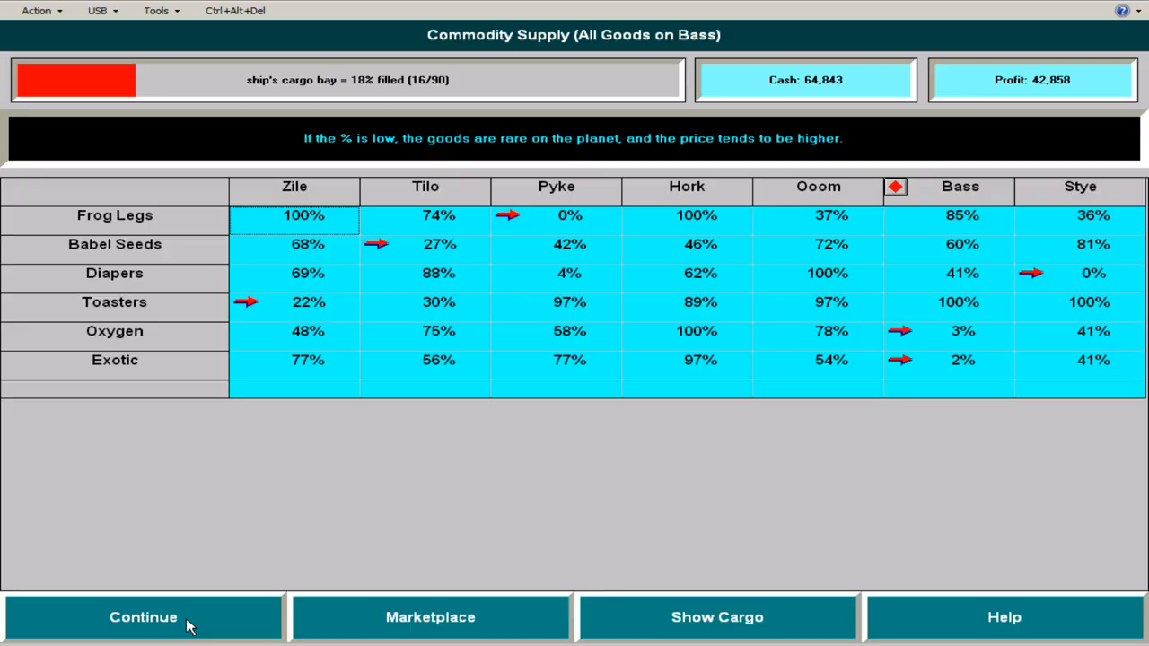
pyautogui.click(143, 617)
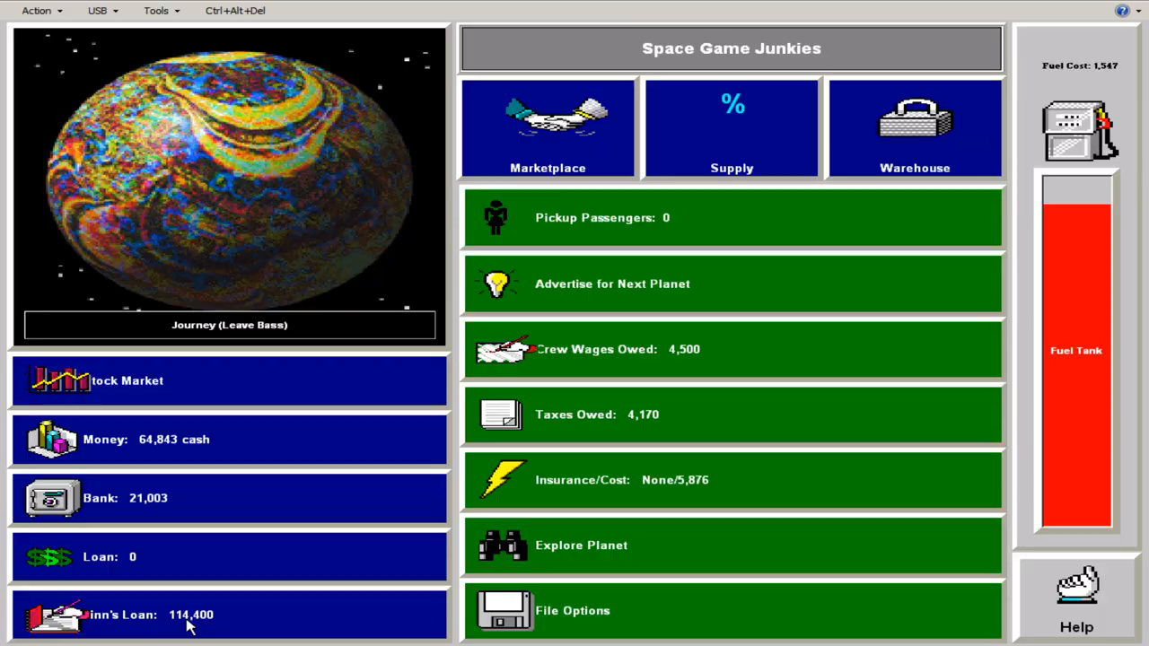
# - Recheck Supply % and buy Frog Legs and Babel Seeds, leaving 58,232 cash
pyautogui.click(732, 128)
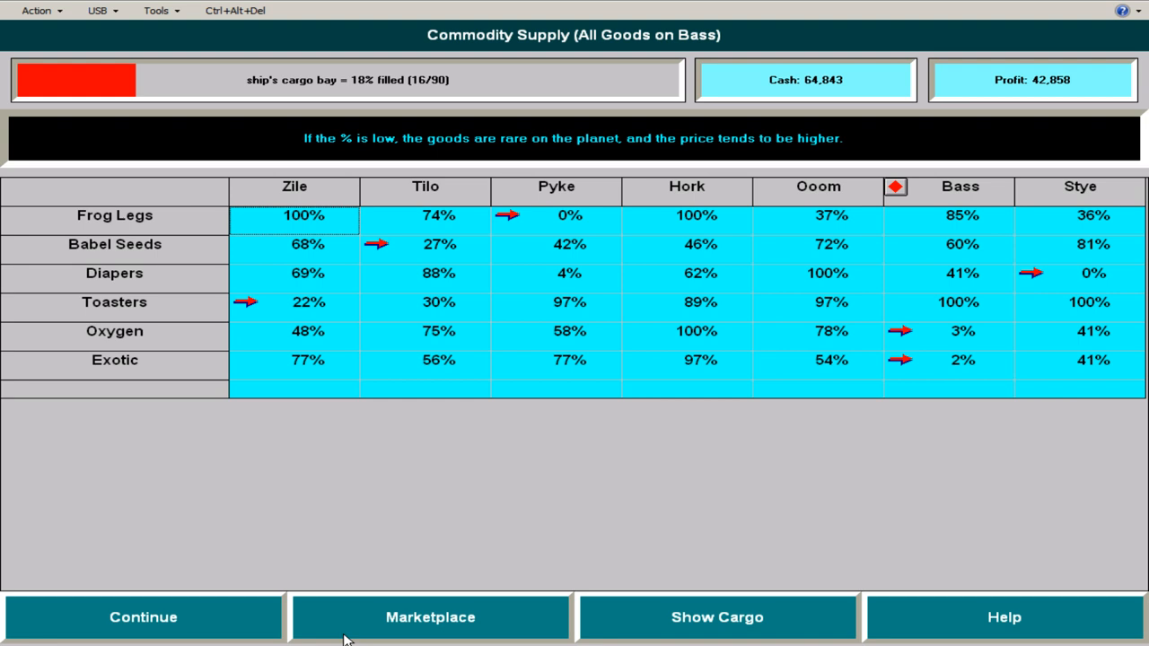
pyautogui.click(431, 618)
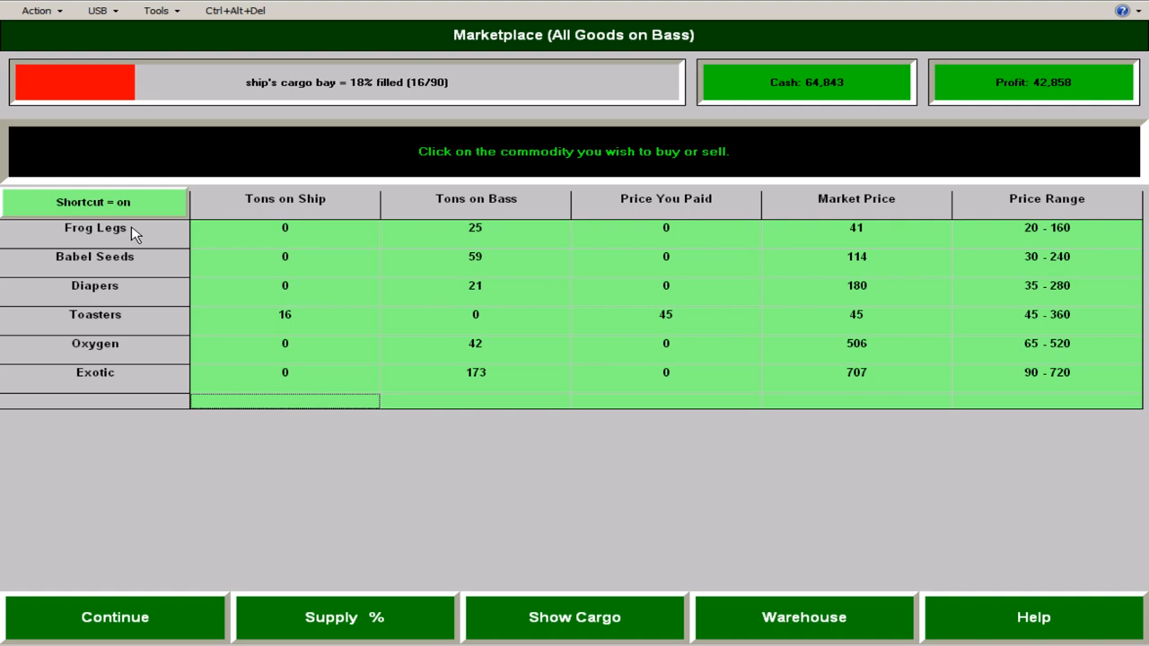
pyautogui.click(344, 618)
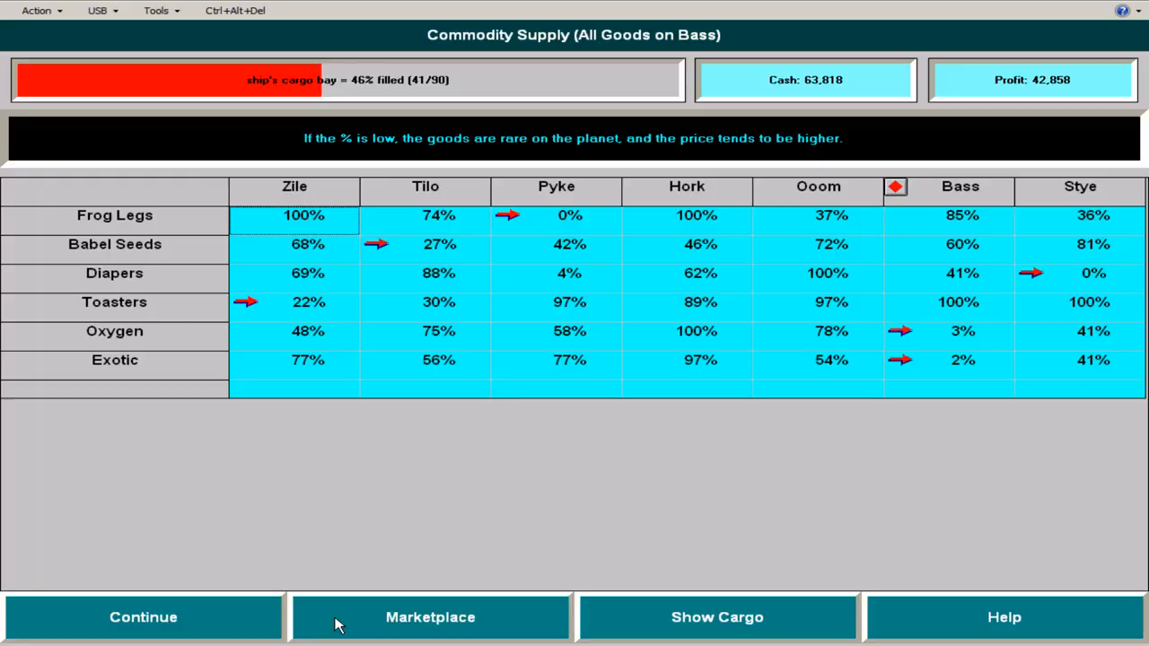
pyautogui.click(431, 617)
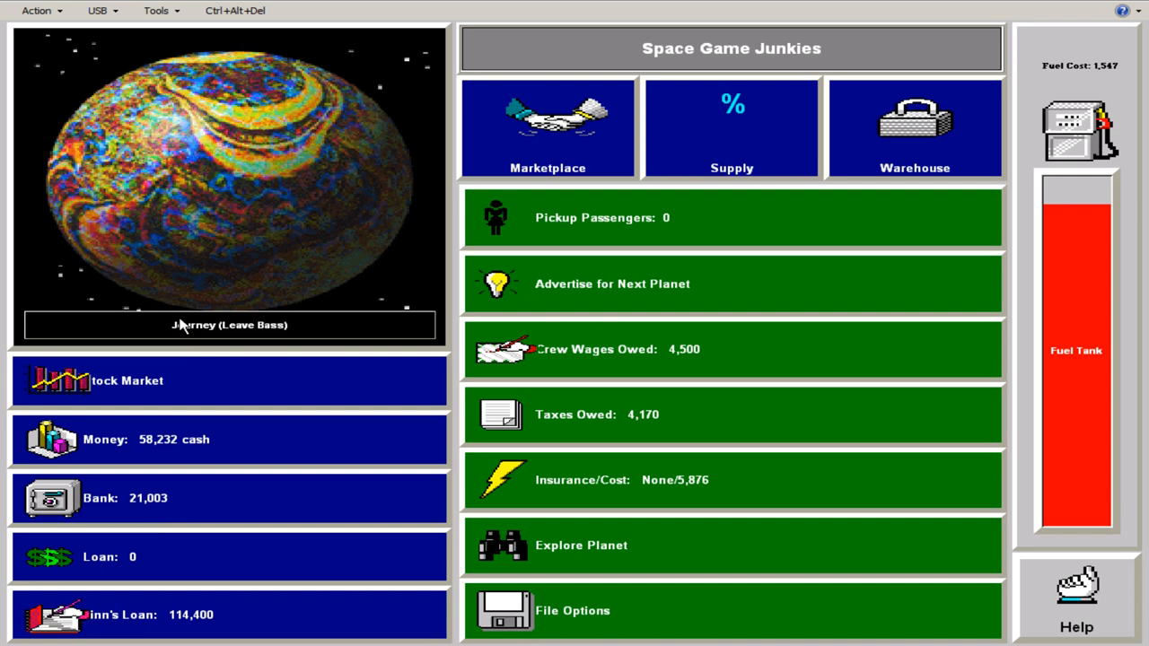
# - Leave Bass, pass the net worth graph and sell 16 tons of Toasters on Zile for 4,240 profit
pyautogui.click(230, 325)
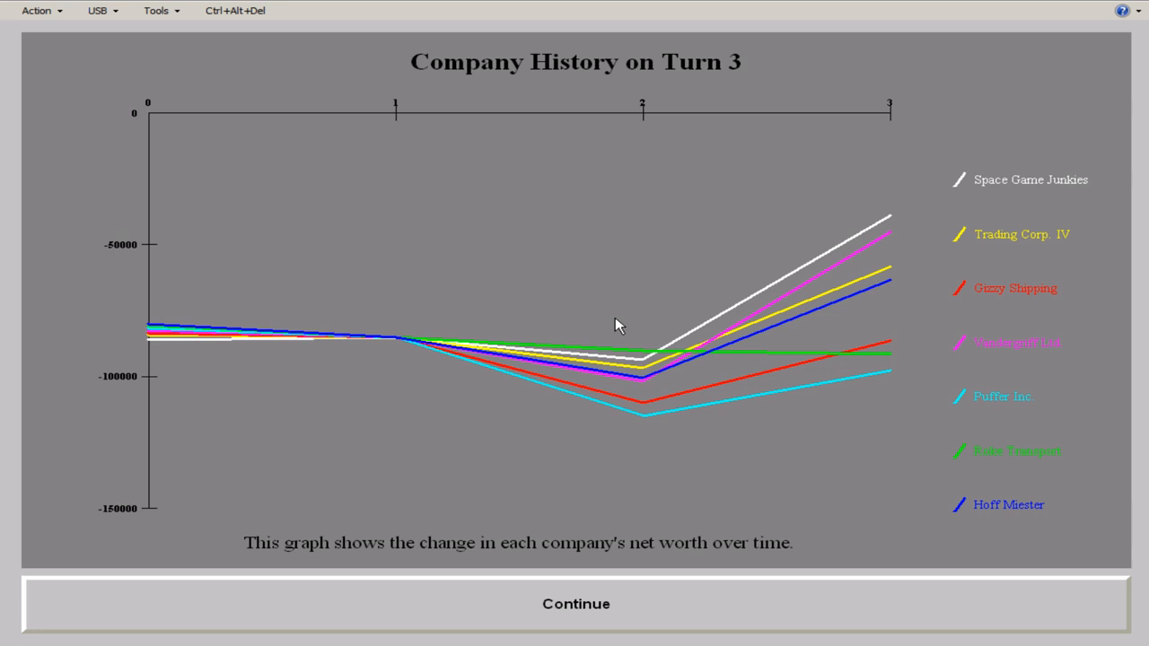
pyautogui.click(574, 603)
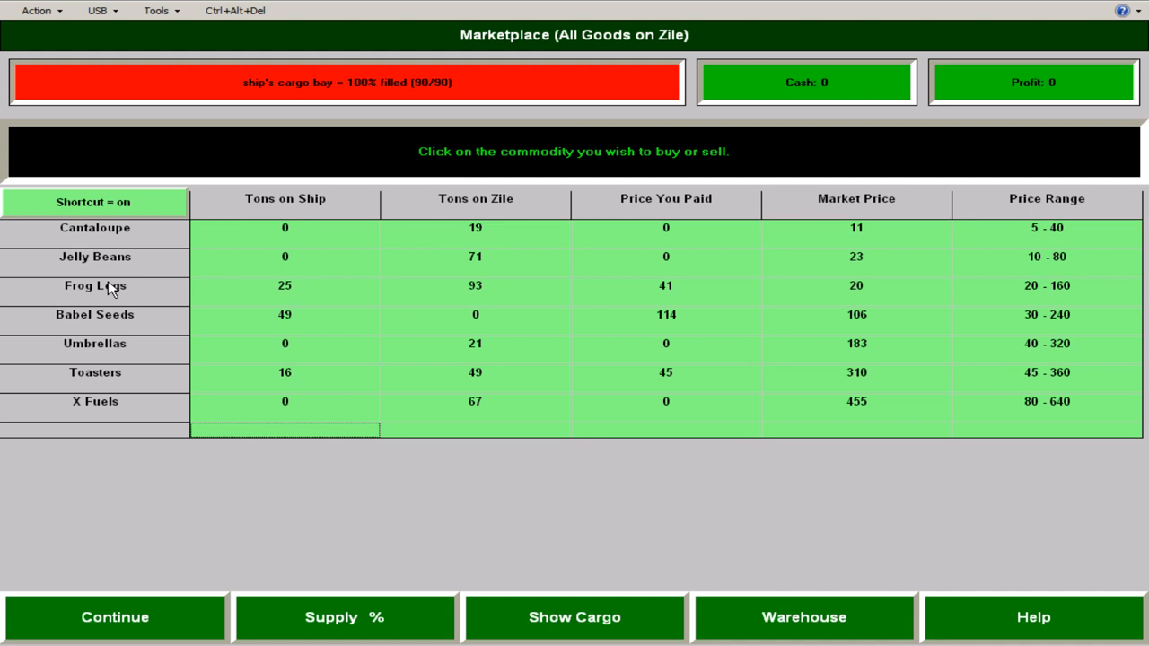
pyautogui.moveTo(826, 412)
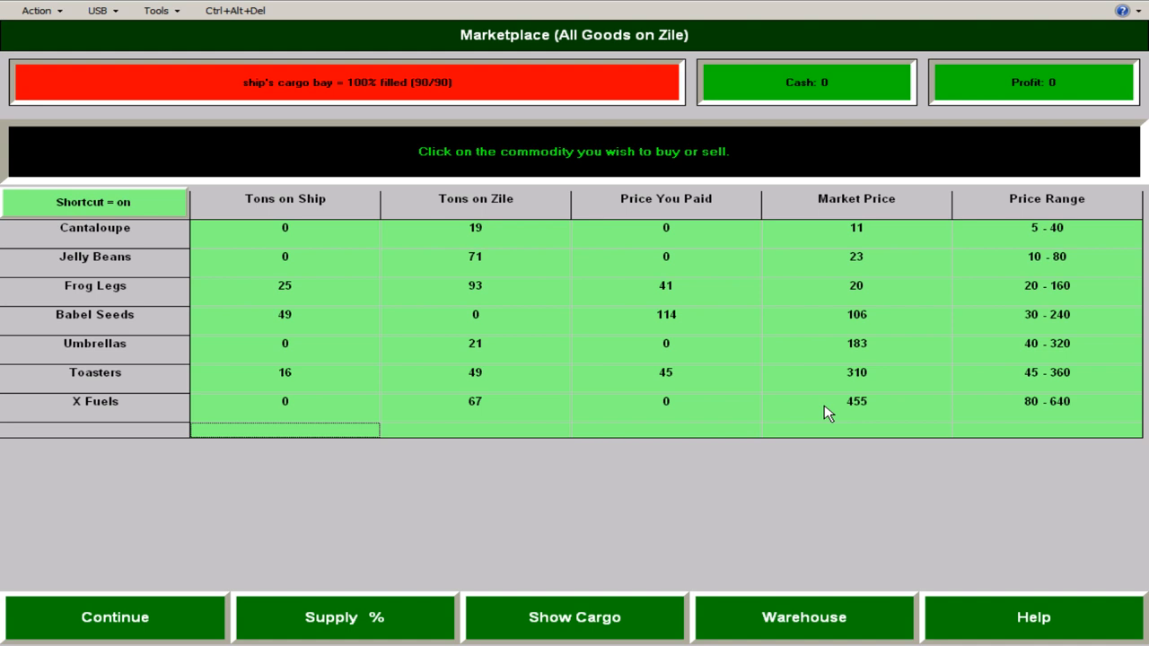
pyautogui.moveTo(301, 384)
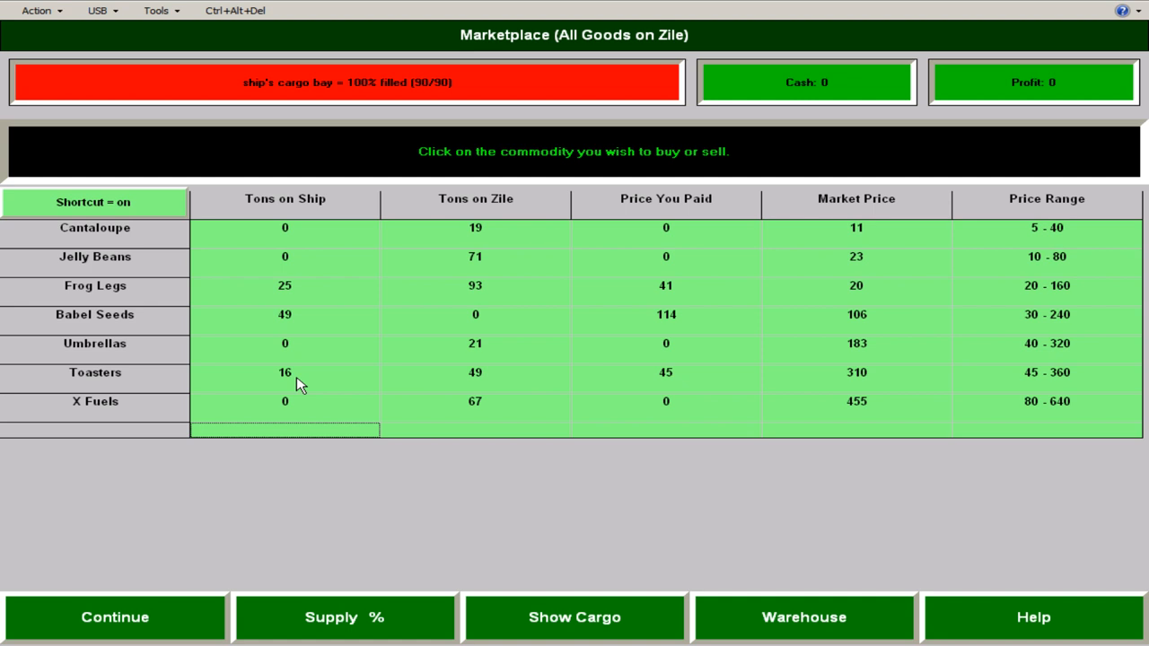
pyautogui.click(284, 372)
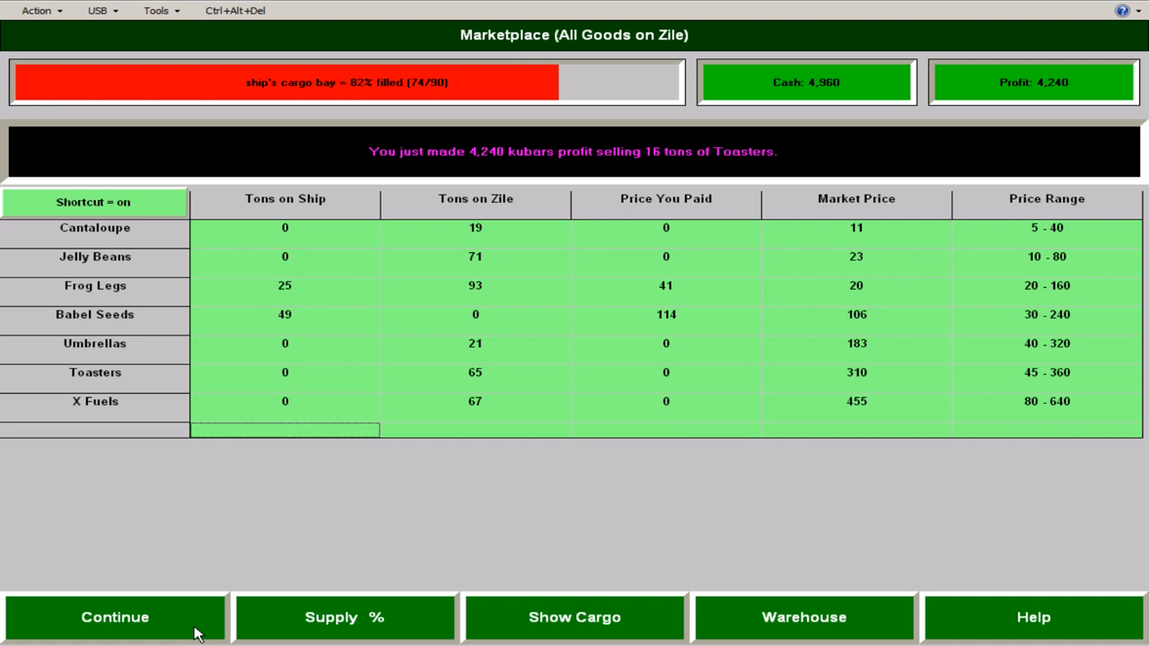
# - End the turn, begin Turn 4 on Pyke and list every commodity in the marketplace
pyautogui.click(115, 618)
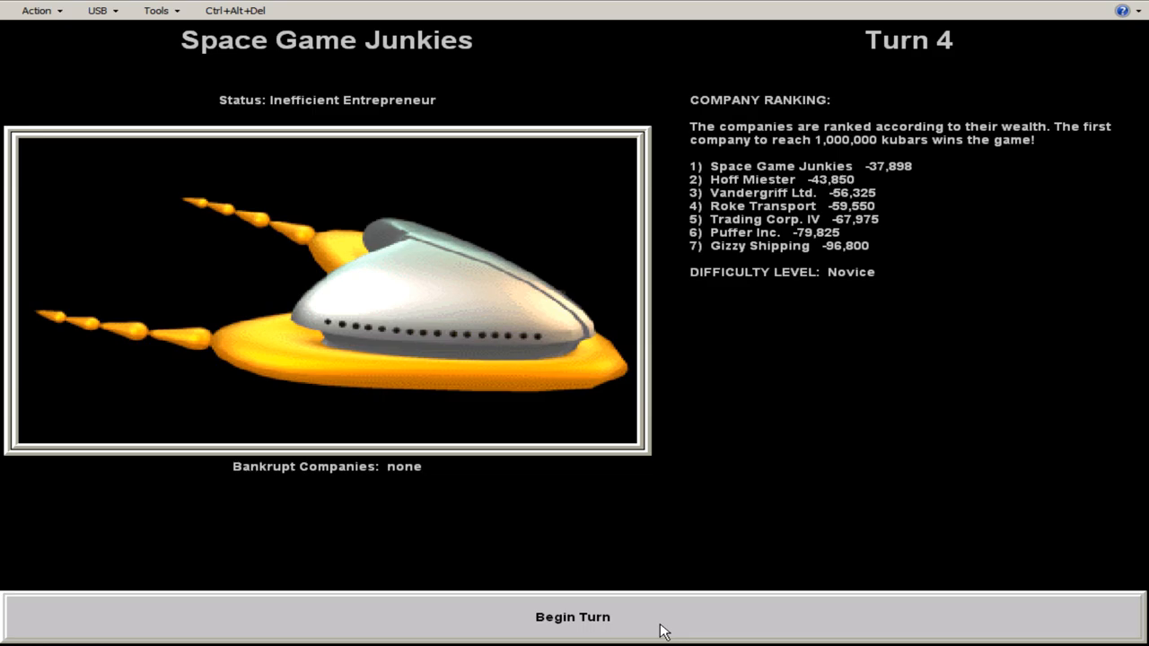
pyautogui.click(573, 618)
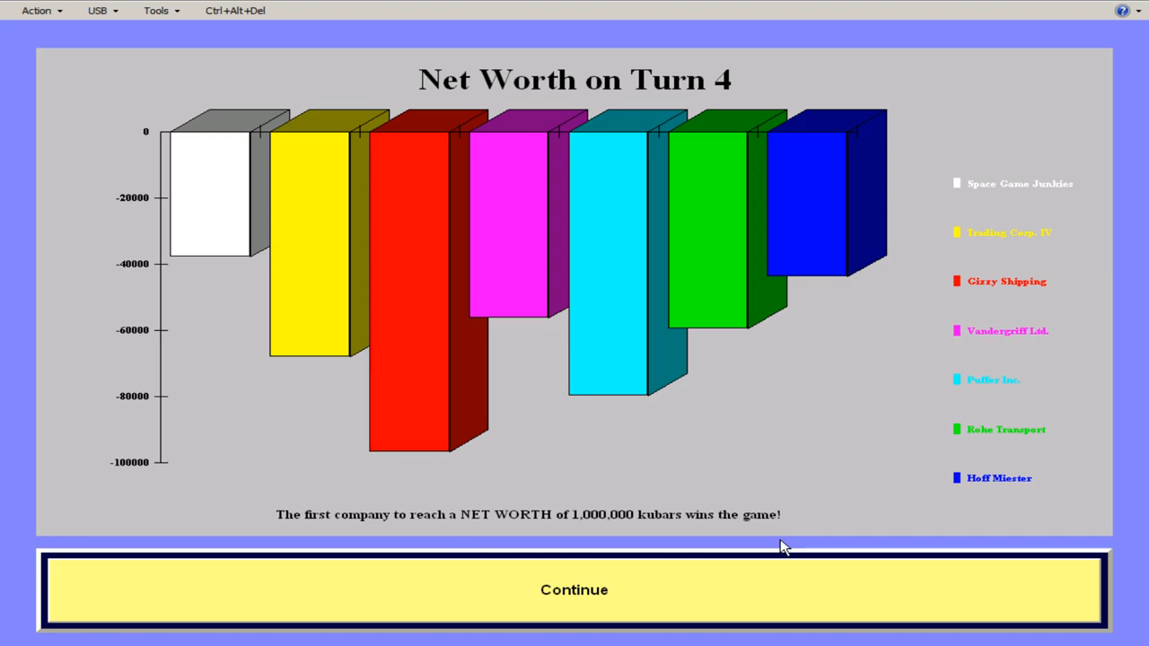
pyautogui.click(574, 588)
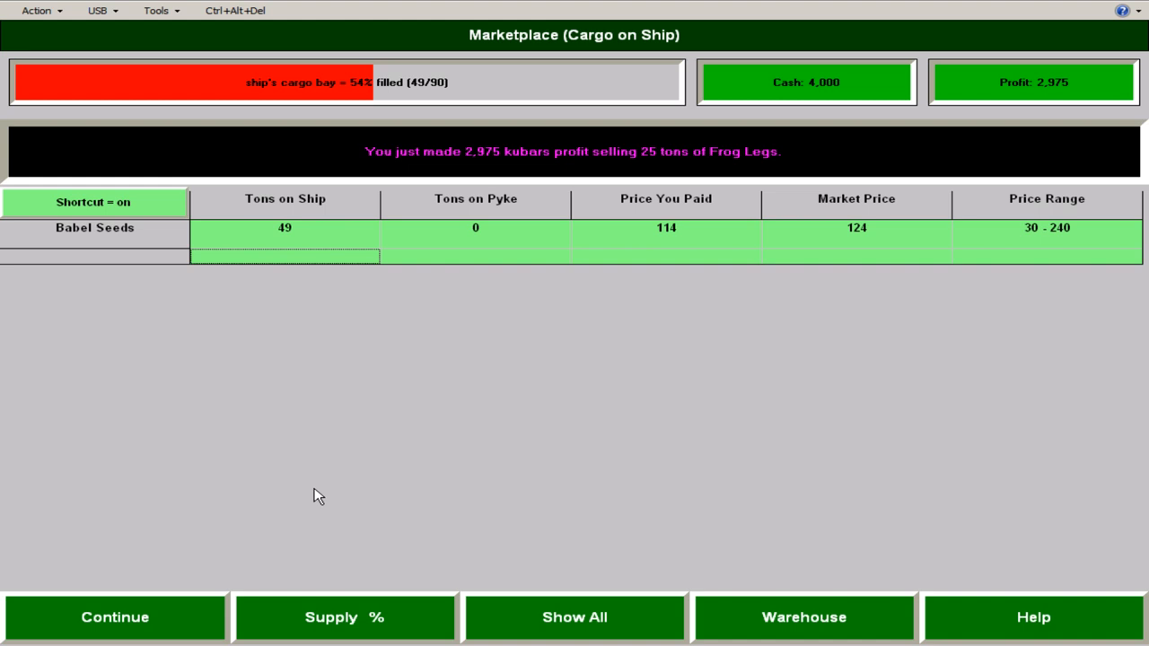
pyautogui.click(345, 617)
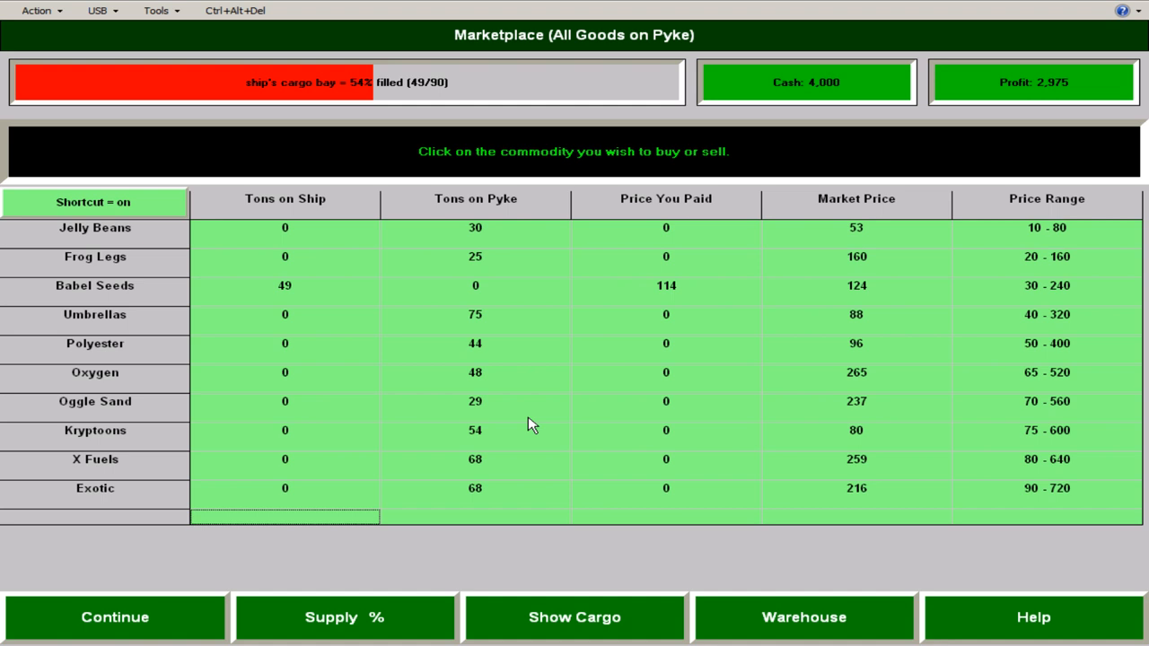
# - Compare Supply % across planets and buy goods on Pyke until cash is down to 25
pyautogui.click(345, 618)
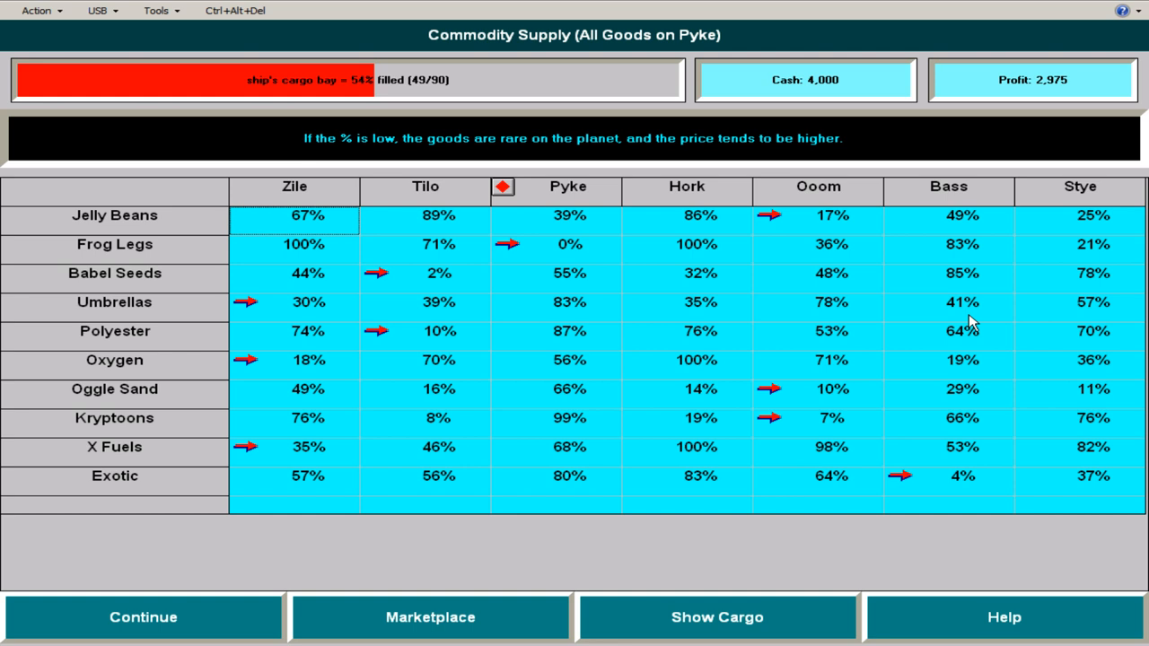
pyautogui.moveTo(449, 366)
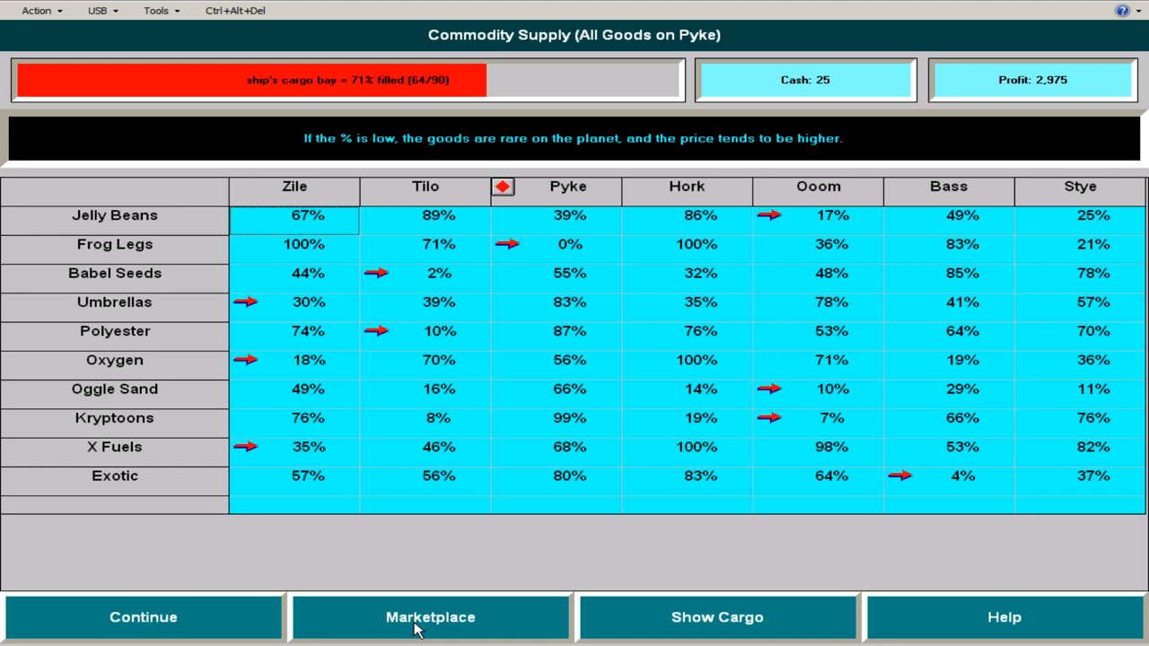
pyautogui.click(431, 617)
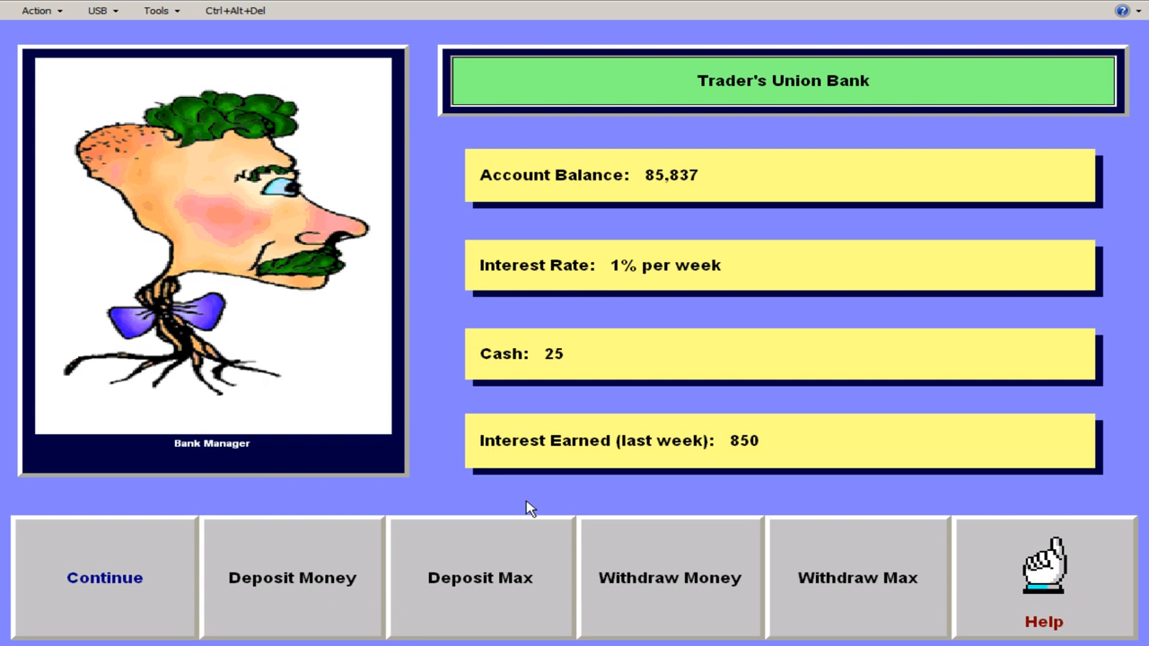
# - Withdraw 10,000 from the bank, dropping the balance to 75,837
pyautogui.click(668, 578)
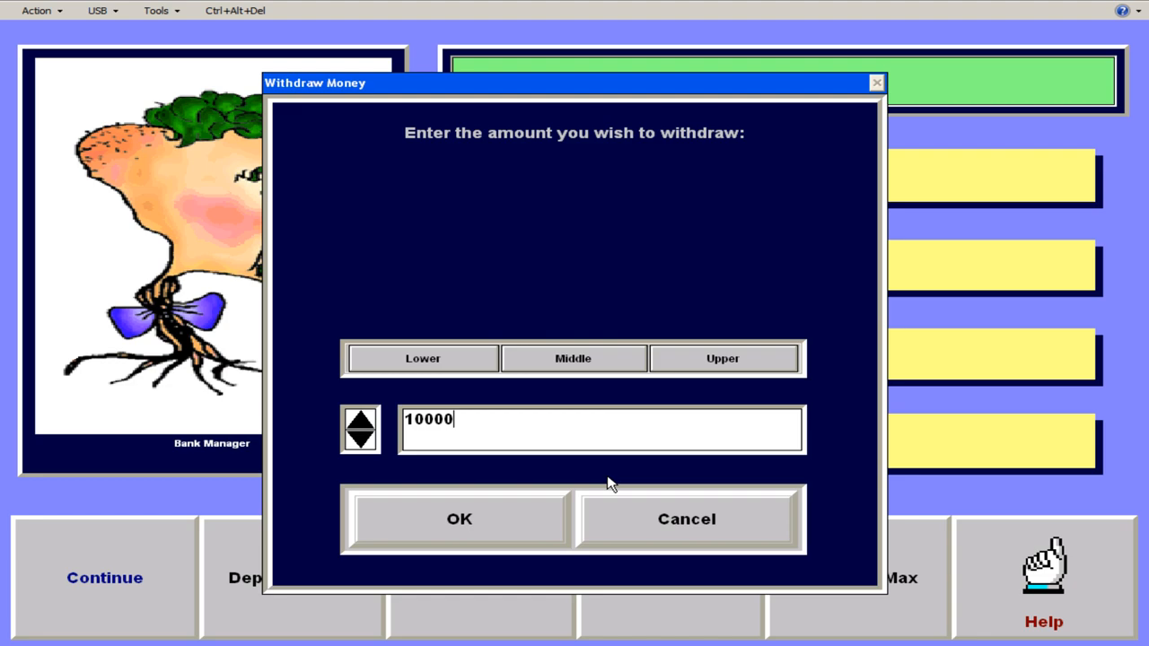
pyautogui.click(460, 519)
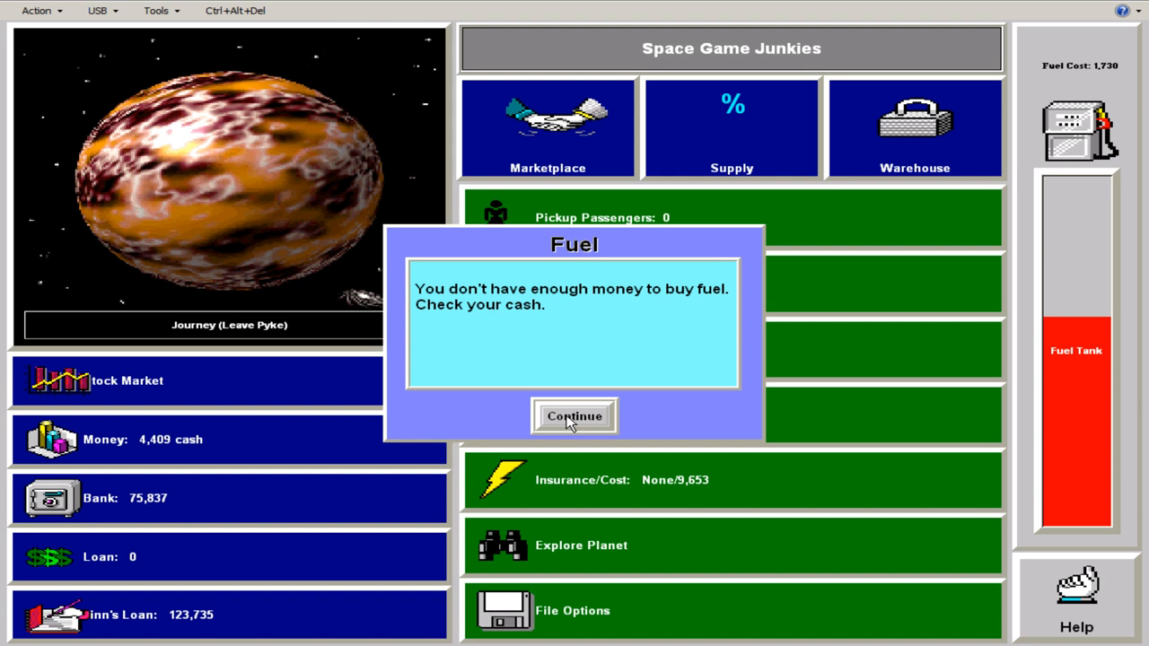
# - Dismiss the fuel-money notice, answer Yoyo's coin-flip wager and begin Turn 5 at Bass
pyautogui.click(575, 417)
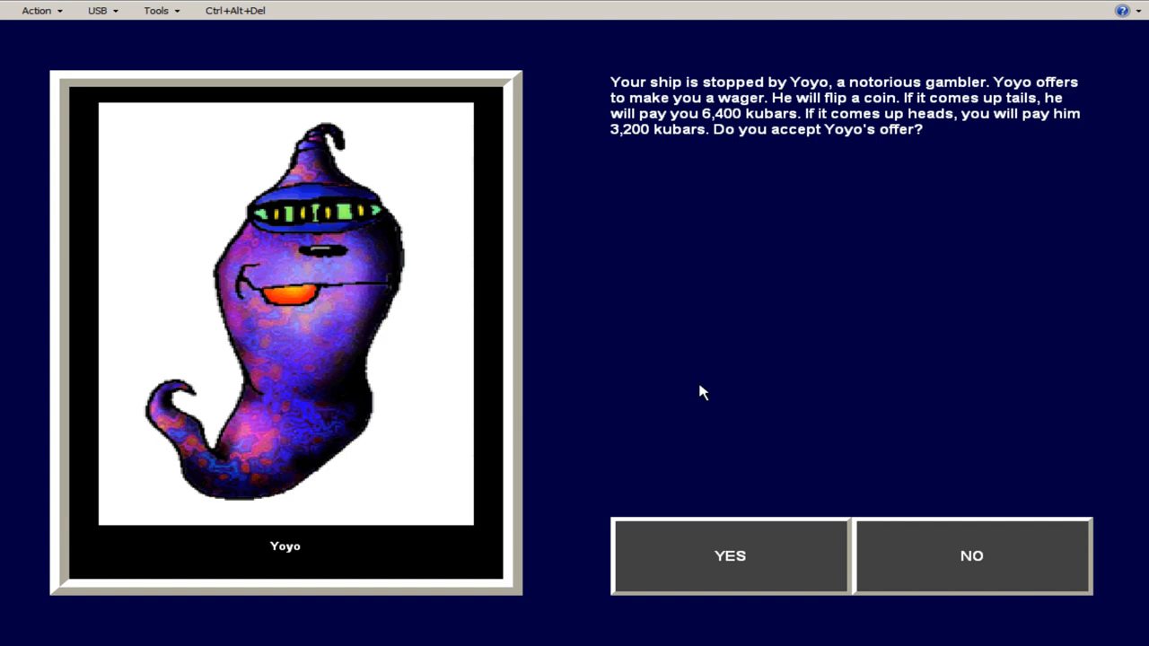
pyautogui.moveTo(977, 110)
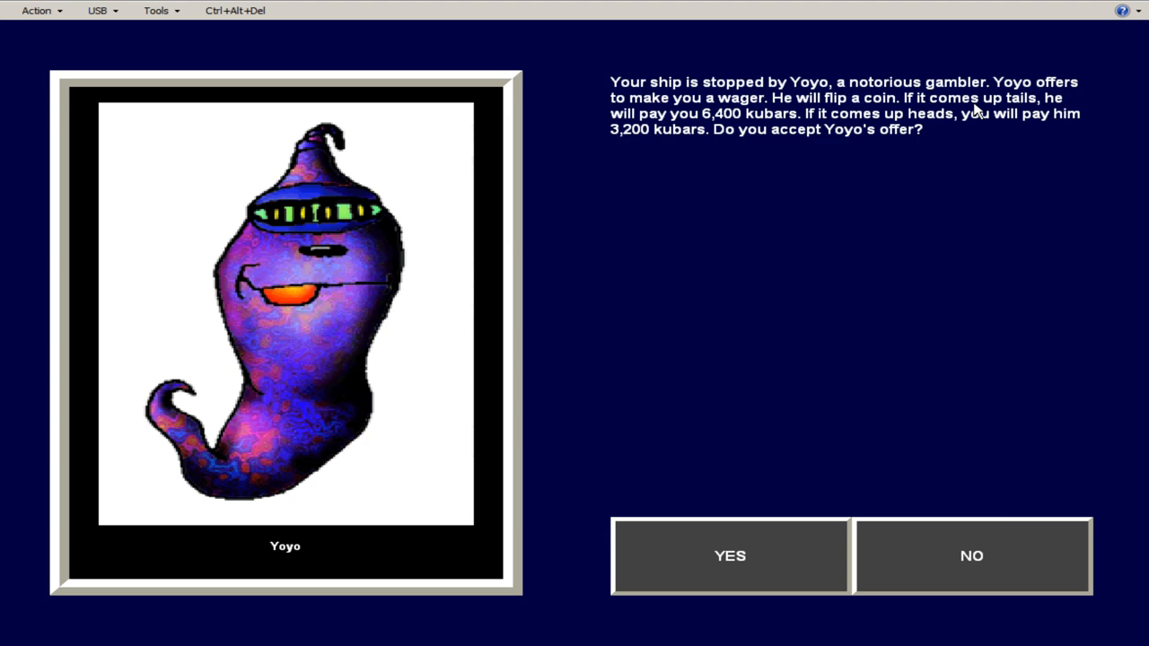
pyautogui.click(729, 557)
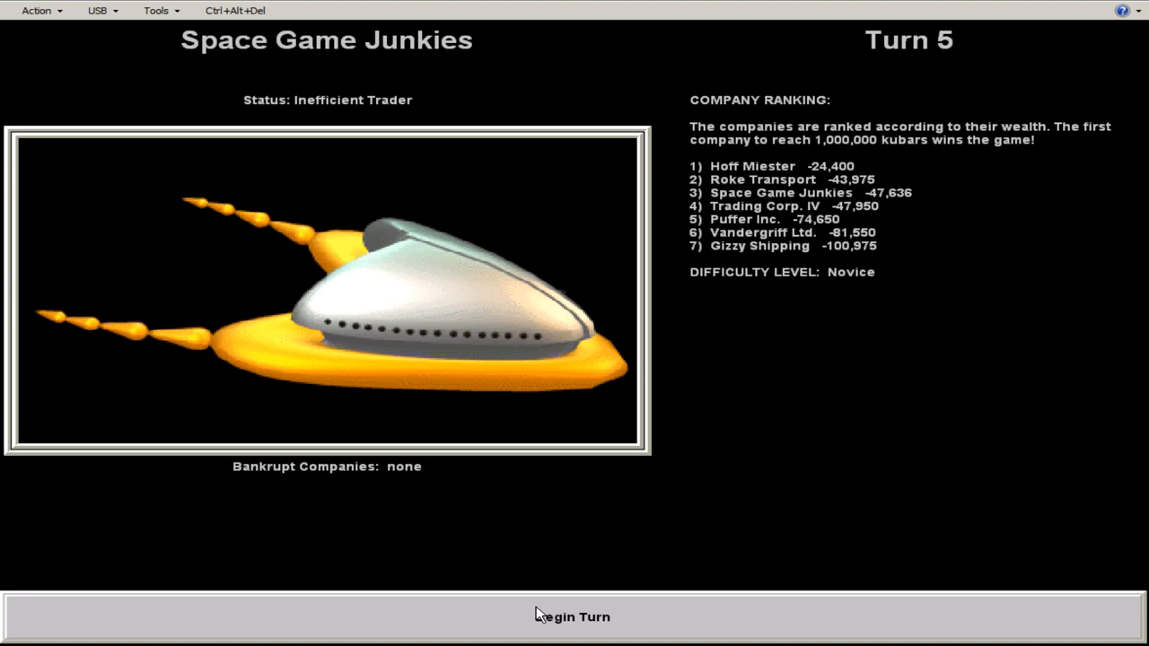
pyautogui.click(571, 618)
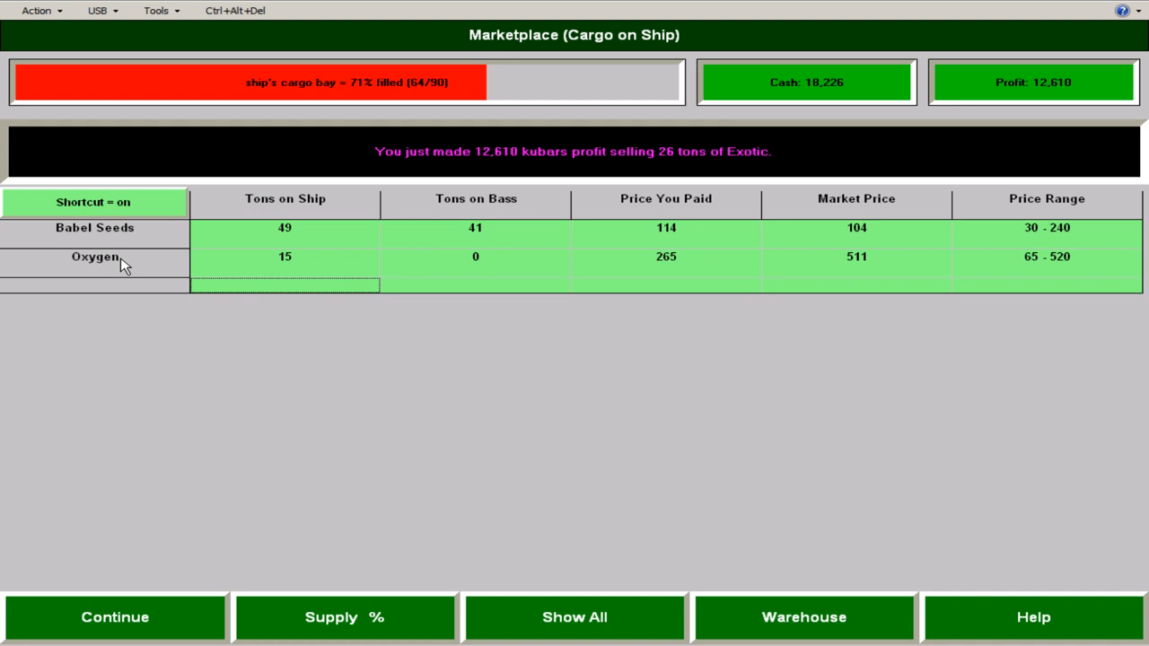
# - Finish trading the Oxygen cargo and return to the Bass overview
pyautogui.click(115, 618)
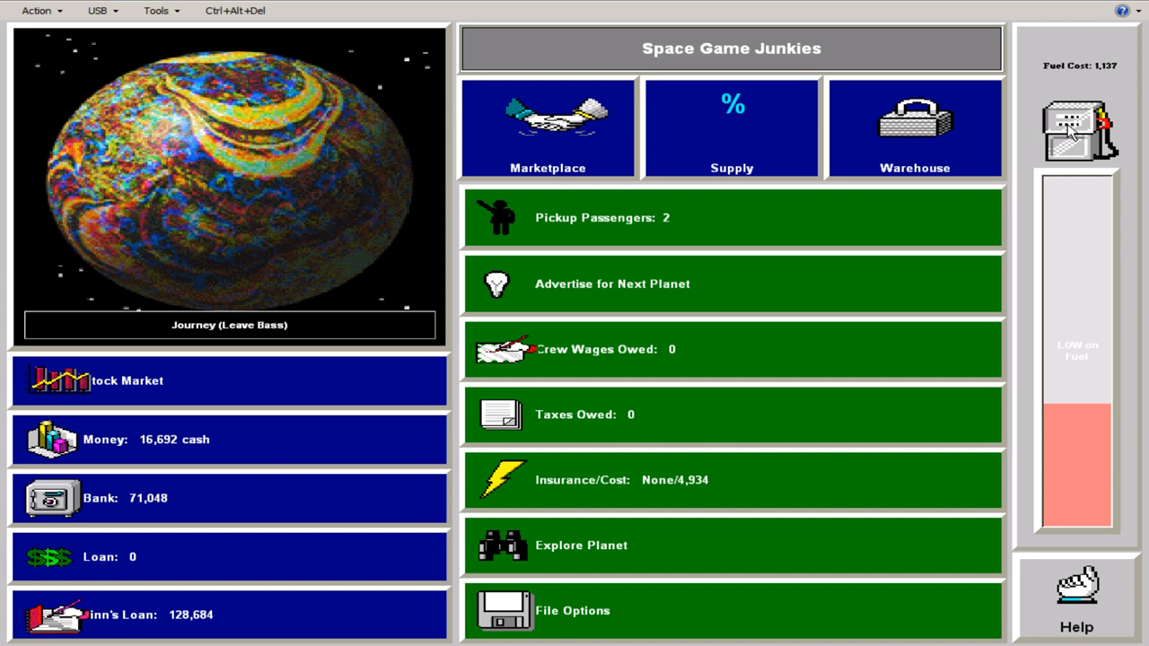
# - Fill the fuel tank at the pump and withdraw 20,000 kubars at the Bank
pyautogui.click(1081, 130)
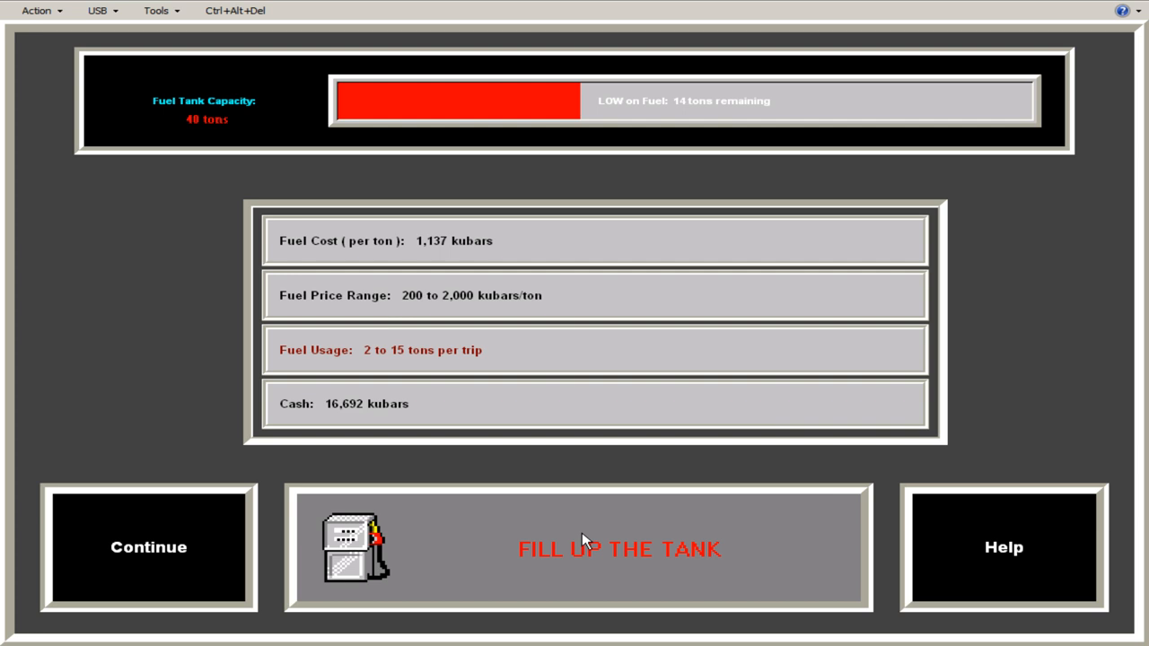
pyautogui.click(147, 546)
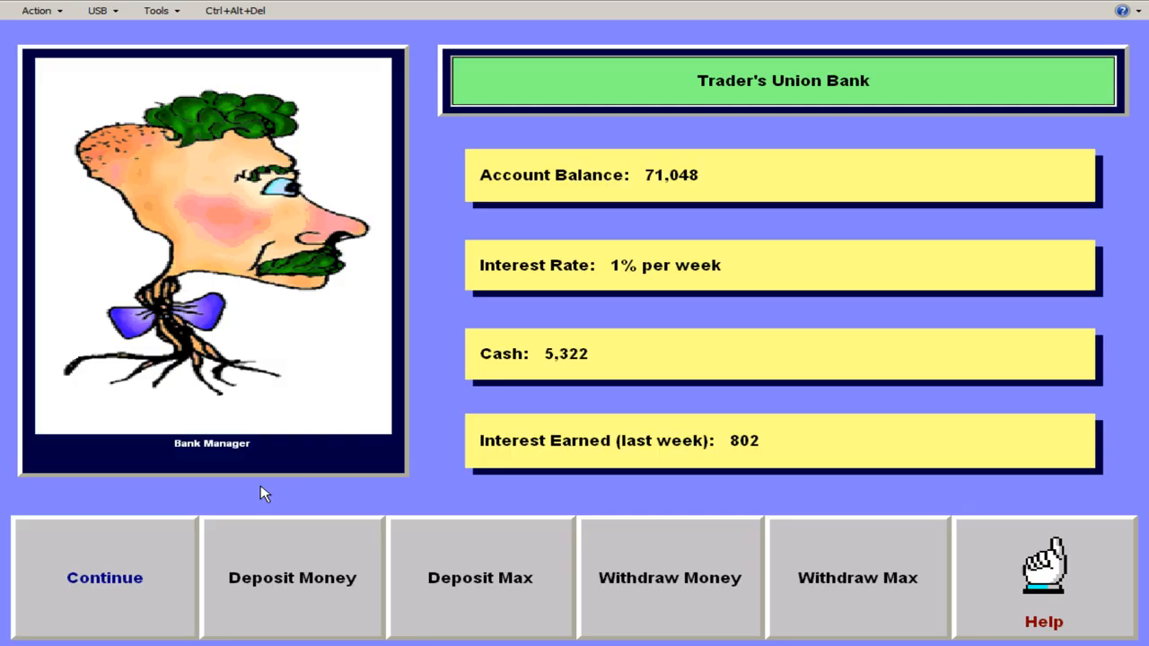
pyautogui.click(104, 579)
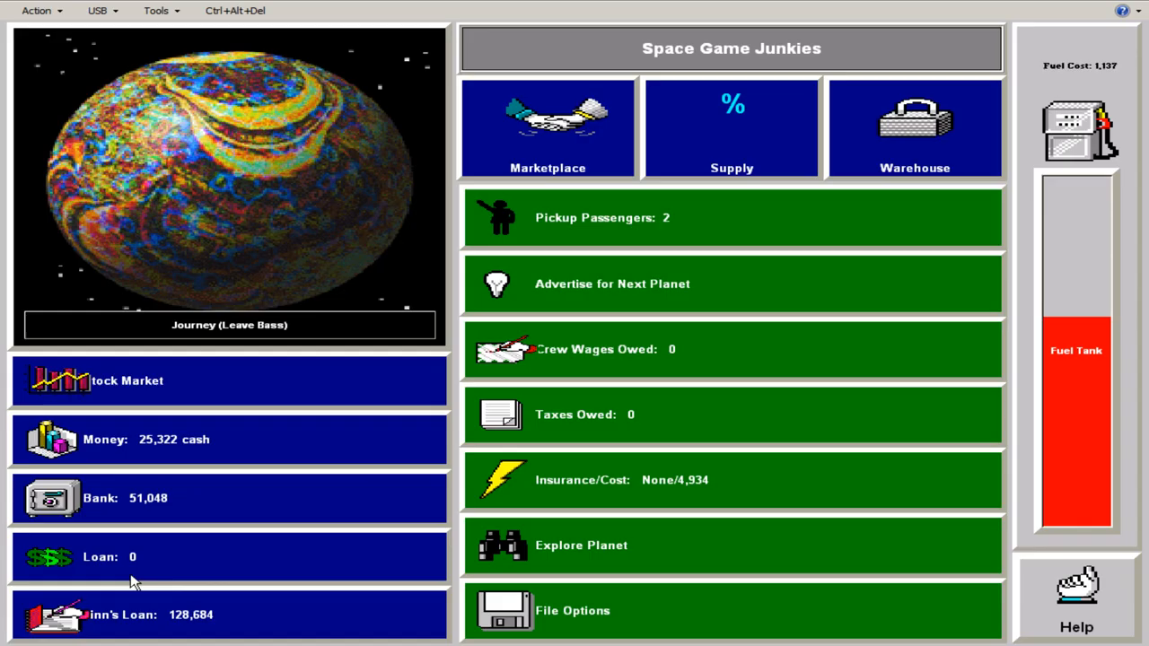
pyautogui.moveTo(628, 291)
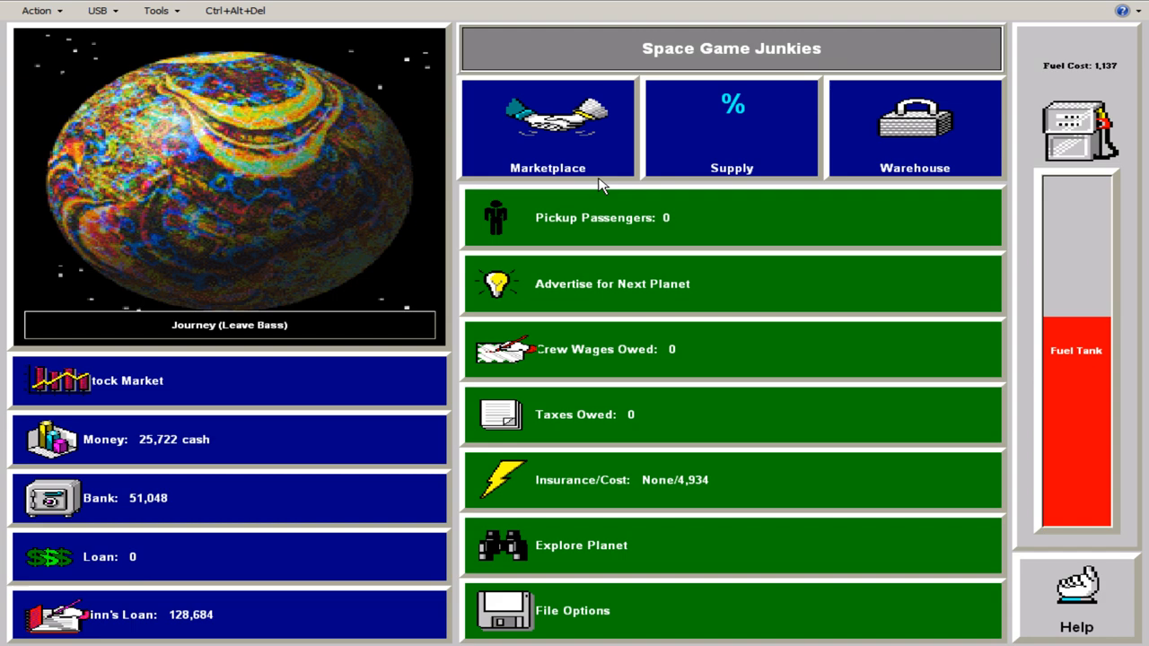
# - Check Bass supply percentages, buy Jelly Beans and fill the cargo bay, then leave Bass
pyautogui.click(733, 126)
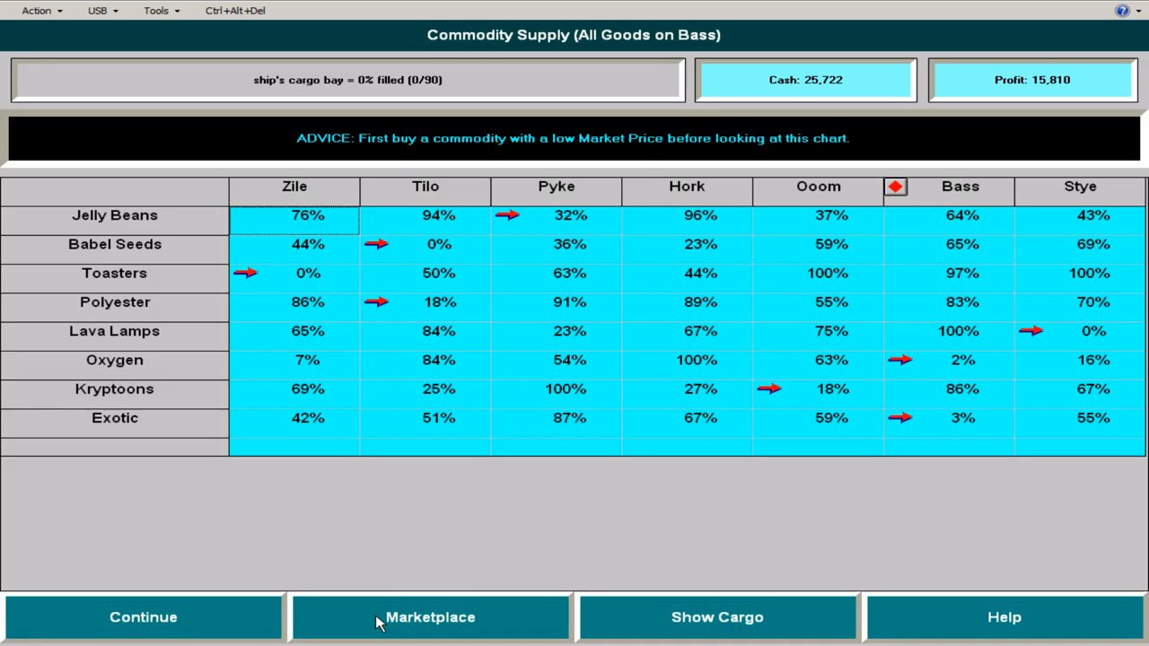
pyautogui.moveTo(980, 223)
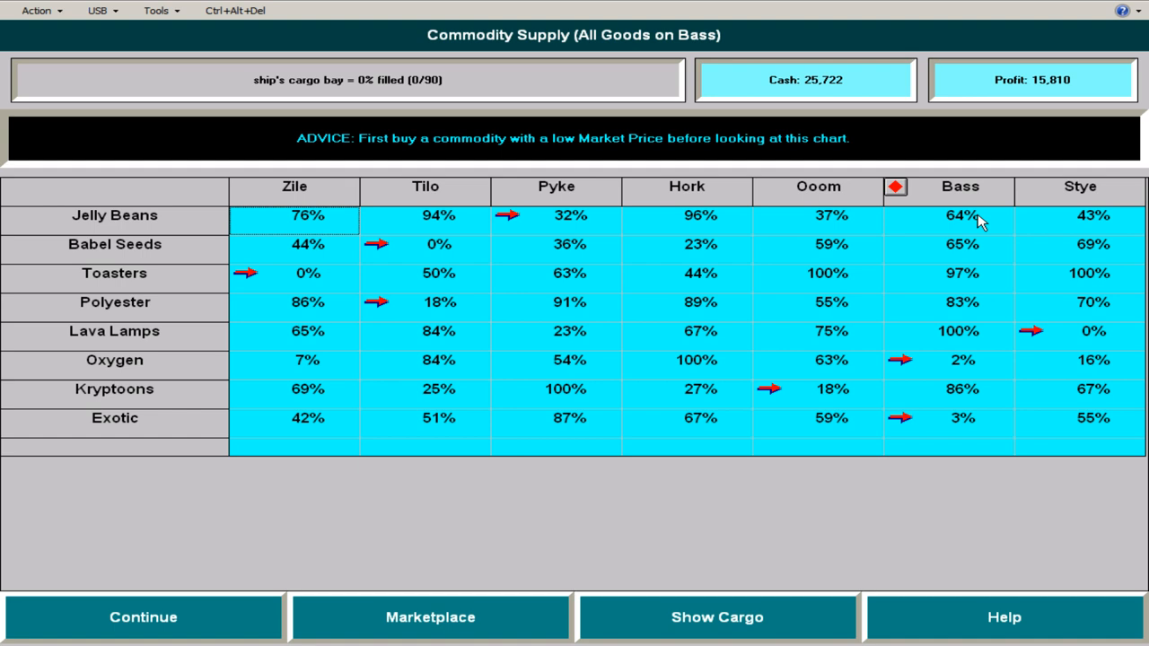
pyautogui.moveTo(966, 345)
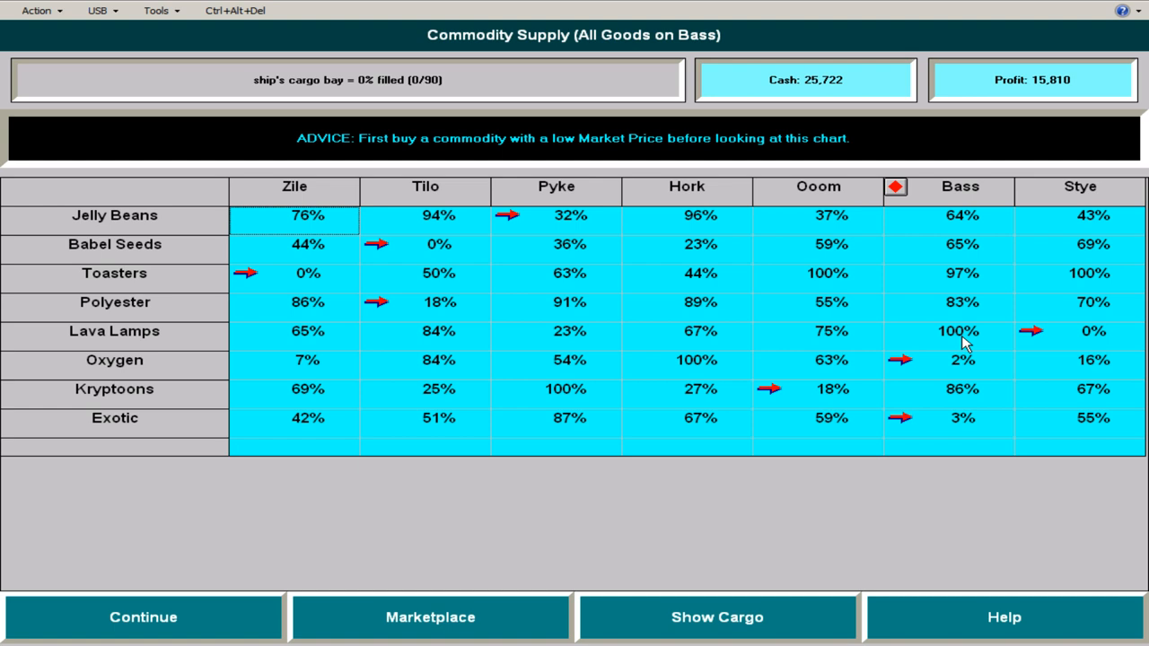
pyautogui.moveTo(920, 319)
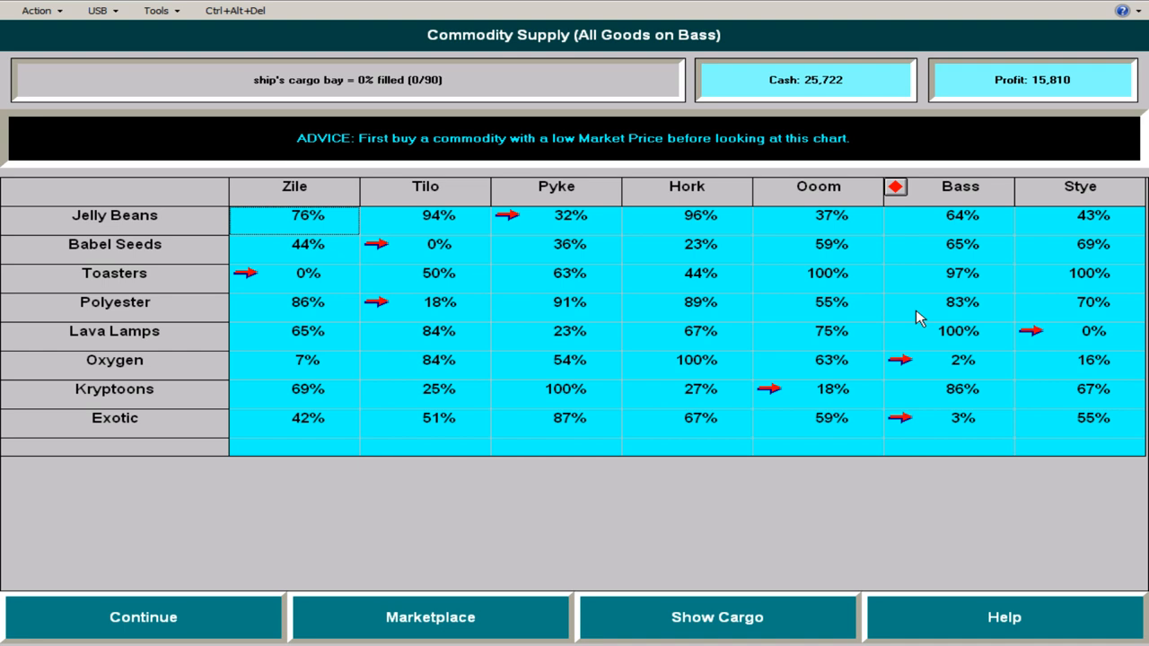
pyautogui.moveTo(963, 348)
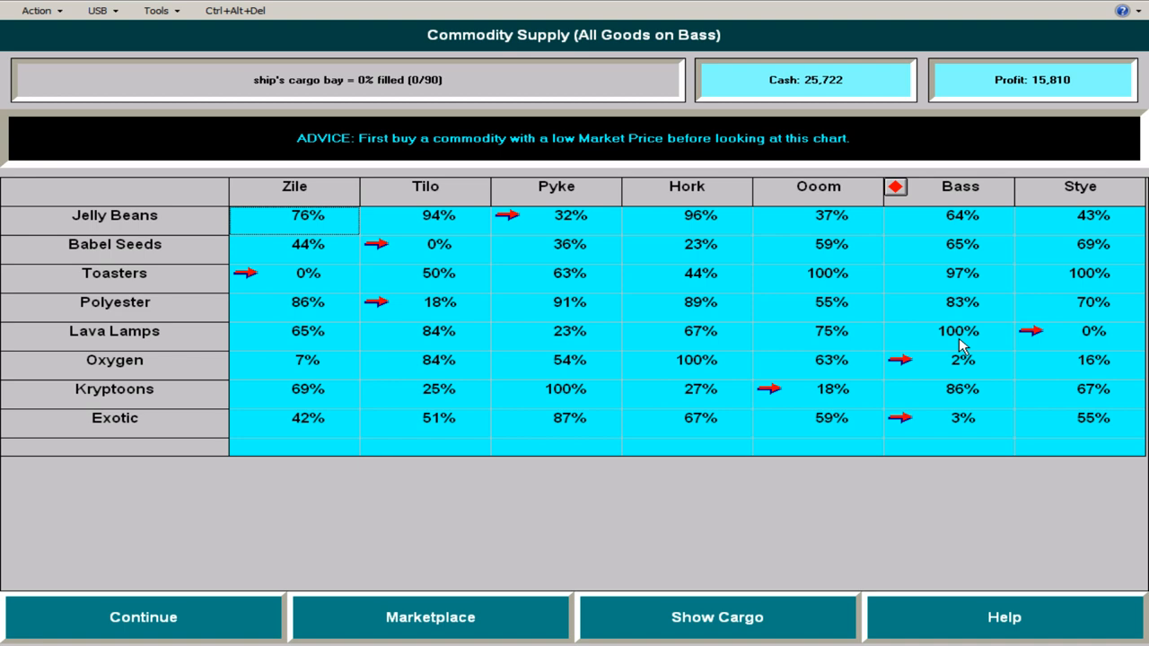
pyautogui.moveTo(591, 225)
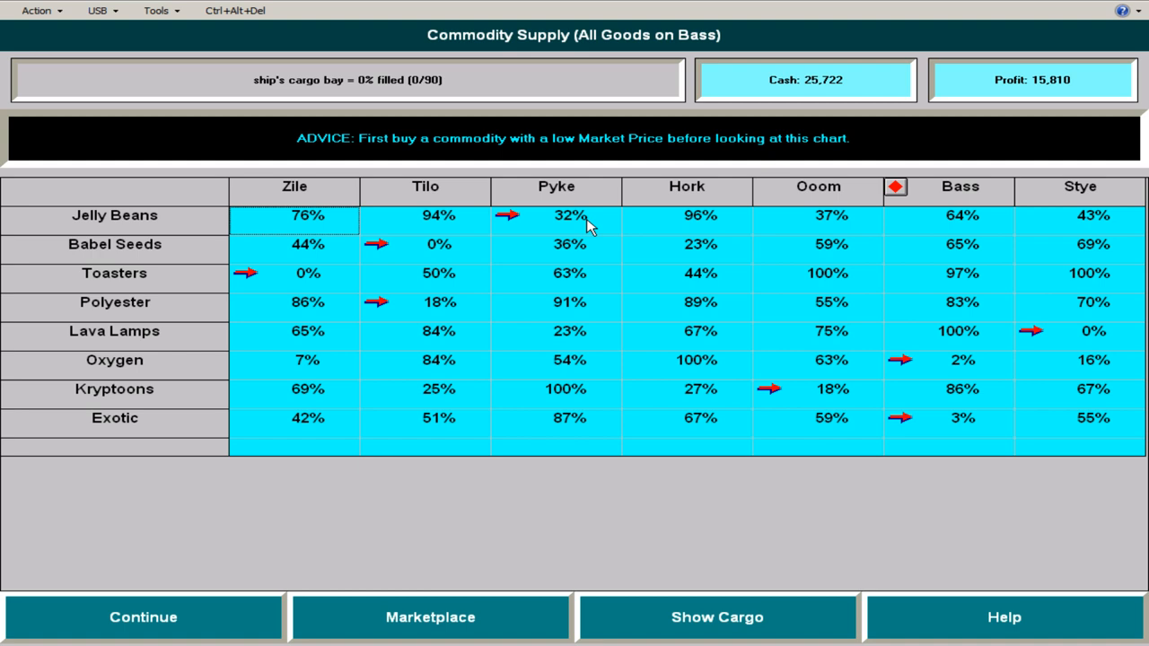
pyautogui.moveTo(431, 617)
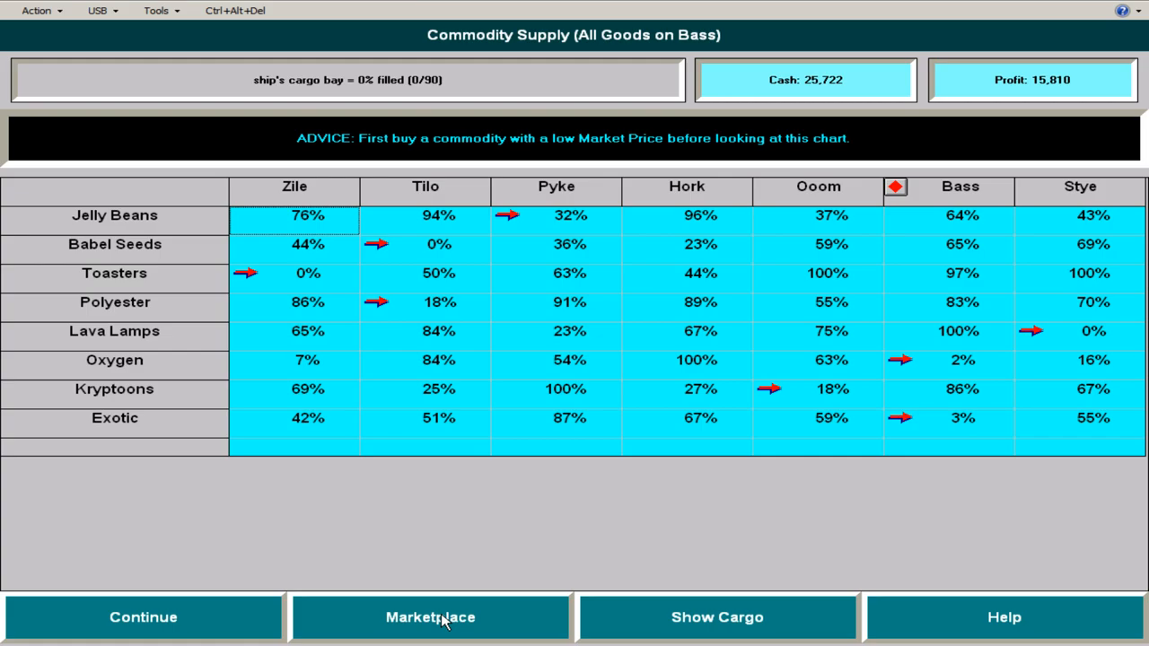
pyautogui.click(431, 617)
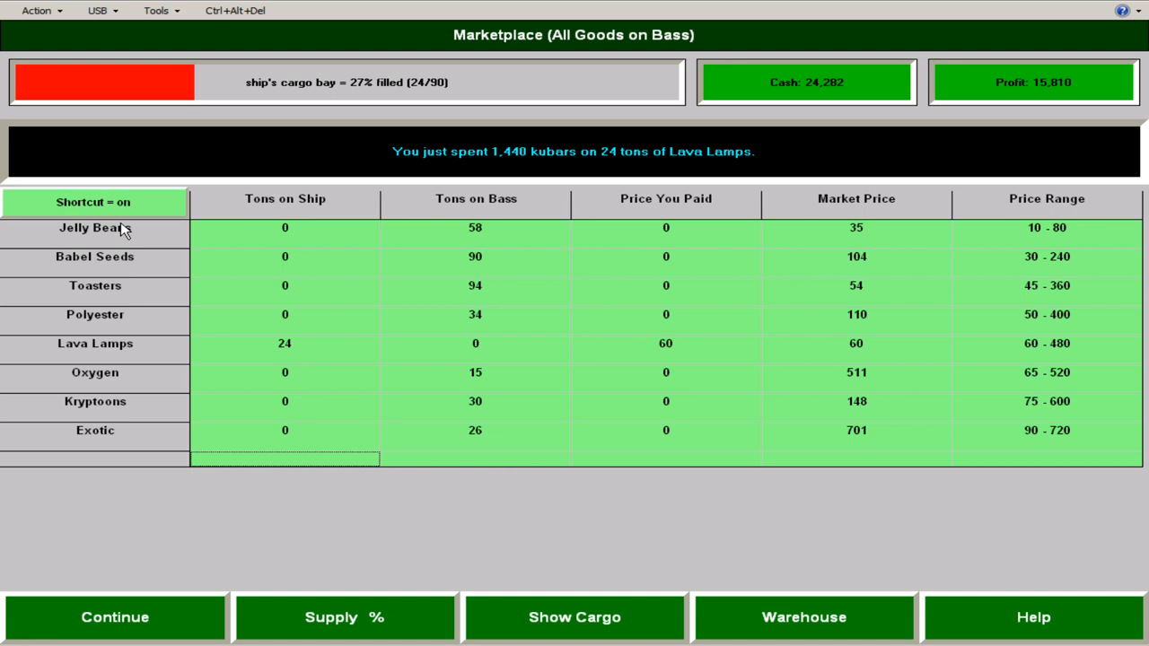
pyautogui.click(345, 618)
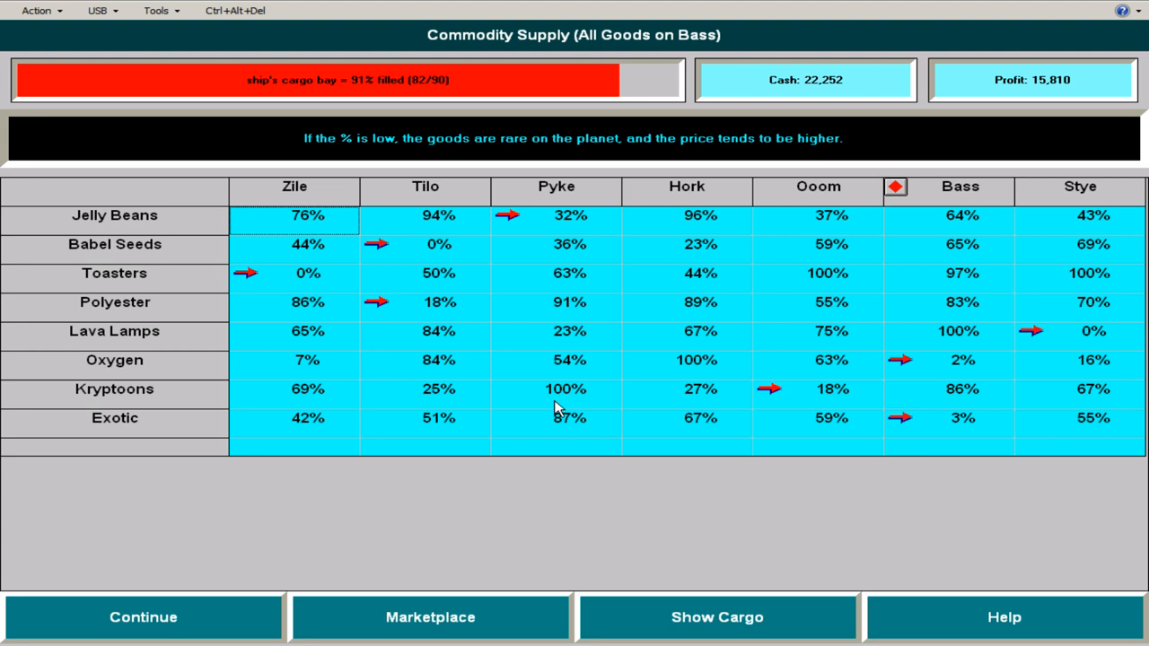
pyautogui.moveTo(591, 229)
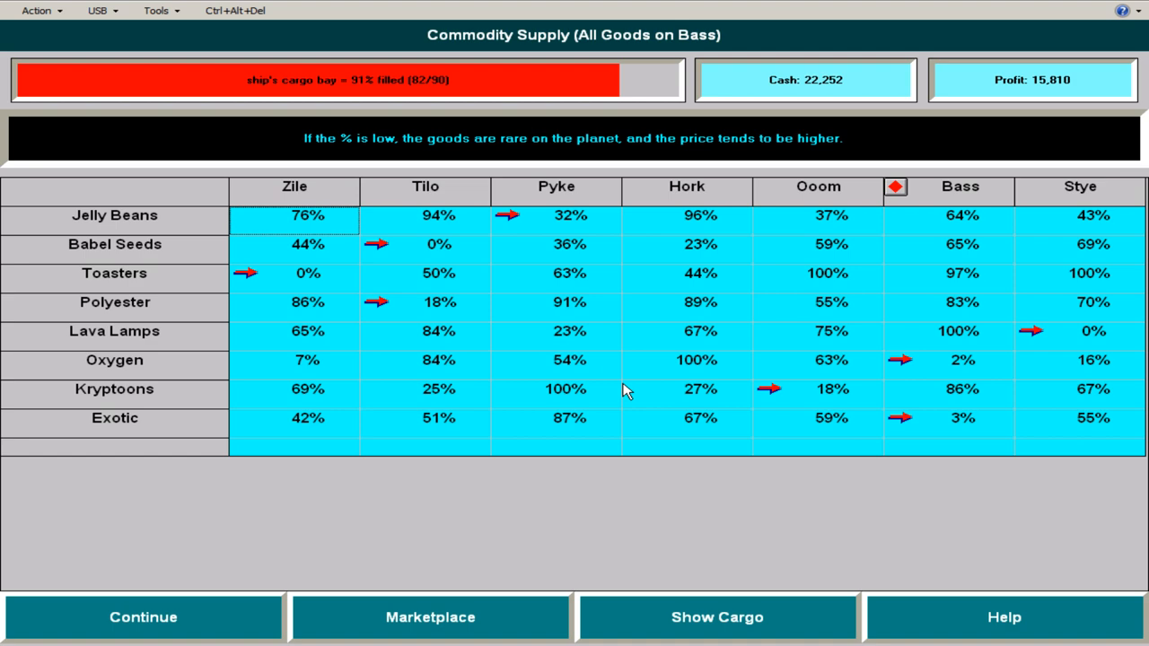
pyautogui.click(143, 618)
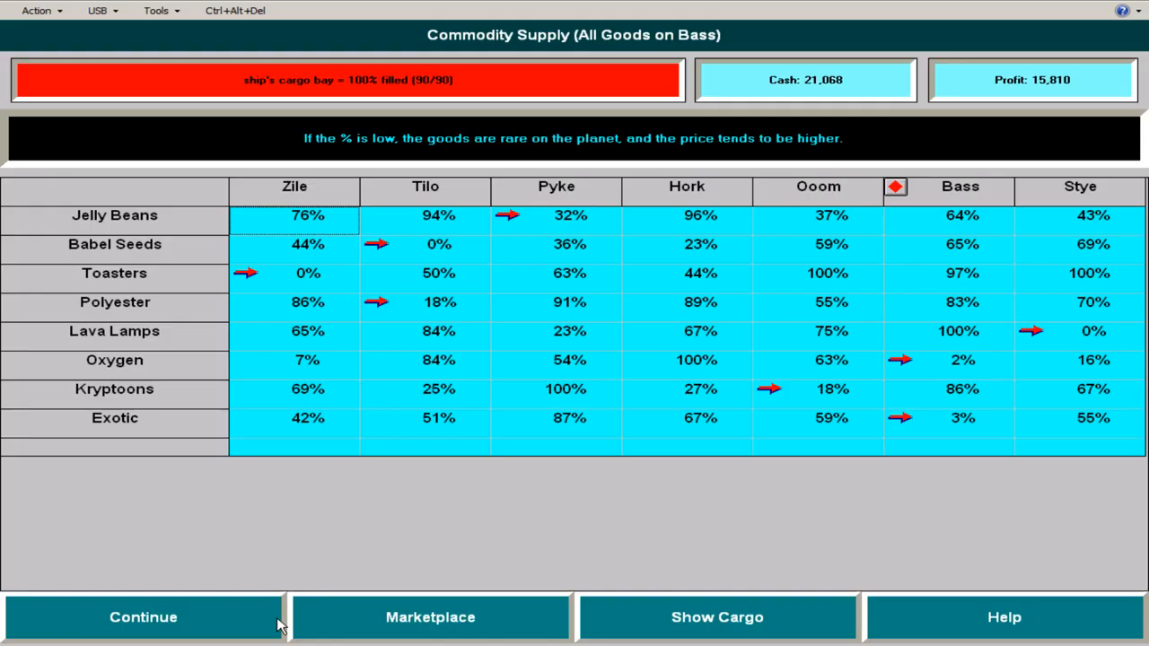
pyautogui.moveTo(506, 232)
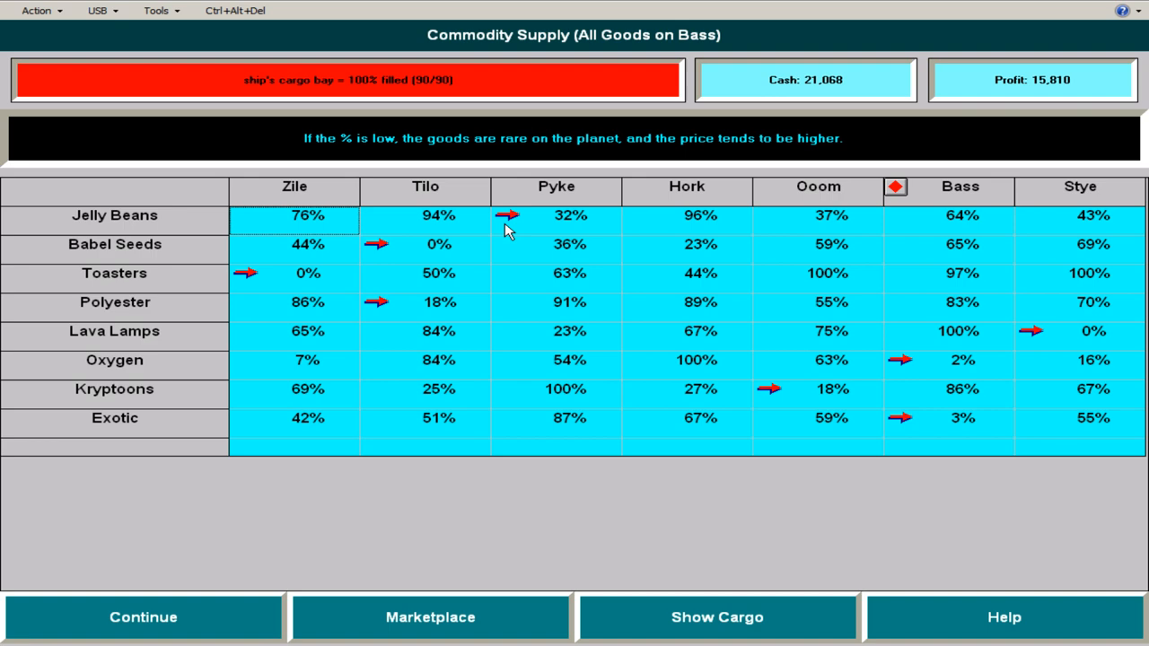
pyautogui.click(144, 617)
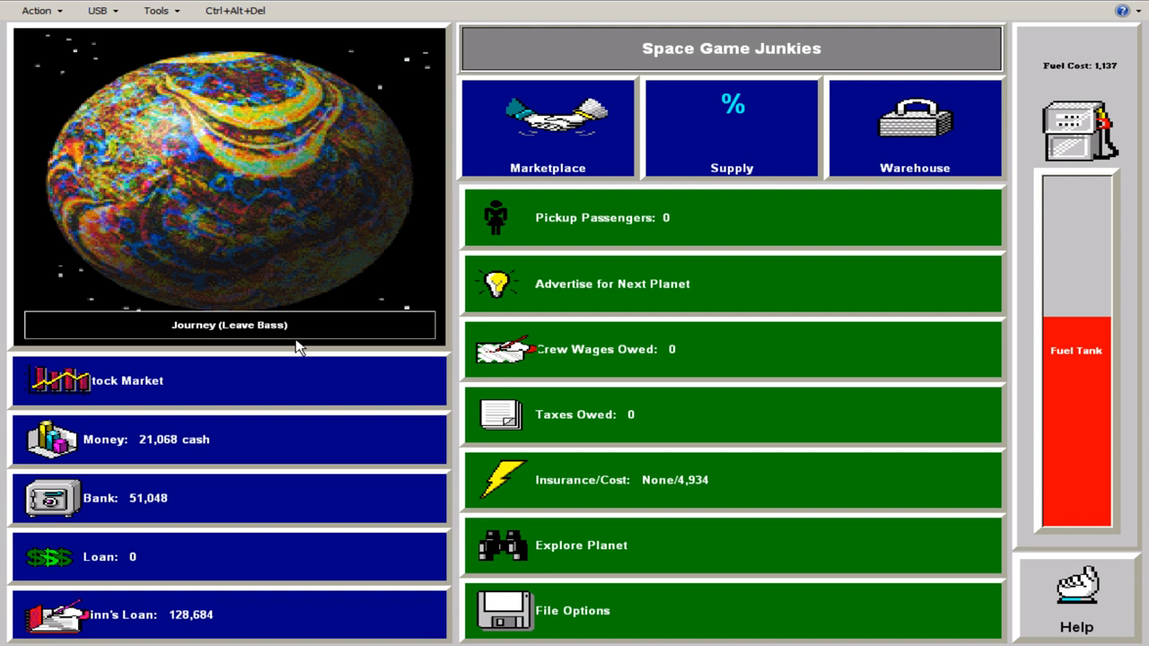
# - Confirm departure, begin Turn 6 and continue past the Pyke arrival screen
pyautogui.click(230, 325)
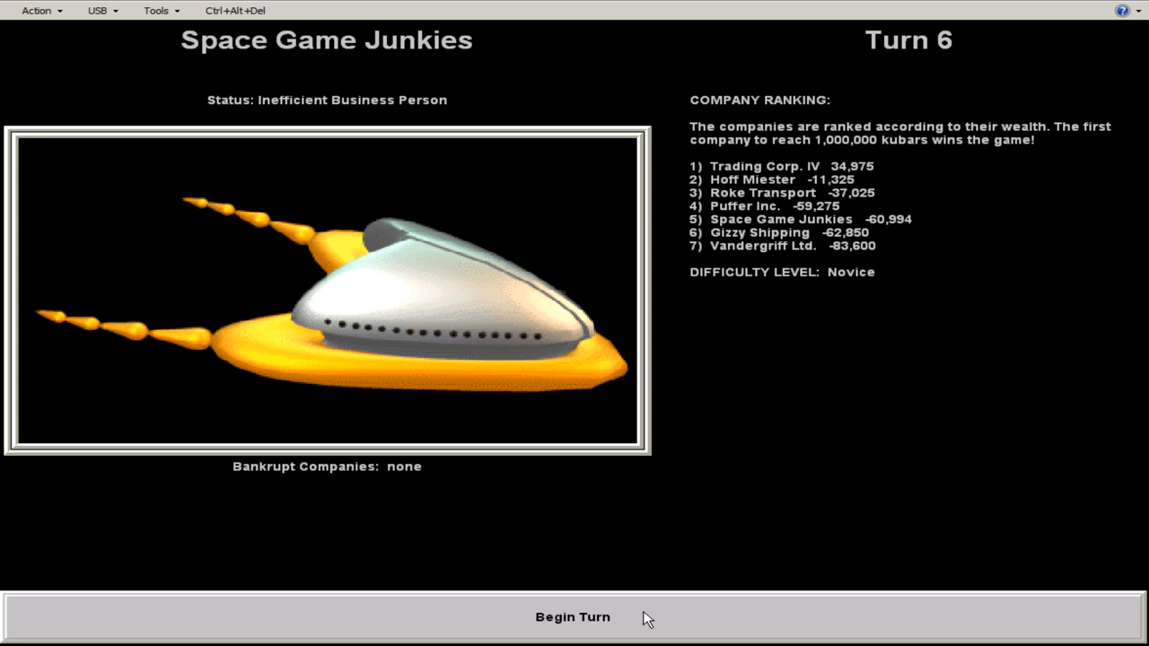
pyautogui.click(571, 617)
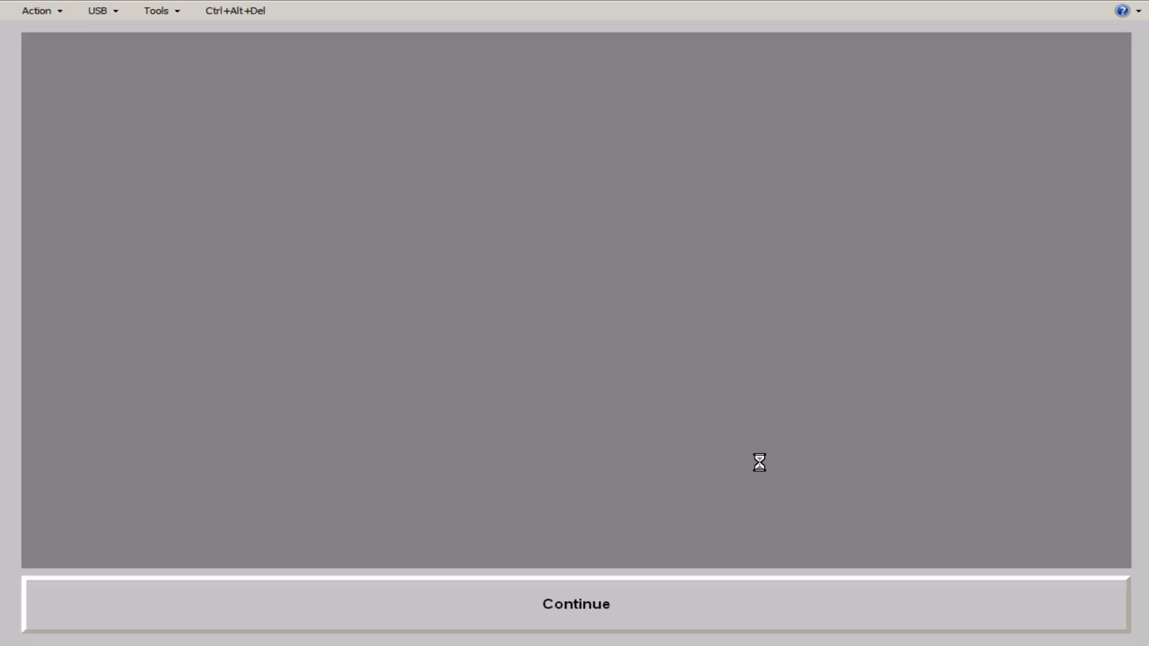
pyautogui.click(574, 603)
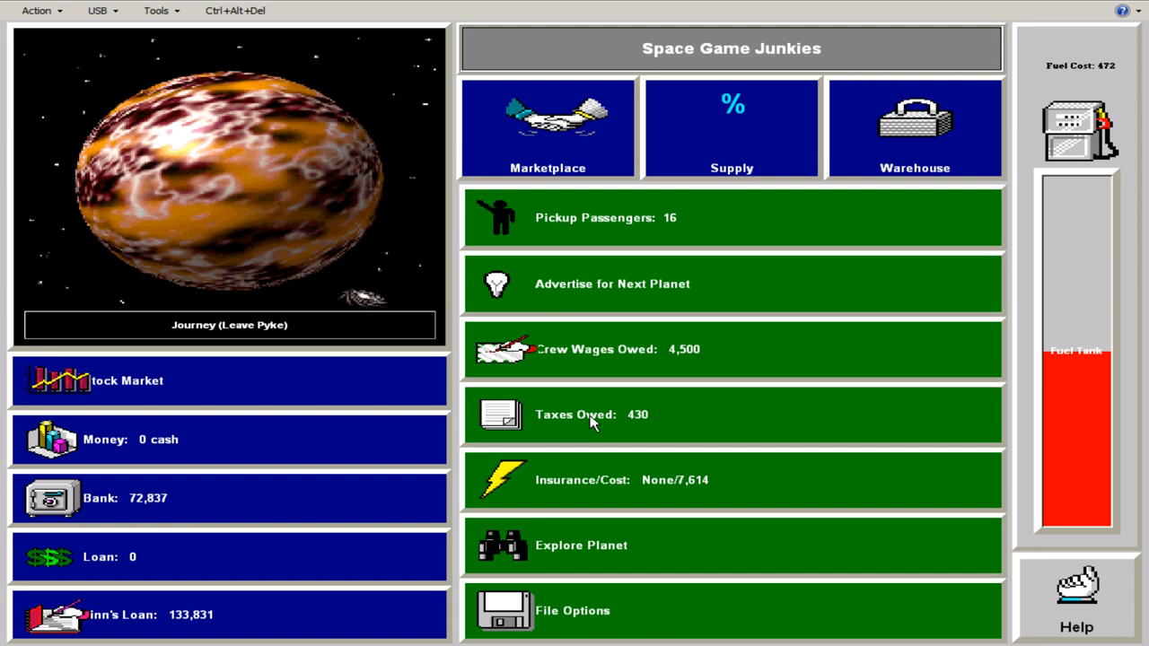
# - Sell the Jelly Beans at Pyke, compare supply across planets, then buy Polyester and fill the hold to 90 tons
pyautogui.click(548, 126)
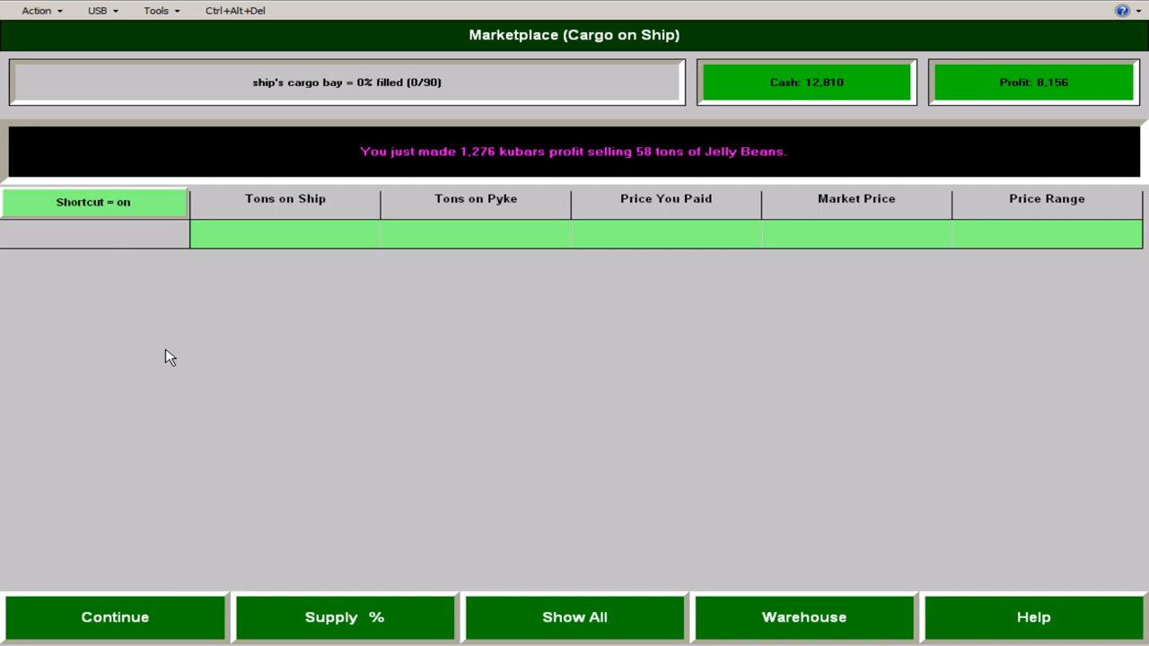
pyautogui.click(115, 617)
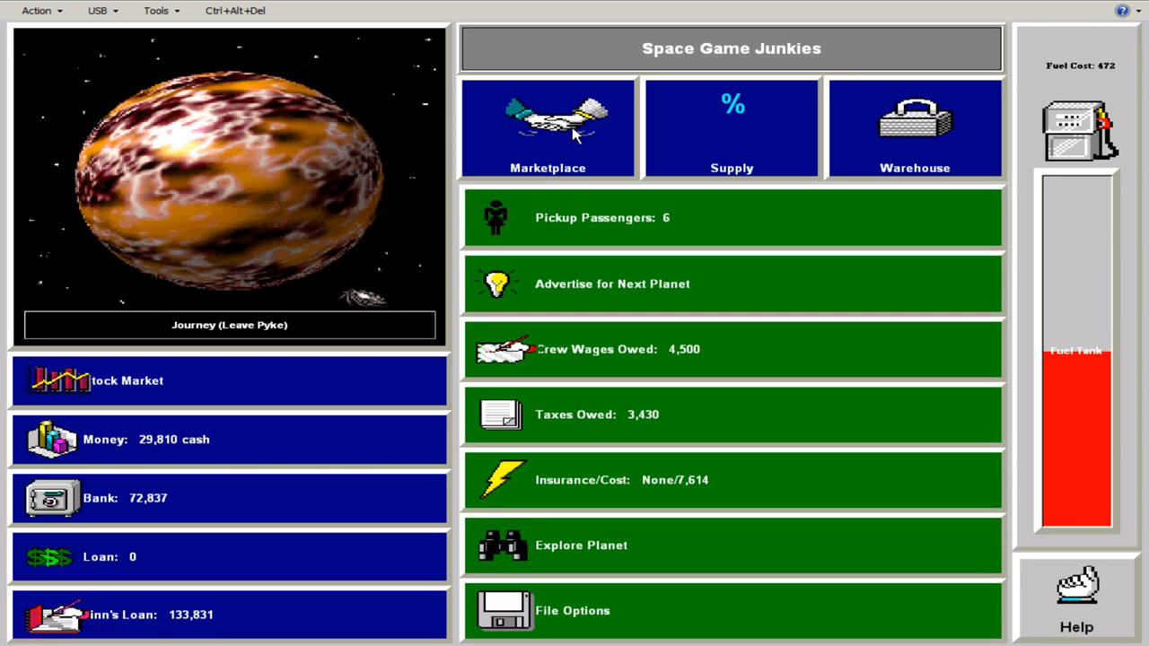
pyautogui.click(548, 126)
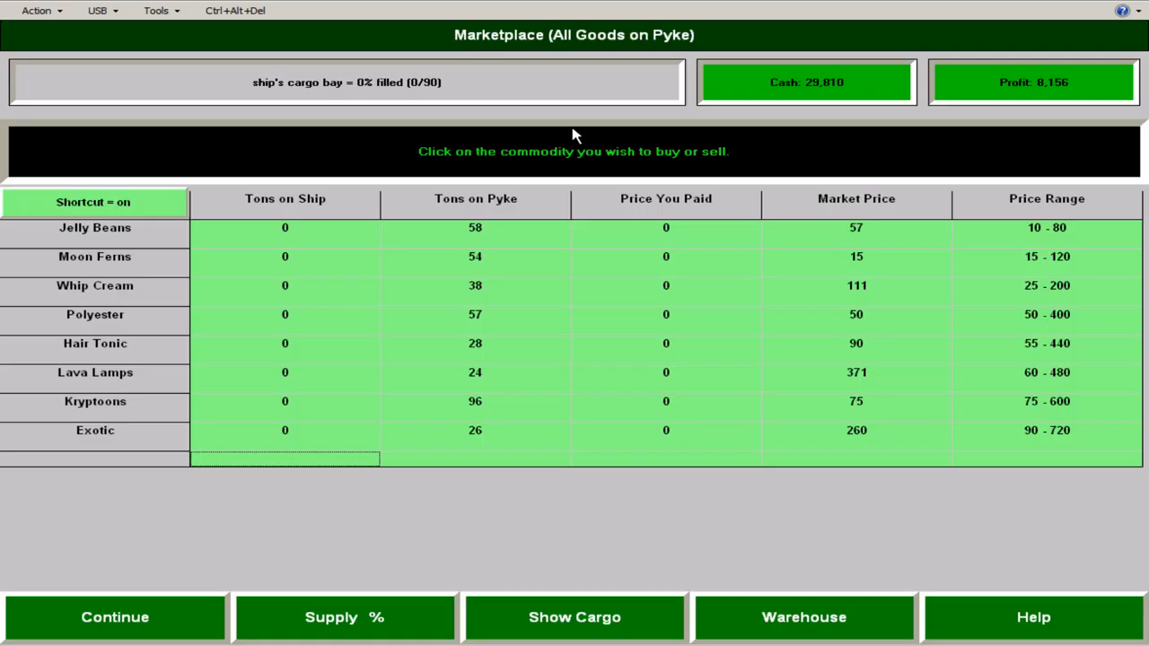
pyautogui.click(345, 618)
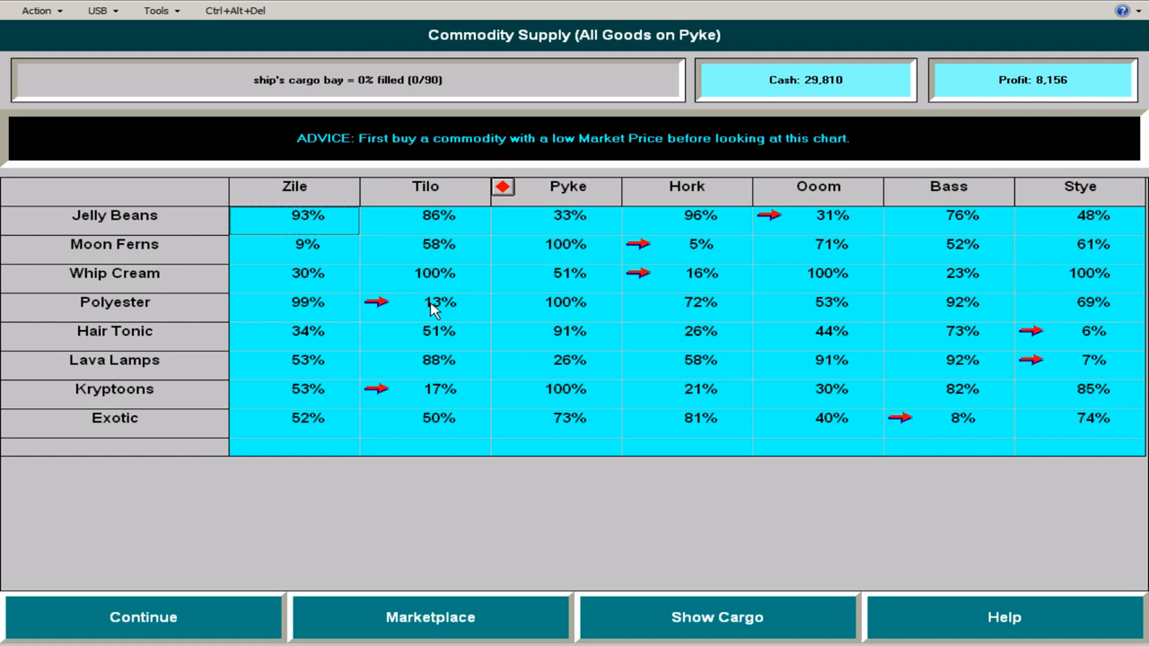
pyautogui.click(431, 617)
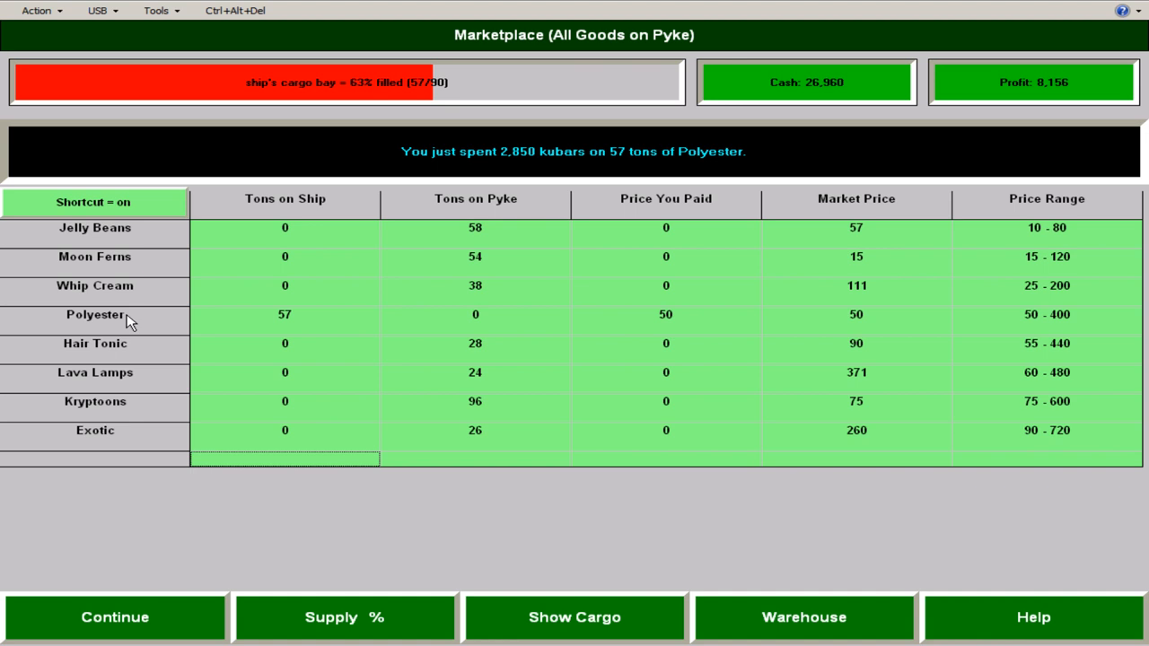
pyautogui.click(345, 618)
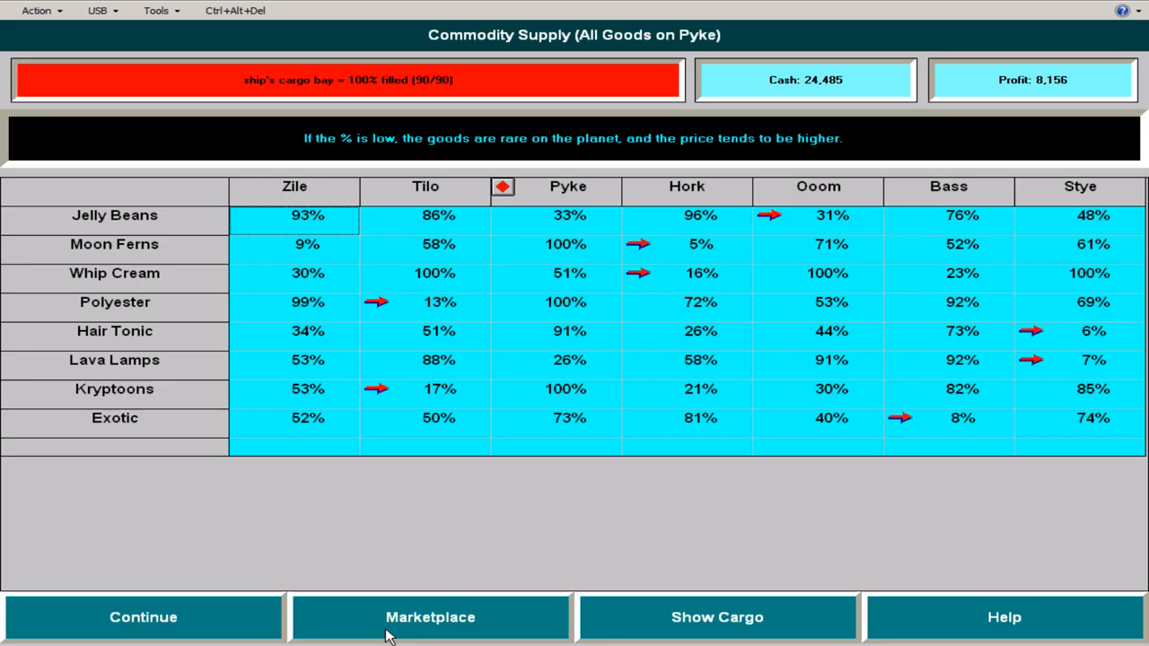
pyautogui.moveTo(458, 337)
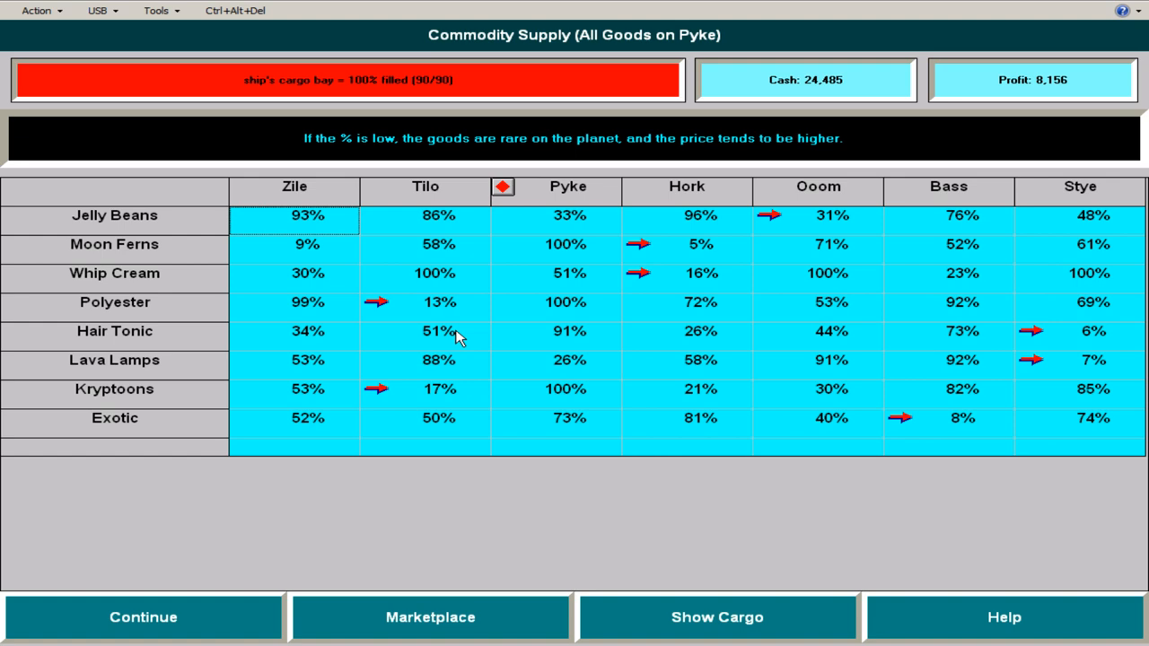
# - Depart Pyke, acknowledge the forgiven wages, free engine upgrade and consultant advice, and reach the Turn 7 net worth chart
pyautogui.click(143, 617)
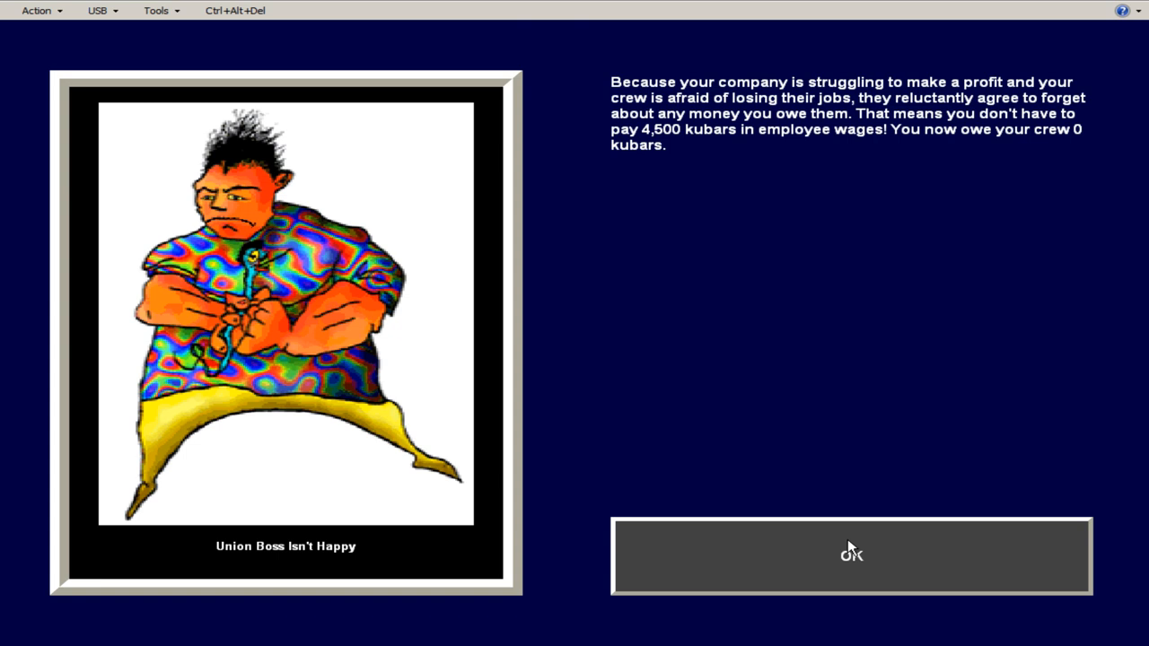
pyautogui.click(851, 556)
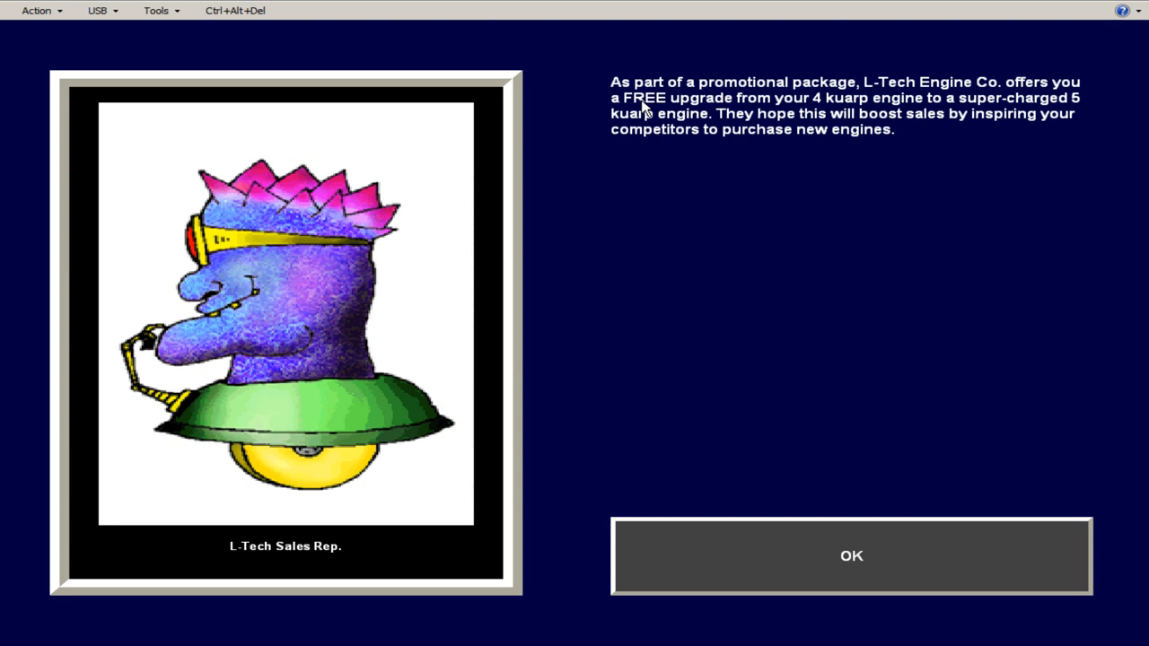
pyautogui.click(851, 556)
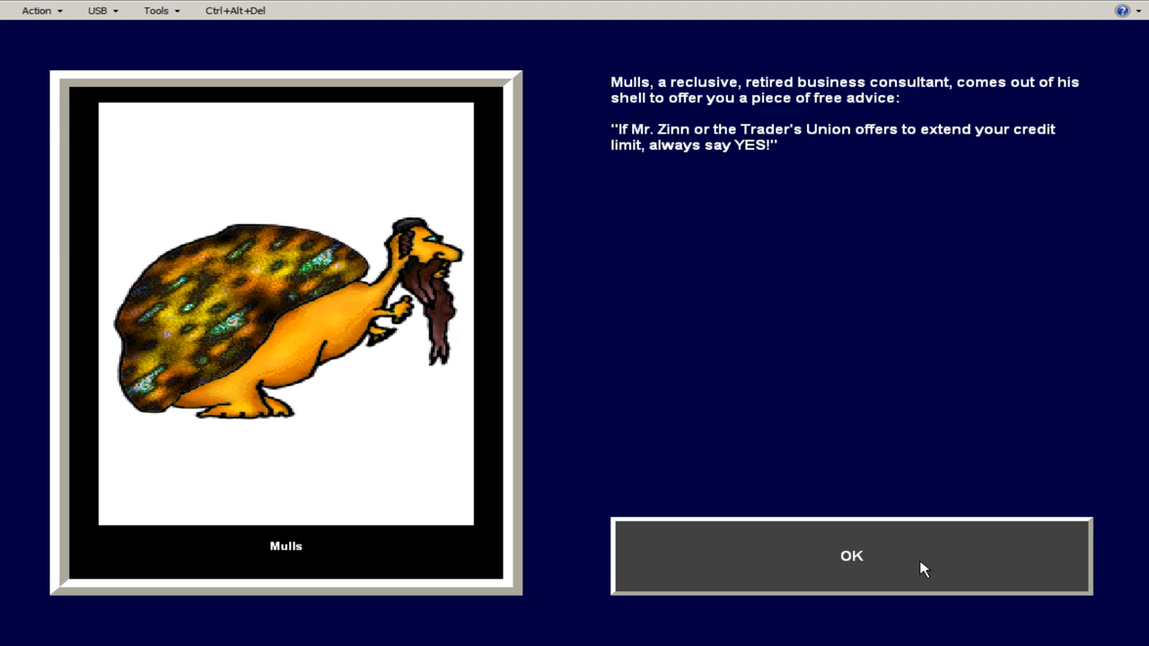
pyautogui.click(851, 557)
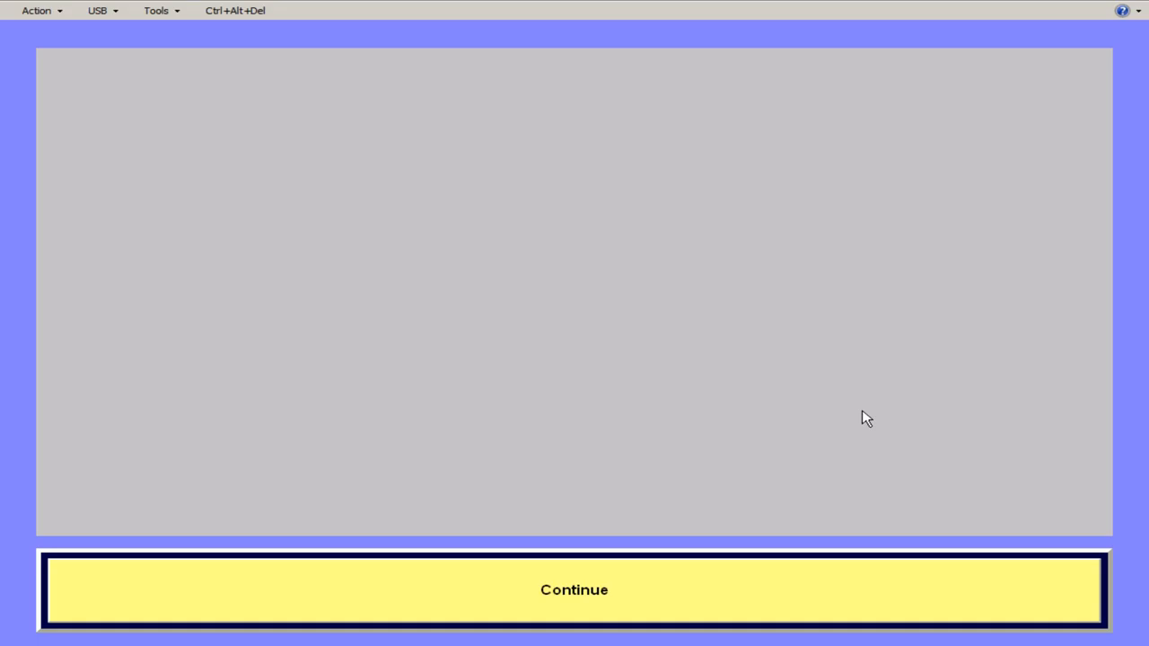
pyautogui.click(574, 589)
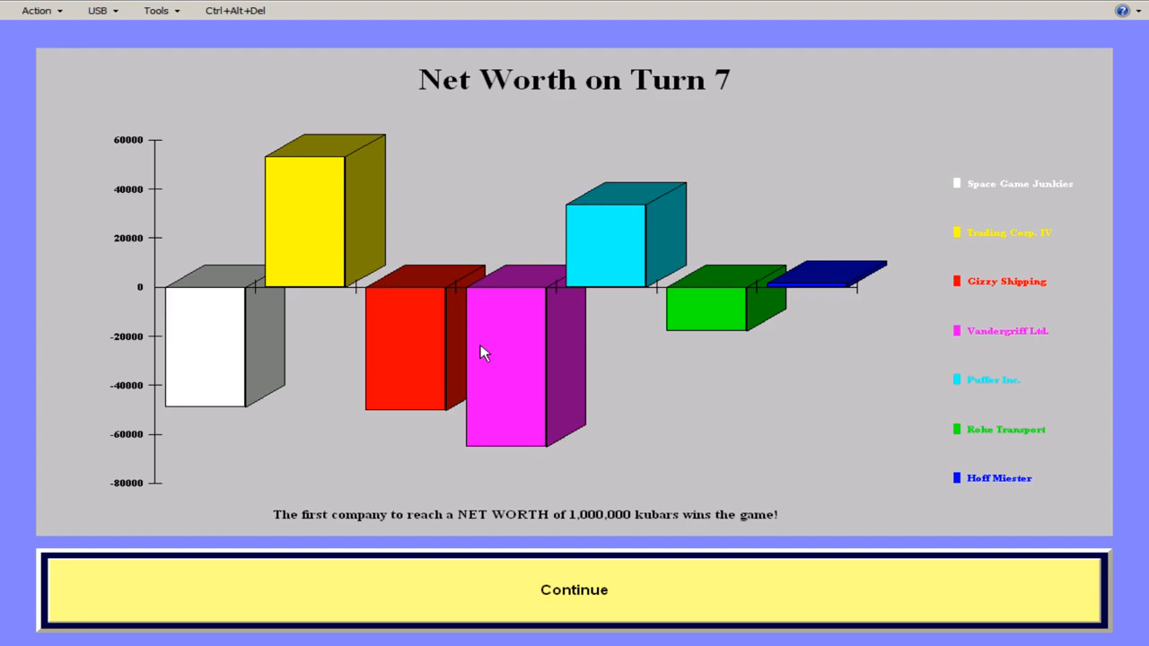
# - Continue from the net worth chart to the Tilo Marketplace with Polyester and Kryptoons aboard
pyautogui.click(574, 589)
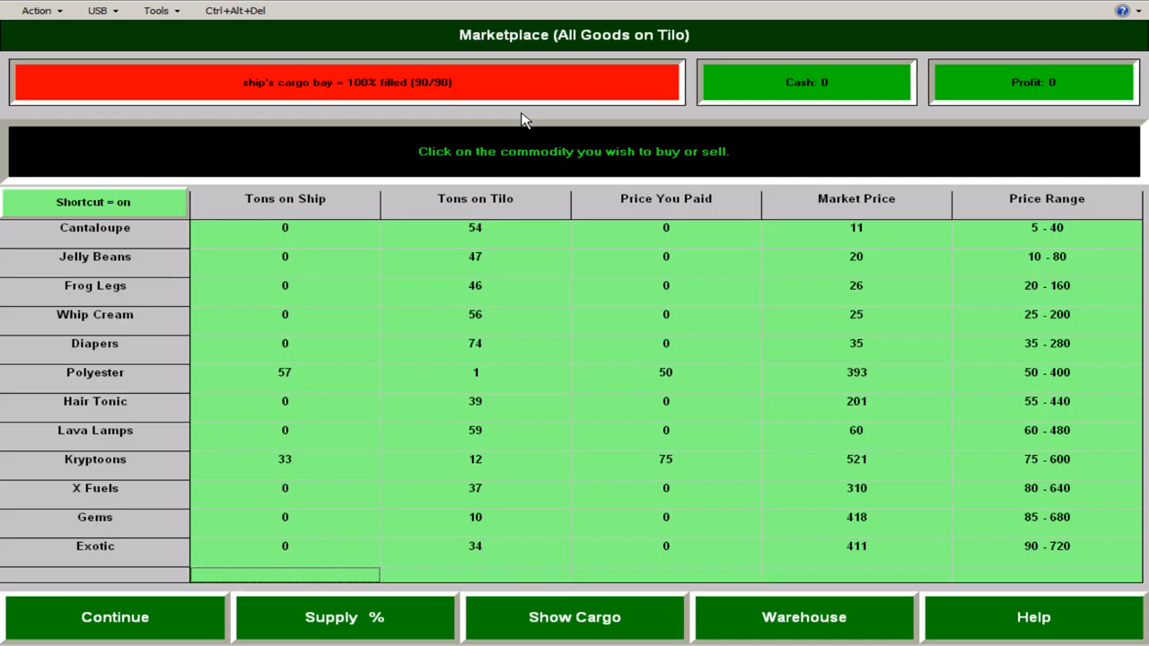
pyautogui.click(574, 617)
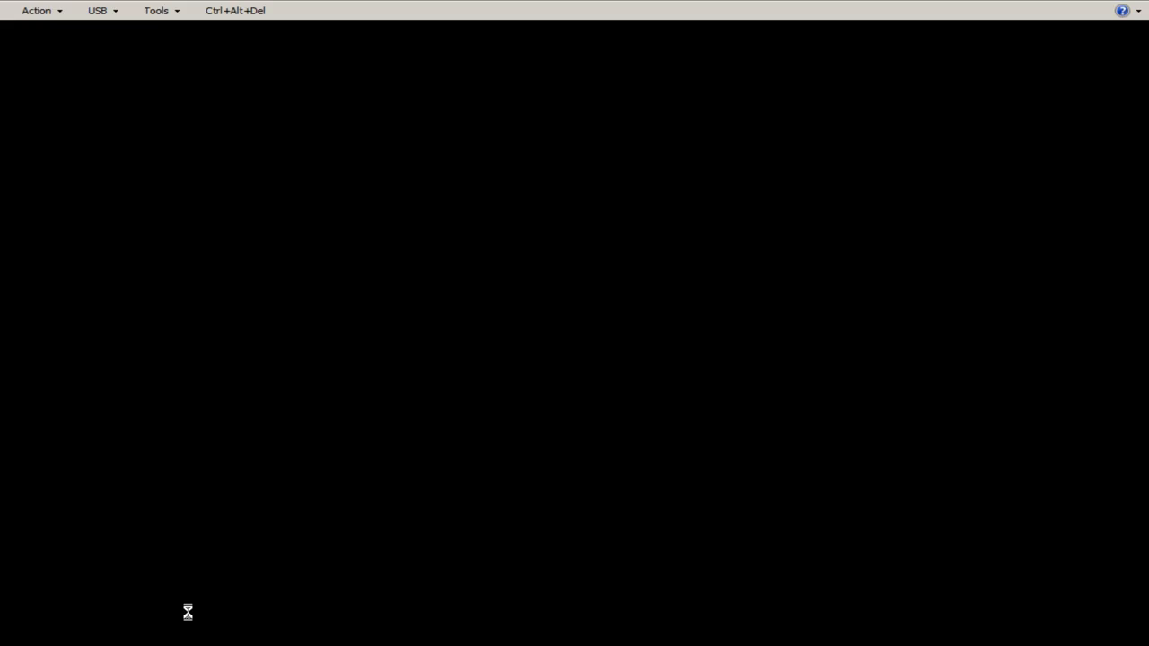
pyautogui.moveTo(190, 581)
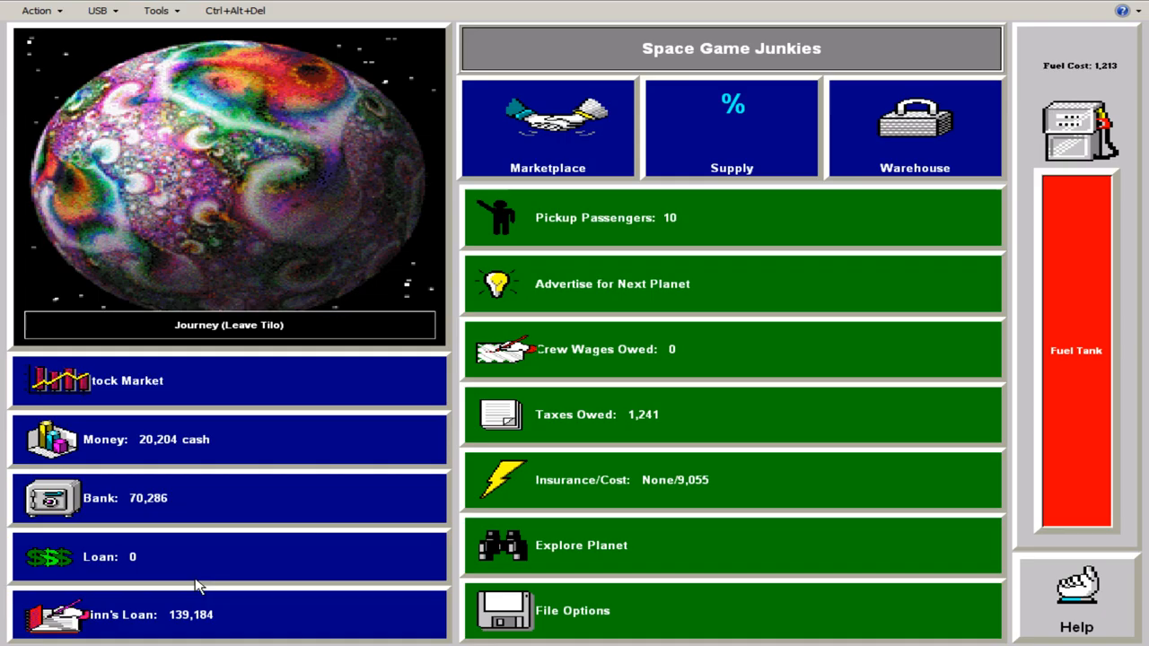
pyautogui.moveTo(176, 628)
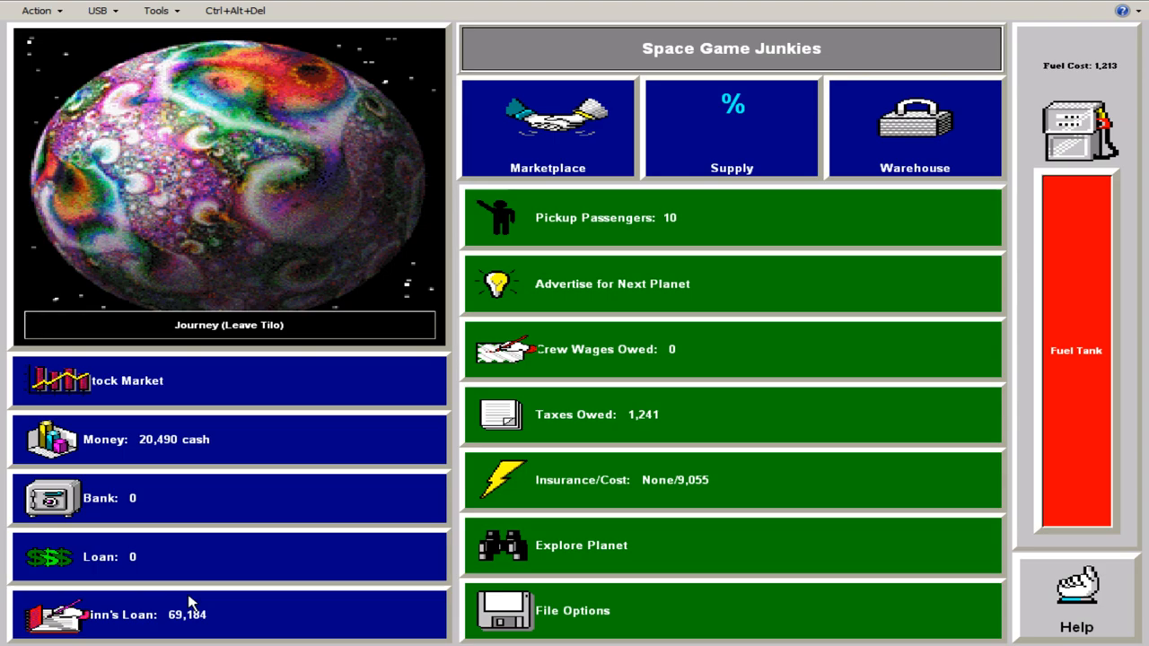
pyautogui.moveTo(323, 584)
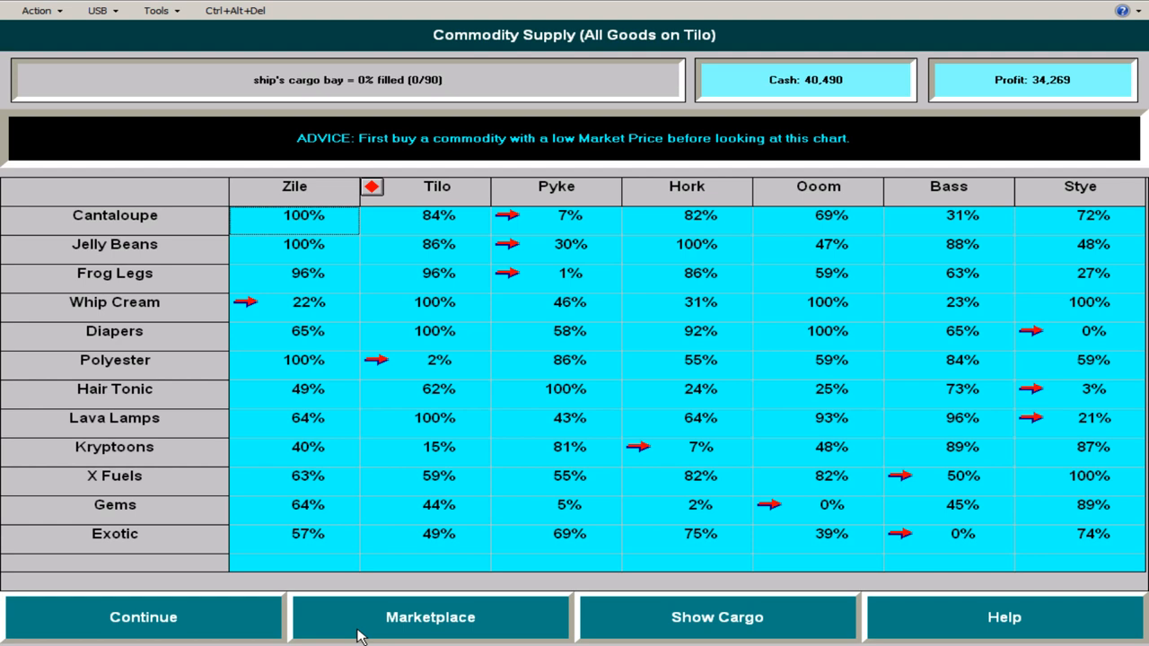
pyautogui.moveTo(566, 287)
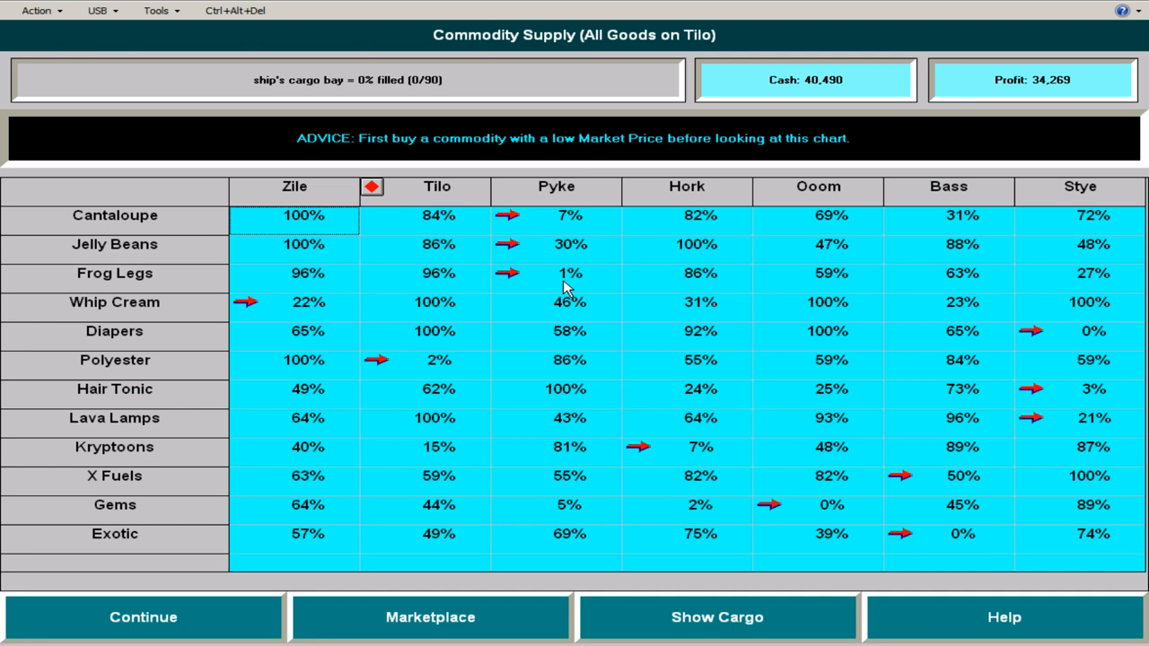
pyautogui.moveTo(1113, 338)
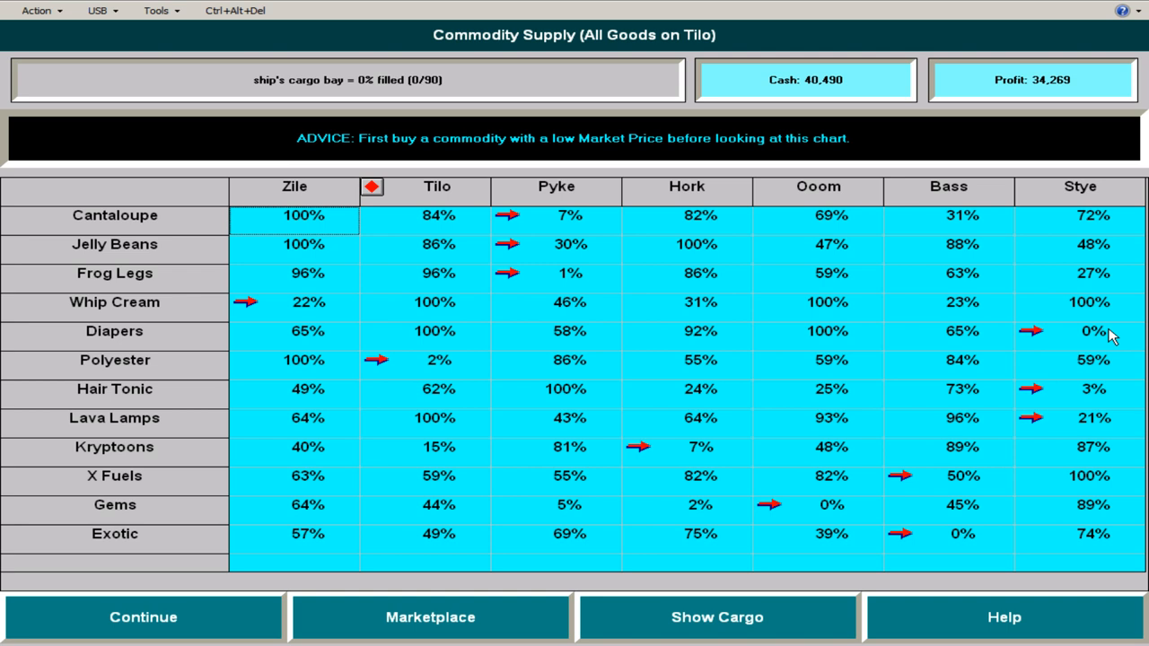
pyautogui.moveTo(1127, 399)
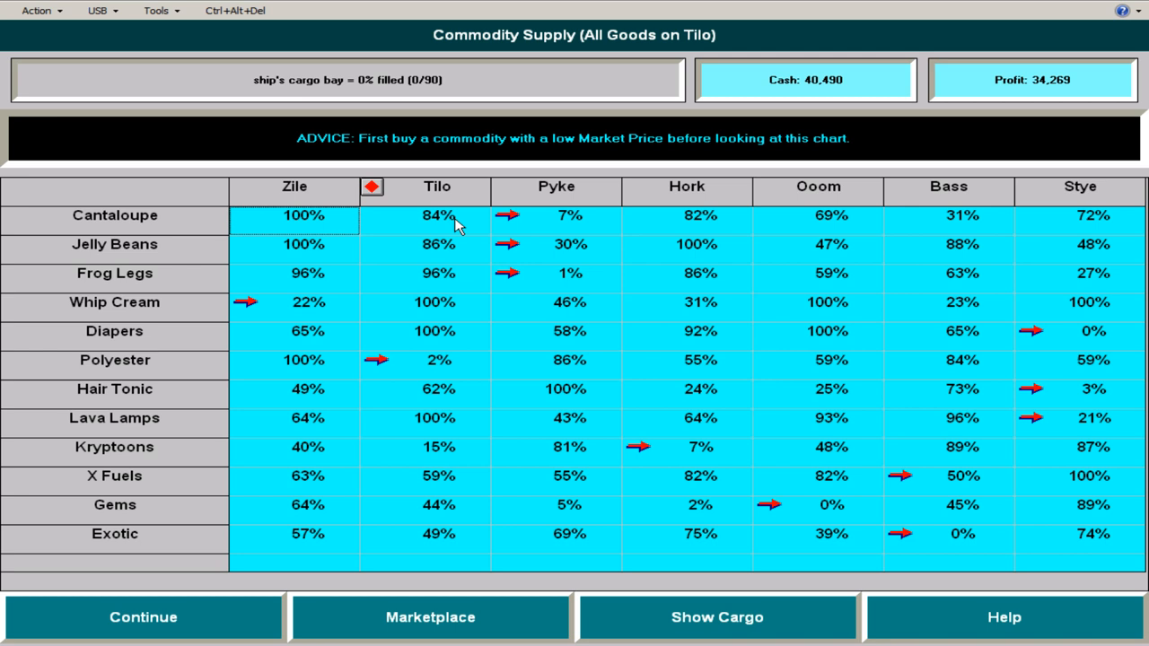
pyautogui.moveTo(463, 314)
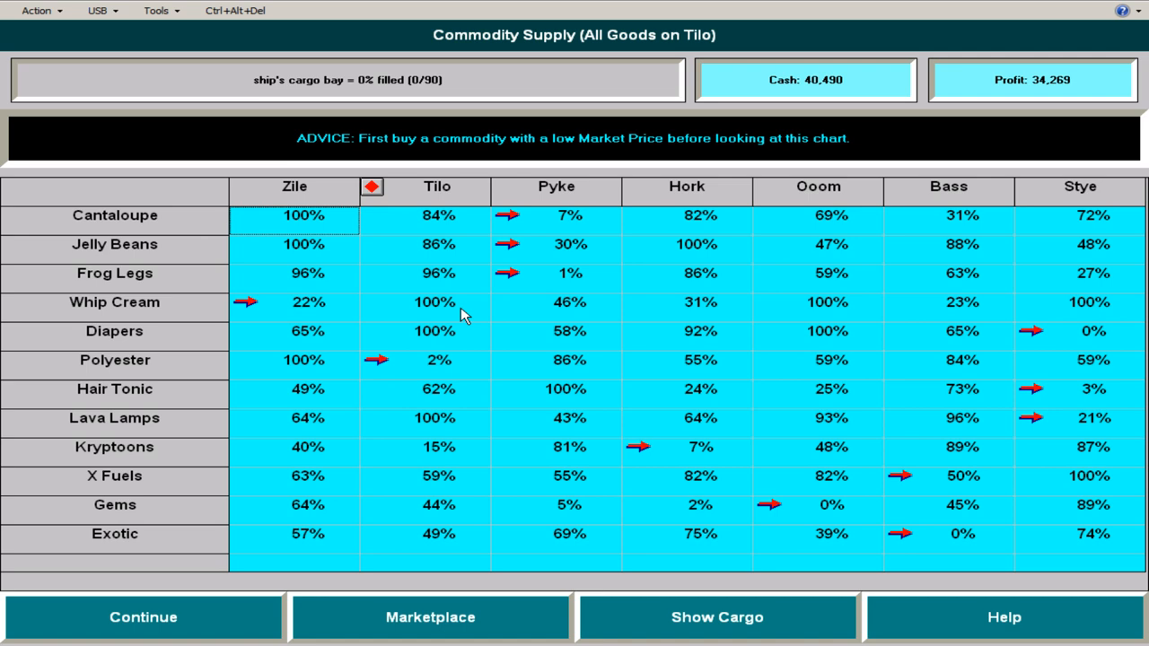
# - Return from the Tilo Supply % chart to the goods list showing 40,490 cash
pyautogui.click(431, 617)
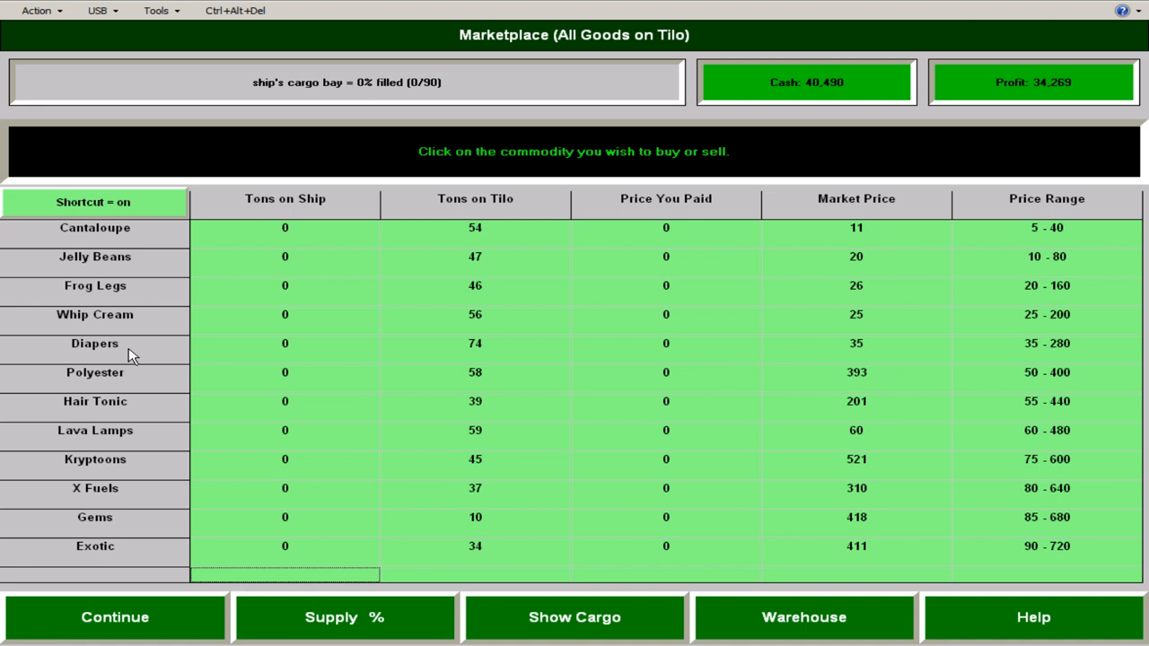
# - Leave the Tilo market, answer the ship trade-in, loan and Emperor messages, and accept Lord 104's 5,040-kubar offer
pyautogui.click(115, 618)
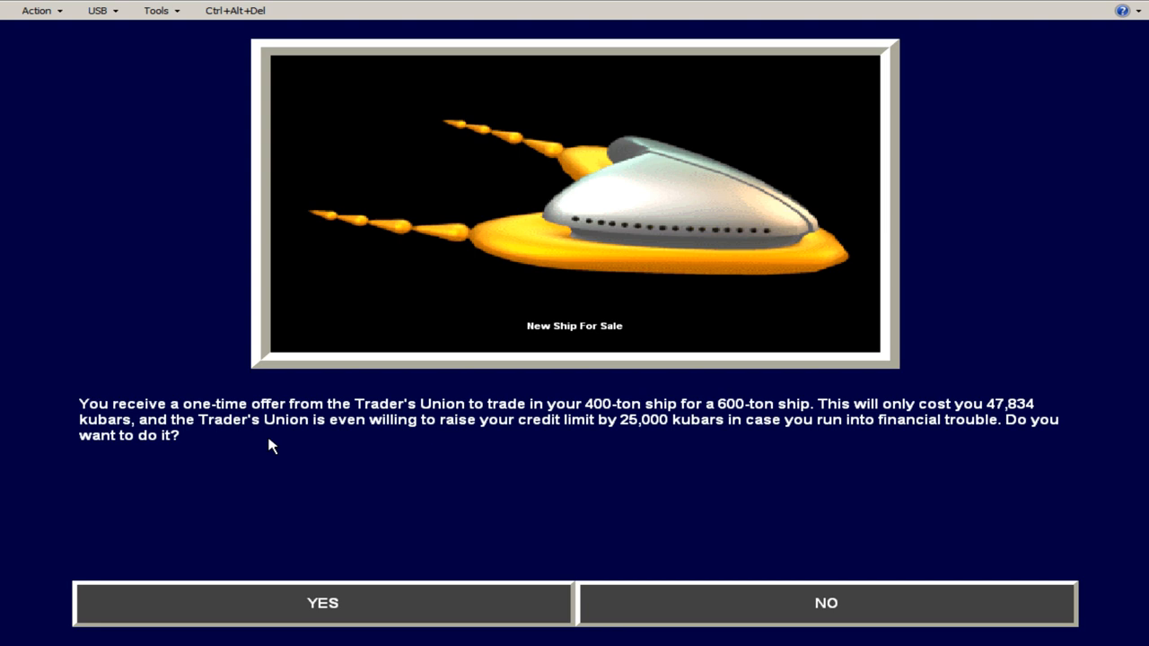
pyautogui.click(323, 603)
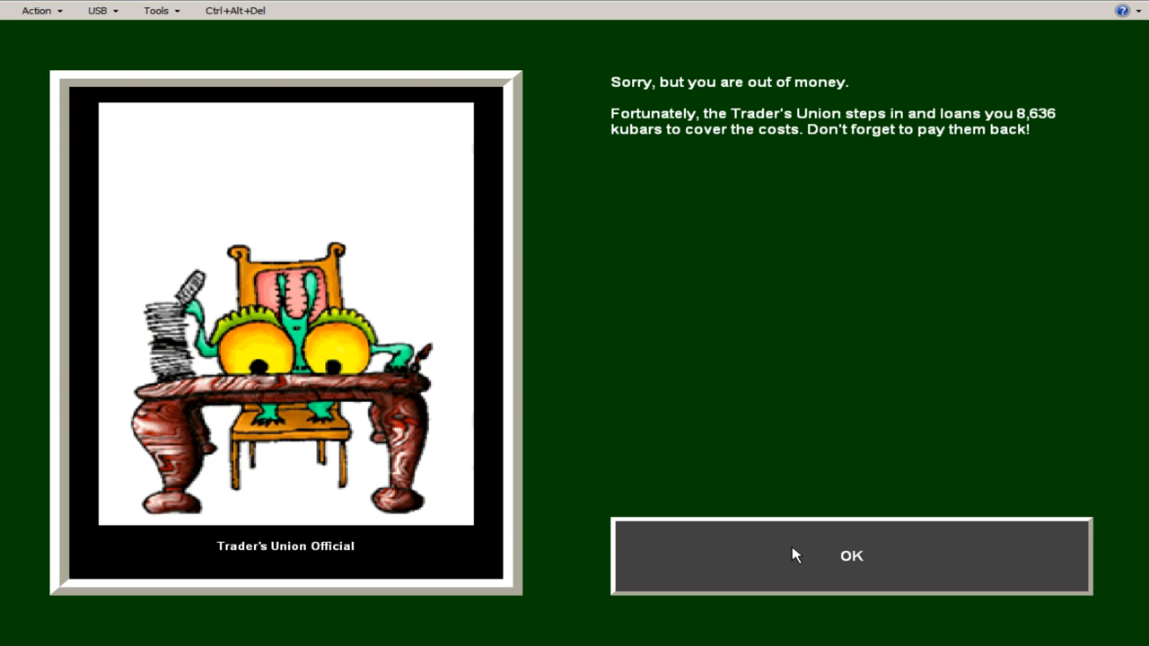
pyautogui.click(851, 556)
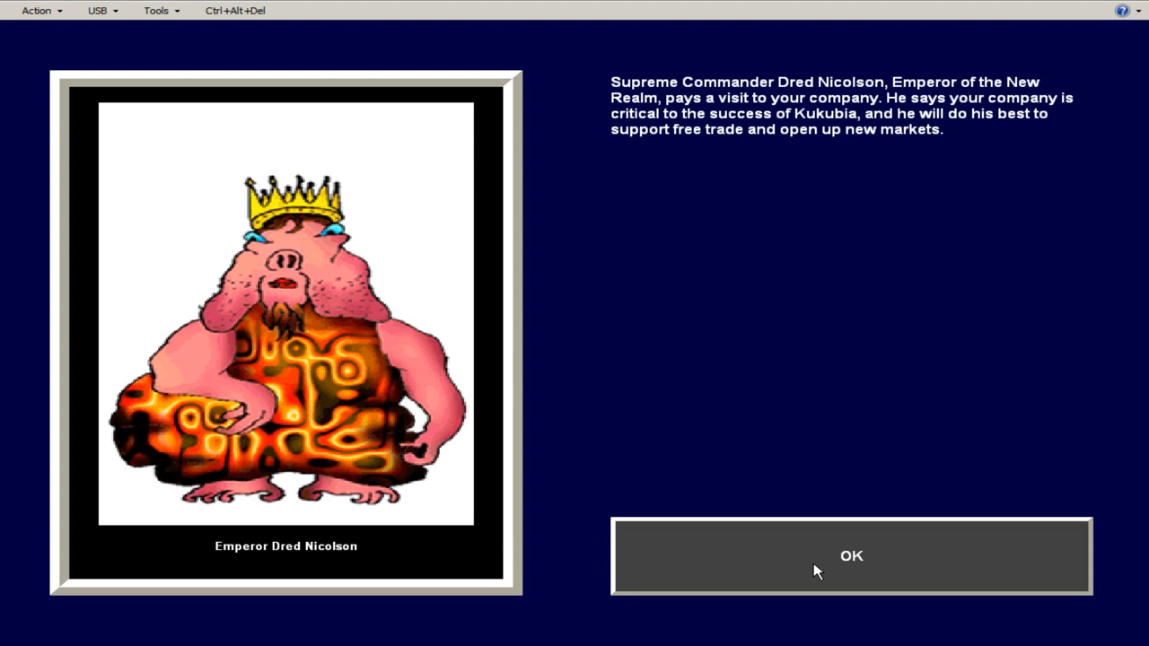
pyautogui.click(851, 556)
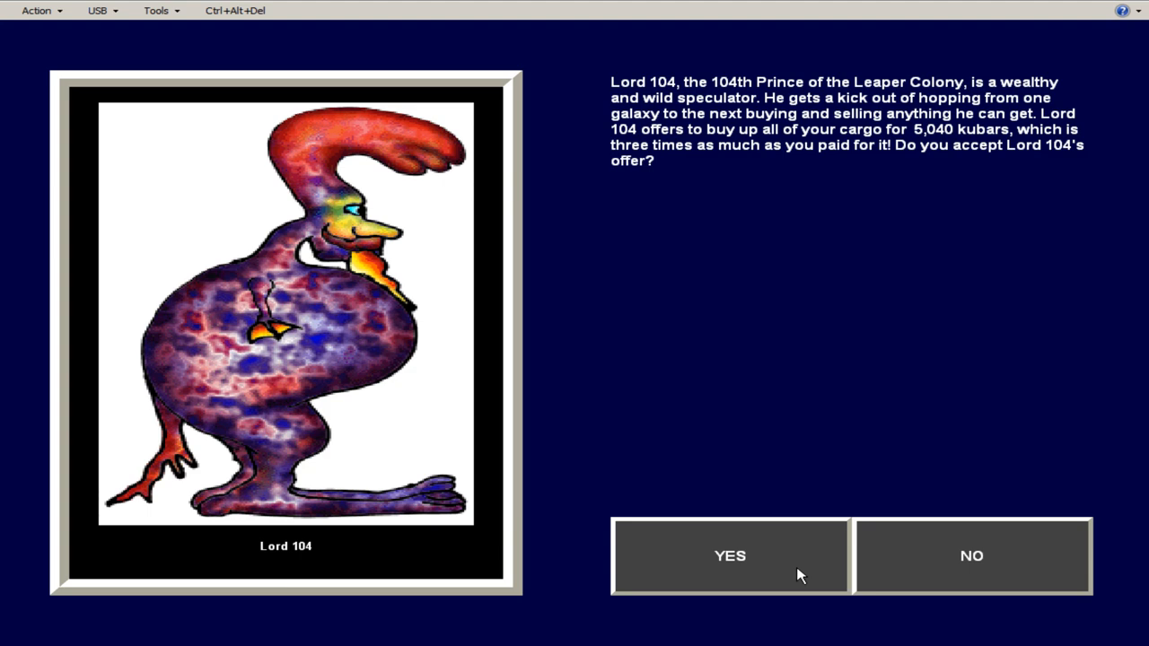
pyautogui.click(729, 556)
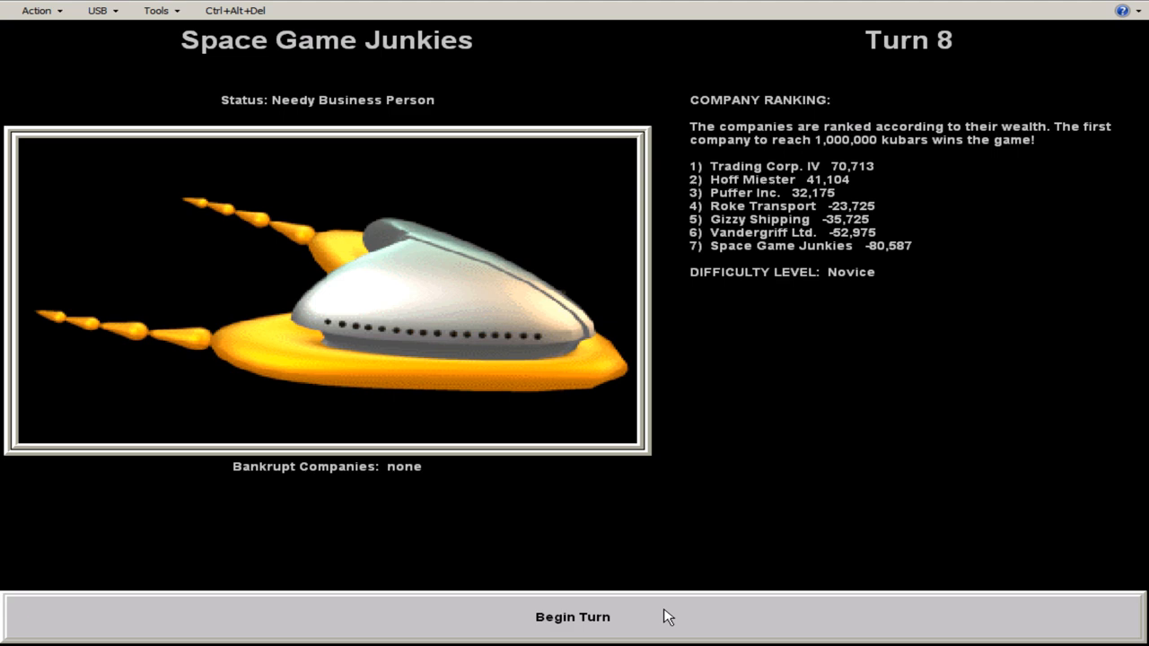
# - Begin turn 8 on Pyke, board passengers, settle wages and loan, and check Supply and Marketplace
pyautogui.click(571, 618)
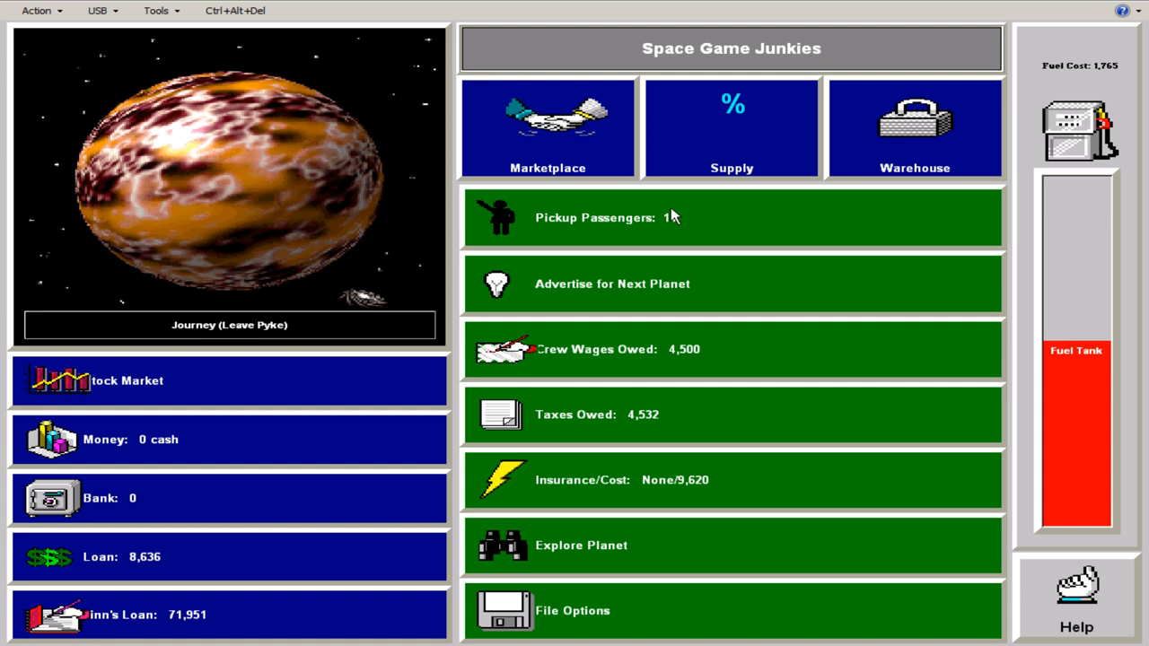
pyautogui.click(547, 127)
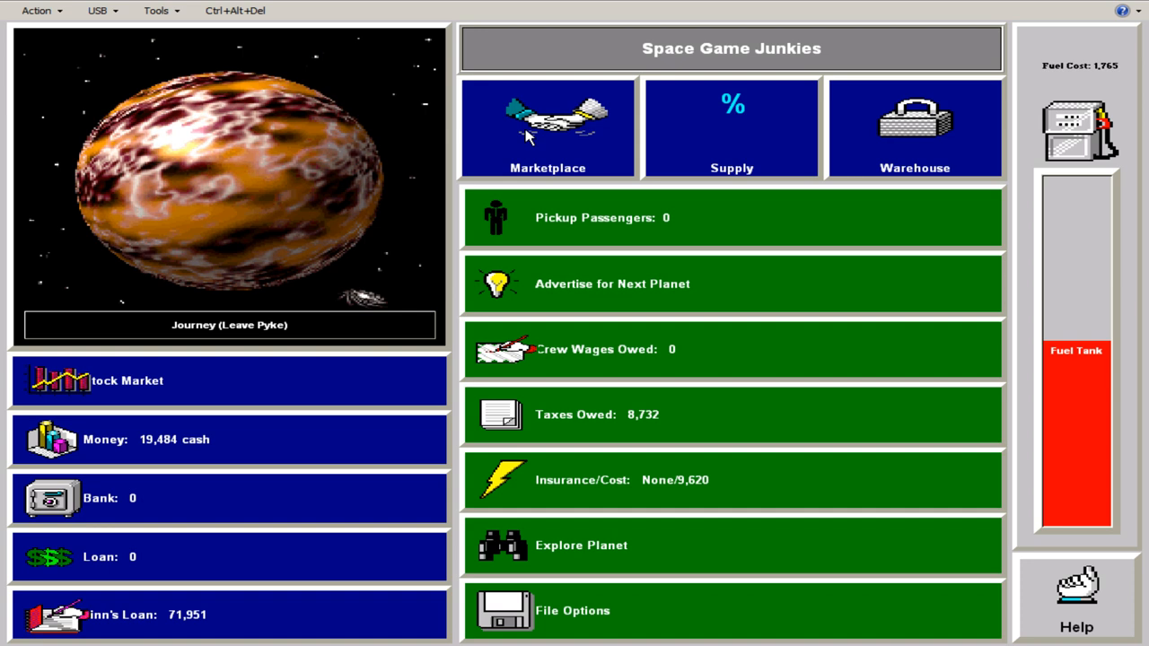
pyautogui.click(730, 127)
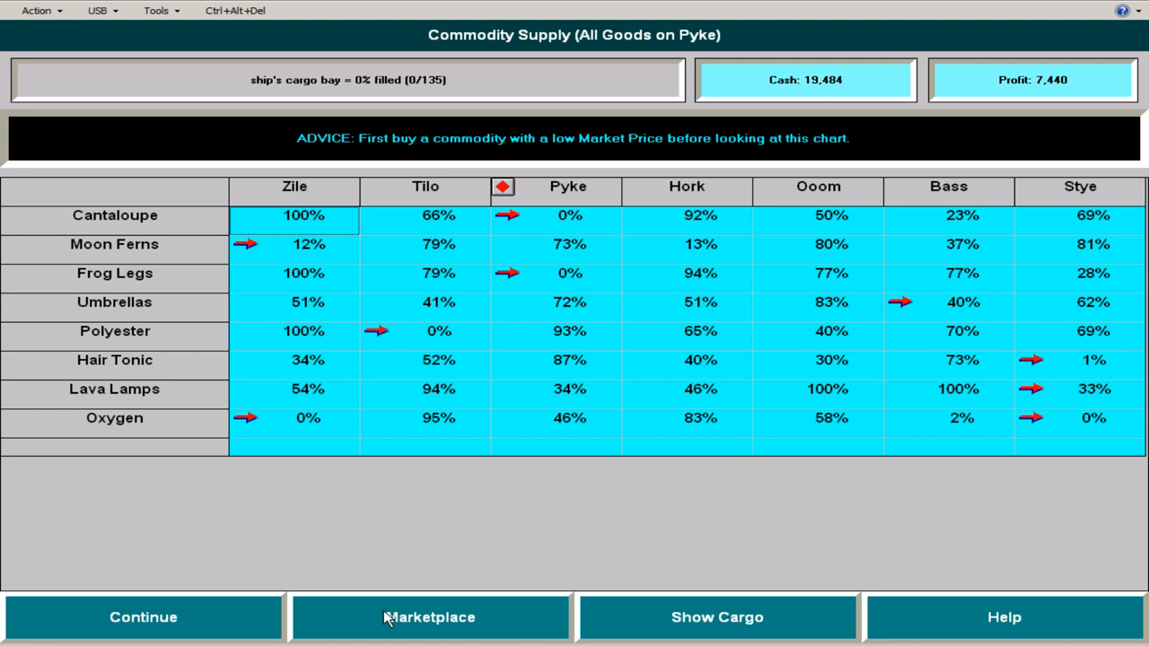
pyautogui.click(431, 618)
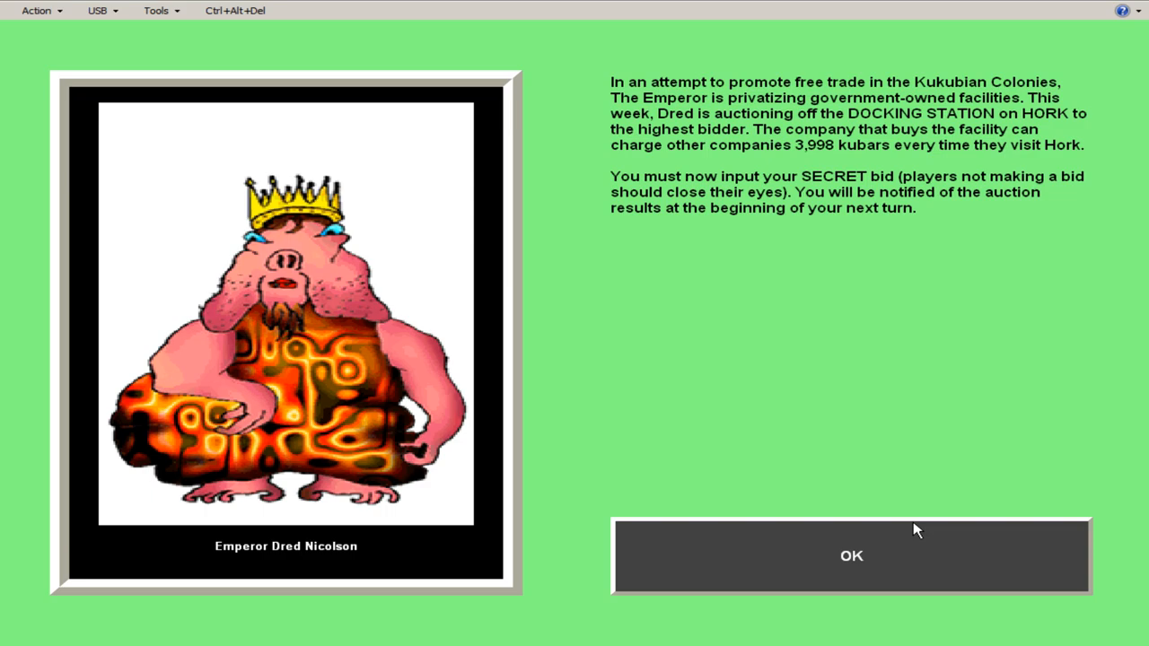
# - Acknowledge the news and the 119,940-kubar Hork docking station win, then pass the Company History graph
pyautogui.click(851, 557)
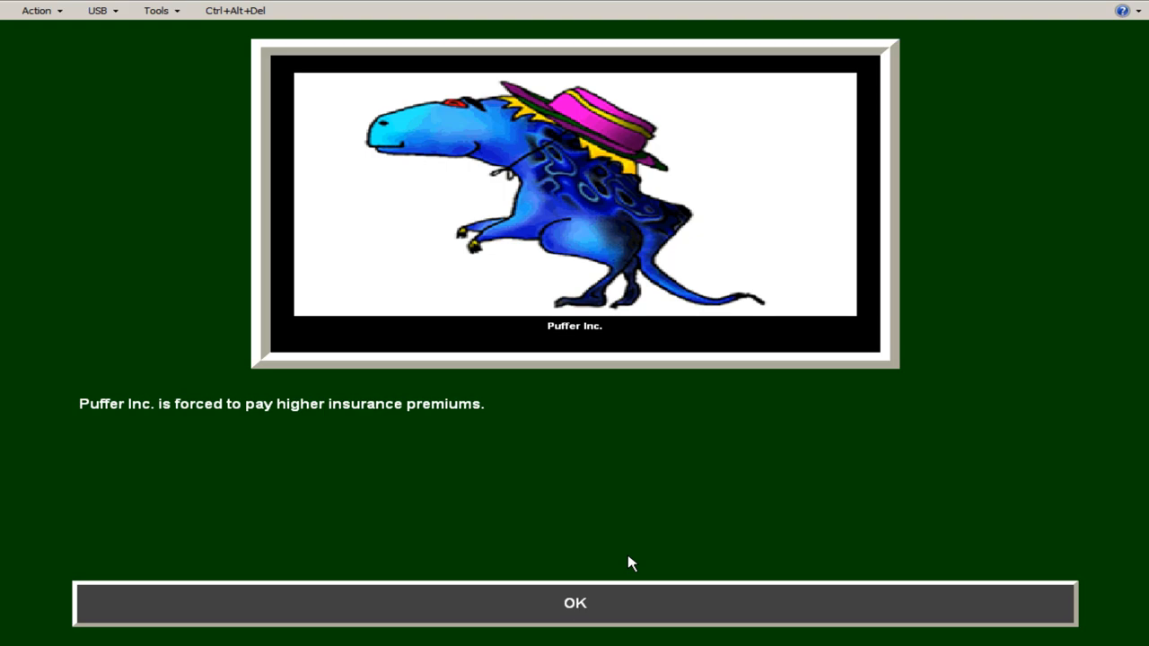
pyautogui.click(575, 603)
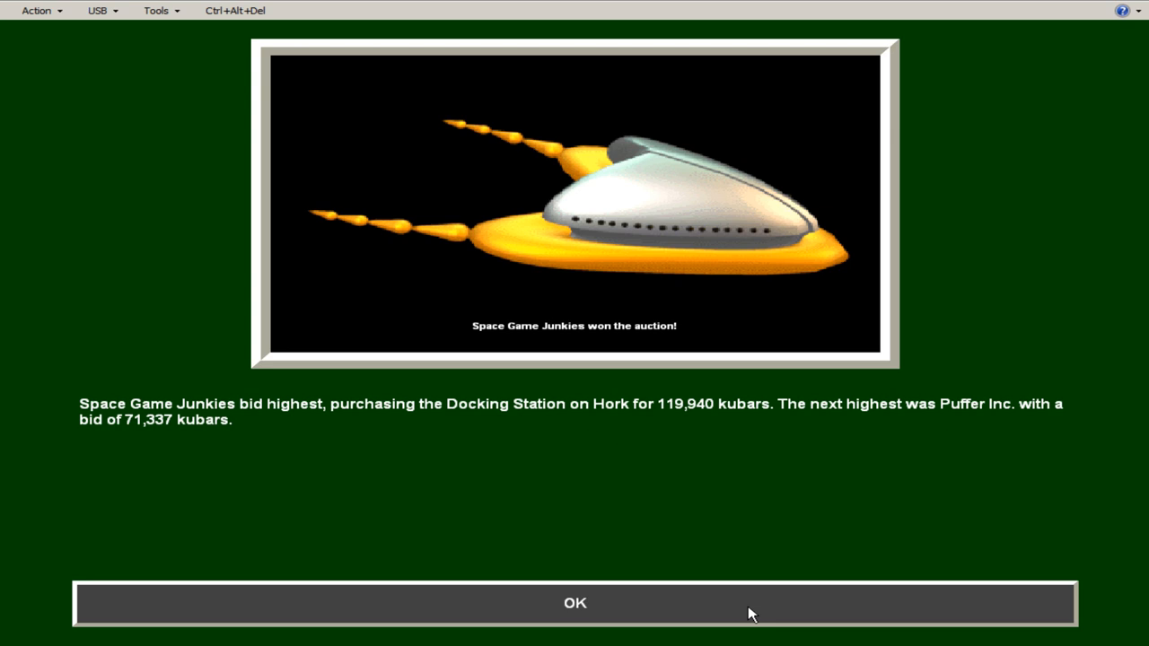
pyautogui.click(575, 603)
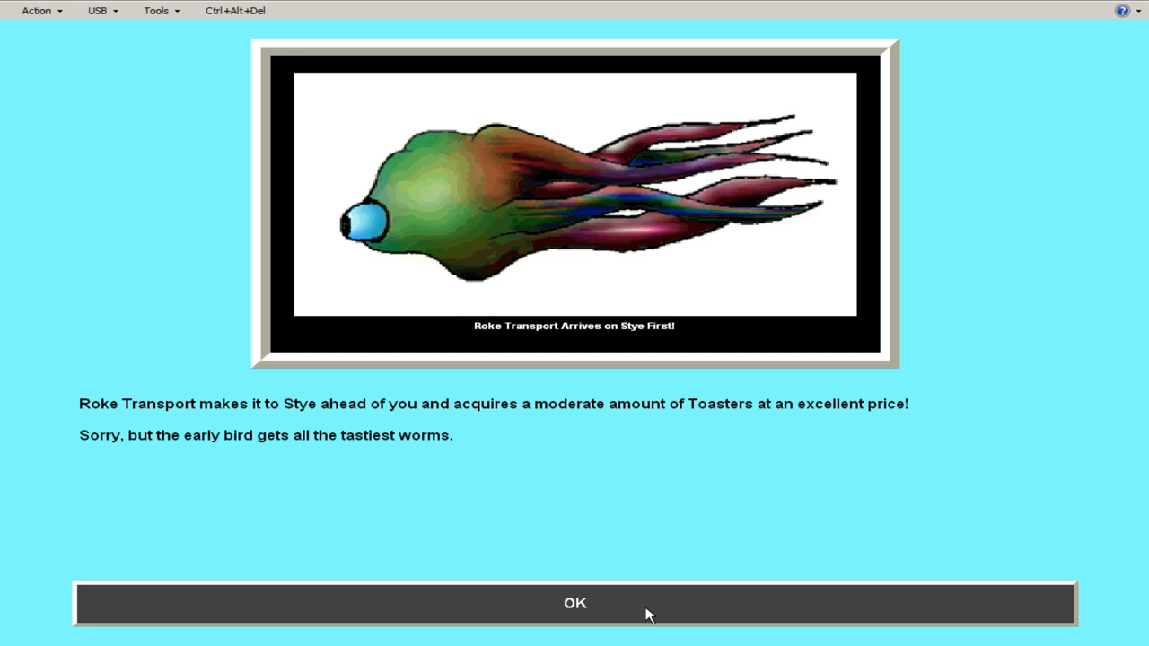
pyautogui.click(575, 603)
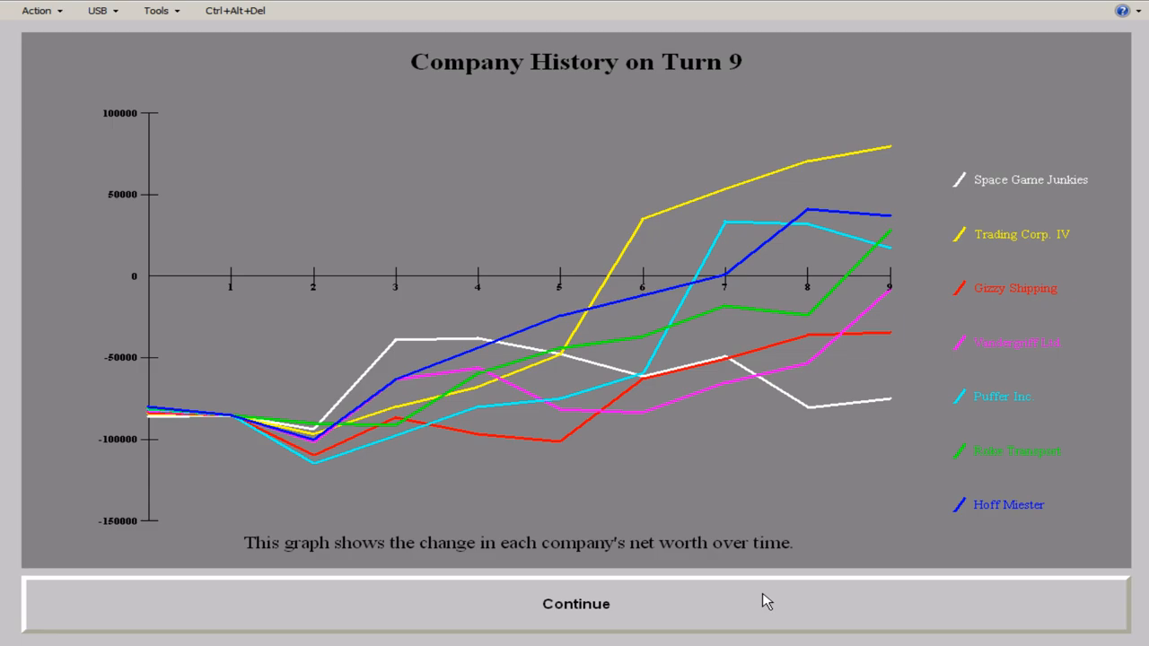
pyautogui.click(575, 603)
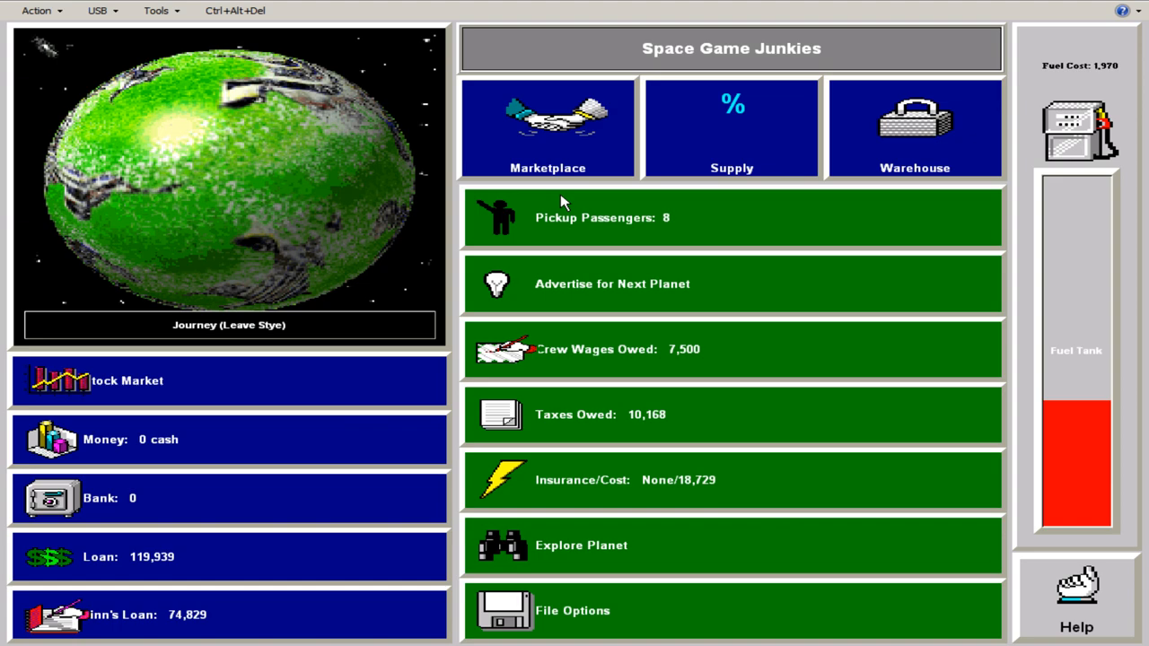
# - Sell Hair Tonic, Lava Lamps and Oxygen on Stye, then buy 44 tons Moon Ferns and 59 tons Polyester
pyautogui.click(547, 126)
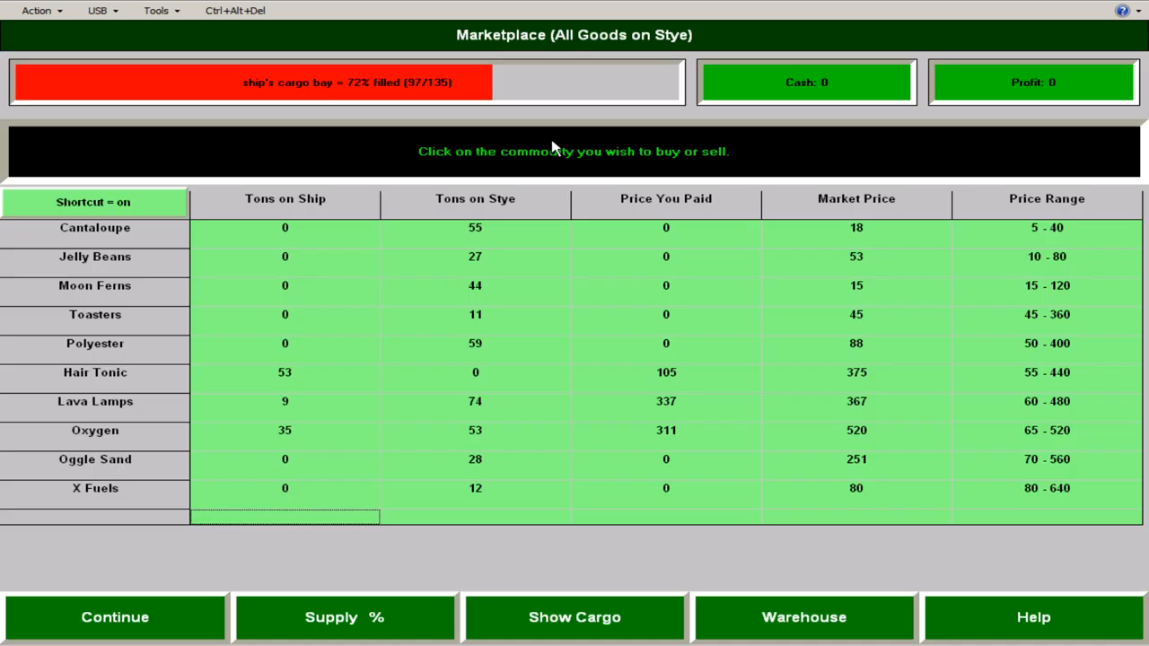
pyautogui.click(575, 618)
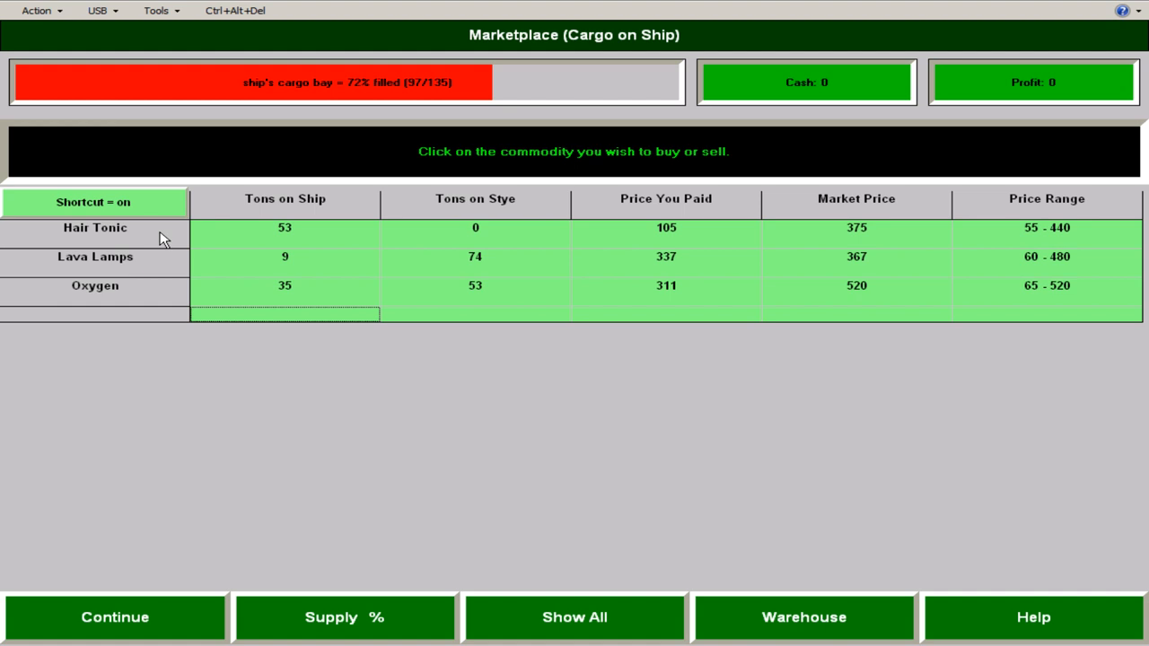
pyautogui.click(115, 618)
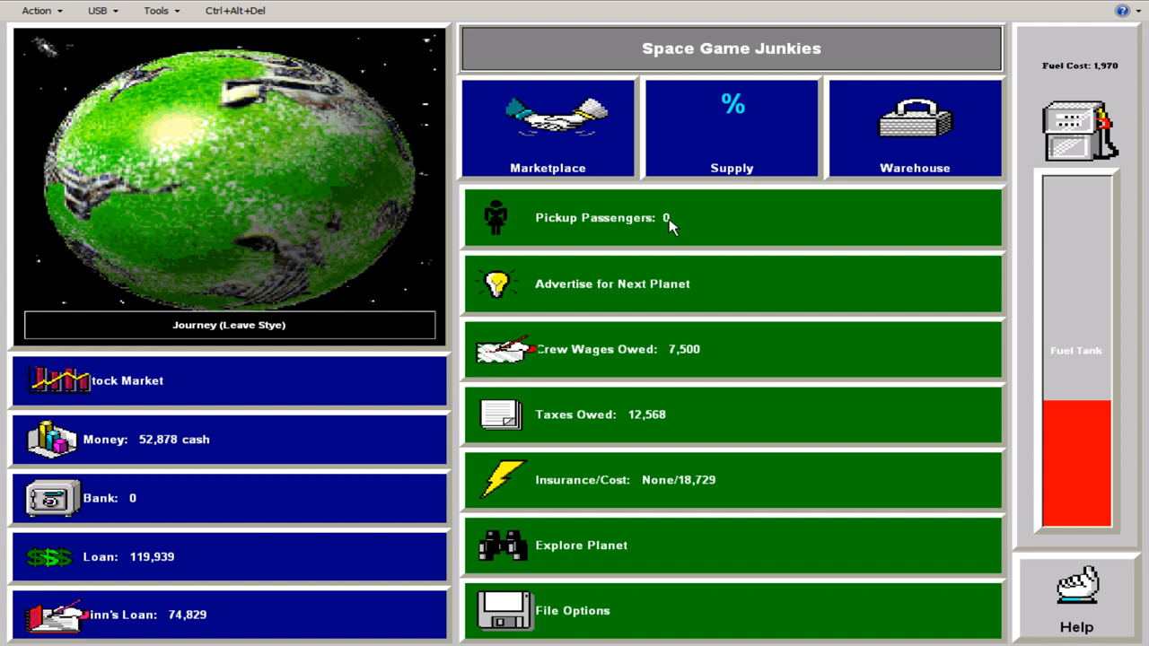
pyautogui.moveTo(338, 445)
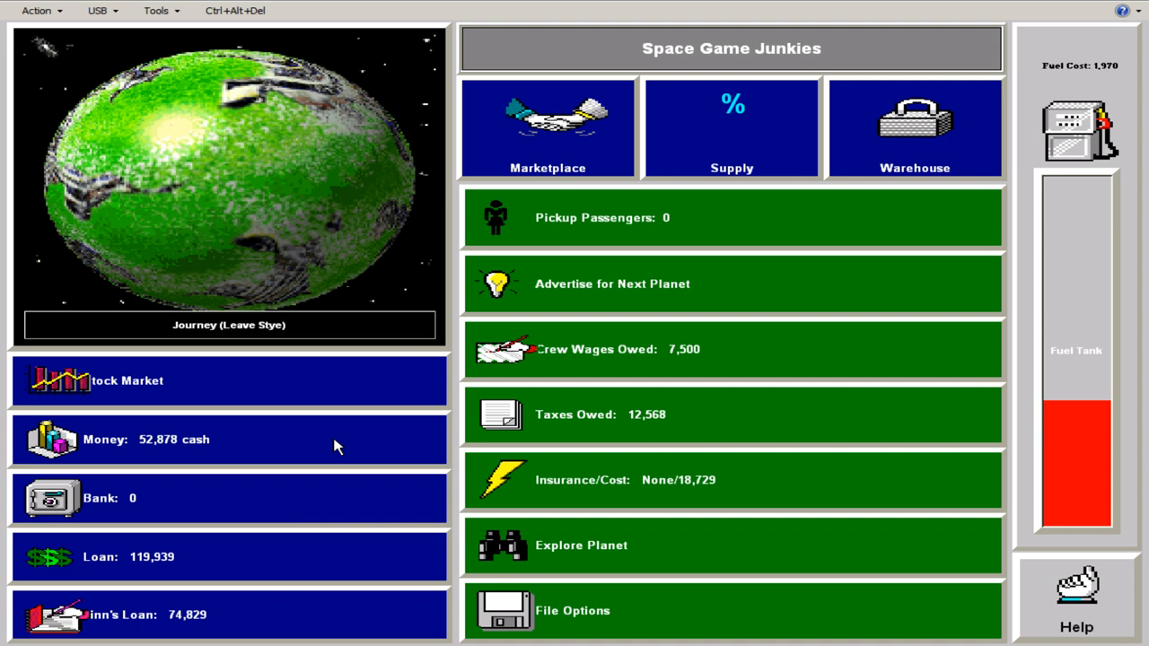
pyautogui.click(732, 127)
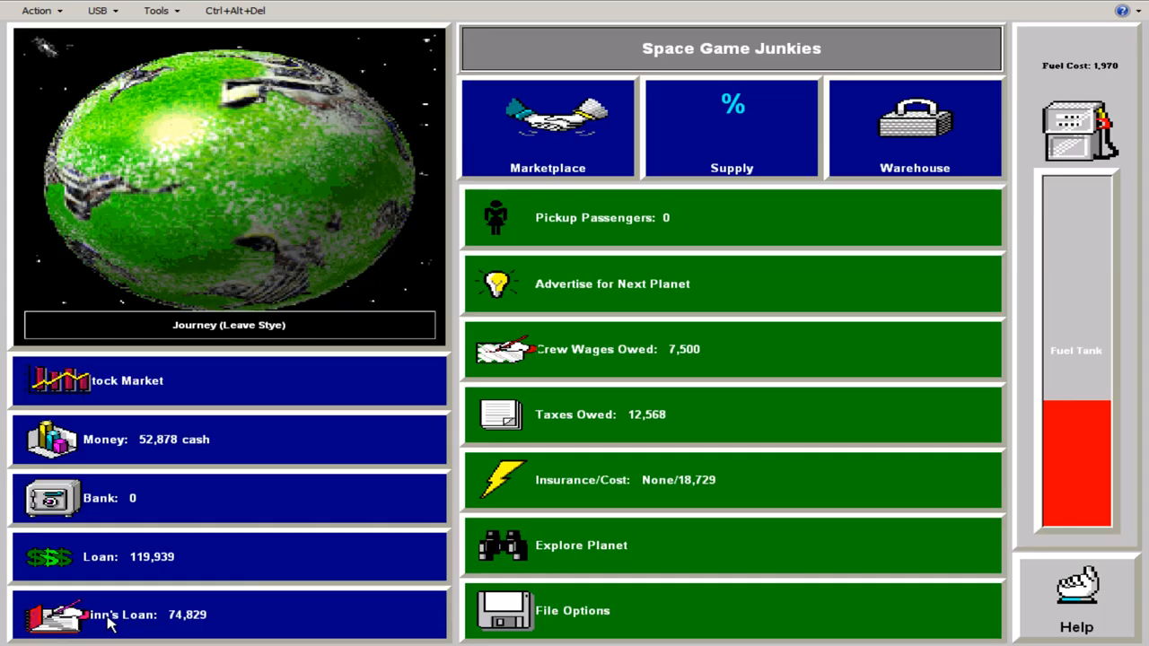
pyautogui.click(547, 125)
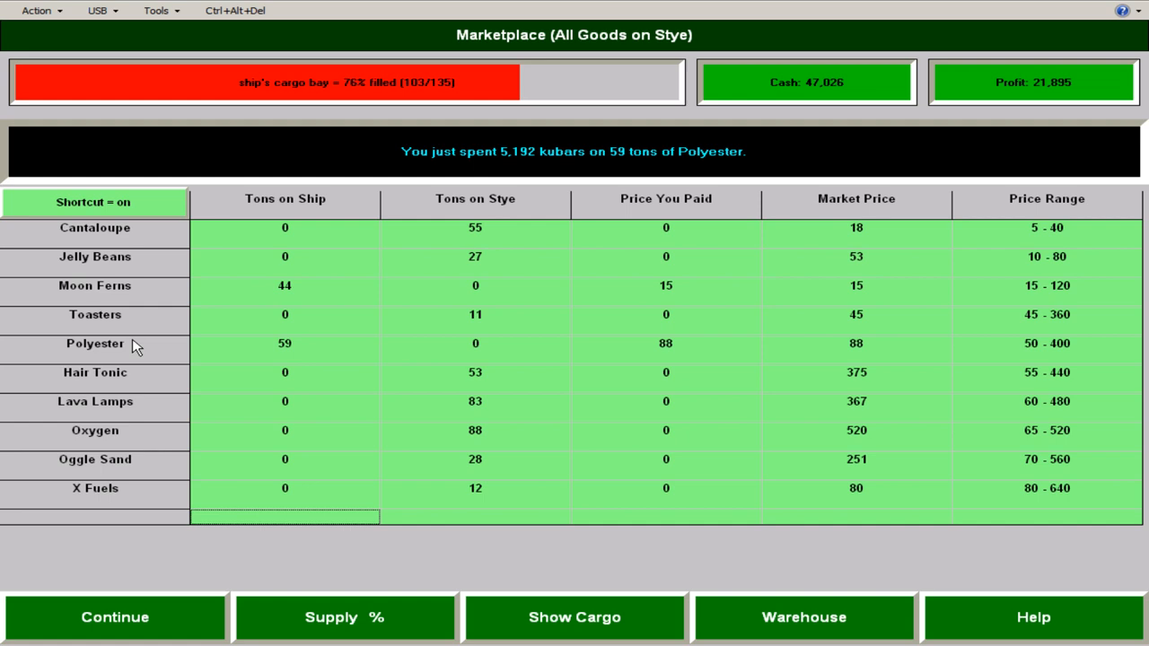
# - Check the Supply chart, buy 11 tons of Toasters on Stye, and return to the planet overview
pyautogui.click(345, 618)
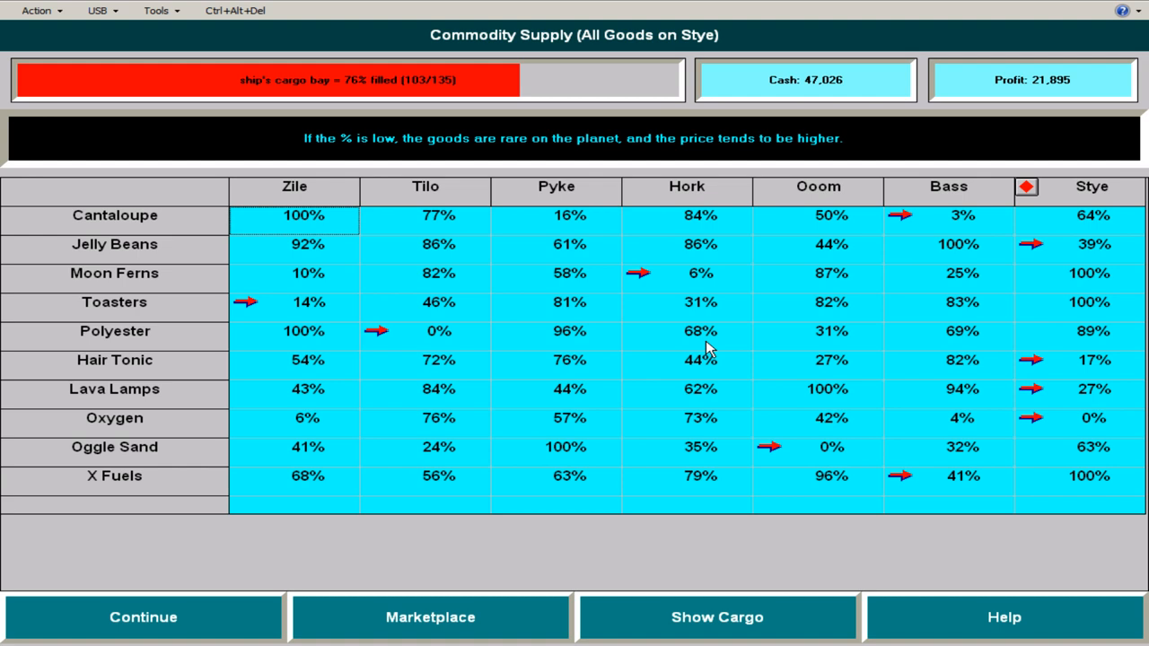
pyautogui.click(431, 618)
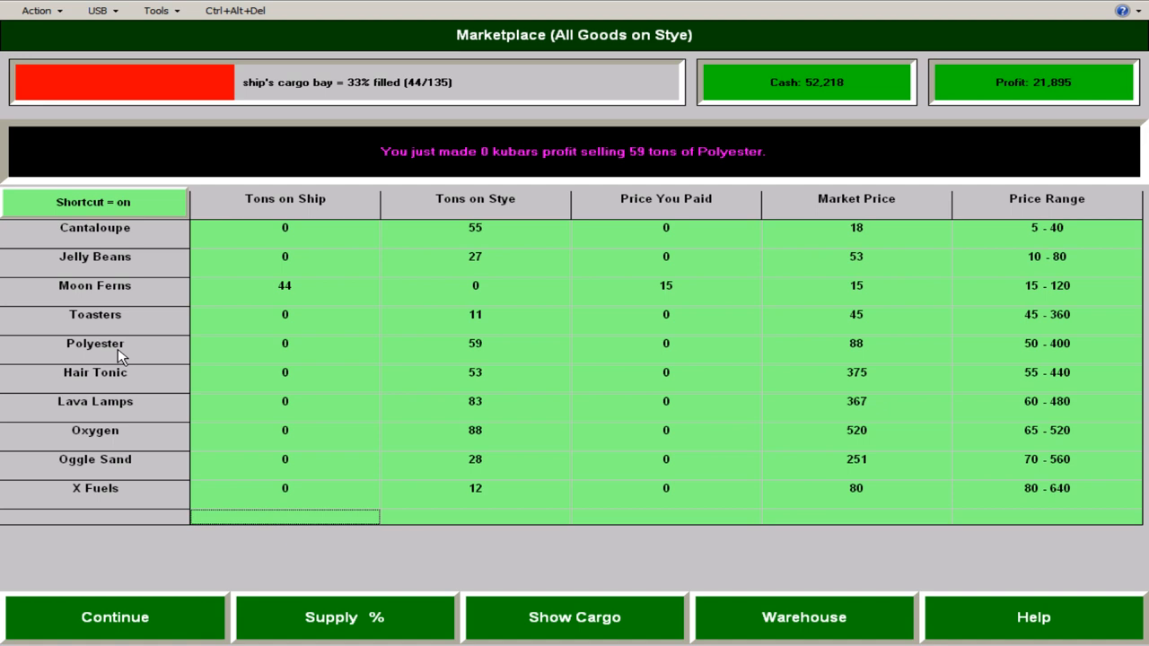
pyautogui.moveTo(122, 298)
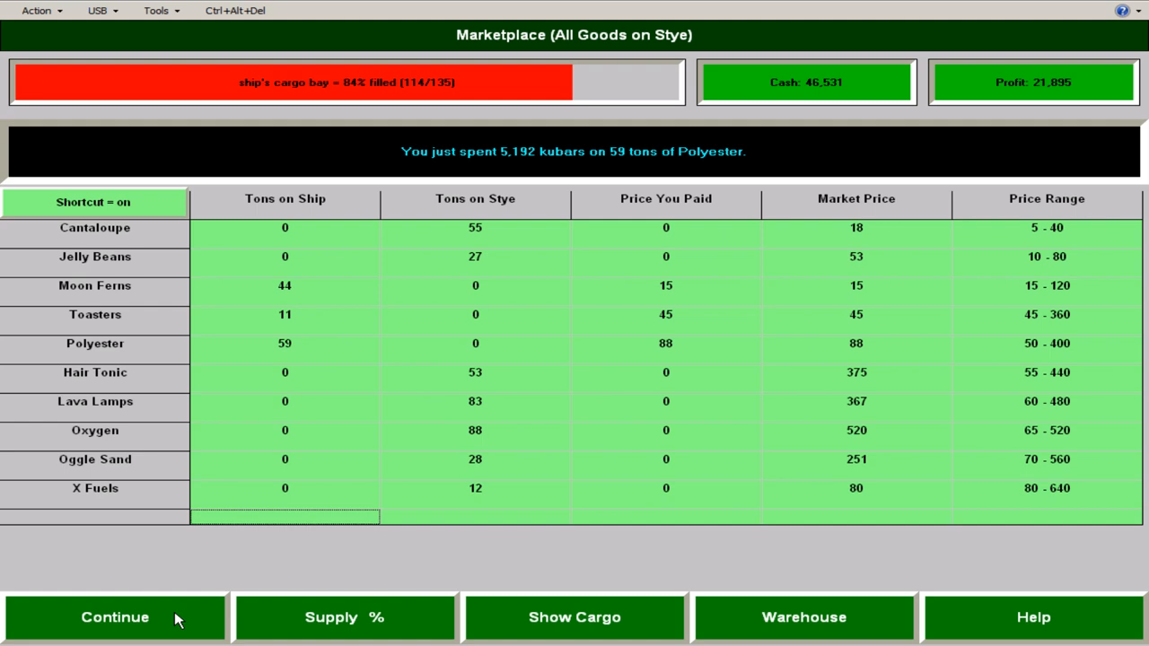
pyautogui.click(115, 618)
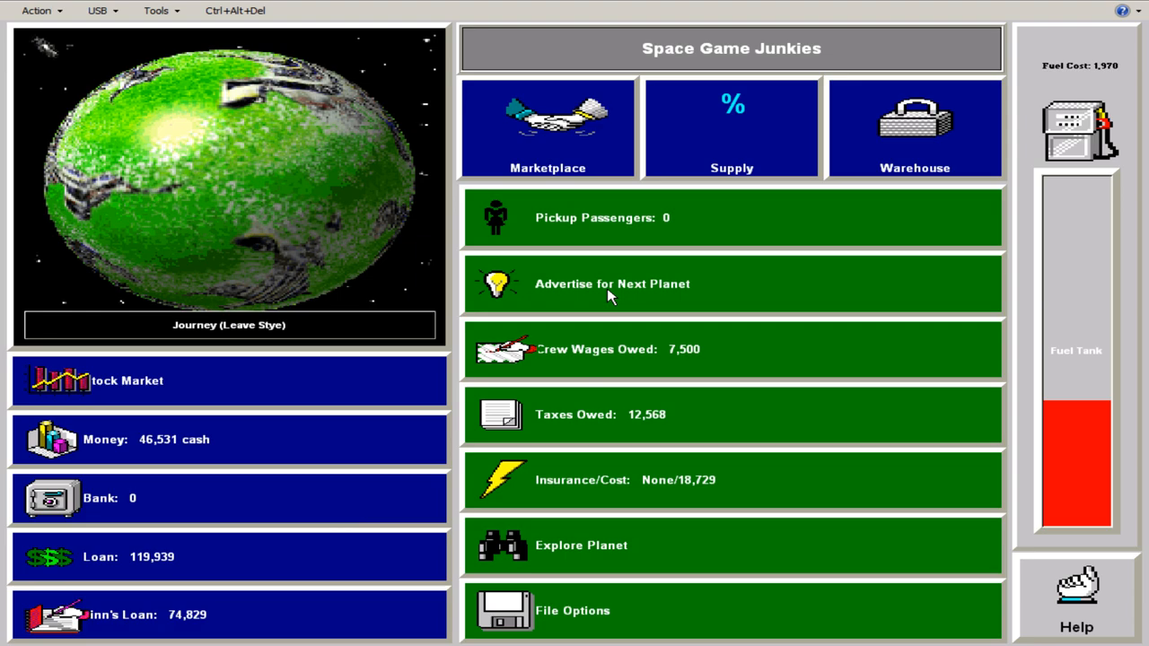
# - Travel to Hork, clearing the delay, supply glut and 11,994-kubar facility earnings notices
pyautogui.click(548, 127)
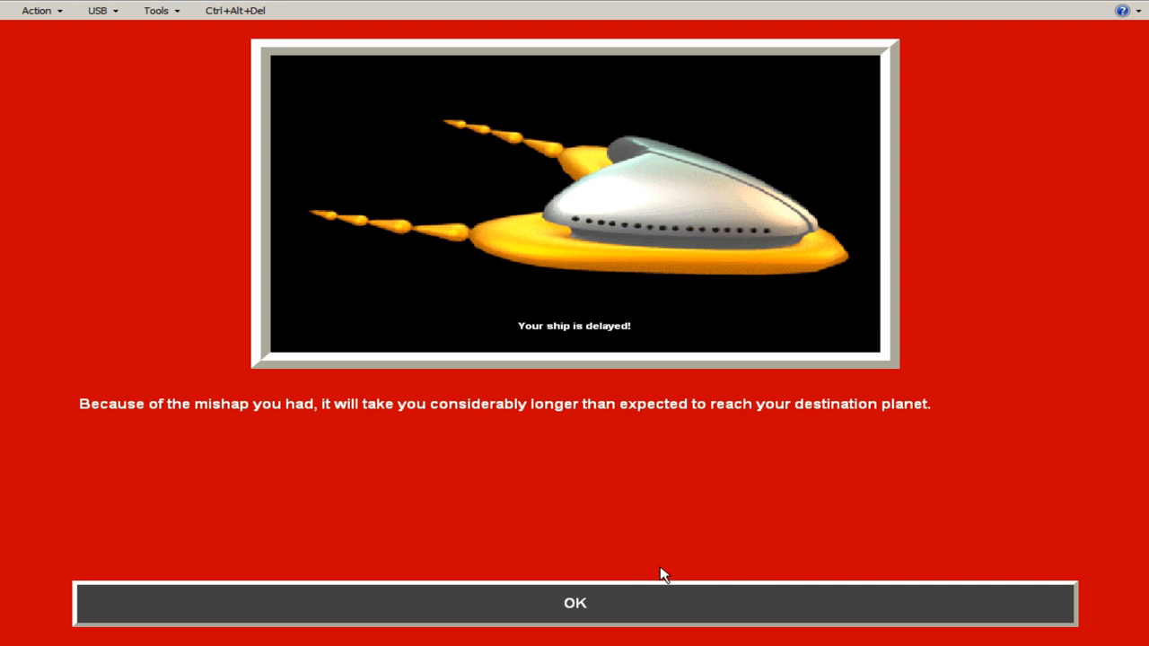
pyautogui.click(575, 604)
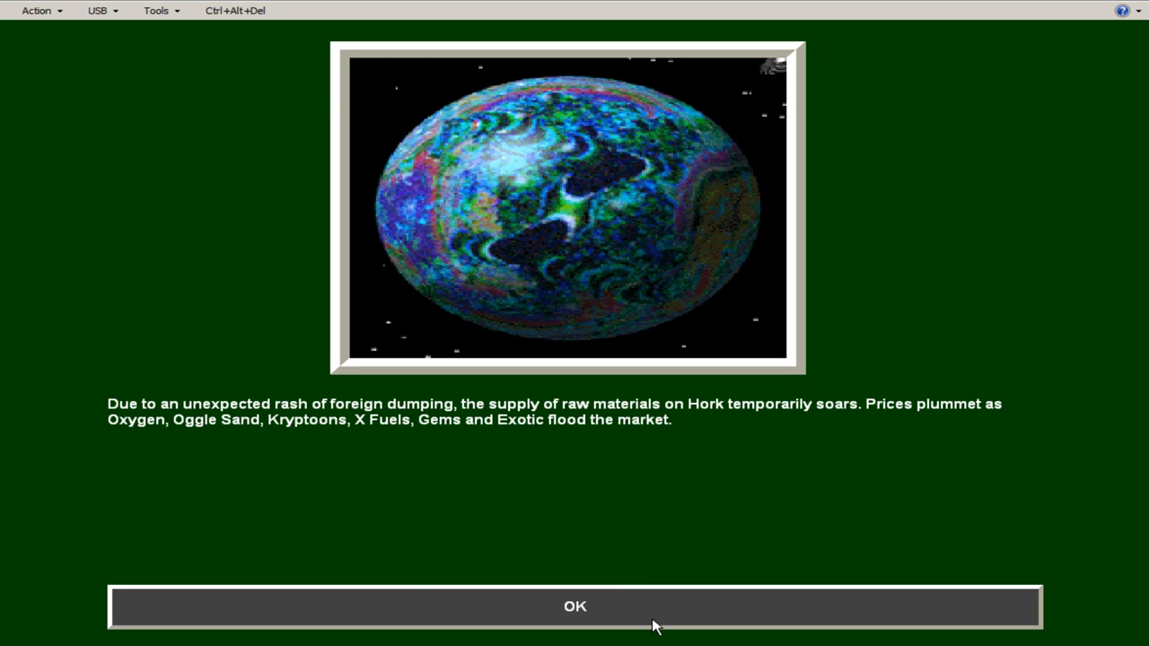
pyautogui.click(575, 606)
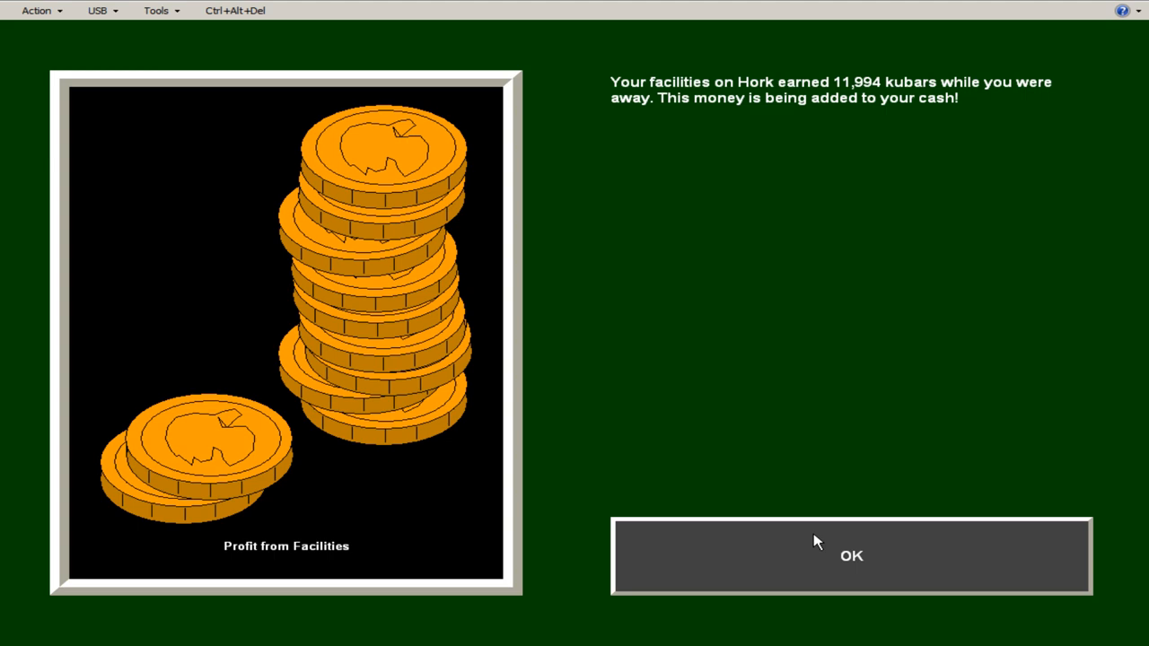
pyautogui.click(851, 557)
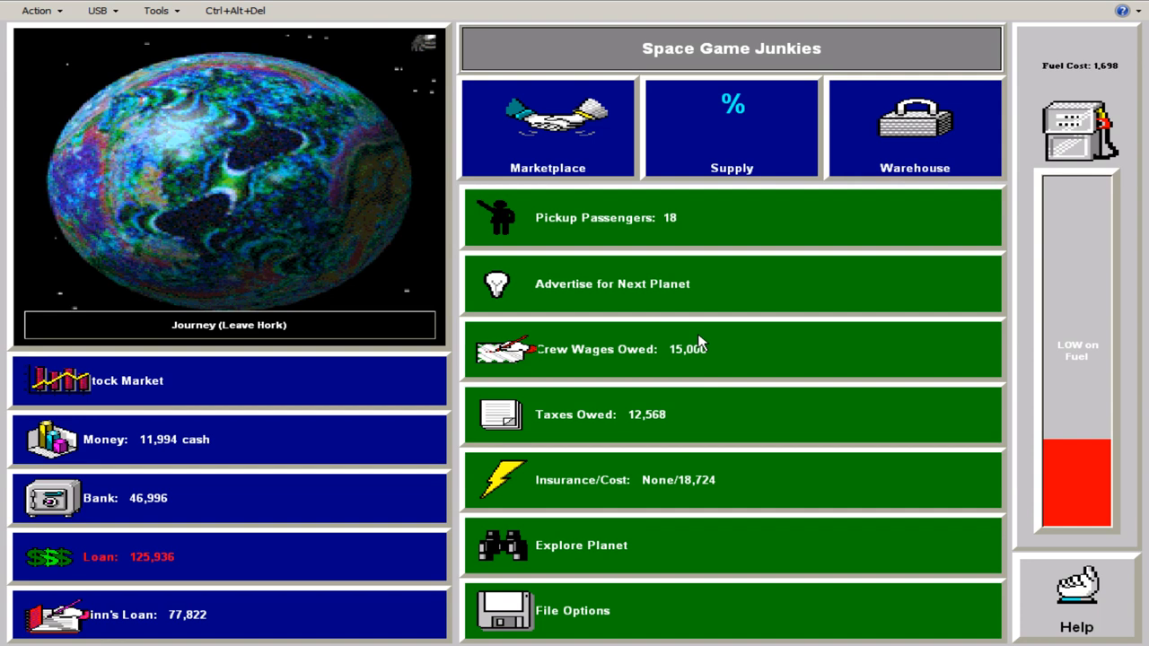
# - Deposit all cash at the Hork bank and leave it
pyautogui.click(548, 125)
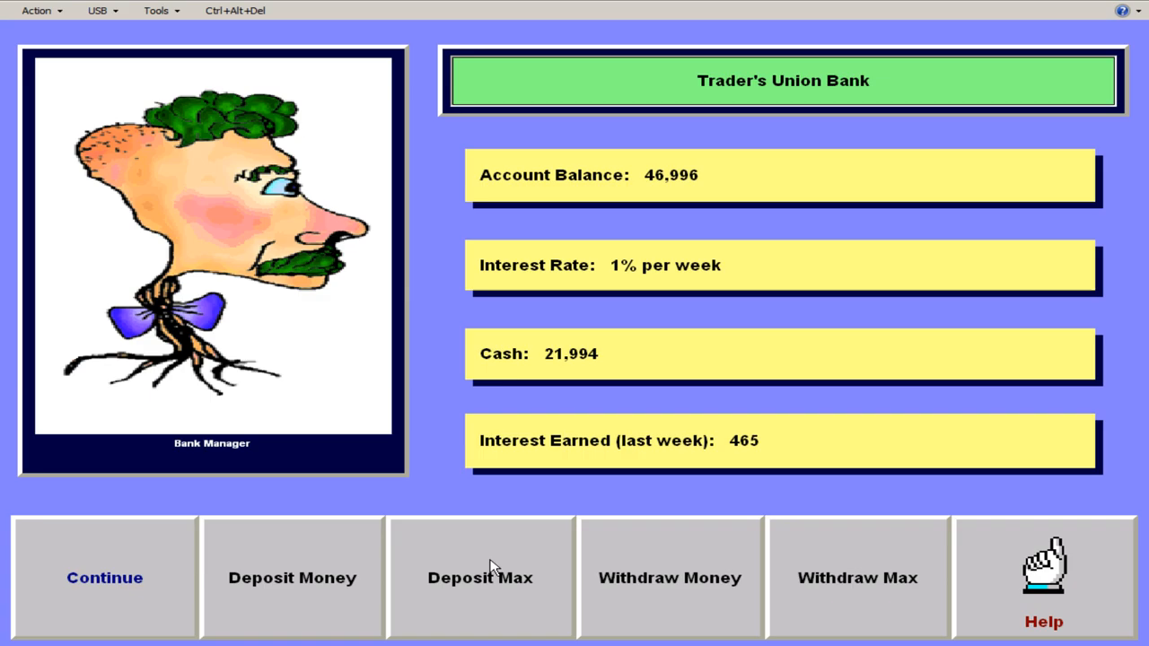
pyautogui.click(480, 578)
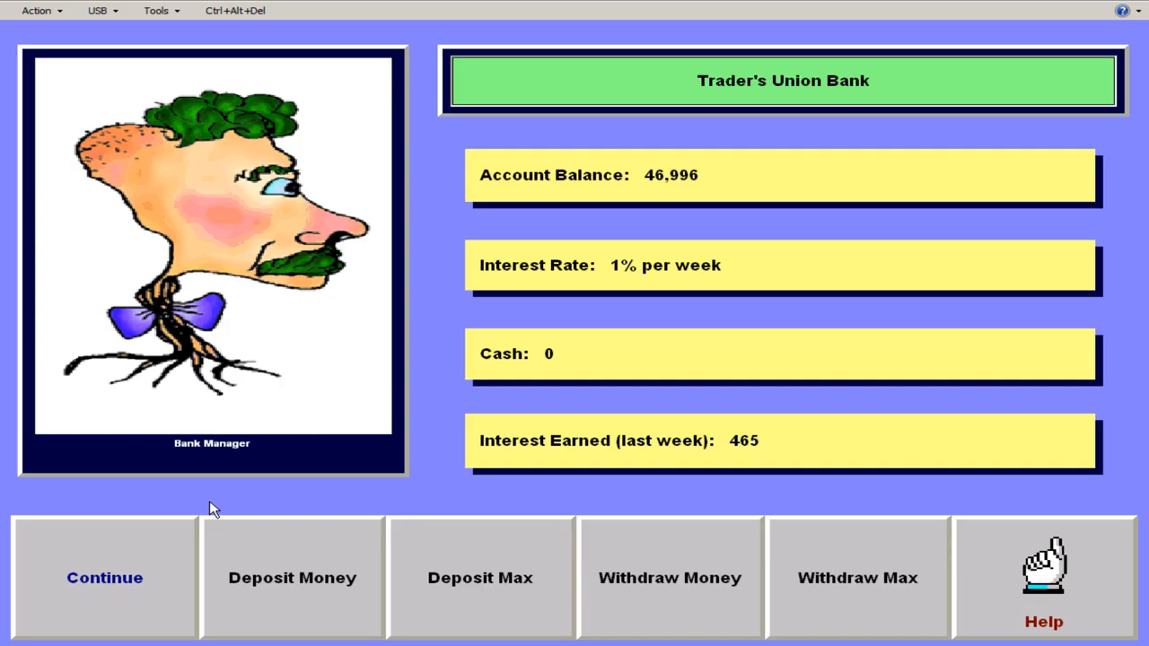
pyautogui.click(104, 578)
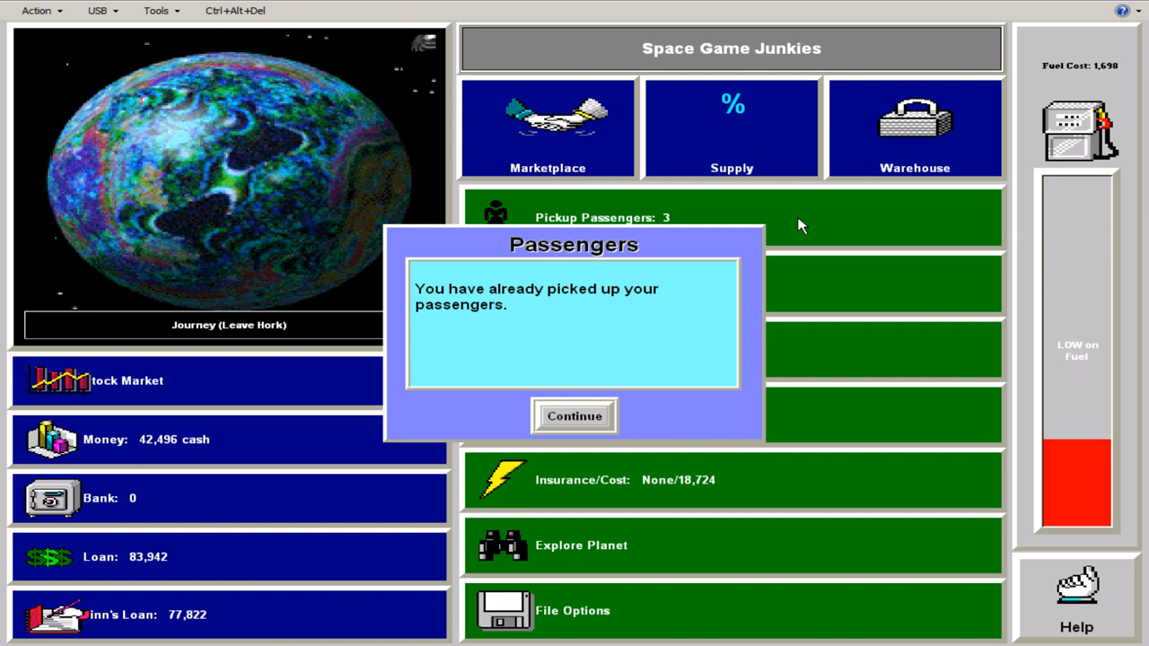
# - Buy 72 tons of Cantaloupe on Hork for 584 kubars and depart
pyautogui.click(575, 417)
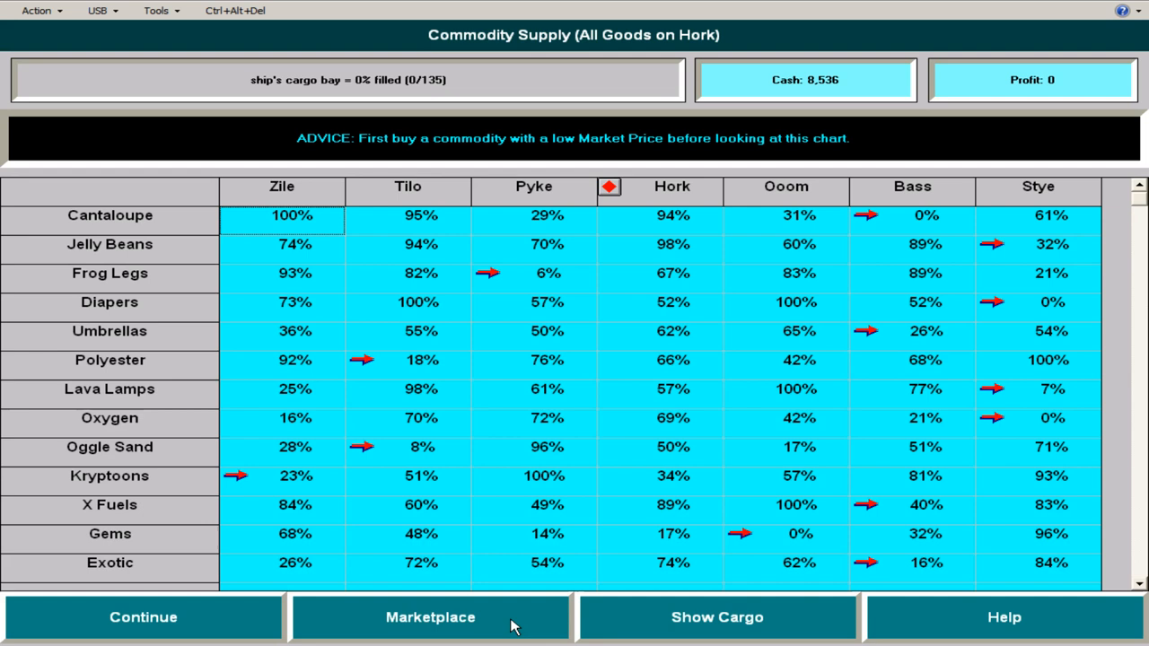
pyautogui.moveTo(672, 230)
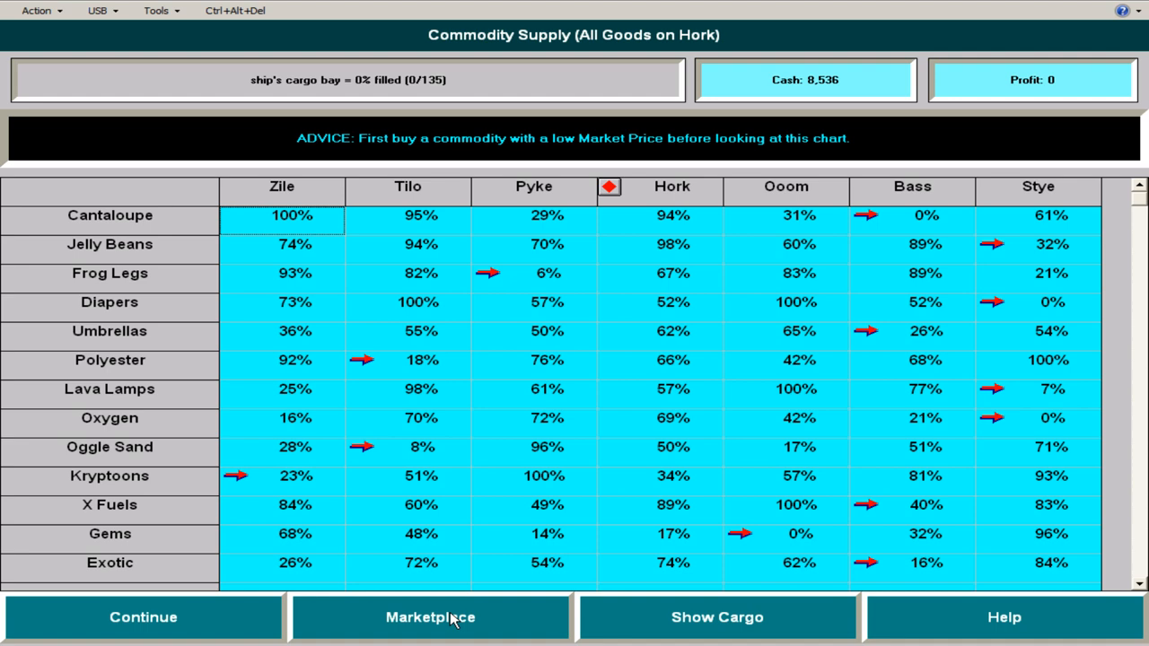
pyautogui.click(431, 617)
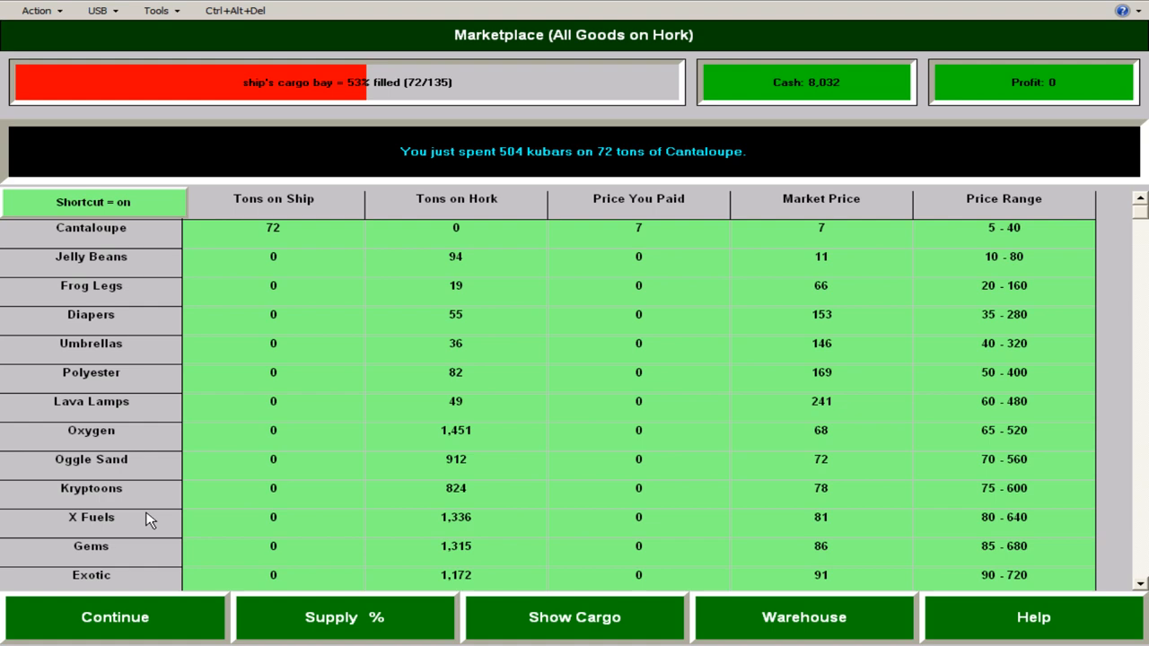
pyautogui.click(115, 618)
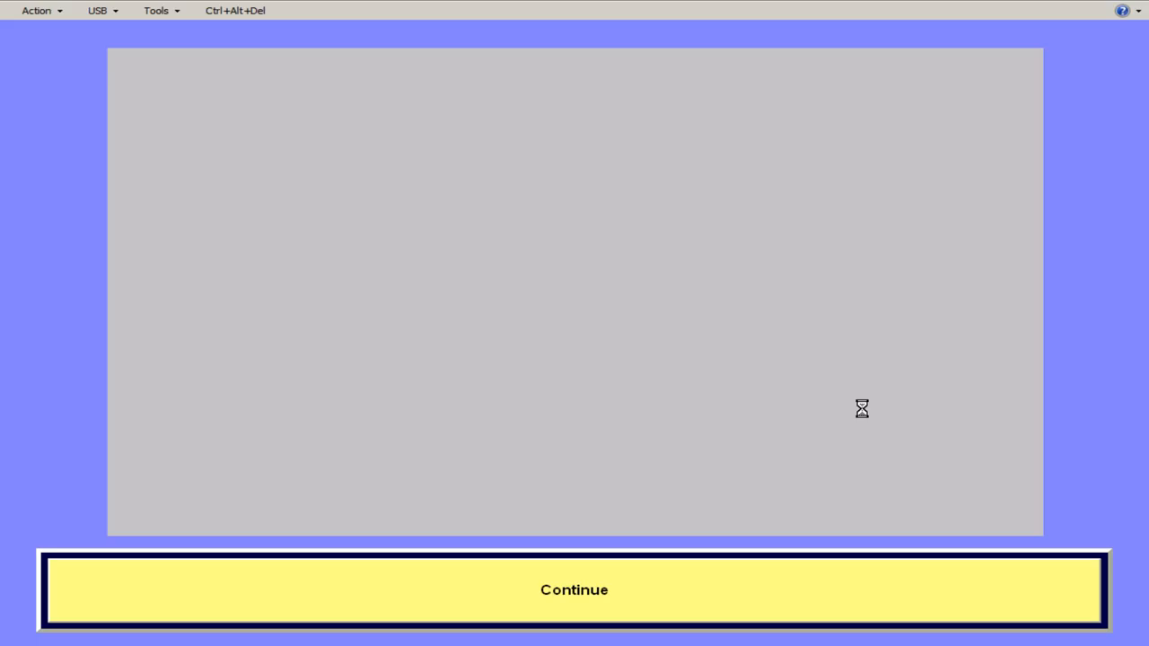
# - Arrive on Bass, sell X Fuels for 25,326 kubars profit and pay crew wages and taxes
pyautogui.click(574, 589)
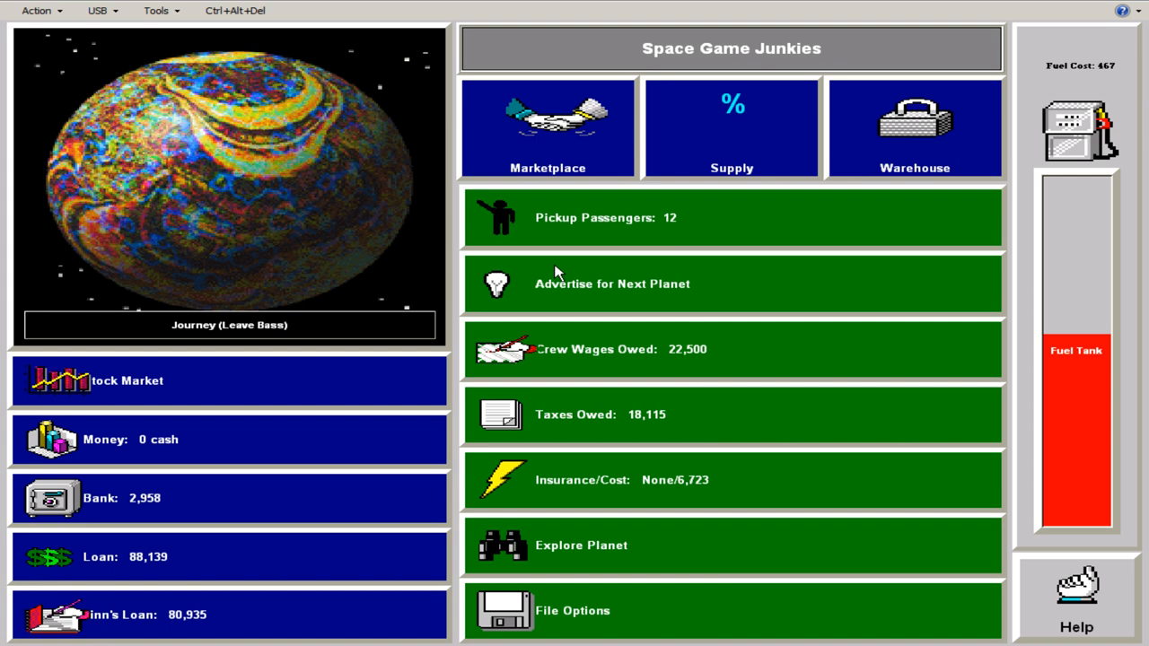
pyautogui.click(547, 127)
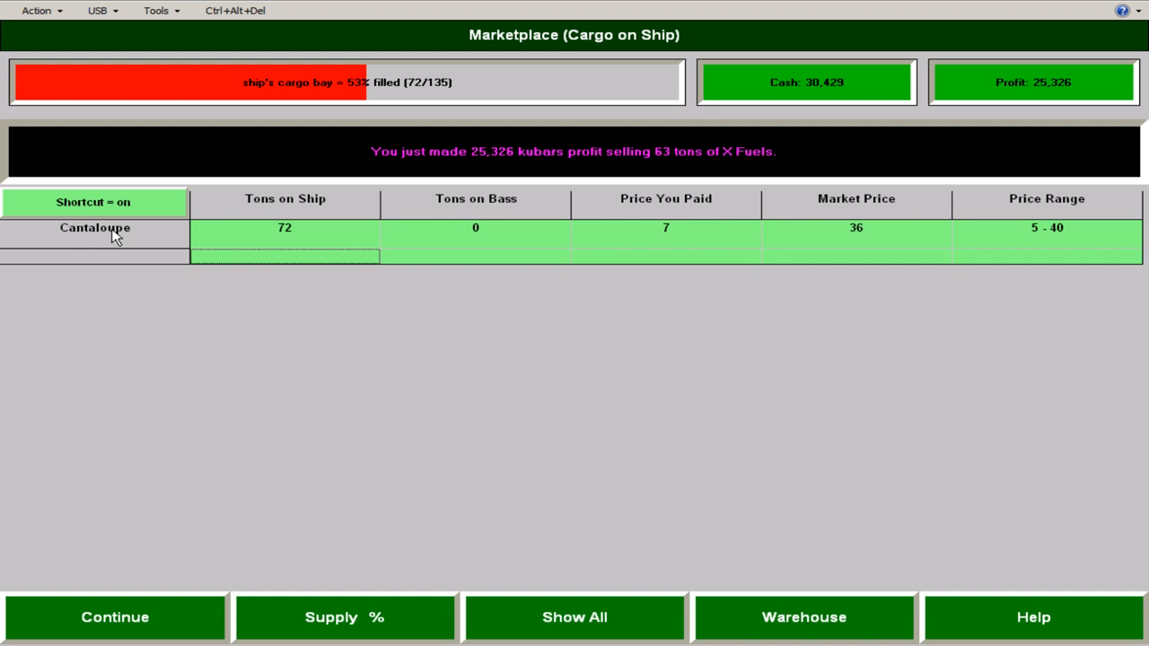
pyautogui.click(115, 618)
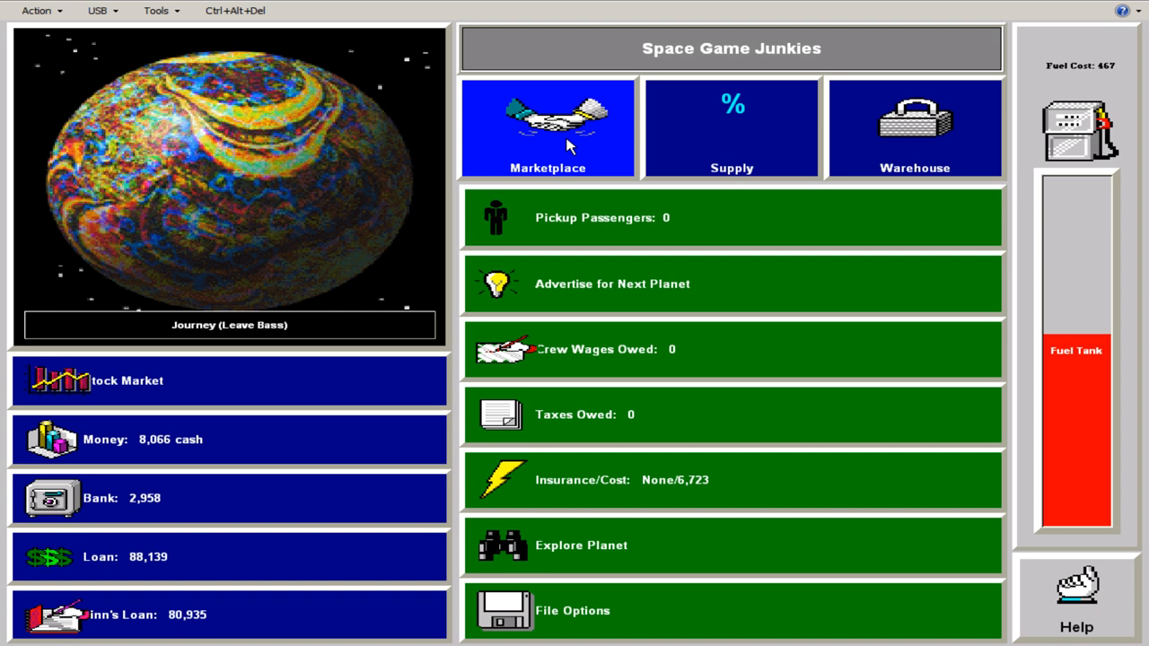
# - Check Supply, buy 49 tons Hair Tonic and 6 tons Lava Lamps on Bass, then leave for the planet map
pyautogui.click(731, 128)
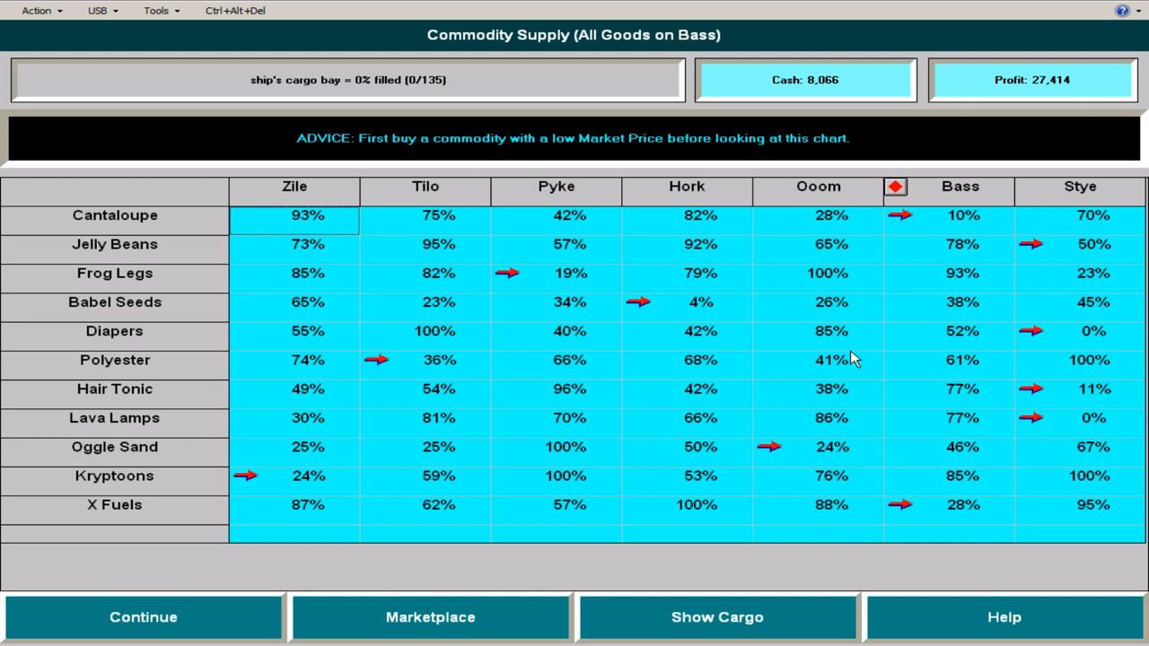
pyautogui.moveTo(977, 436)
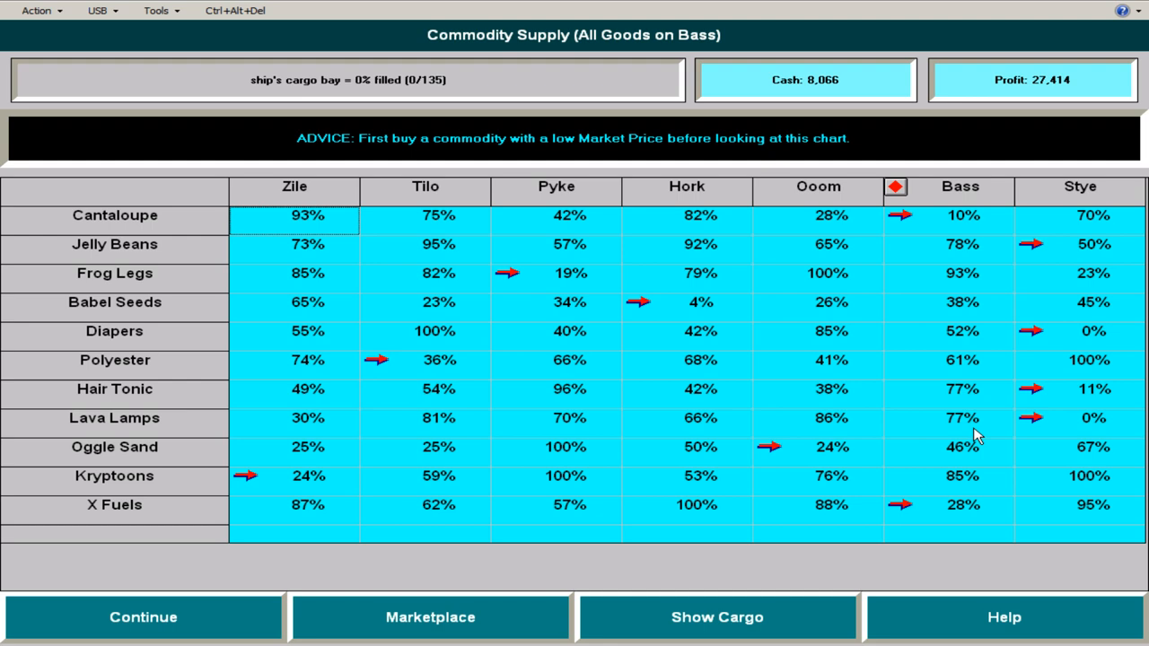
pyautogui.click(143, 618)
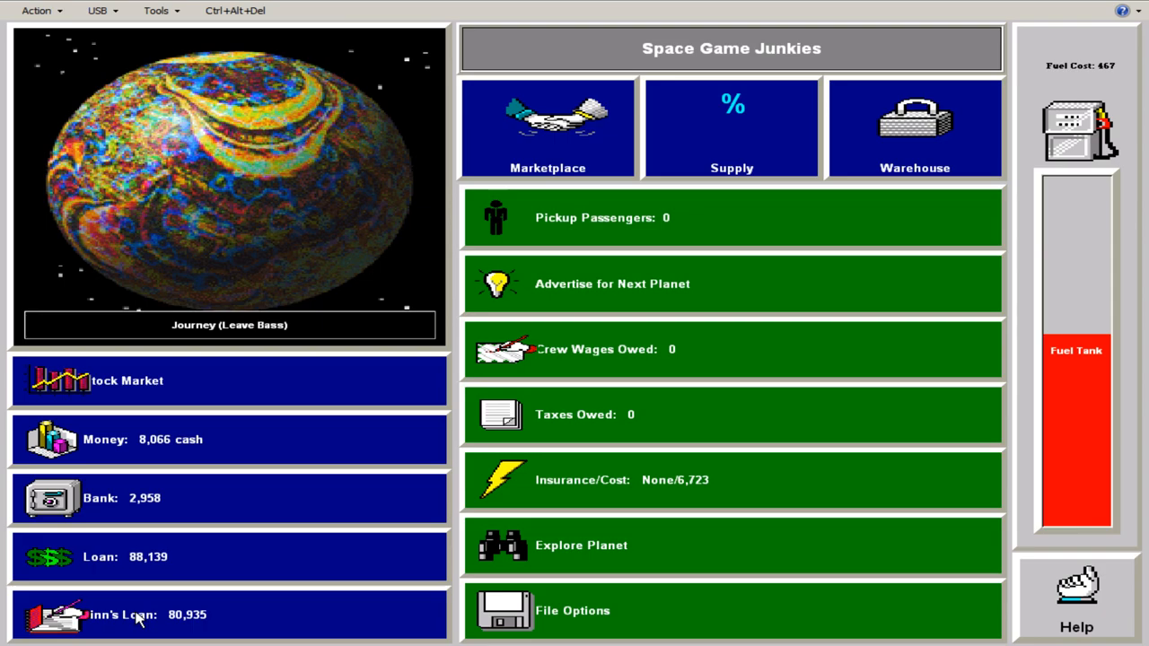
pyautogui.click(548, 125)
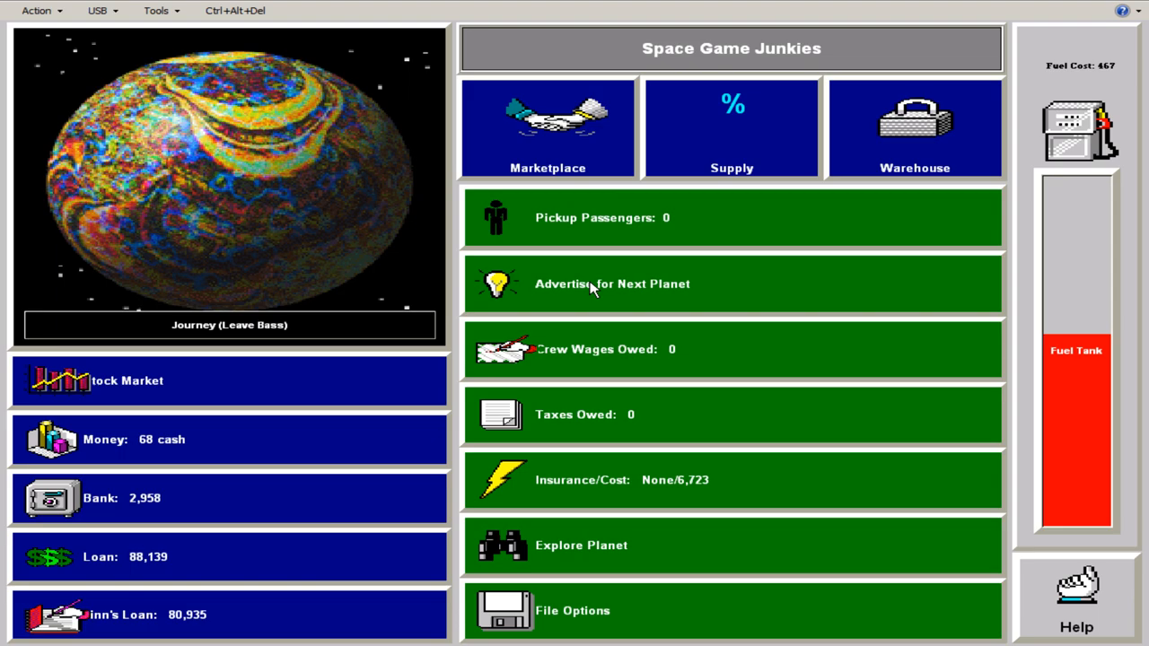
pyautogui.click(547, 126)
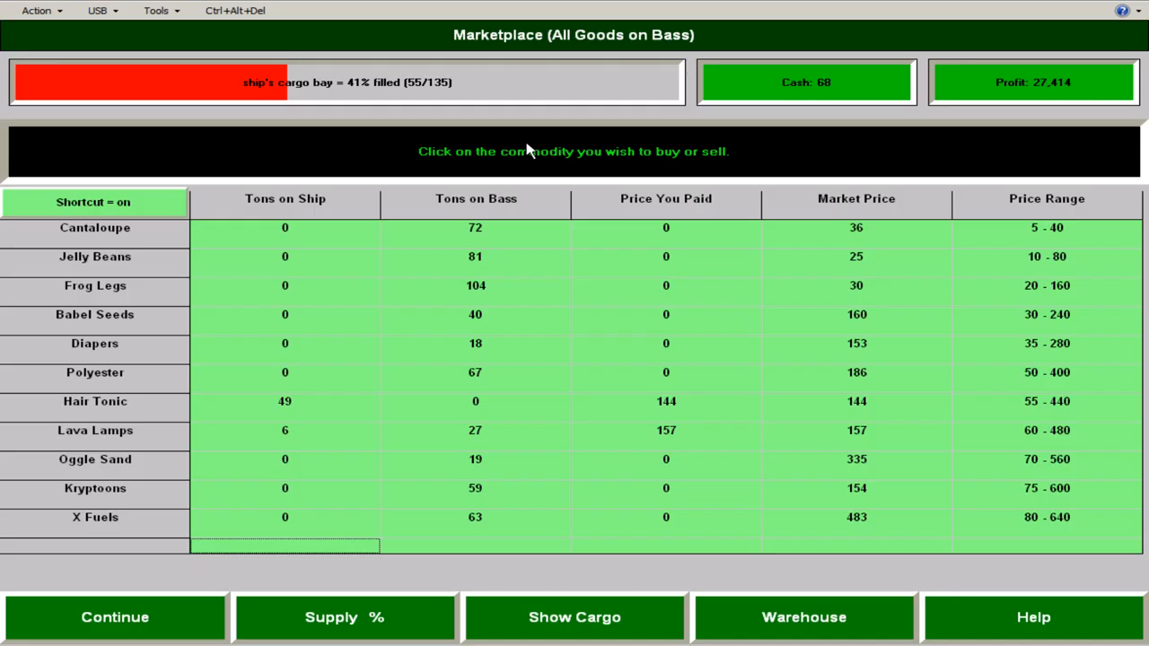
pyautogui.click(115, 618)
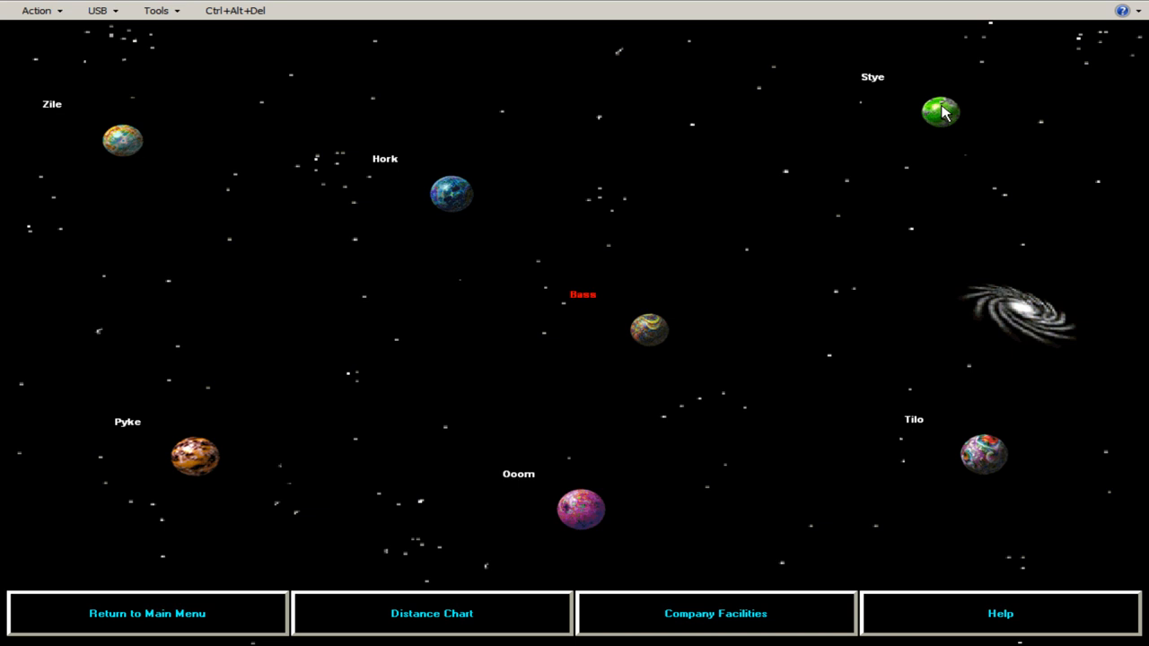
# - Set course for Stye, dismiss the Trading Corp. IV news and arrive
pyautogui.click(941, 112)
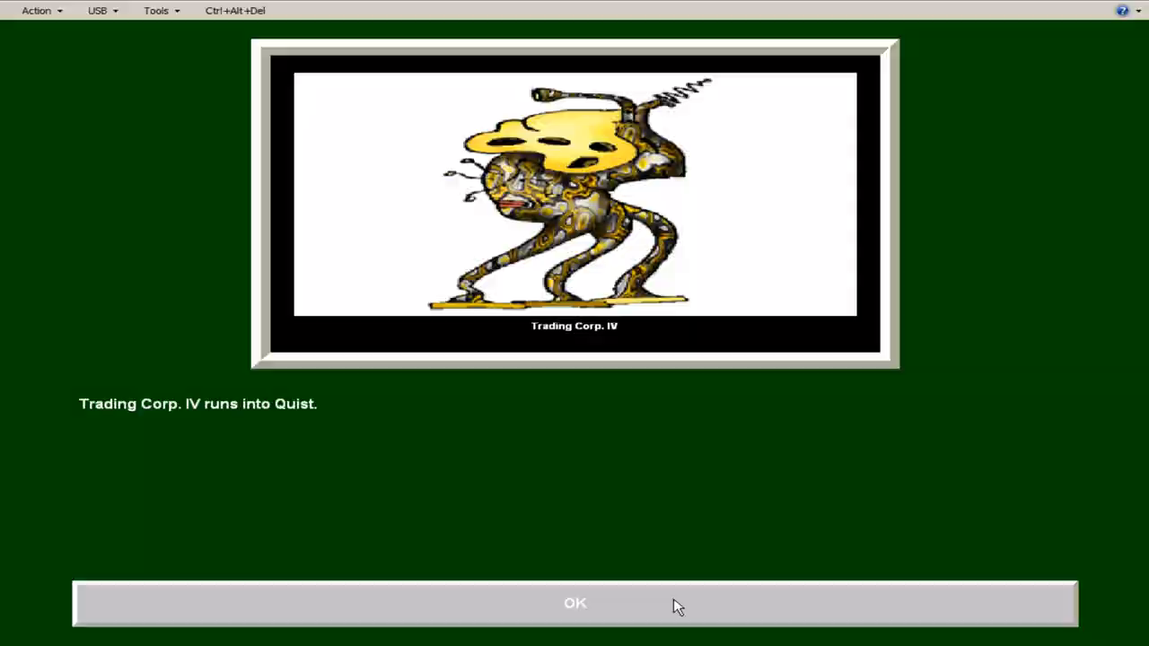
pyautogui.click(574, 604)
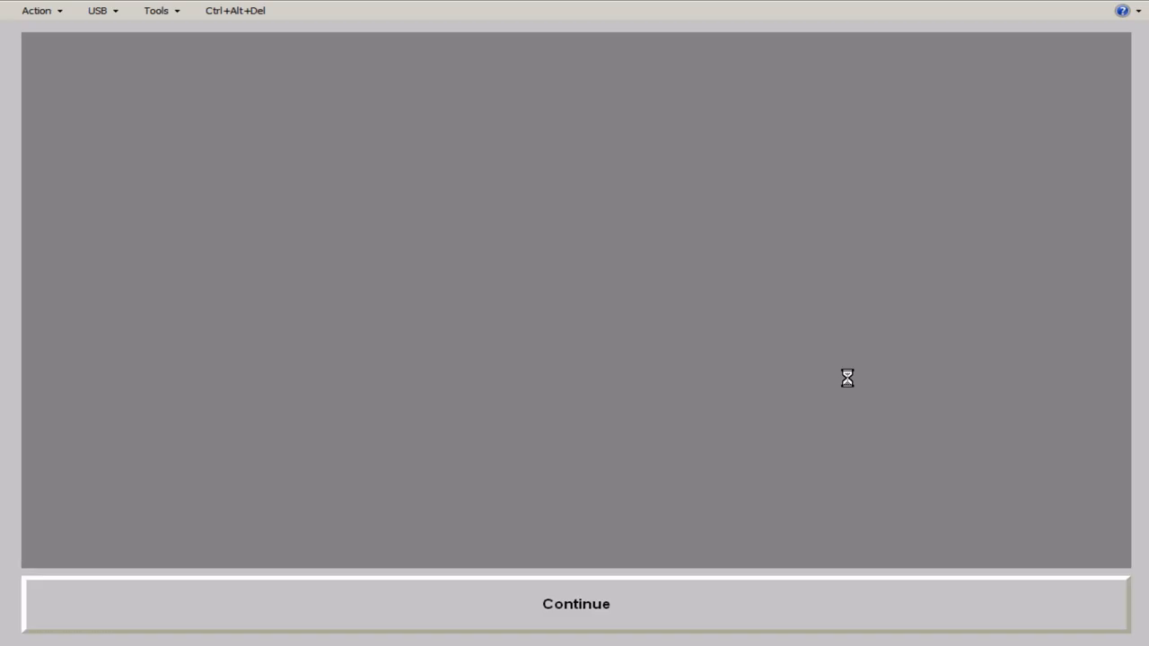
pyautogui.click(574, 604)
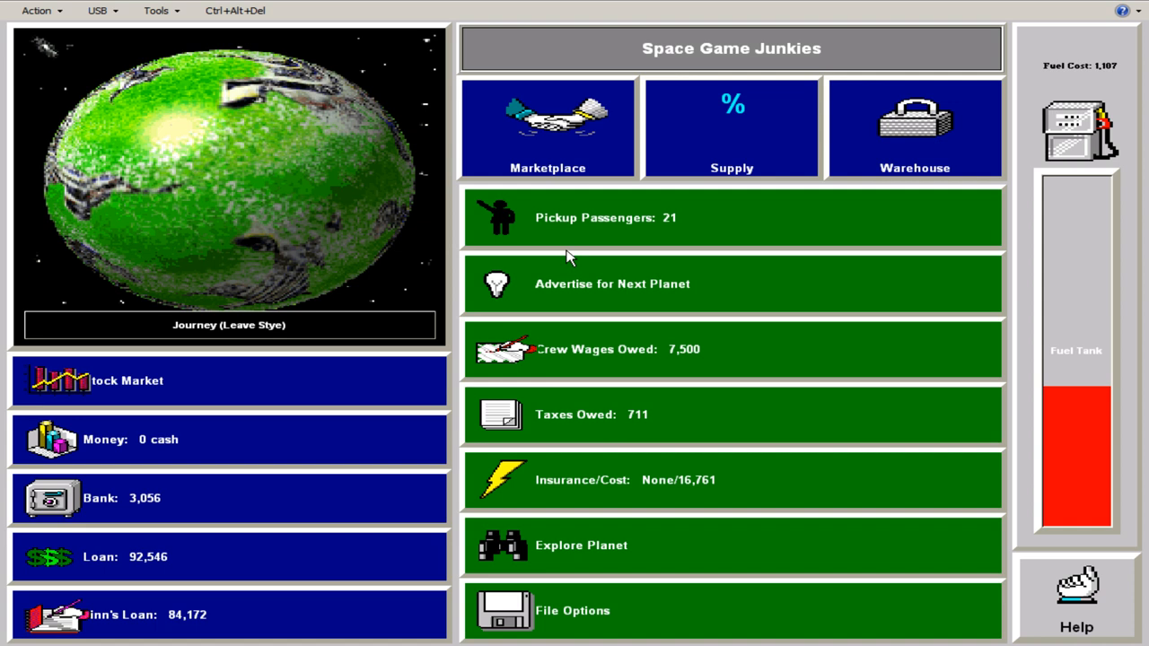
# - Board Stye's passengers, sell the Hair Tonic for 11,123 kubars profit, and check the Supply chart
pyautogui.click(548, 126)
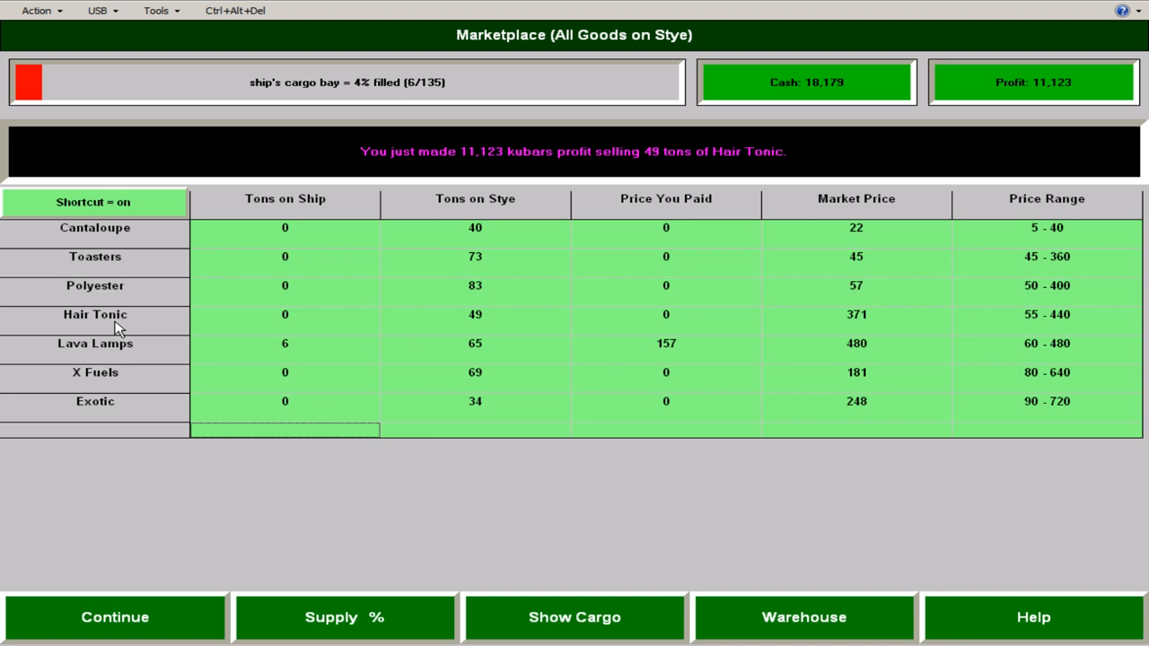
pyautogui.click(115, 618)
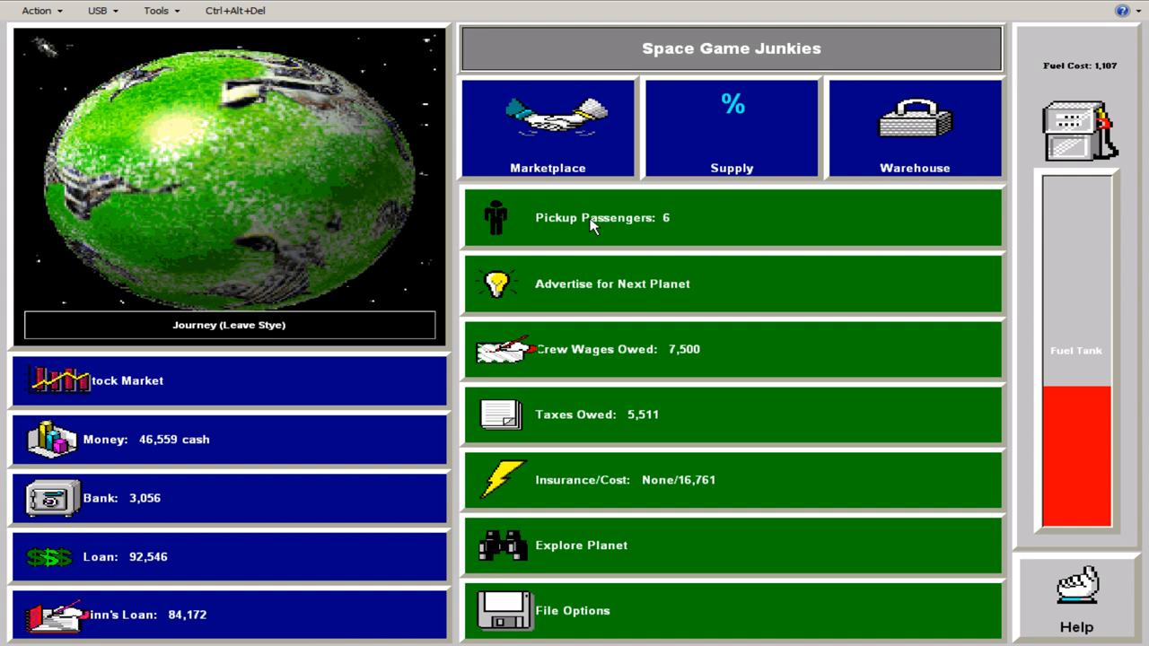
pyautogui.moveTo(618, 135)
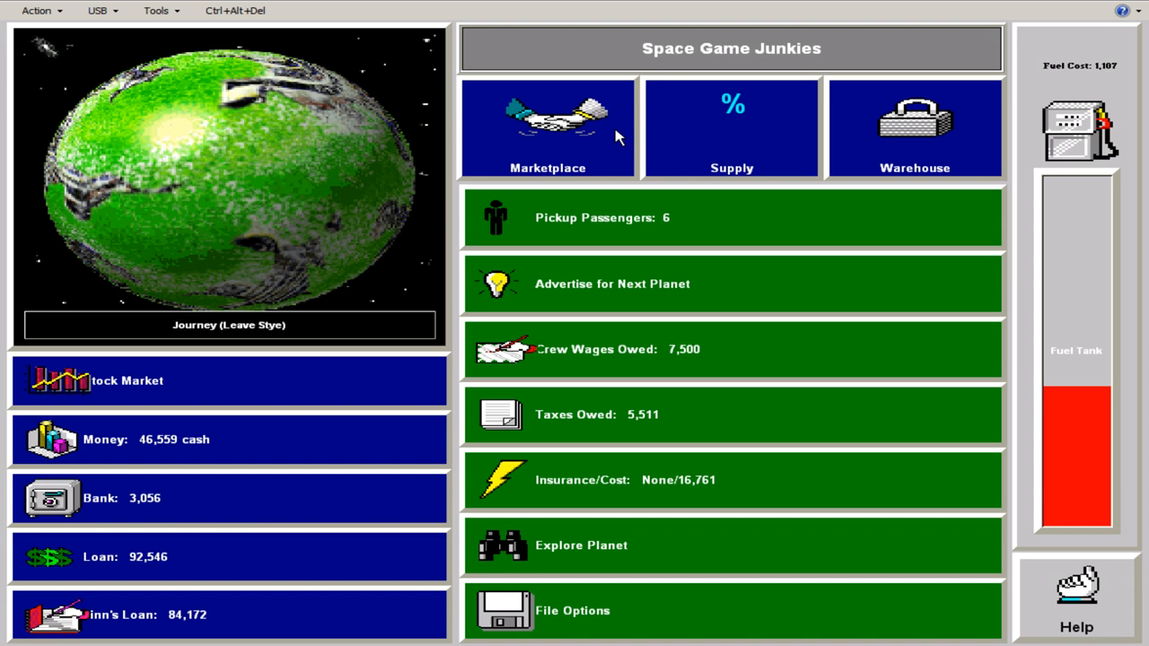
pyautogui.click(732, 125)
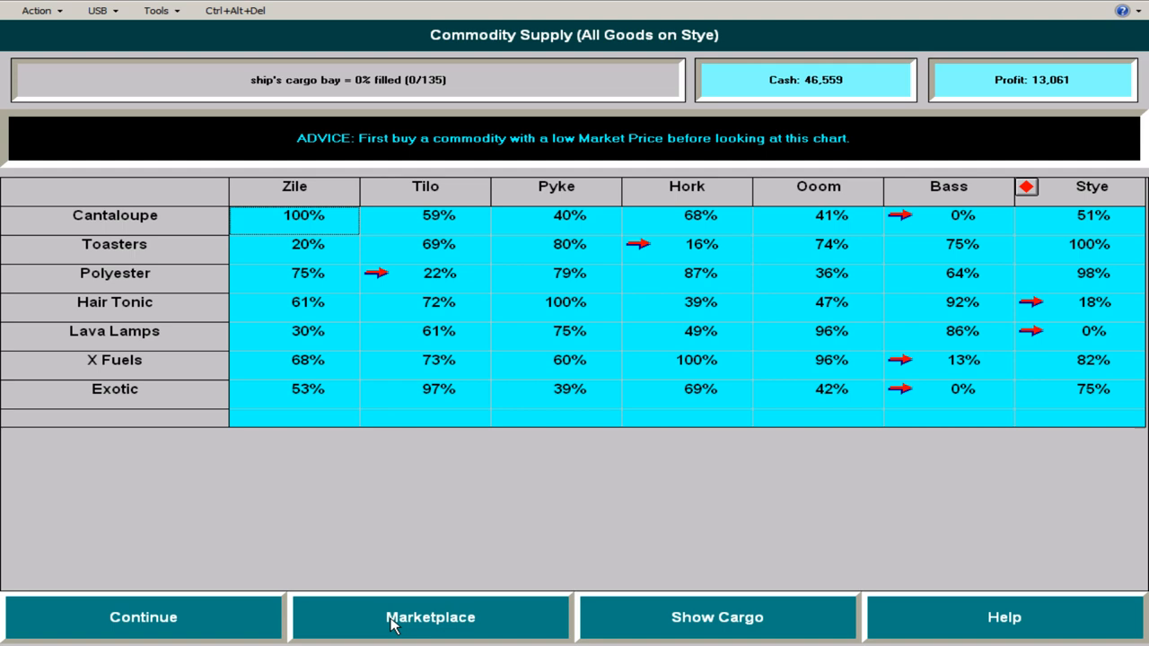
pyautogui.moveTo(830, 492)
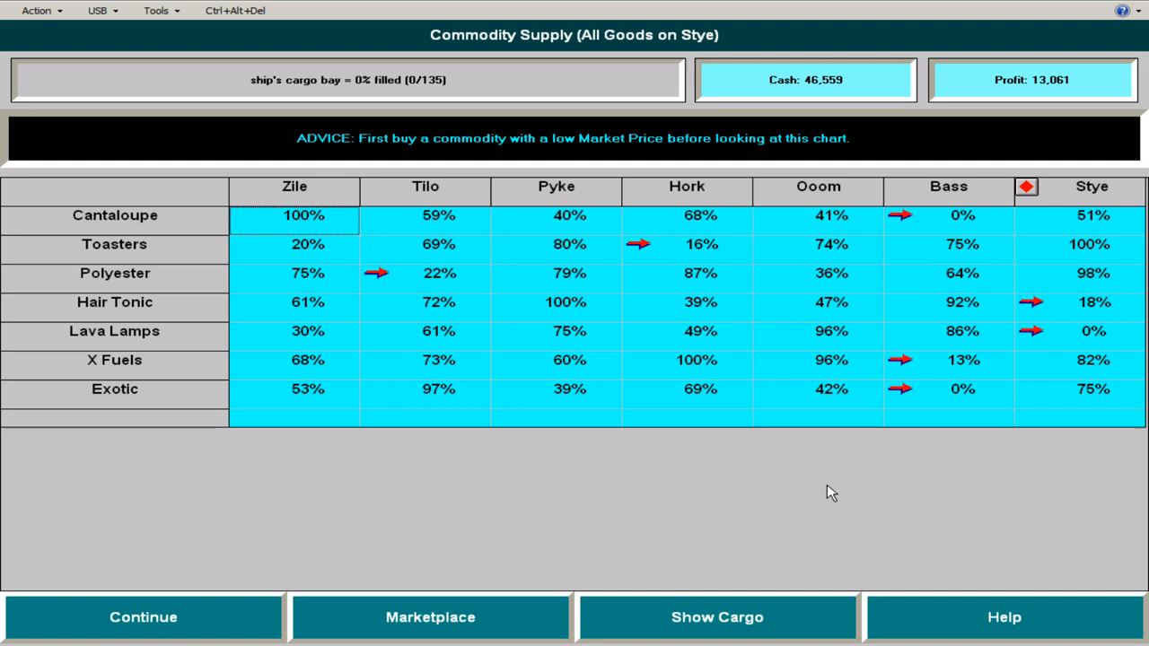
pyautogui.moveTo(467, 368)
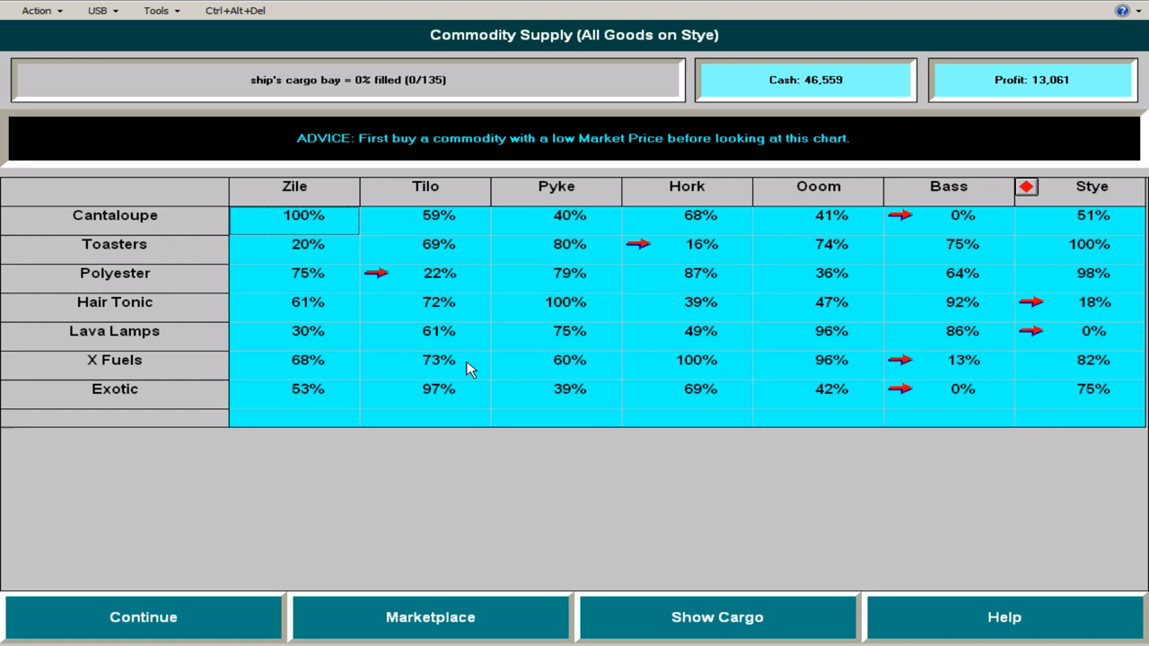
pyautogui.click(431, 617)
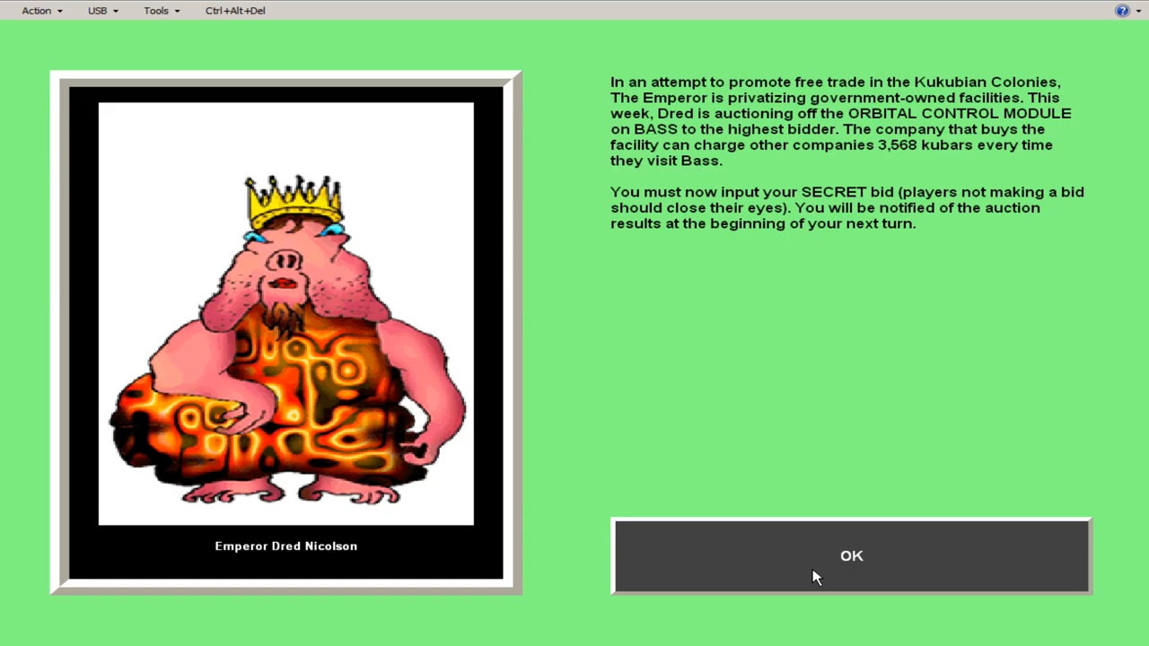
# - Acknowledge the Orbital Control Module auction notice and dismiss the auction results on Bass
pyautogui.click(851, 557)
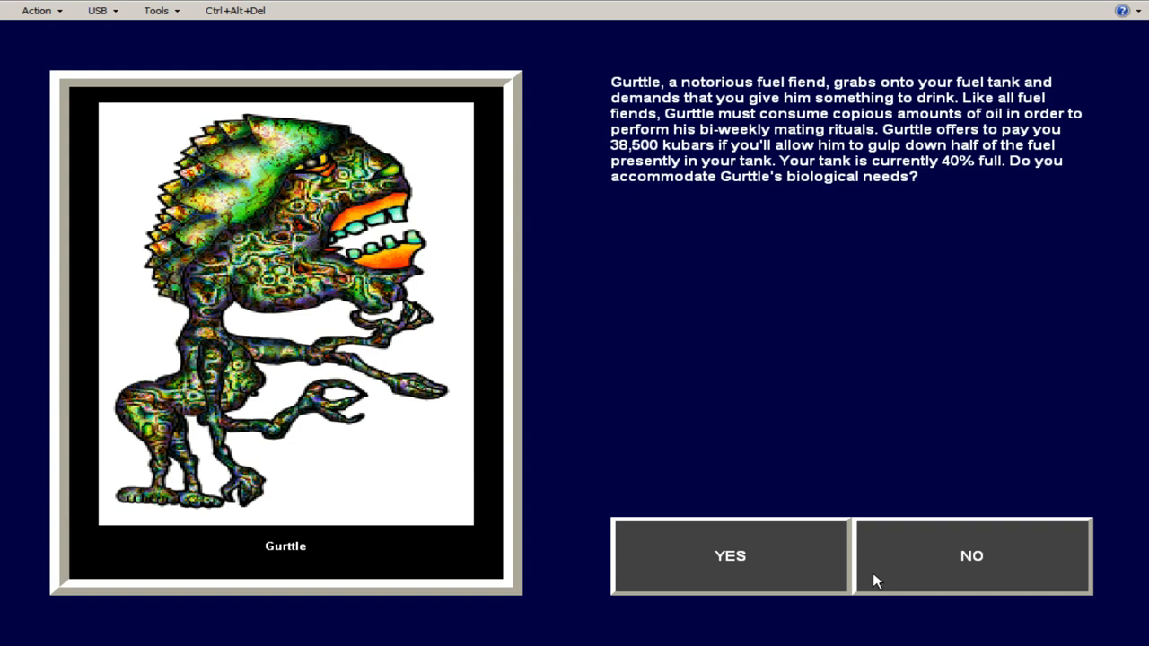
pyautogui.moveTo(948, 570)
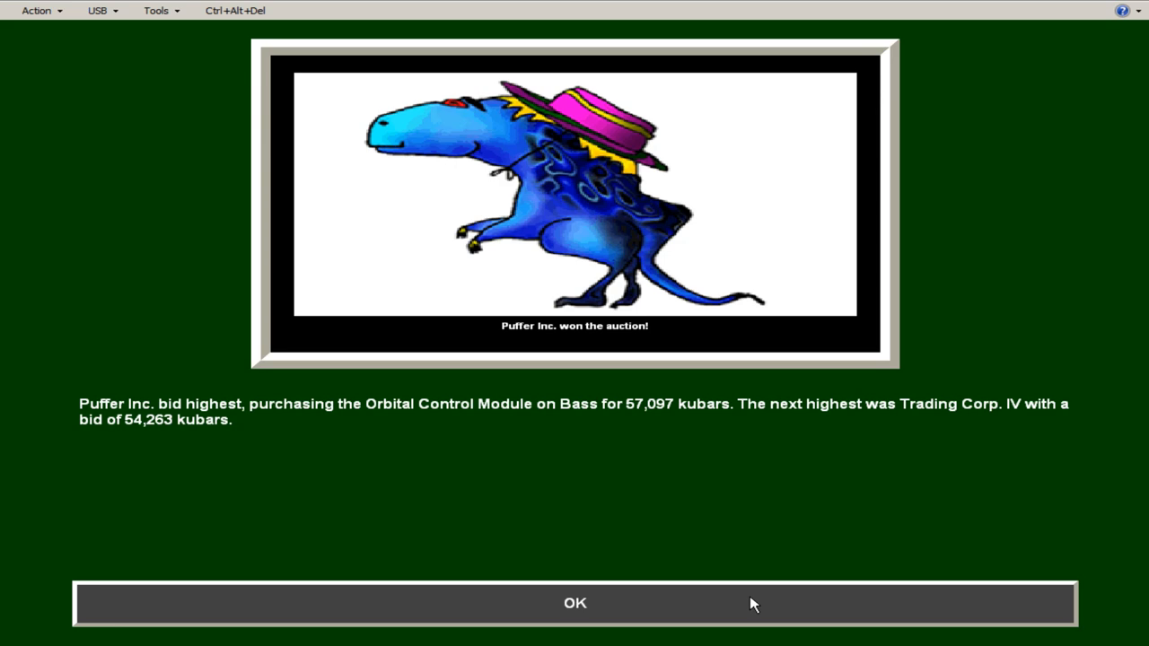
pyautogui.click(575, 603)
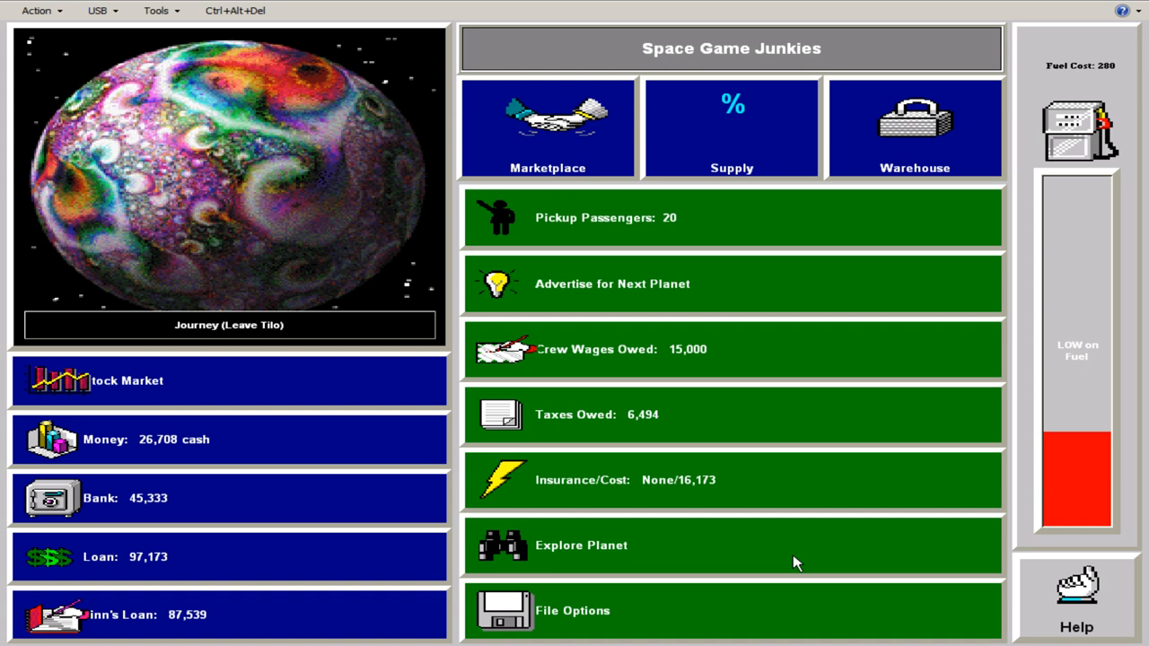
pyautogui.moveTo(700, 529)
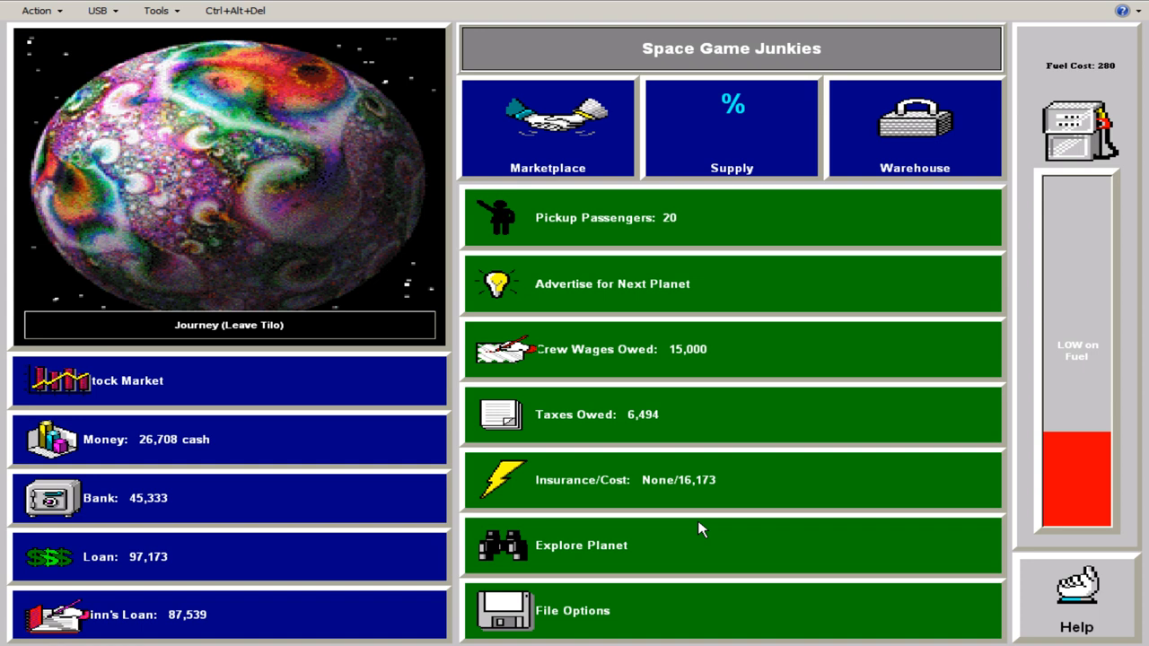